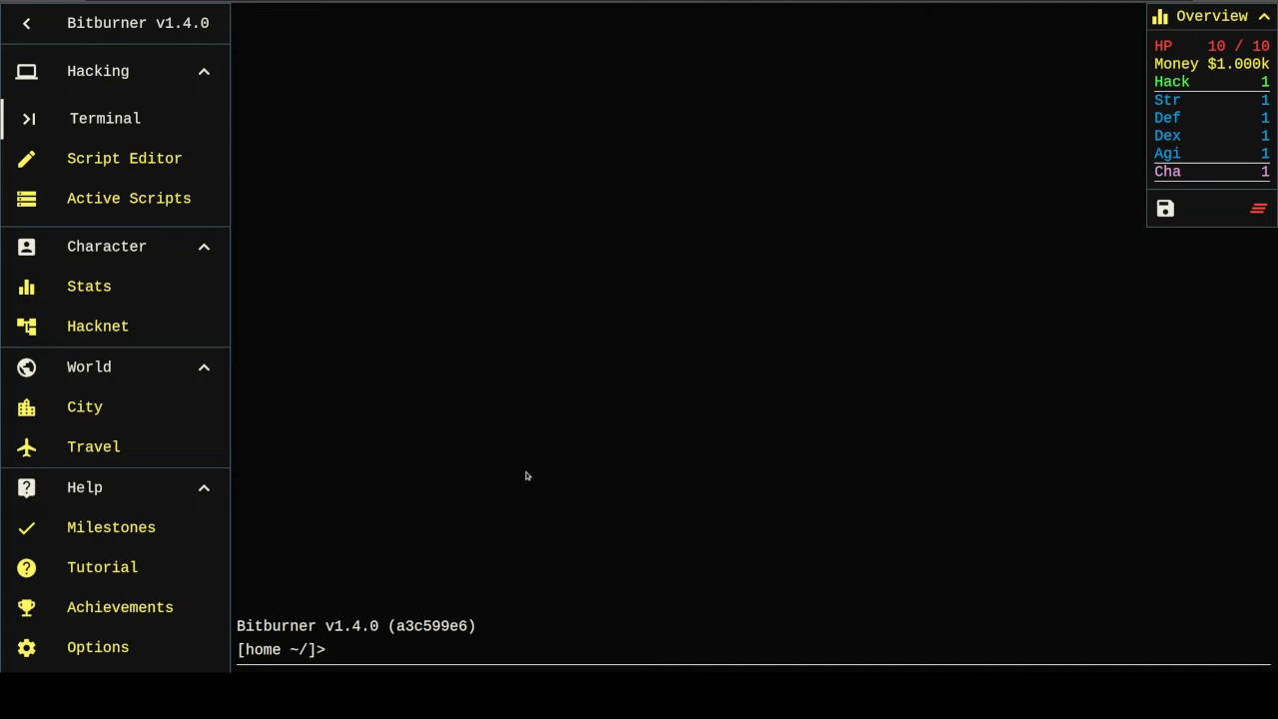
# Step: Write ns.hack("foodnstuff"); inside main of go.js and close the Script Editor
pyautogui.click(124, 157)
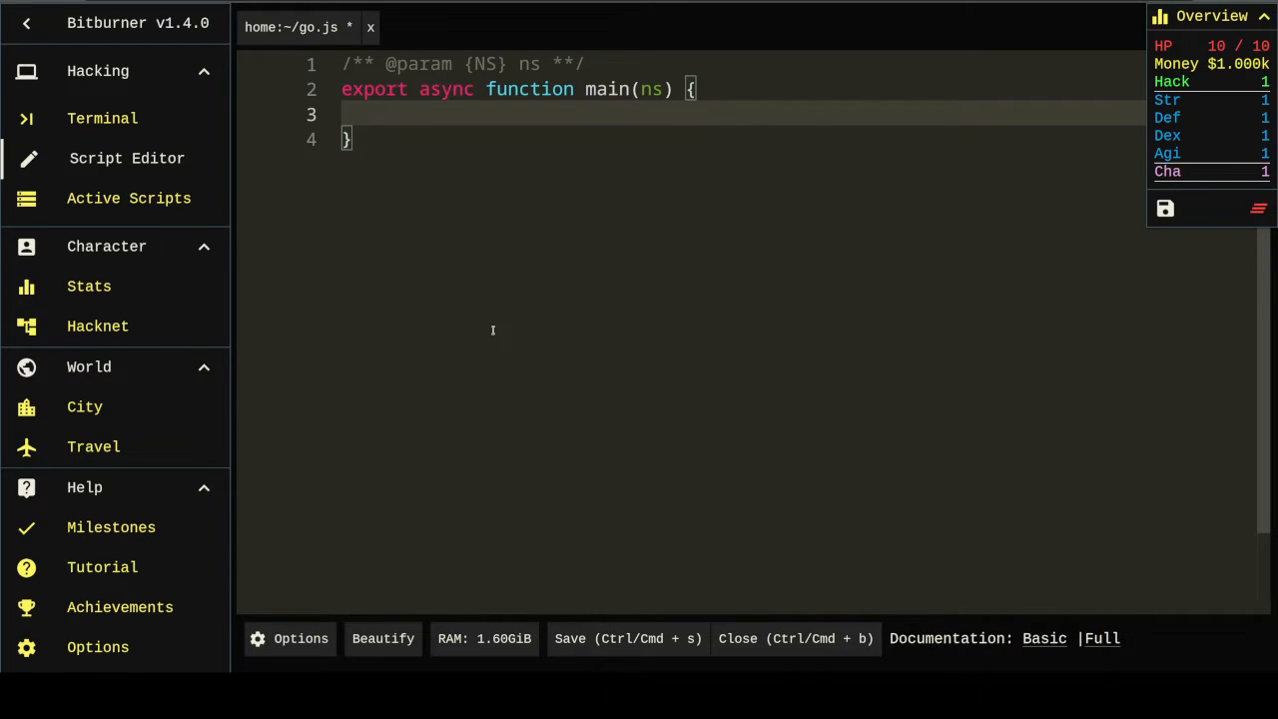
pyautogui.write('ns.hack("foodns')
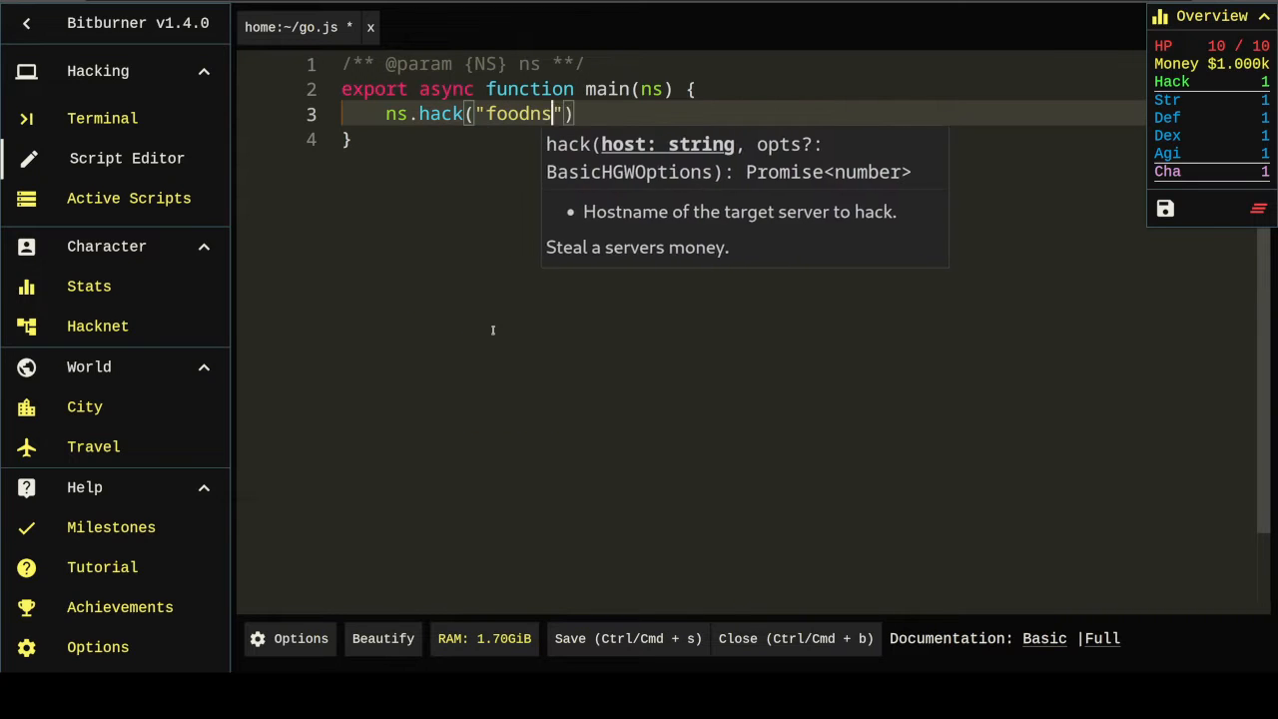
pyautogui.write('tuff");')
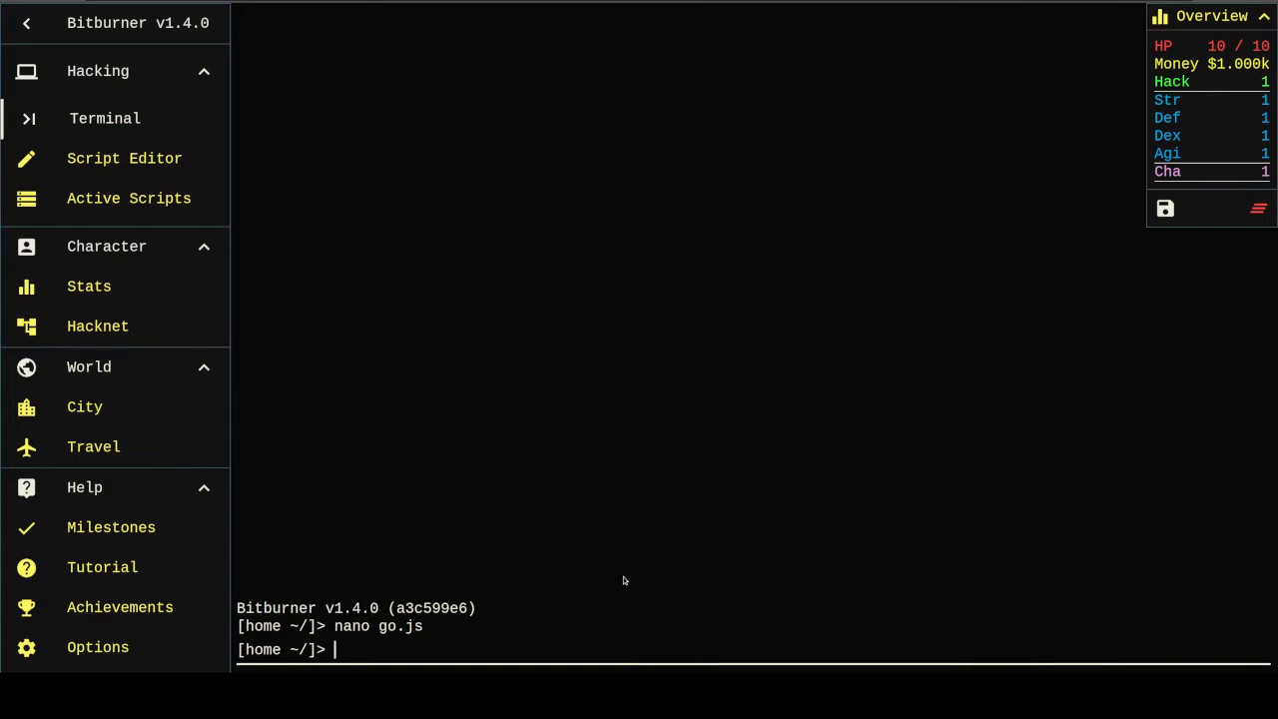
# Step: Scan, connect to foodnstuff and run NUKE.exe to gain root access
pyautogui.write('scan')
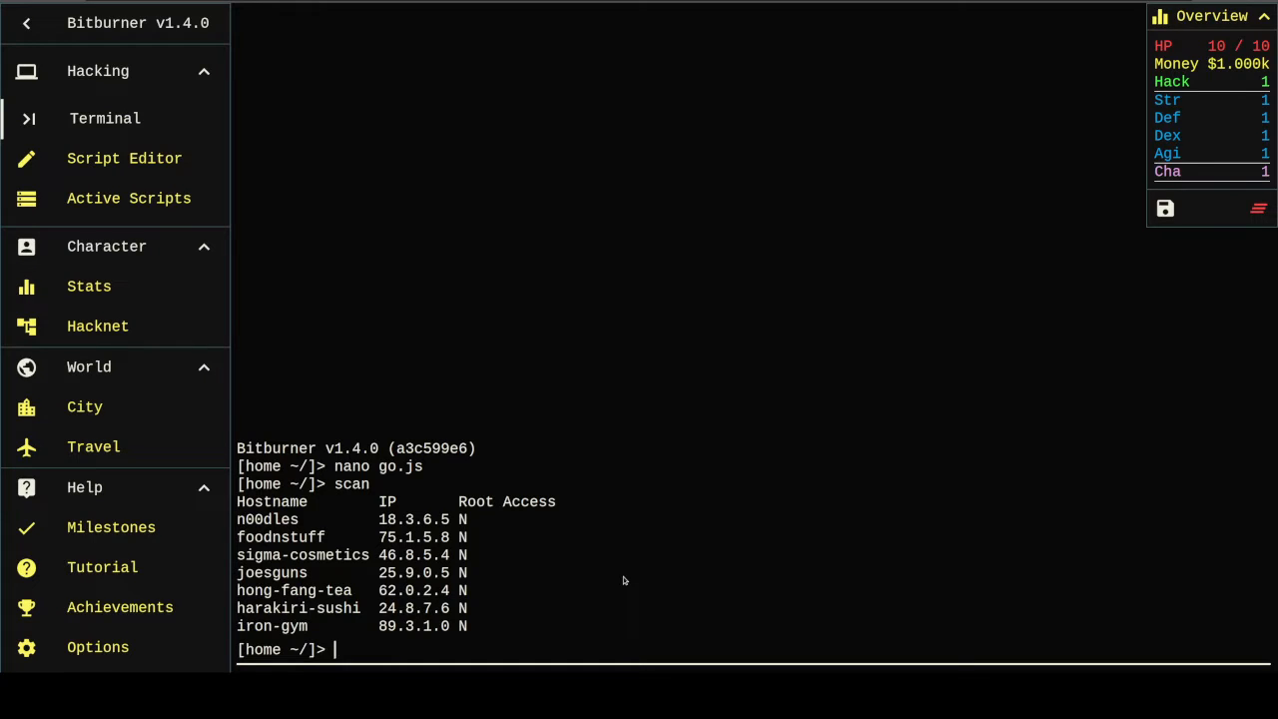
pyautogui.write("connect '")
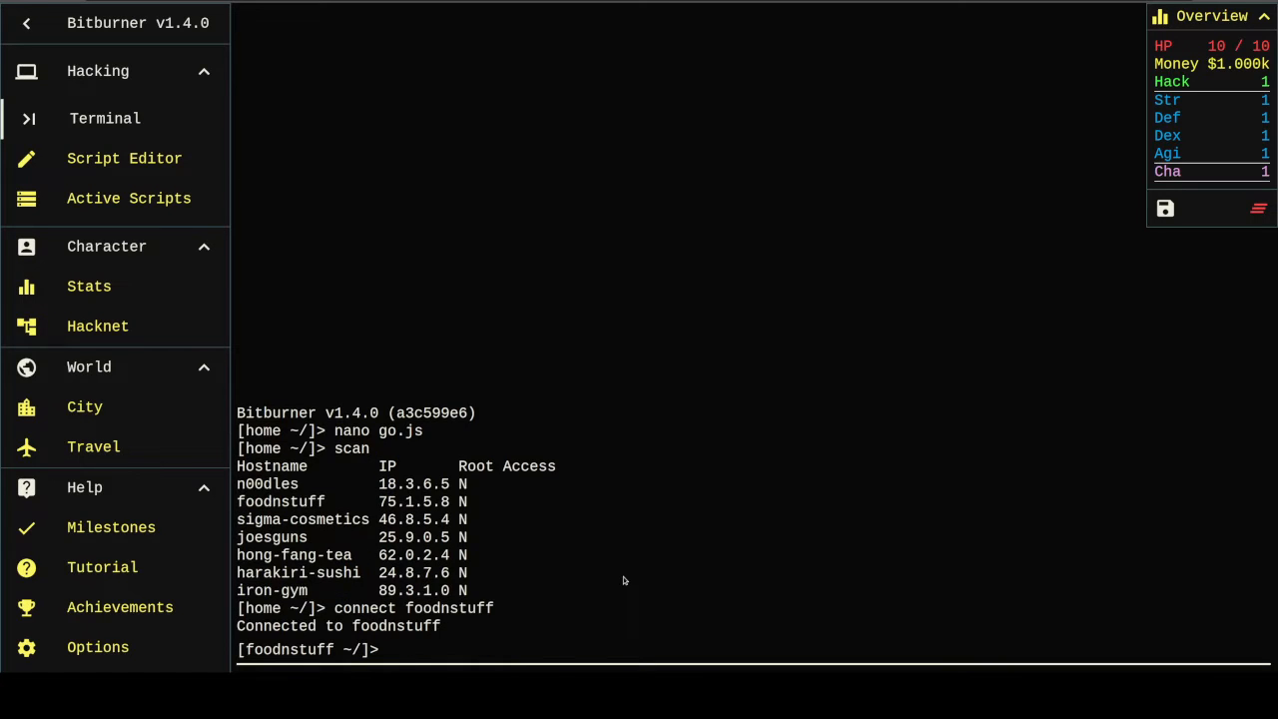
pyautogui.write('run')
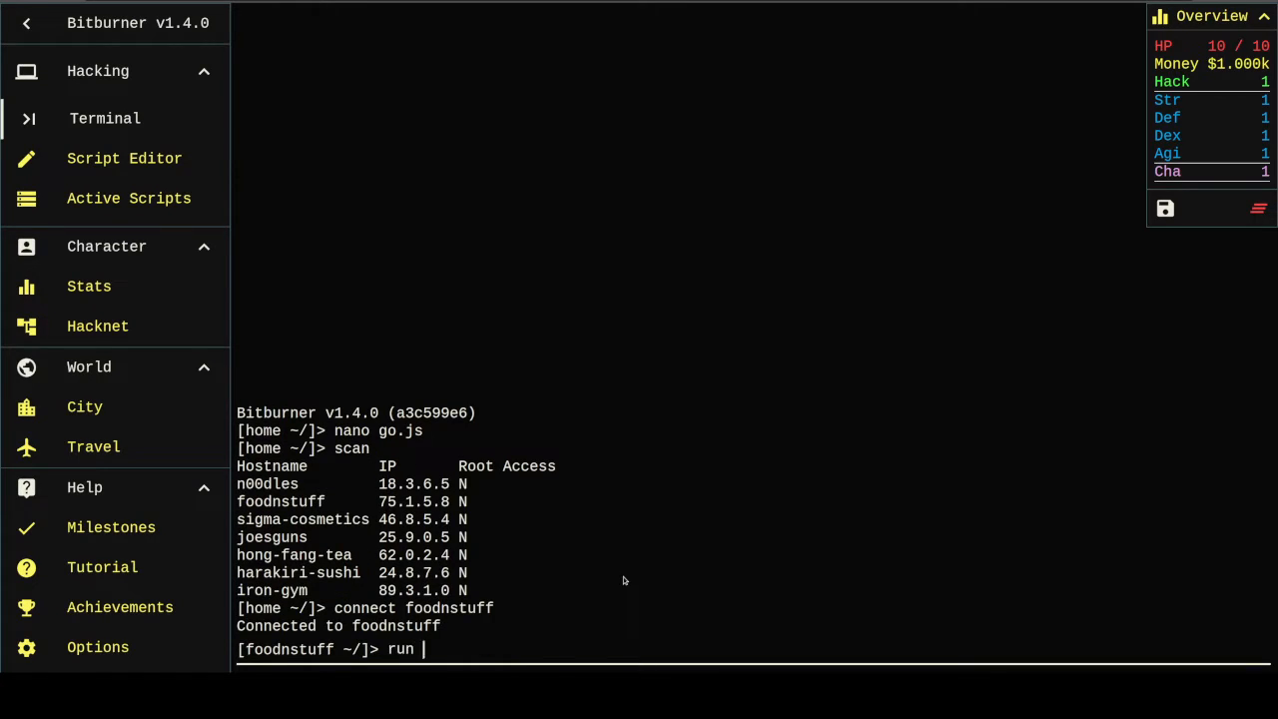
pyautogui.write('NUKE.exe')
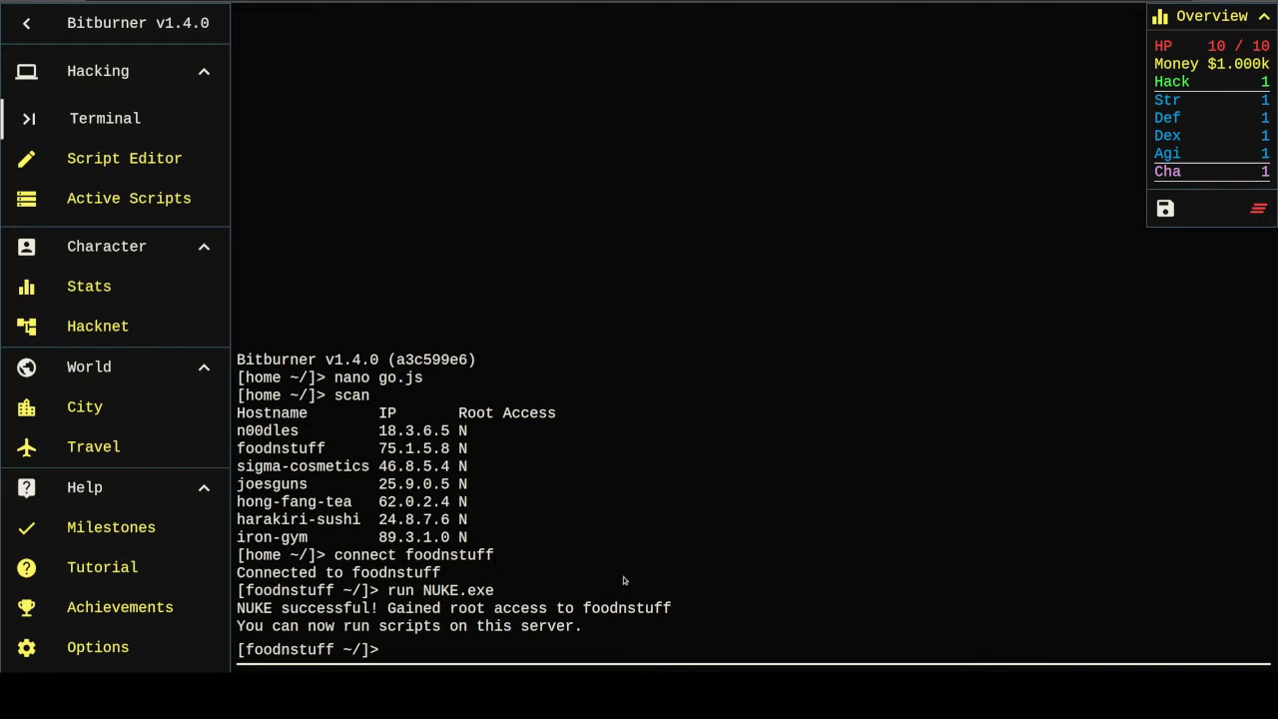
# Step: Return home and run go.js
pyautogui.write('home')
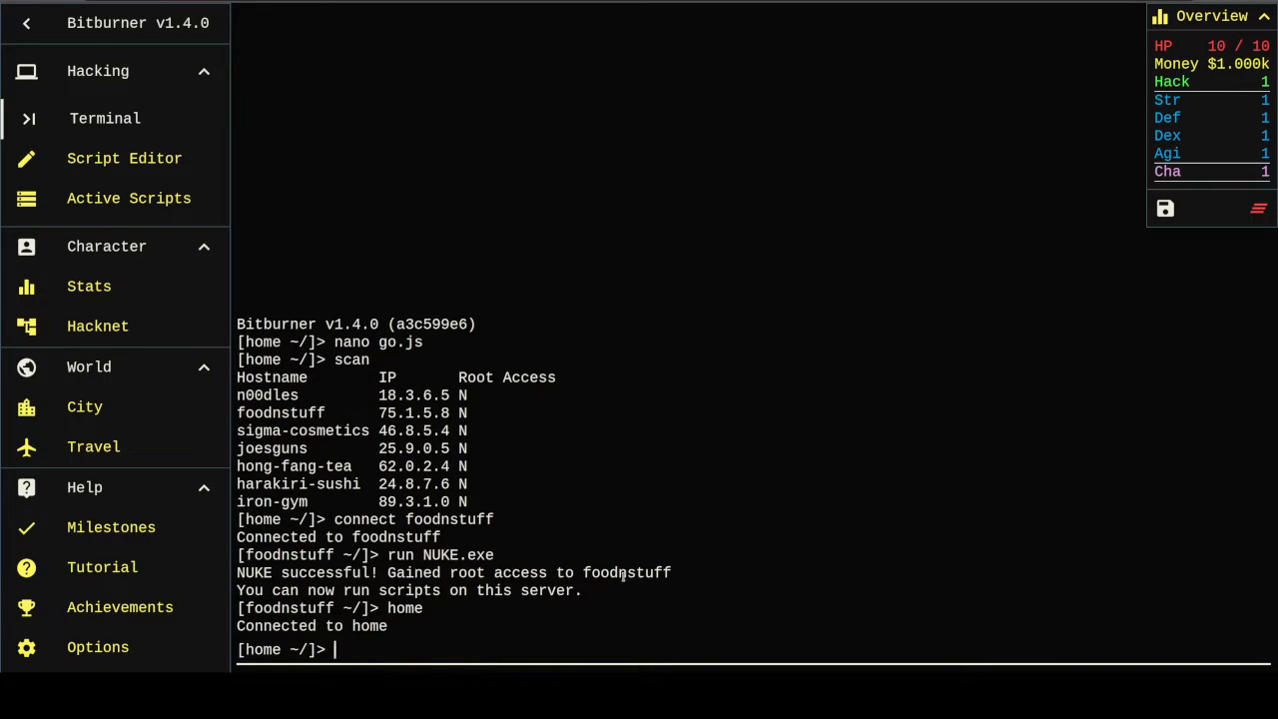
pyautogui.write('run go')
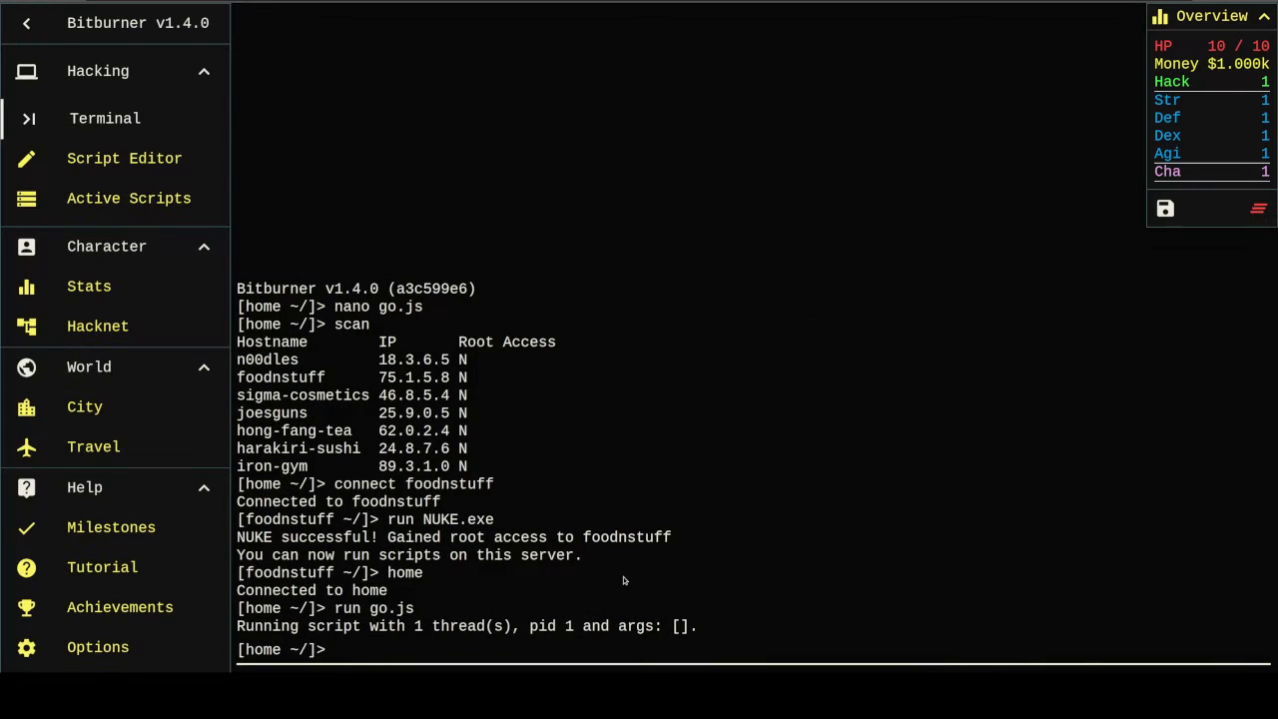
pyautogui.write('nano go')
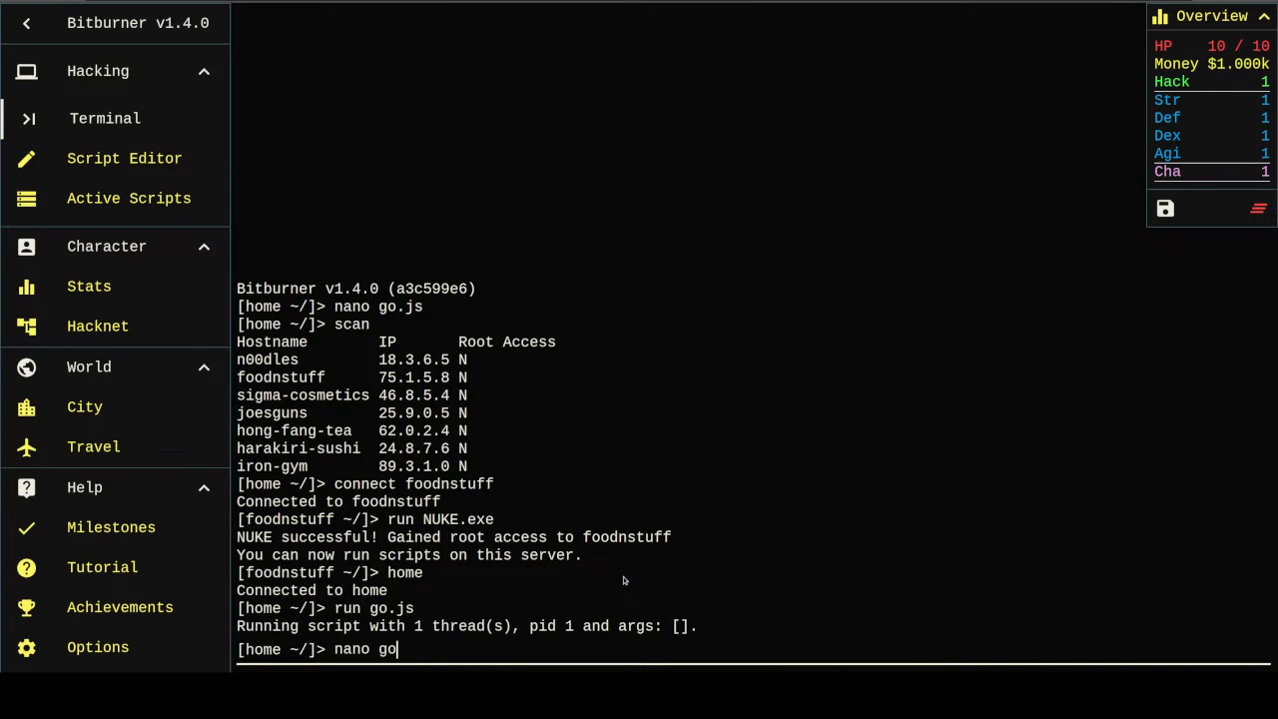
# Step: Add await before ns.hack in go.js, save, and close the editor
pyautogui.press('Enter')
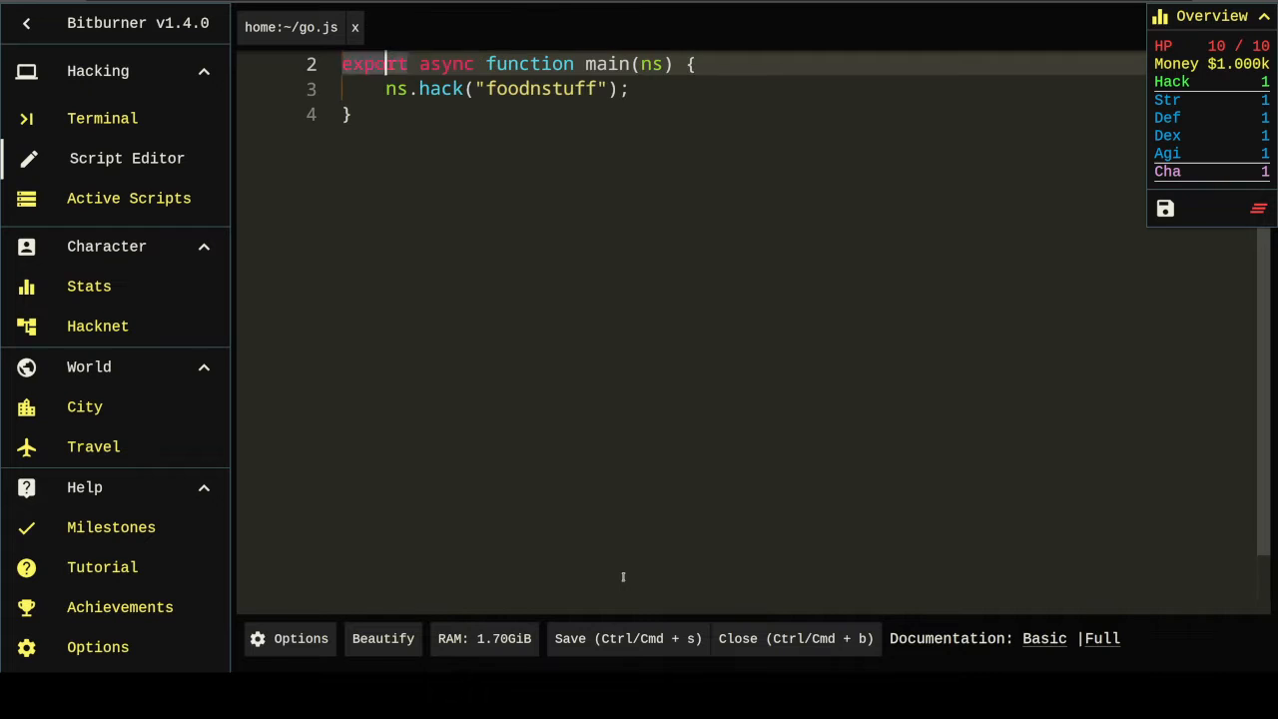
pyautogui.write('await')
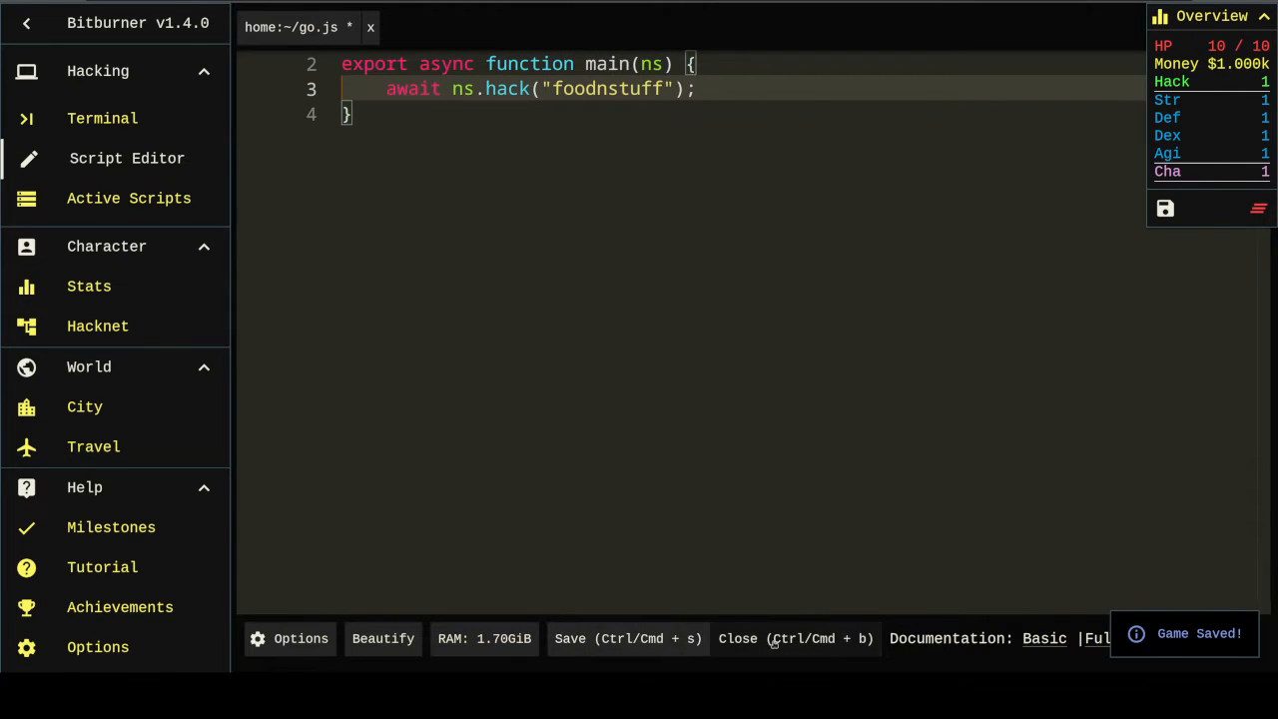
pyautogui.click(102, 118)
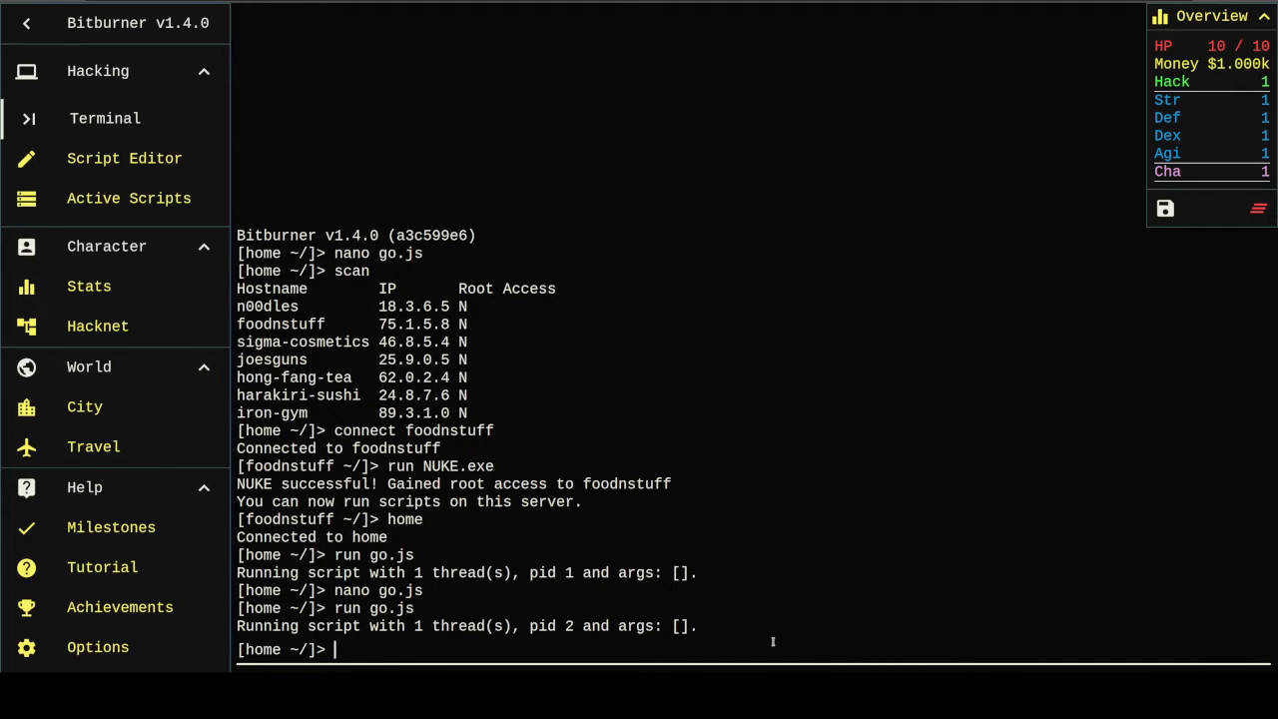
# Step: Run go.js and tail it to watch the foodnstuff hack in the log
pyautogui.write('run go.js --')
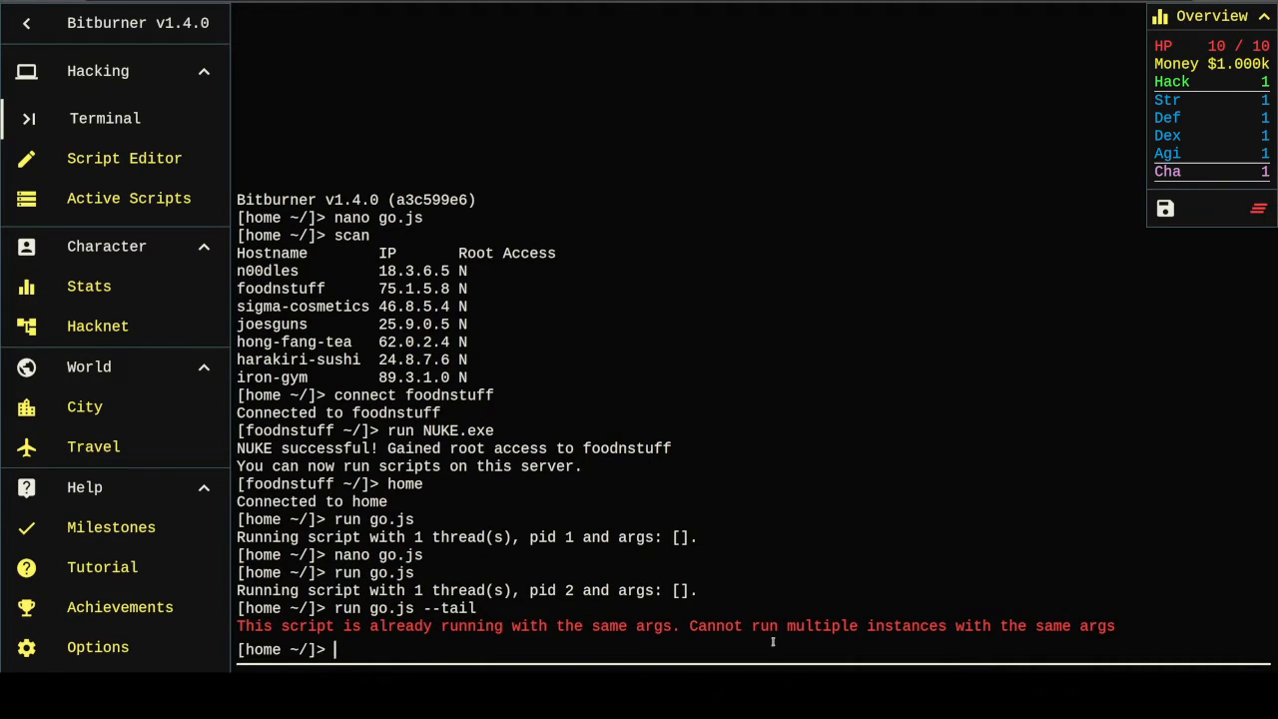
pyautogui.write('tail go')
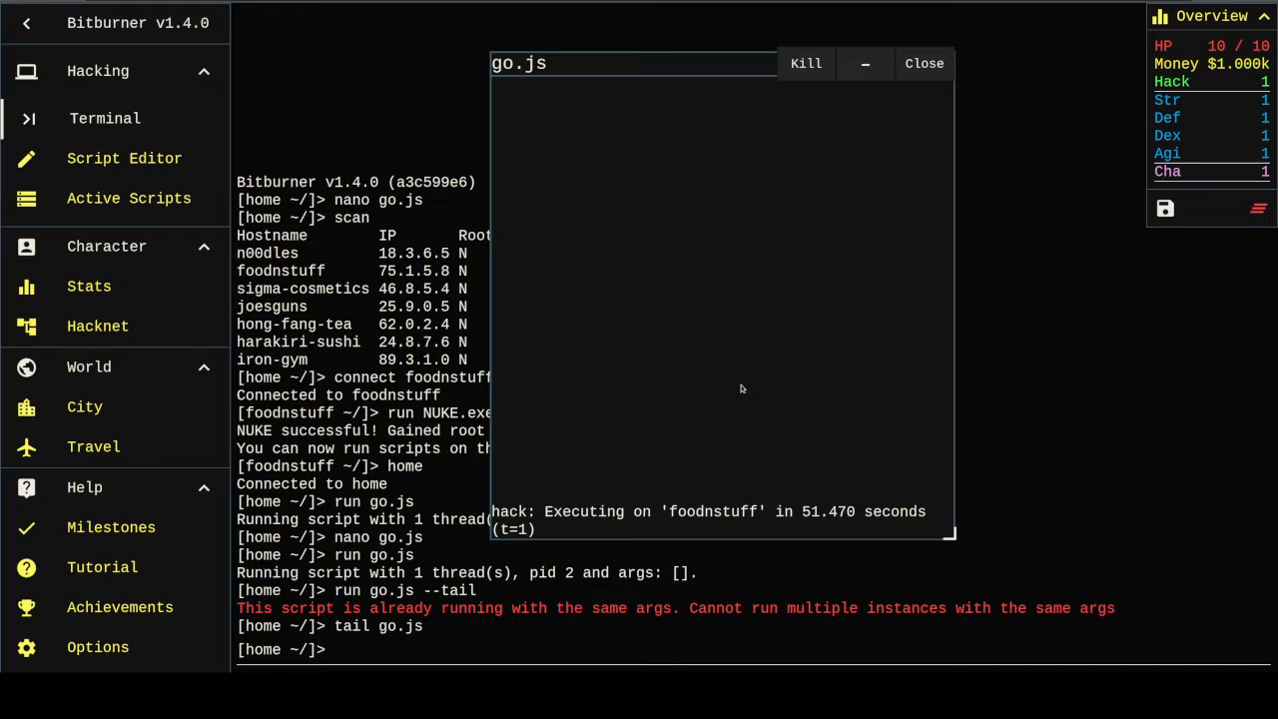
pyautogui.moveTo(746, 410)
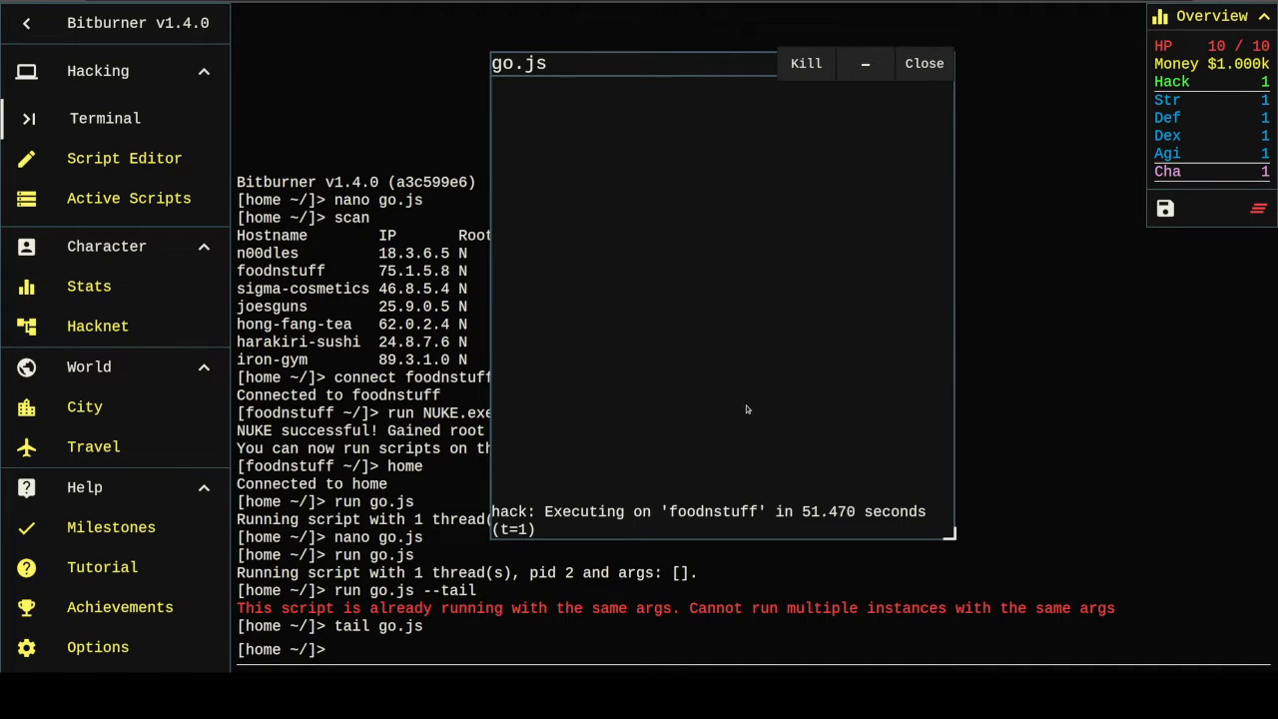
pyautogui.moveTo(615, 478)
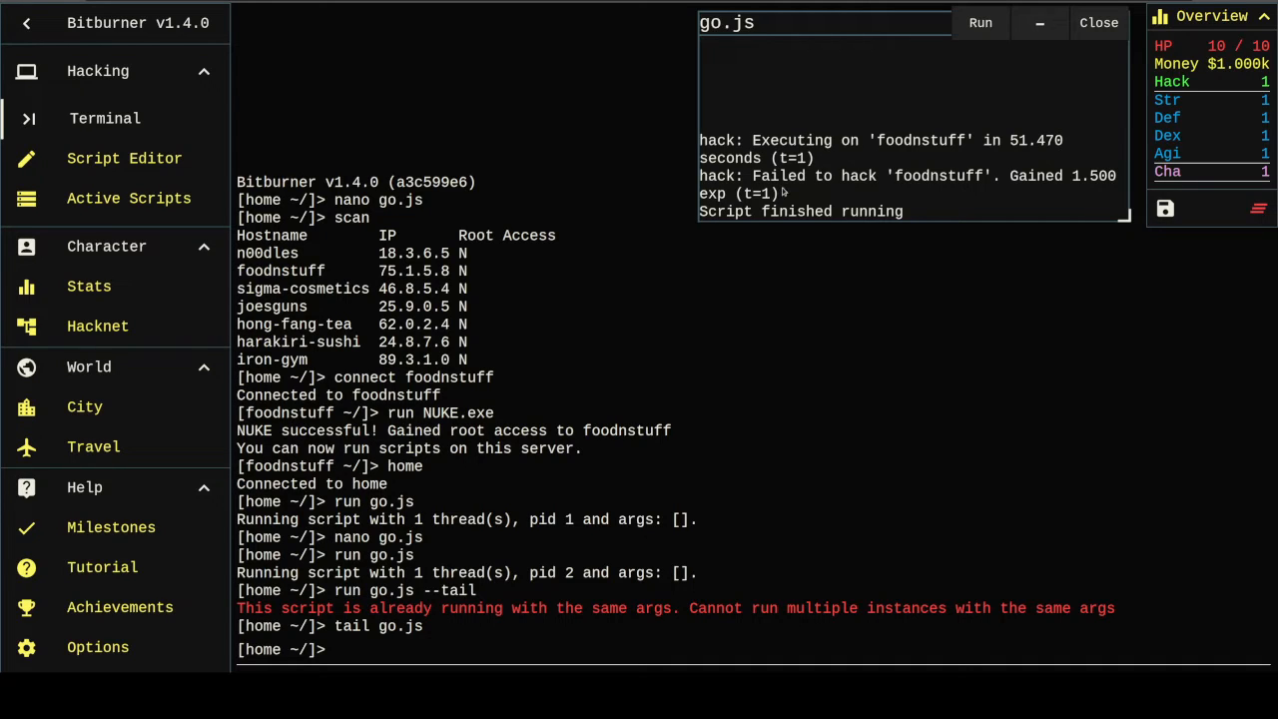
pyautogui.moveTo(779, 195)
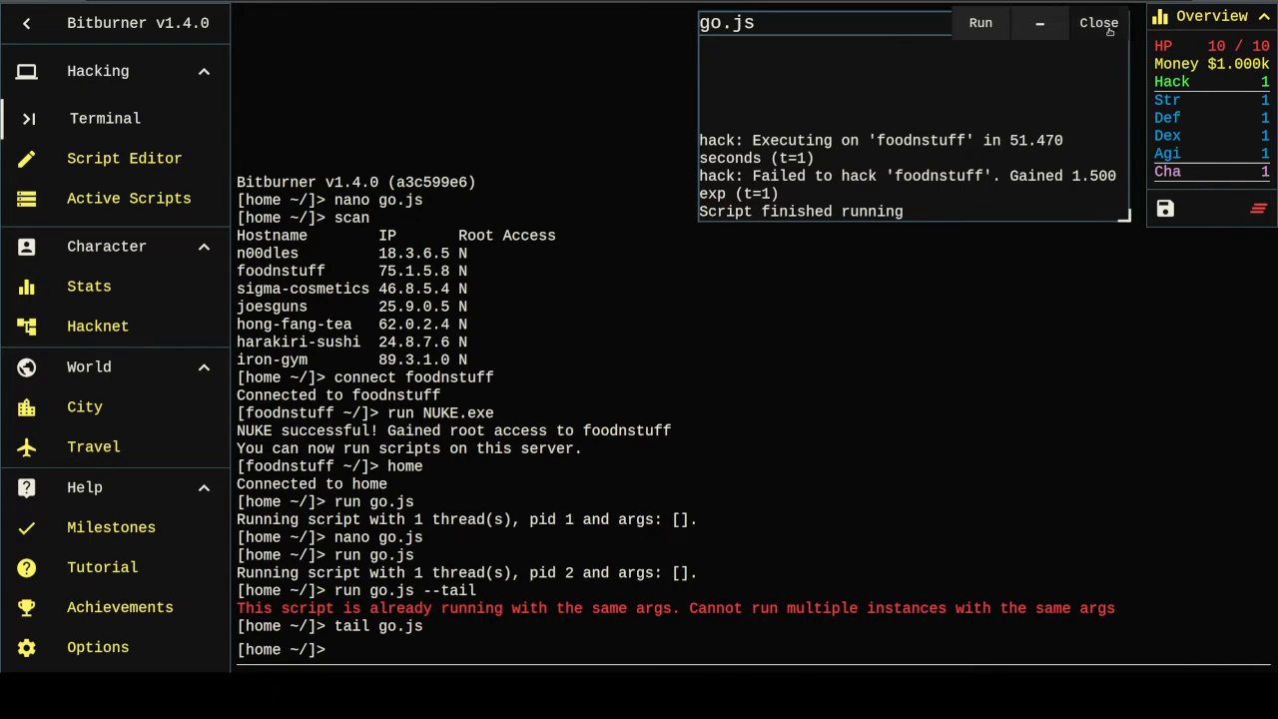
# Step: Close the finished log, rerun go.js and tail its log
pyautogui.click(1099, 23)
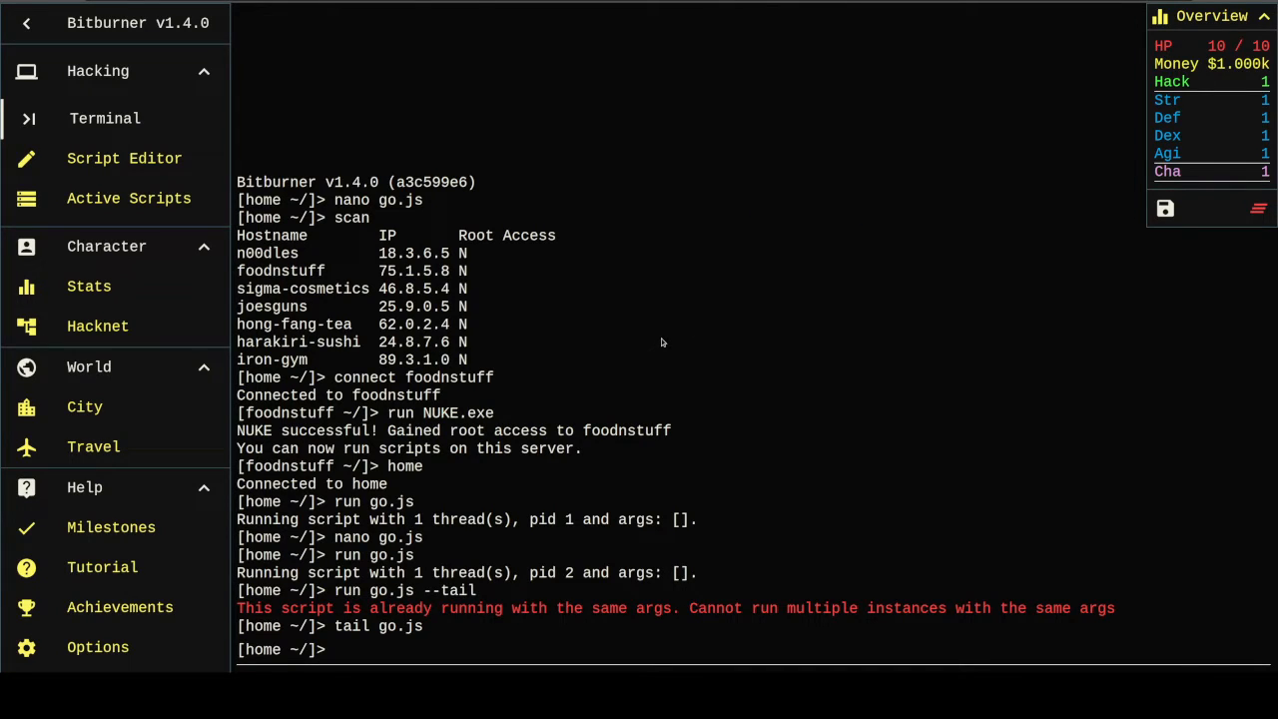
pyautogui.write('run go.js')
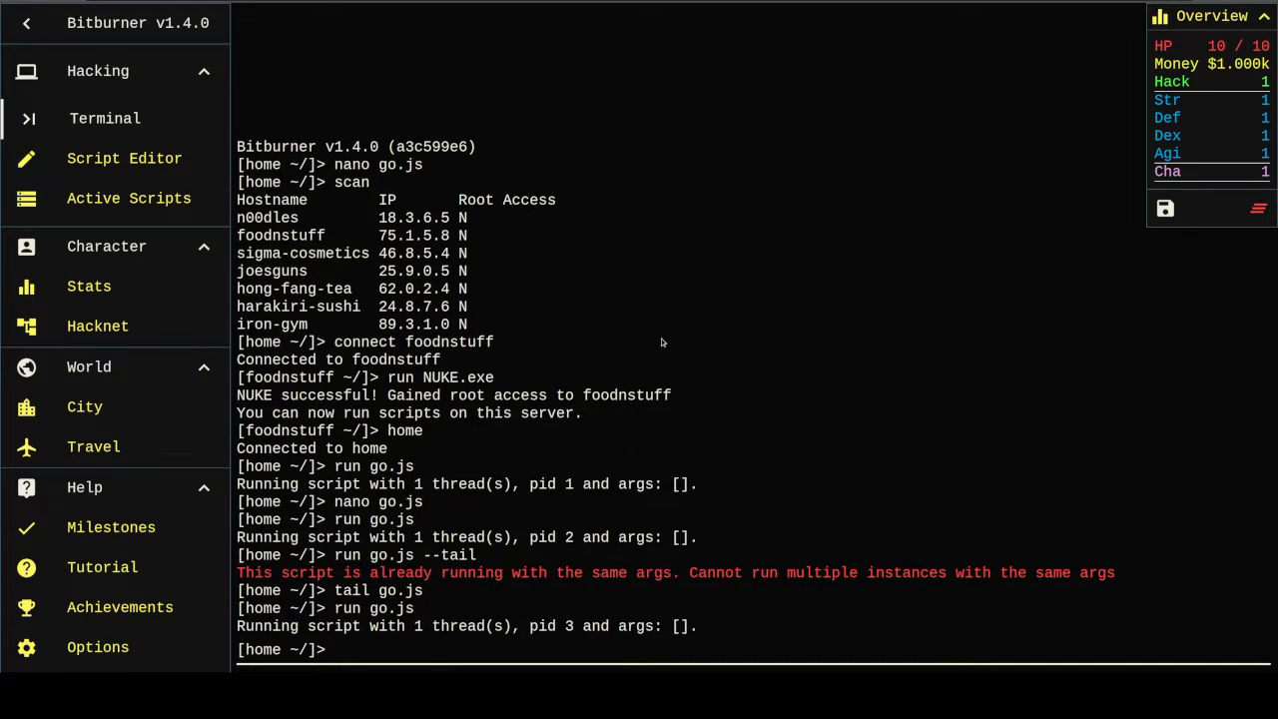
pyautogui.write('tail go.js')
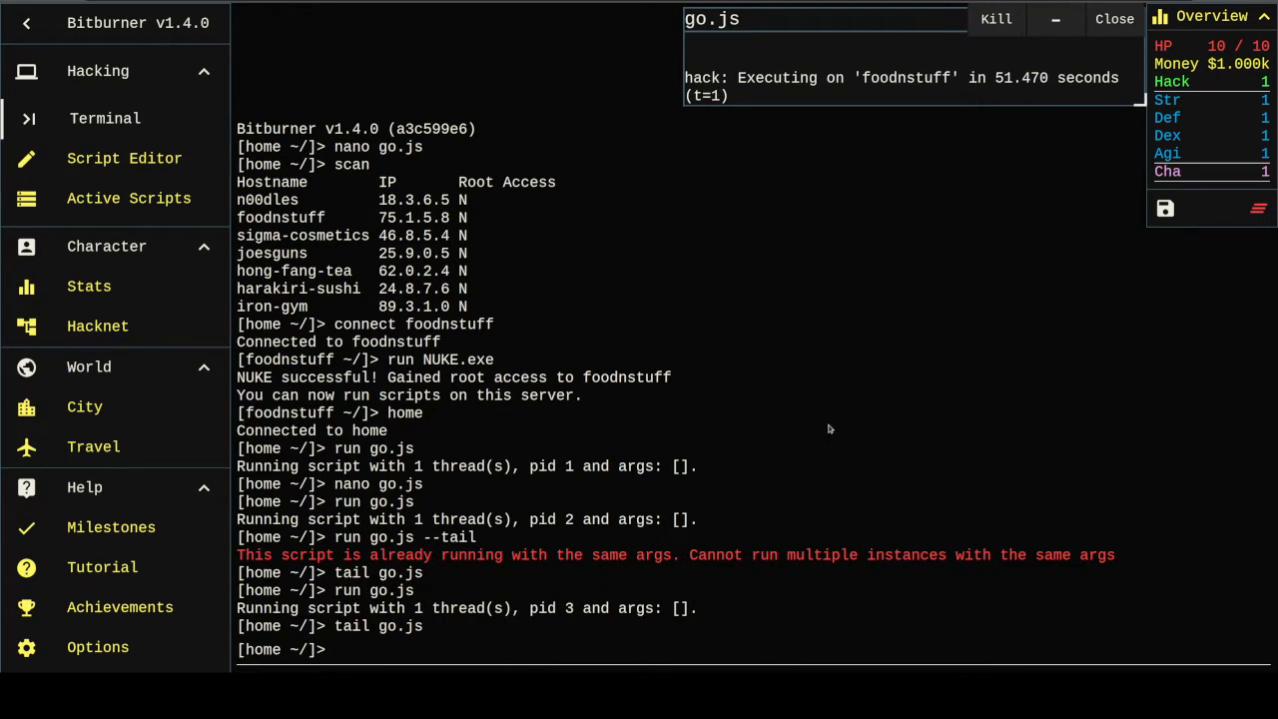
pyautogui.write('nano go.js')
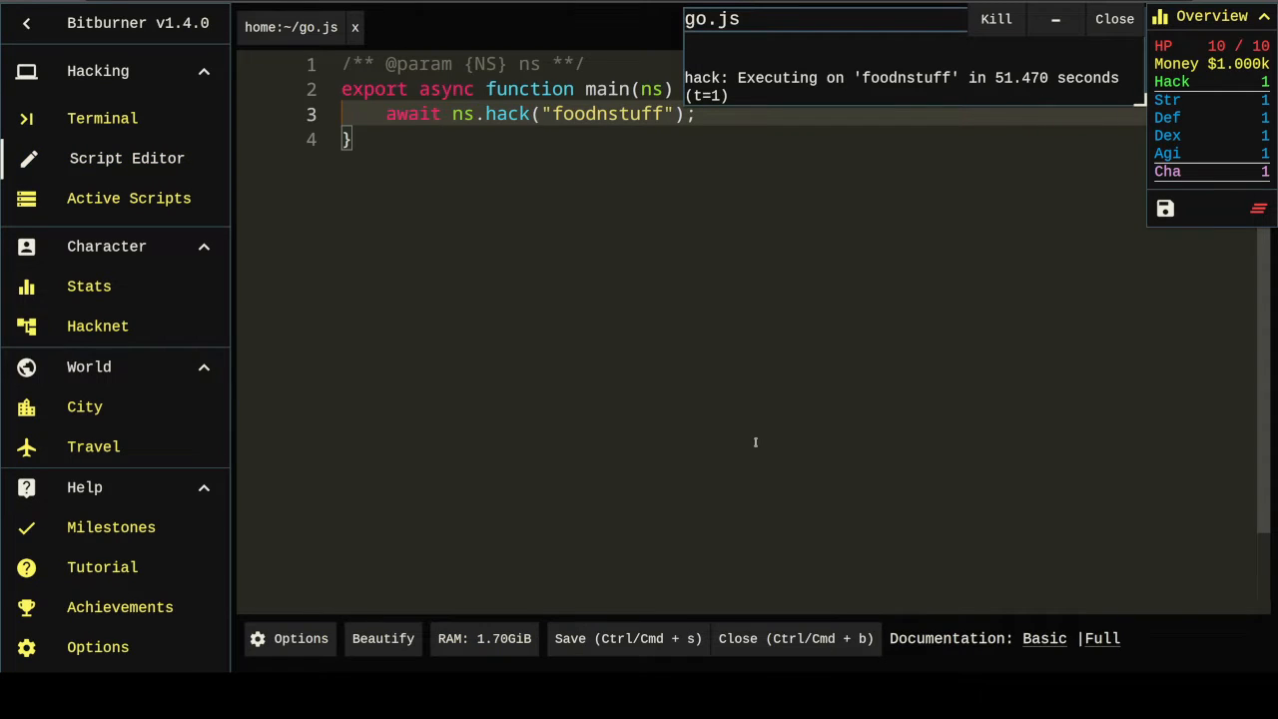
# Step: Wrap the hack call in a while(true) loop and save
pyautogui.press('Enter')
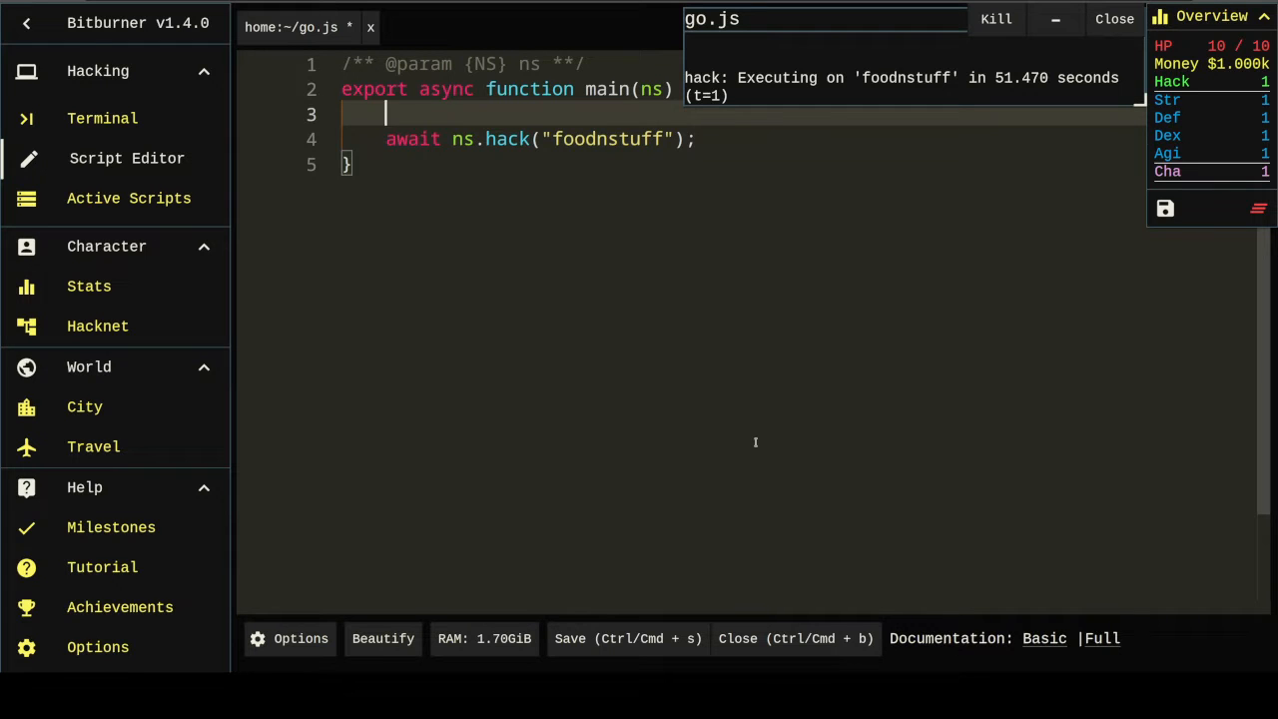
pyautogui.write('while(true) {')
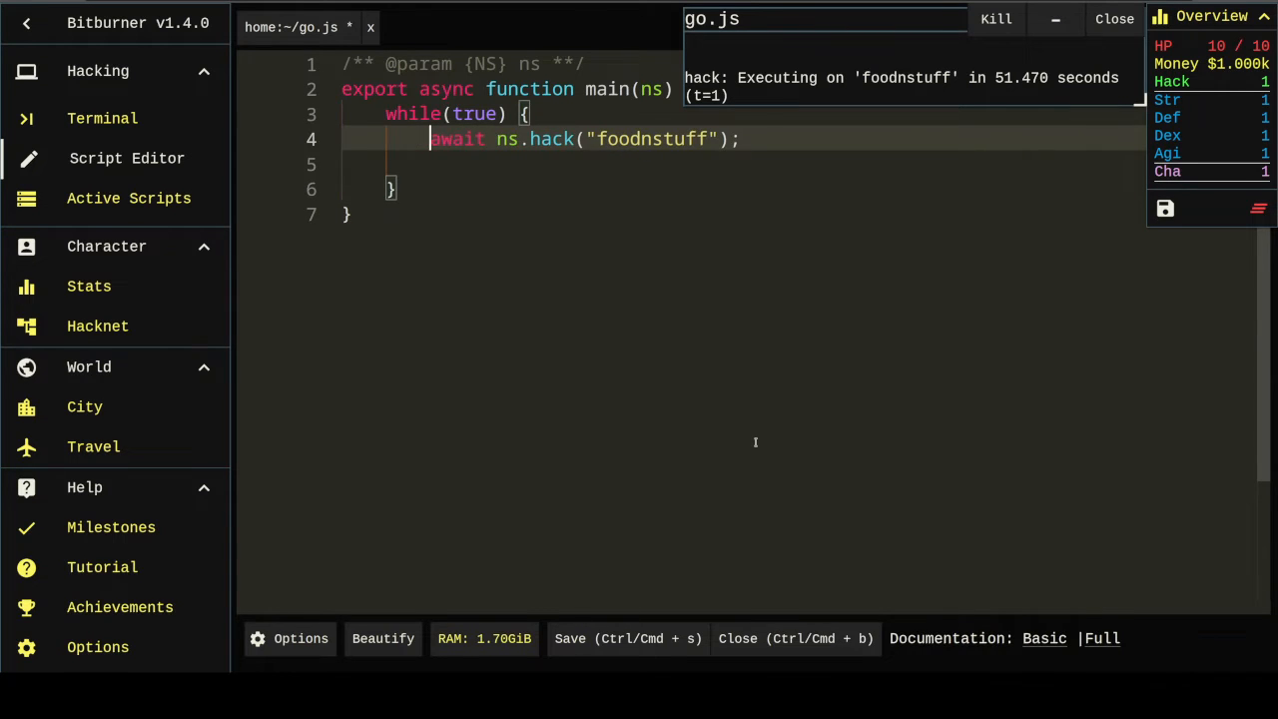
pyautogui.press('Backspace')
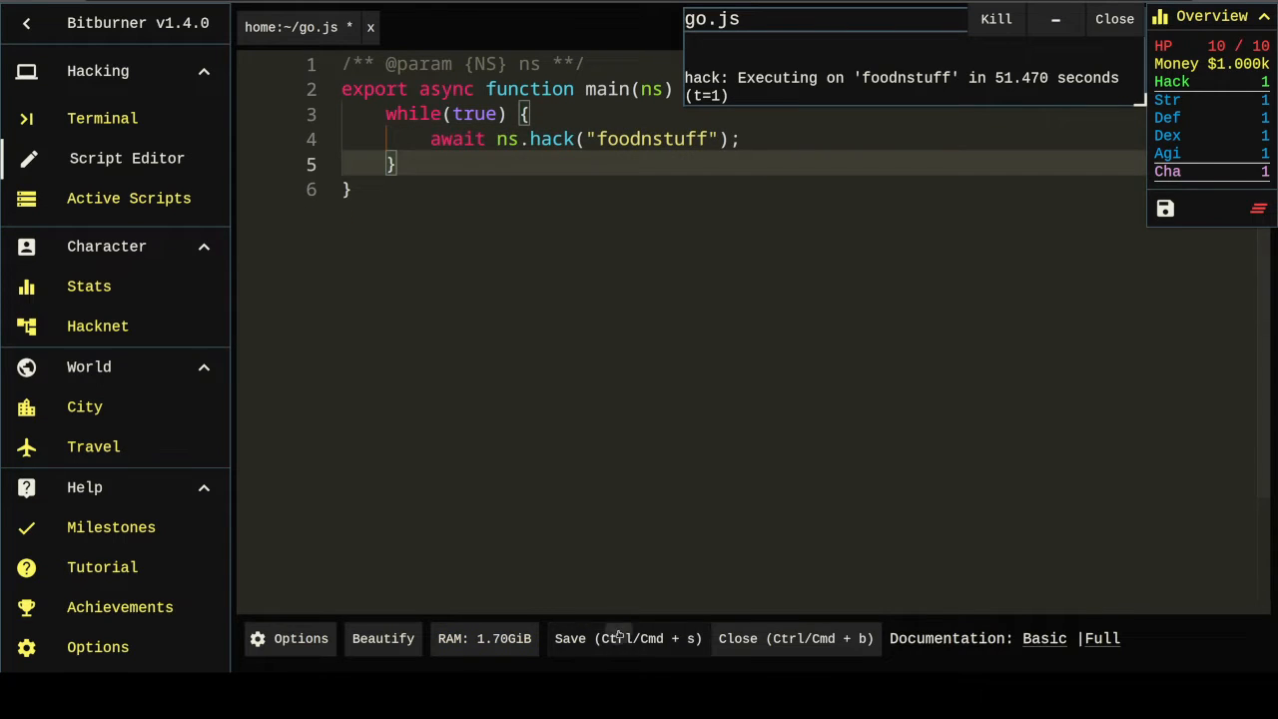
pyautogui.click(627, 639)
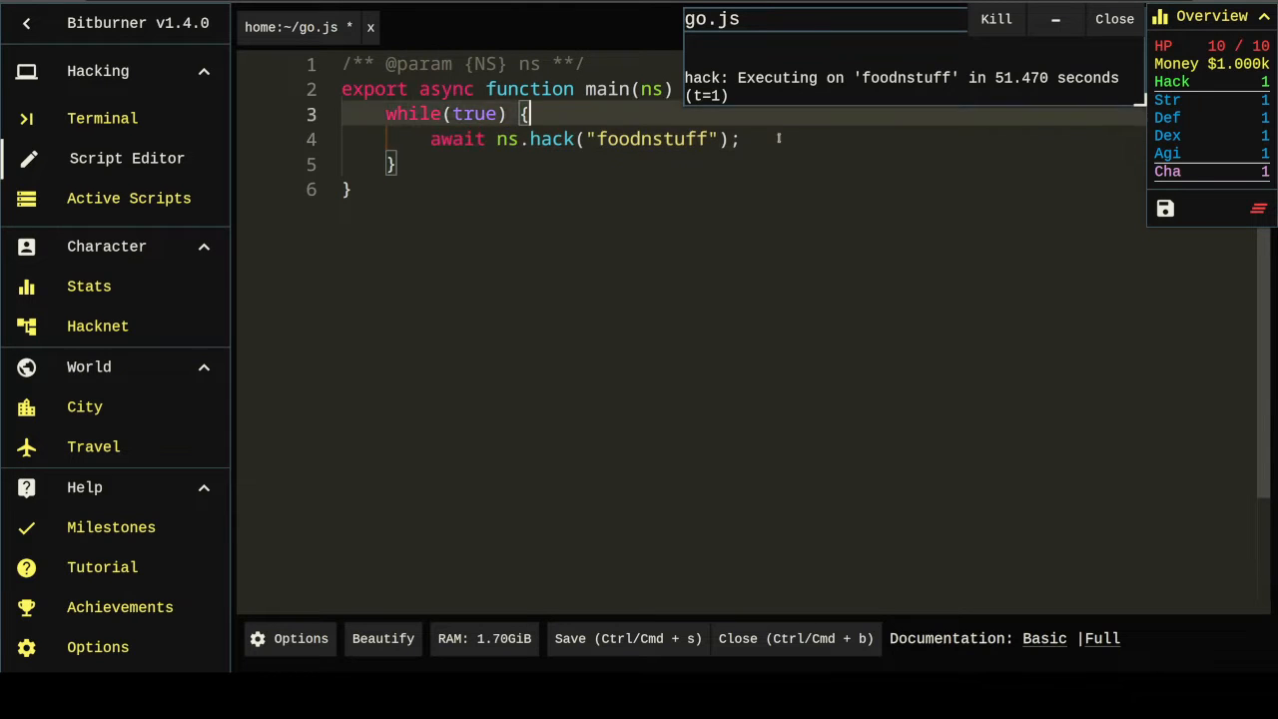
# Step: Add await ns.weaken("foodnstuff"); above the hack and save
pyautogui.write('await ns.weaken')
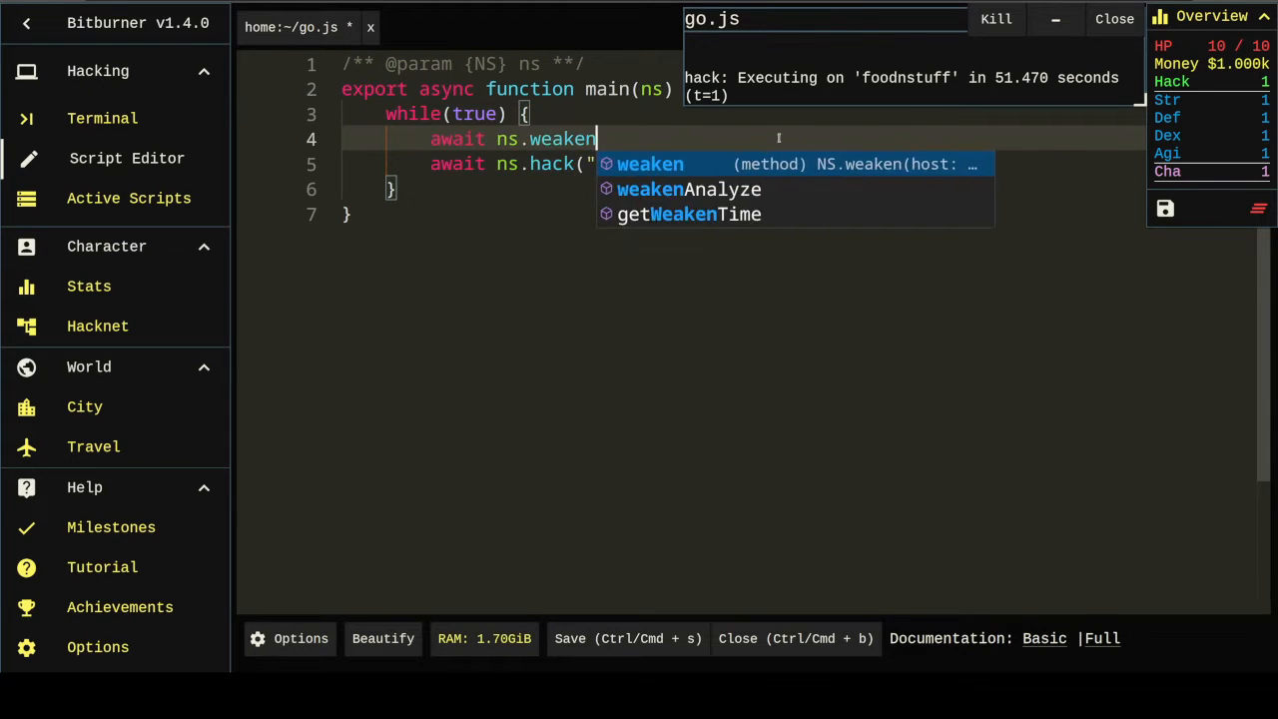
pyautogui.write('("foodnstuff");')
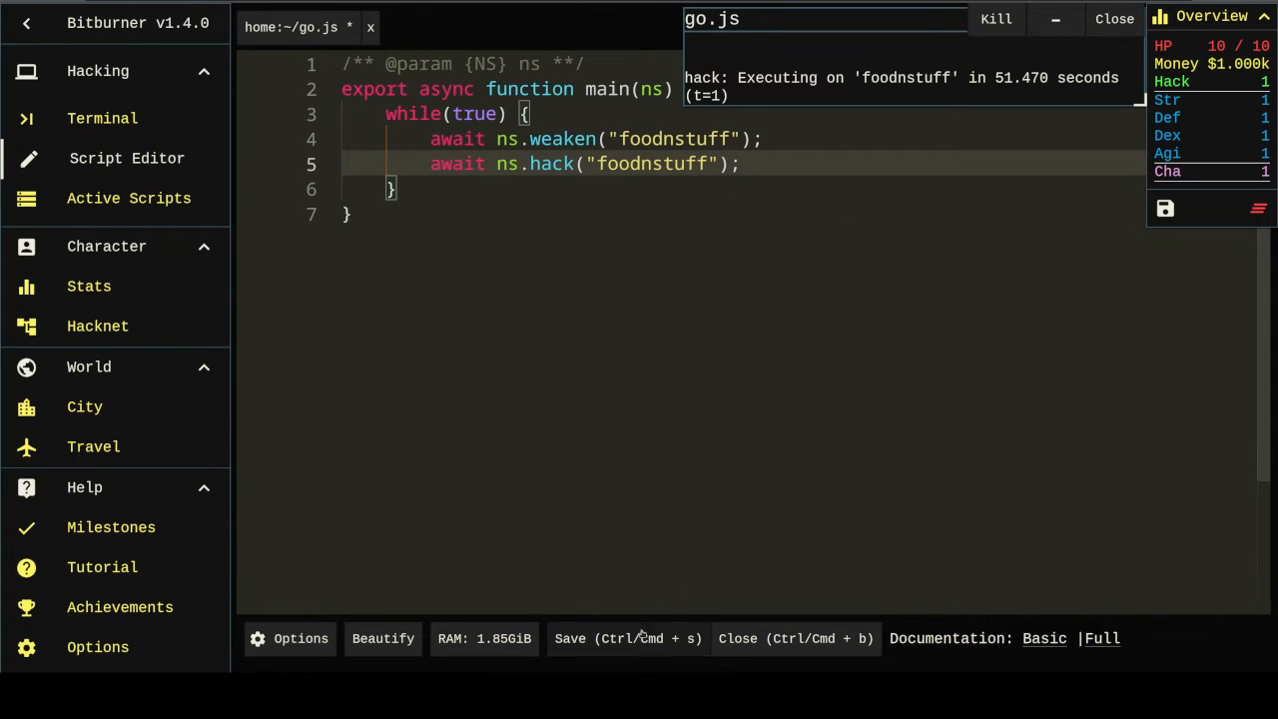
pyautogui.click(627, 638)
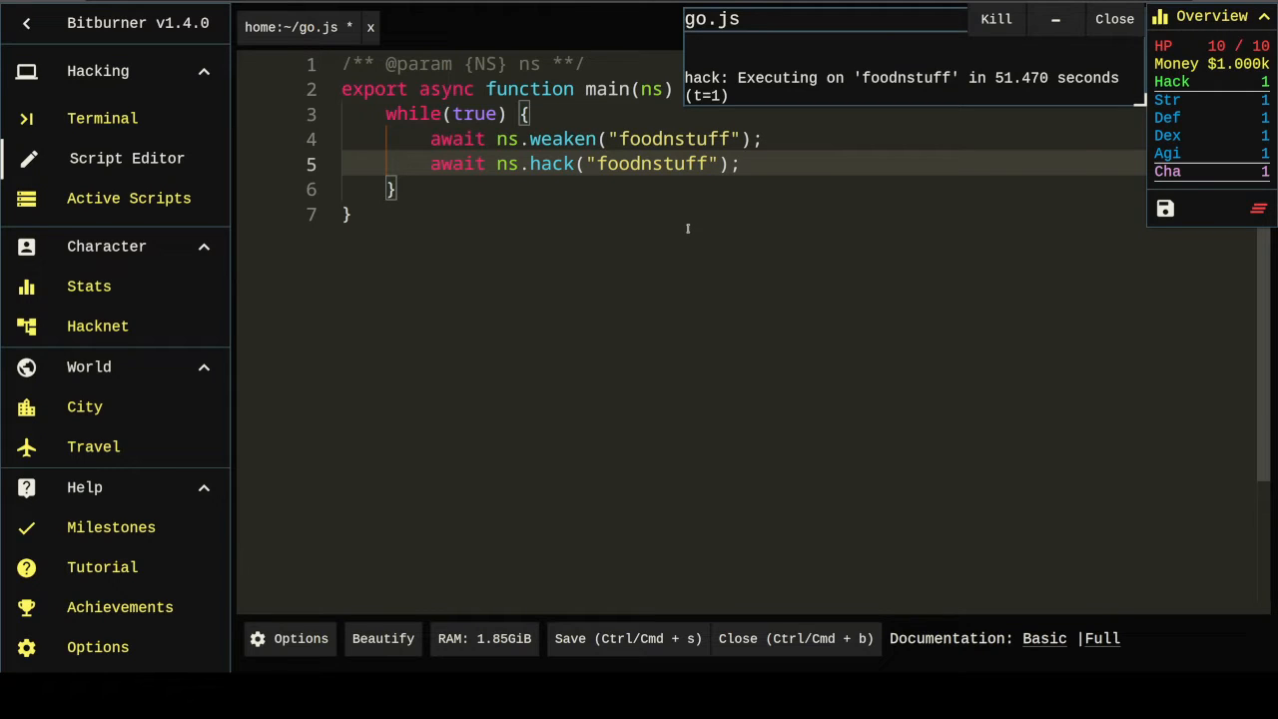
pyautogui.moveTo(675, 211)
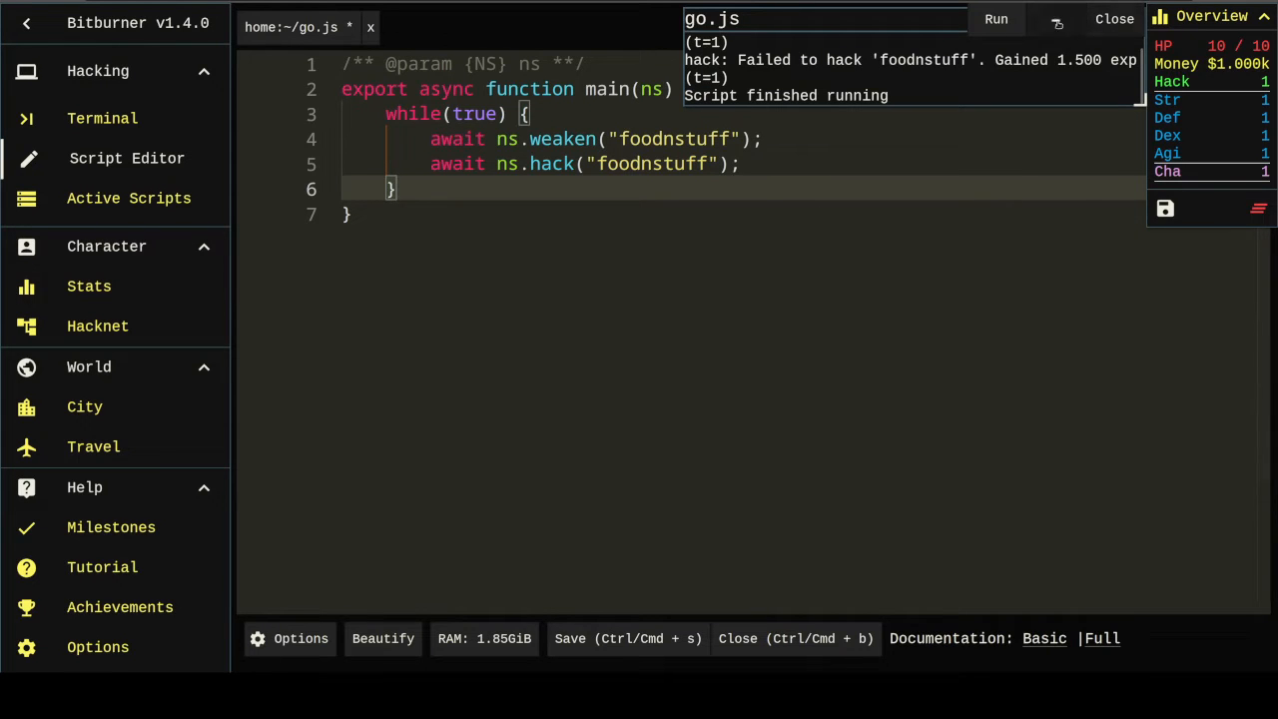
# Step: Minimize the go.js log and open a new line above the weaken call
pyautogui.click(995, 19)
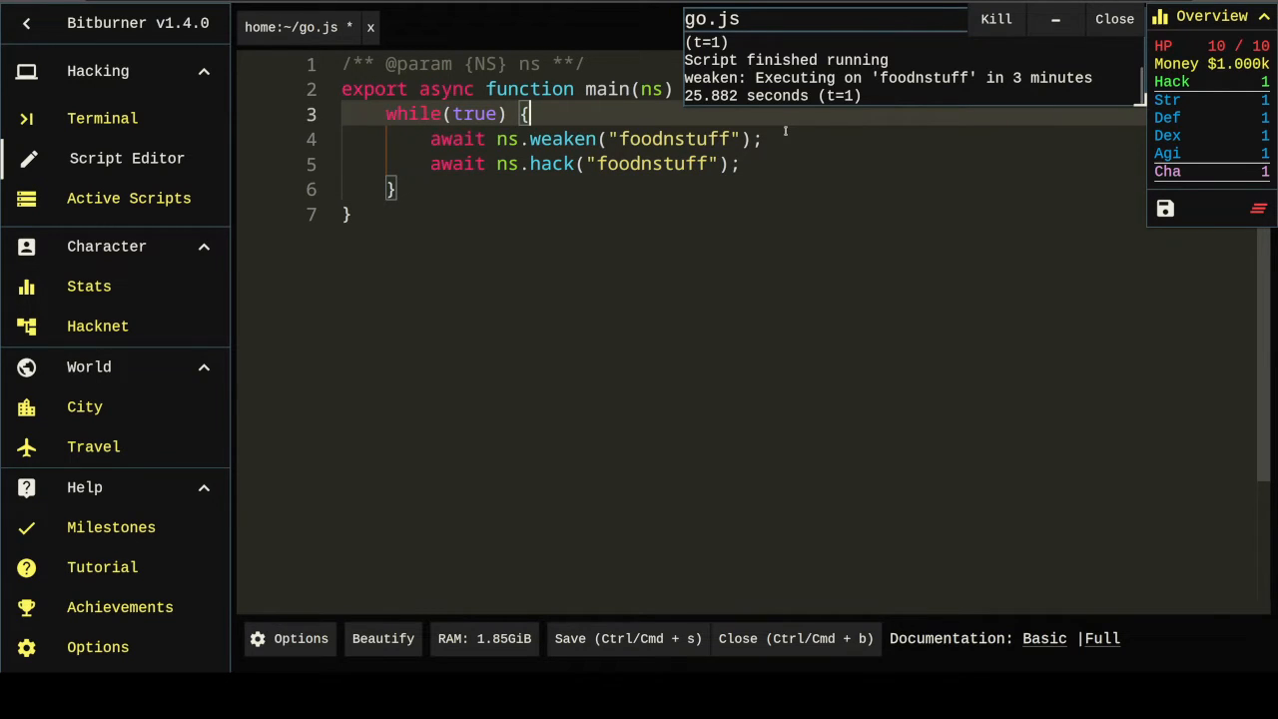
pyautogui.press('Enter')
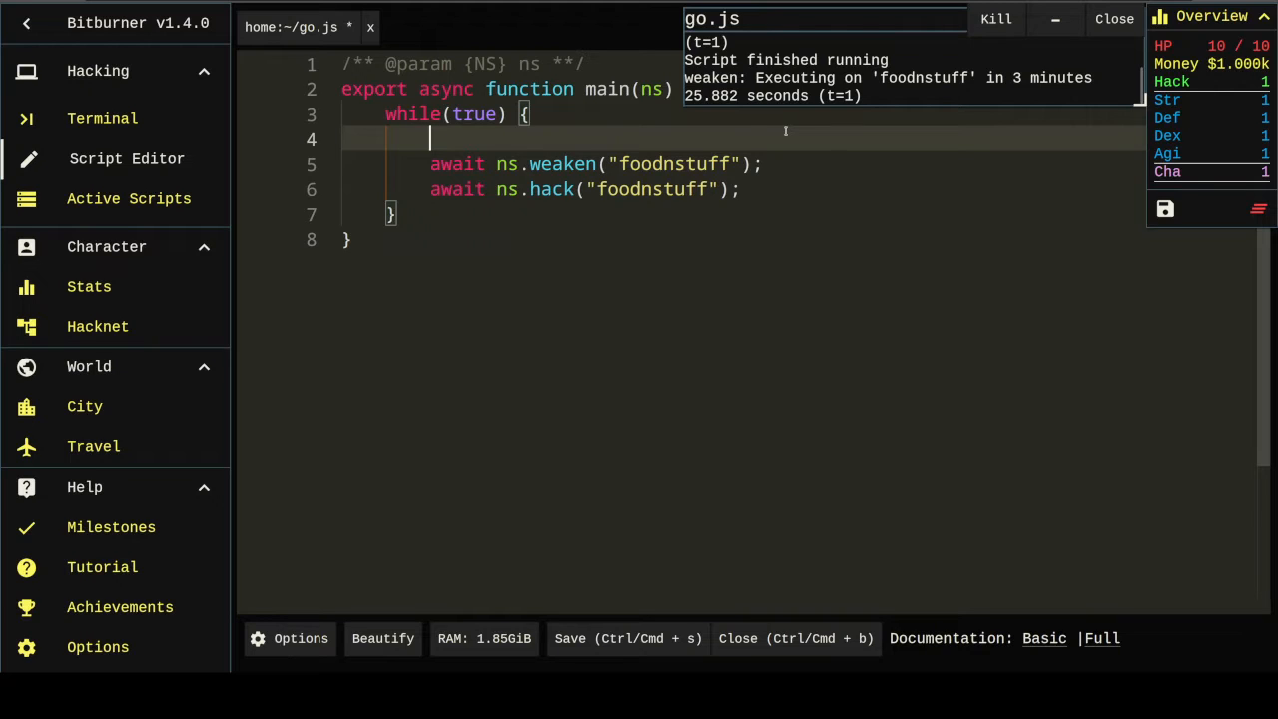
# Step: Add comments: weaken while security > min, grow while money < maxmoney, hack the target
pyautogui.write('// weak')
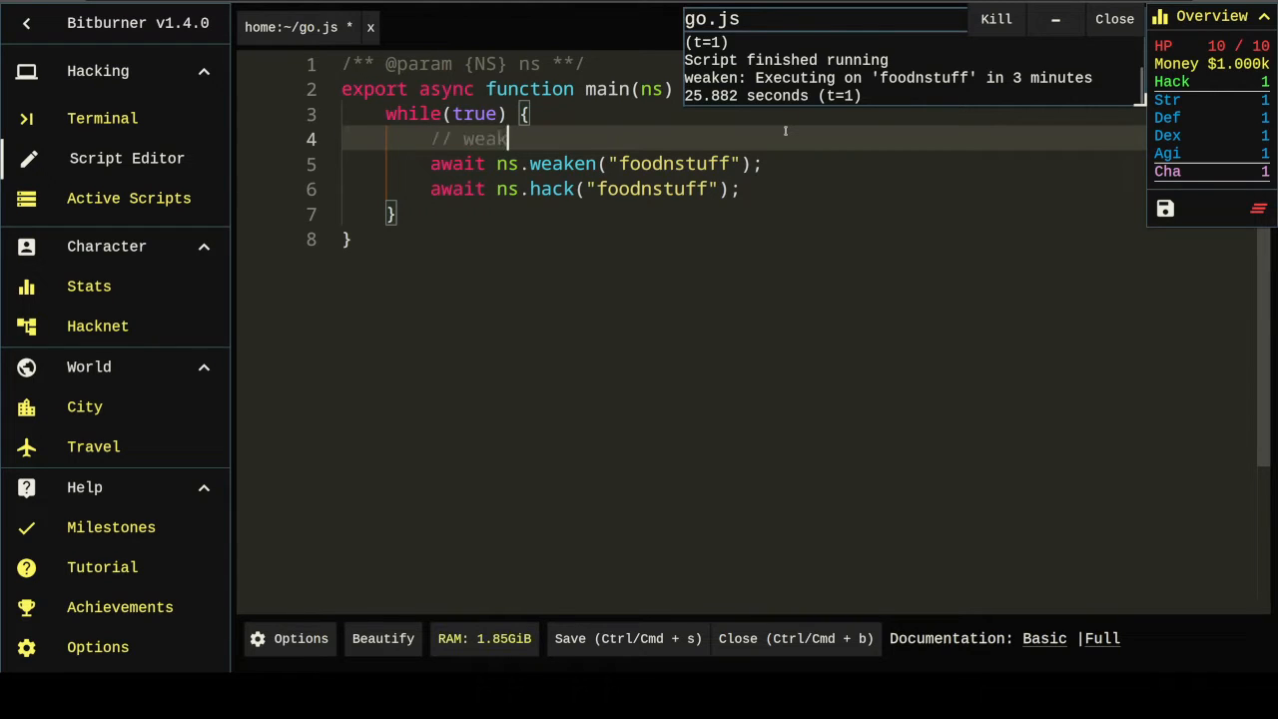
pyautogui.write('en the target while')
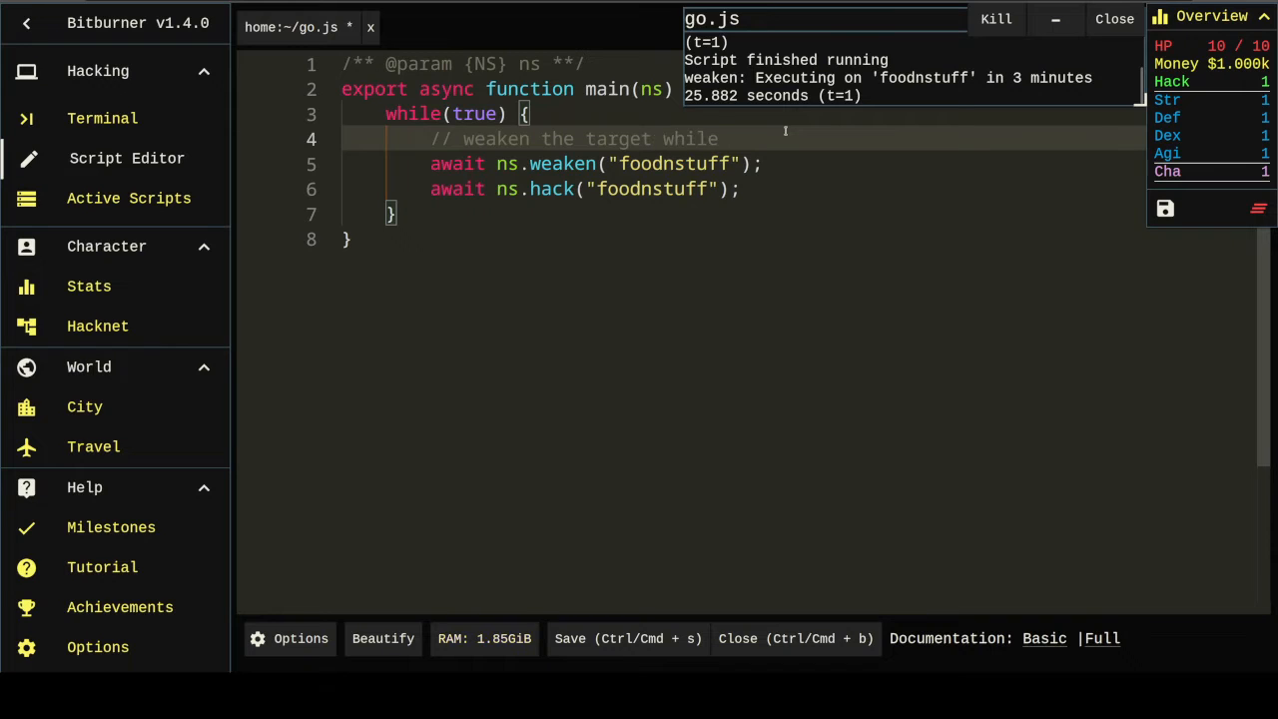
pyautogui.write('security > minsecurity')
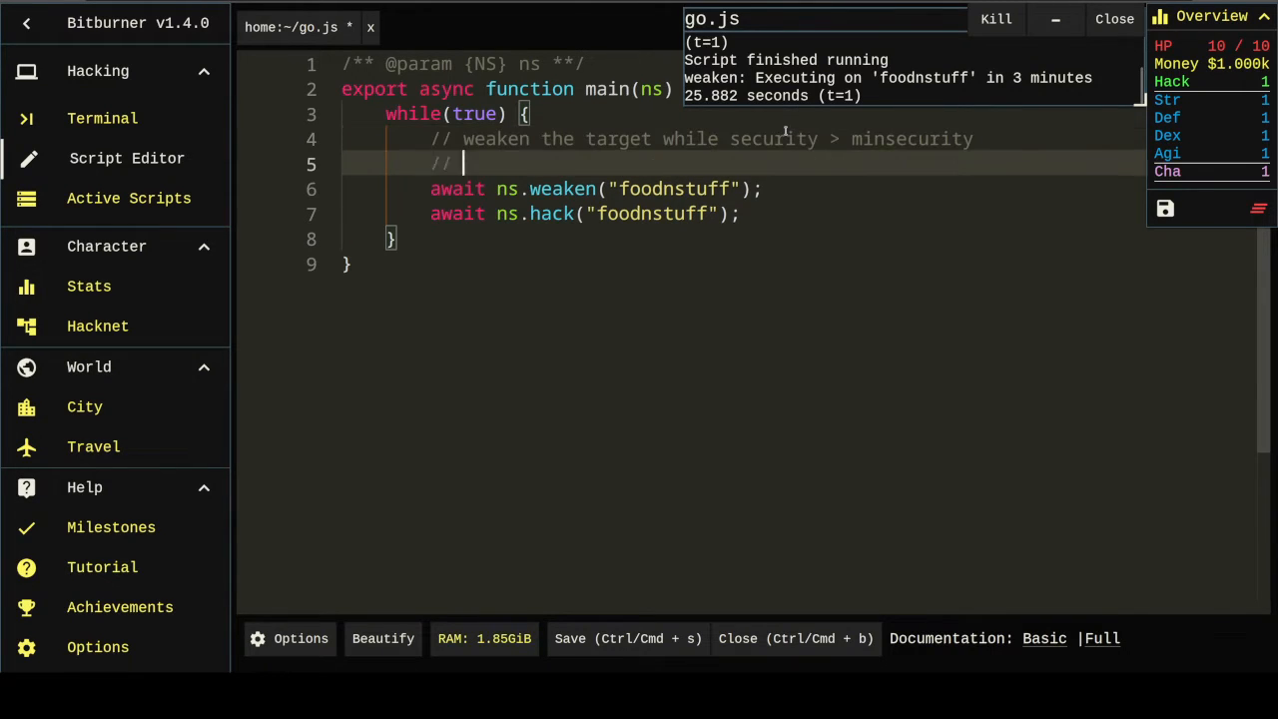
pyautogui.write('grow the target while money')
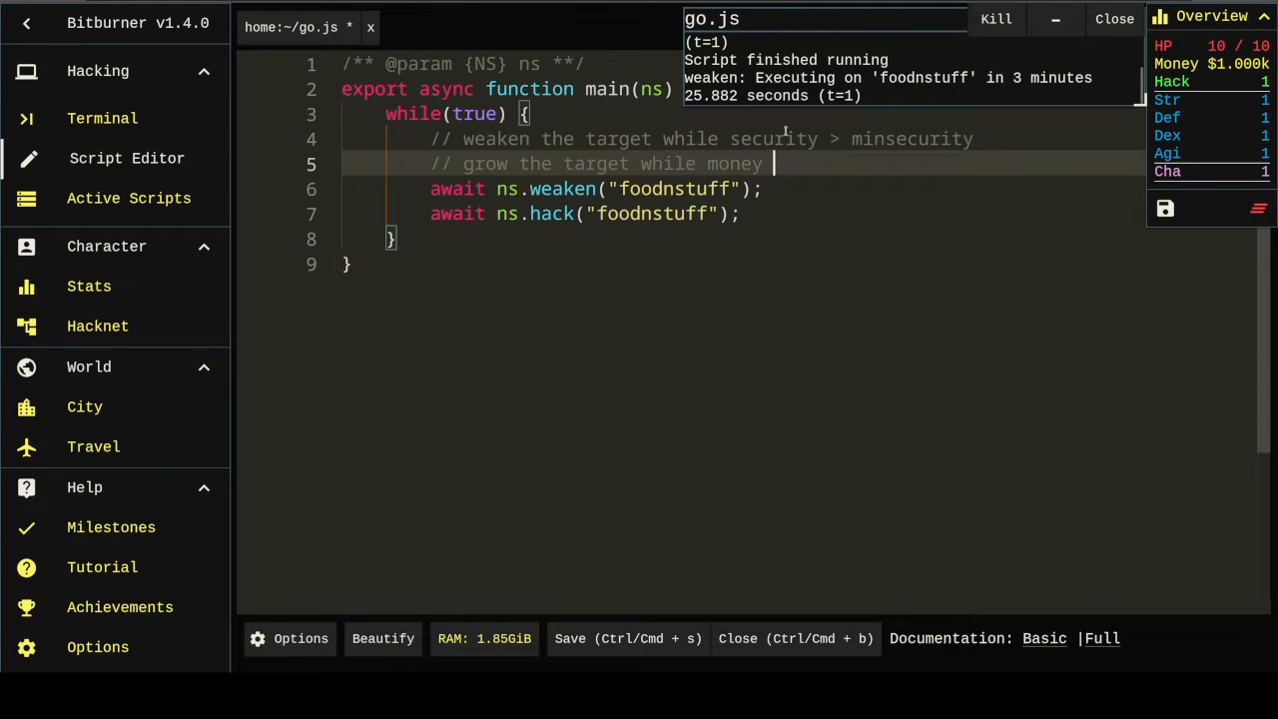
pyautogui.write('< maxmoney')
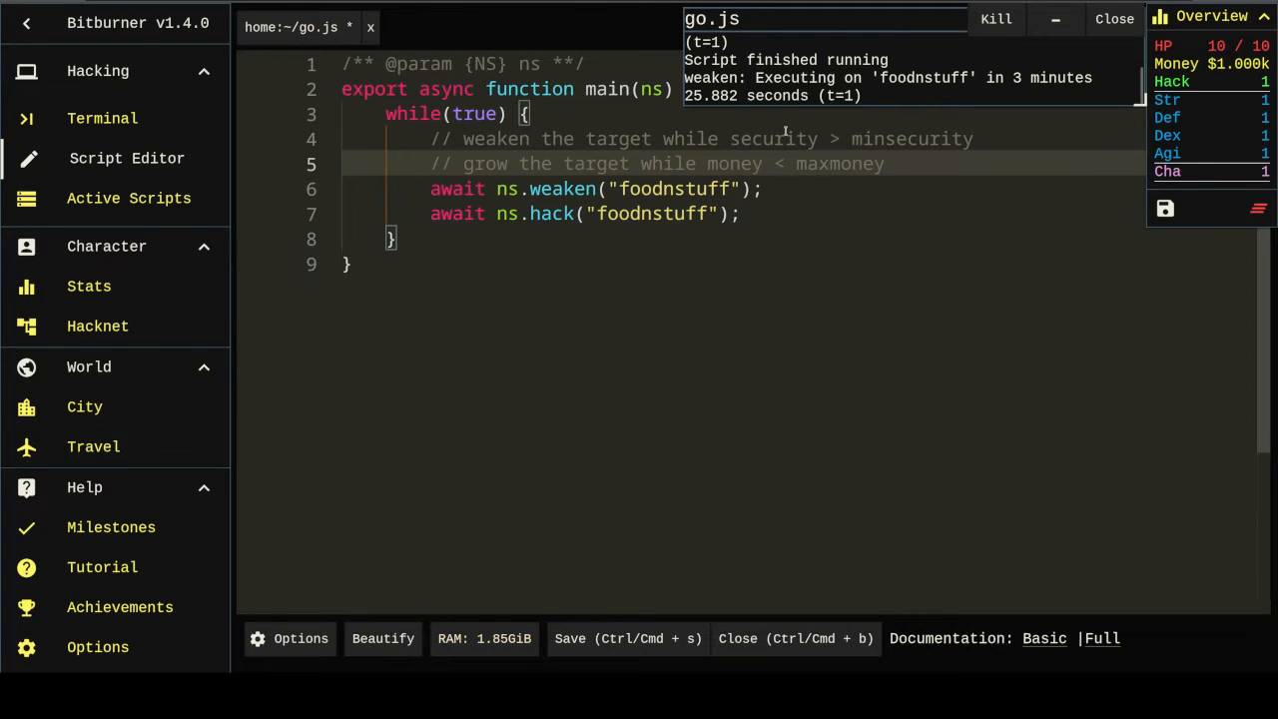
pyautogui.write('//hack the target')
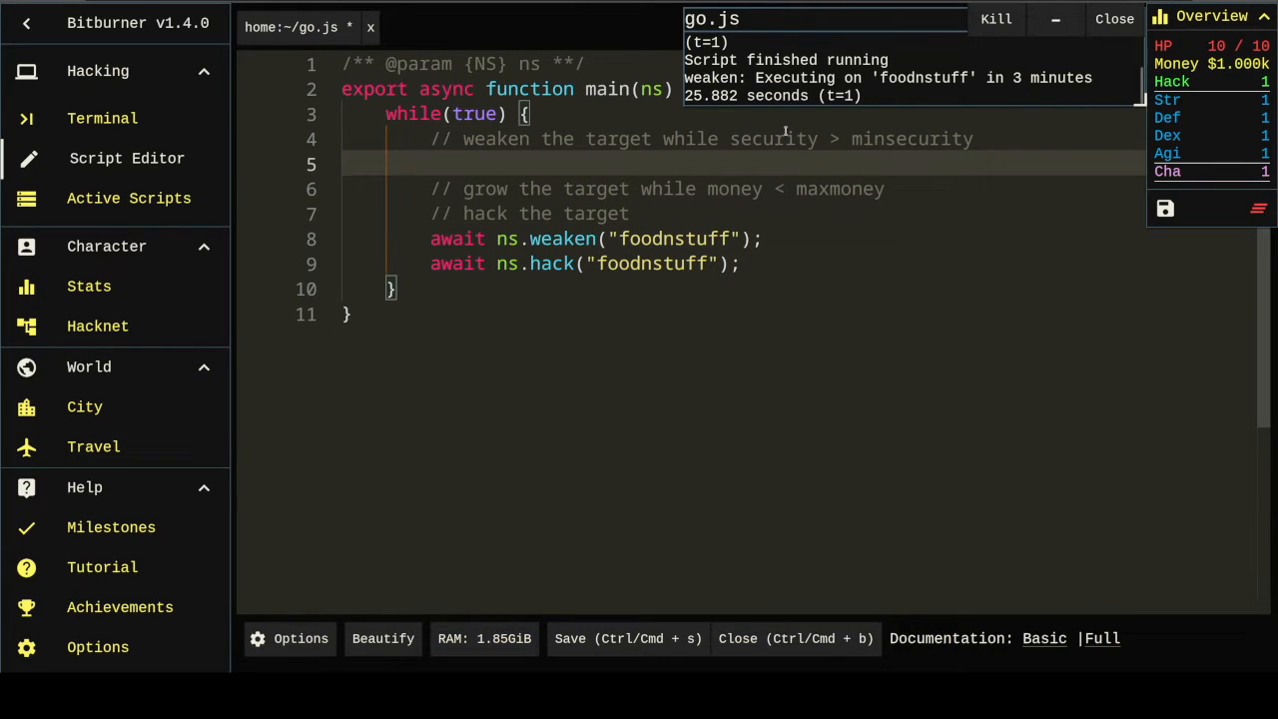
# Step: Wrap weaken in an empty if () block and add if () { await ns.grow("foodnstuff") }
pyautogui.write('if')
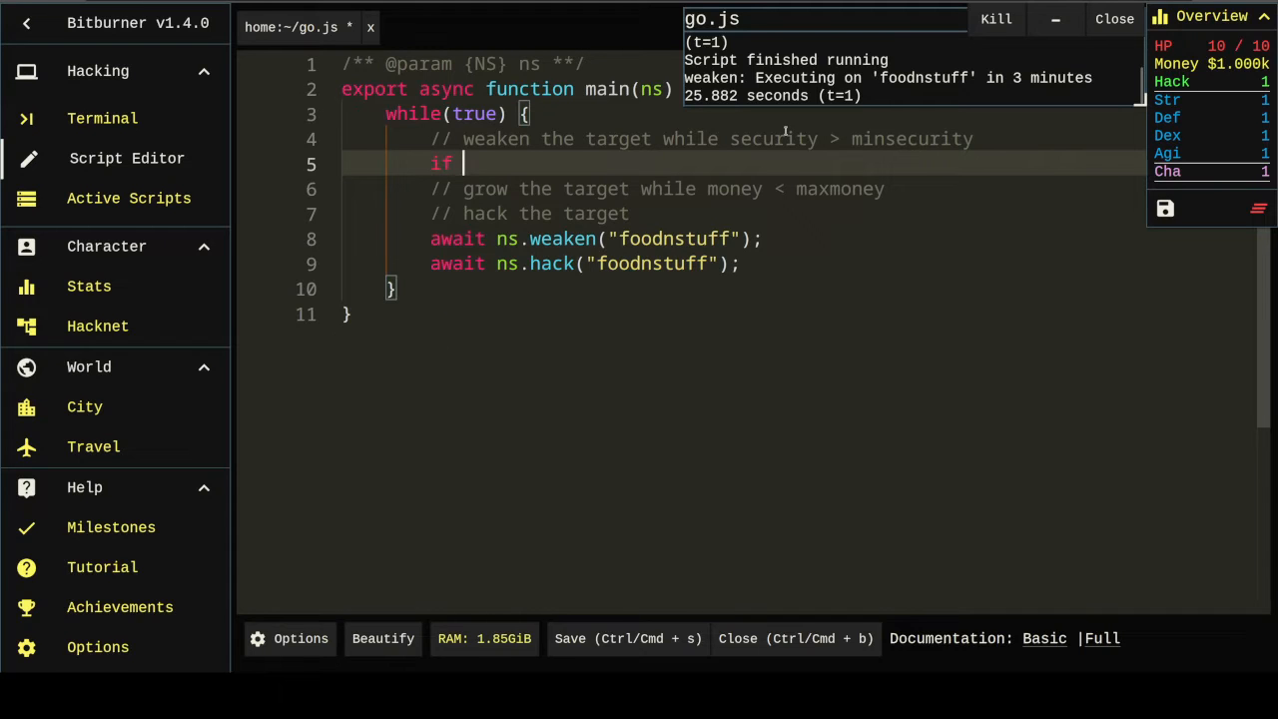
pyautogui.write('() {')
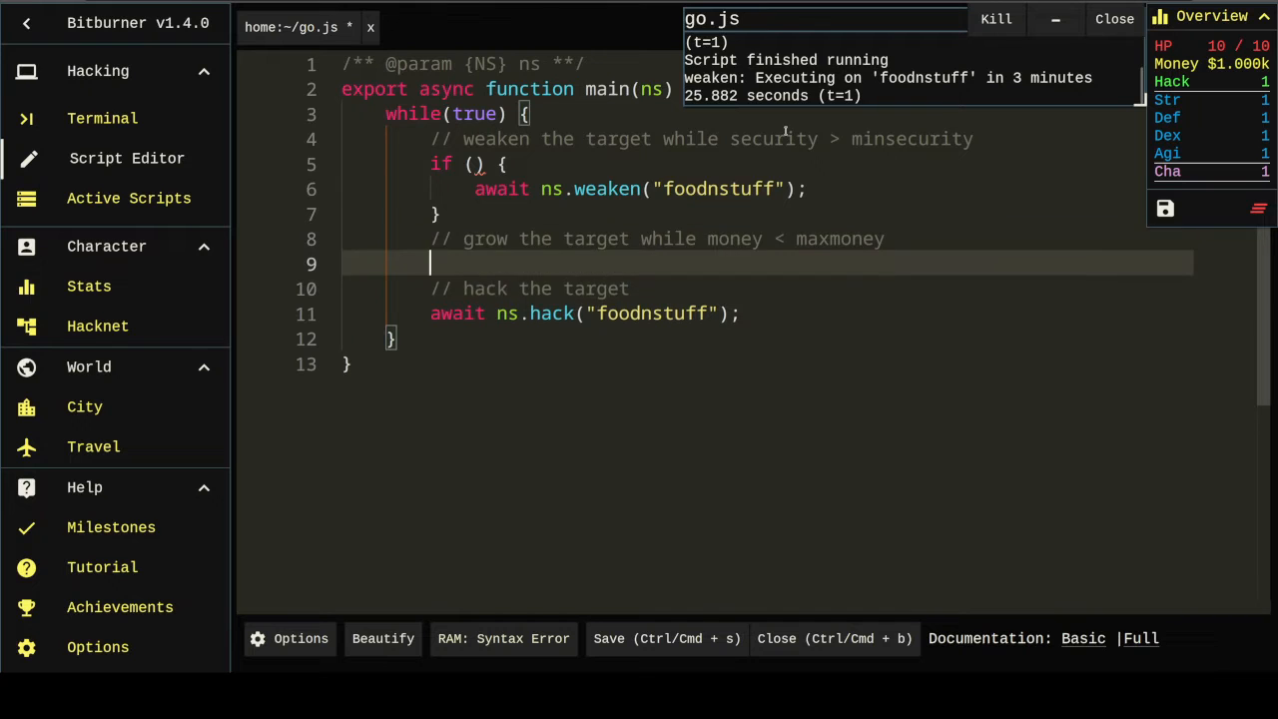
pyautogui.write('if ()')
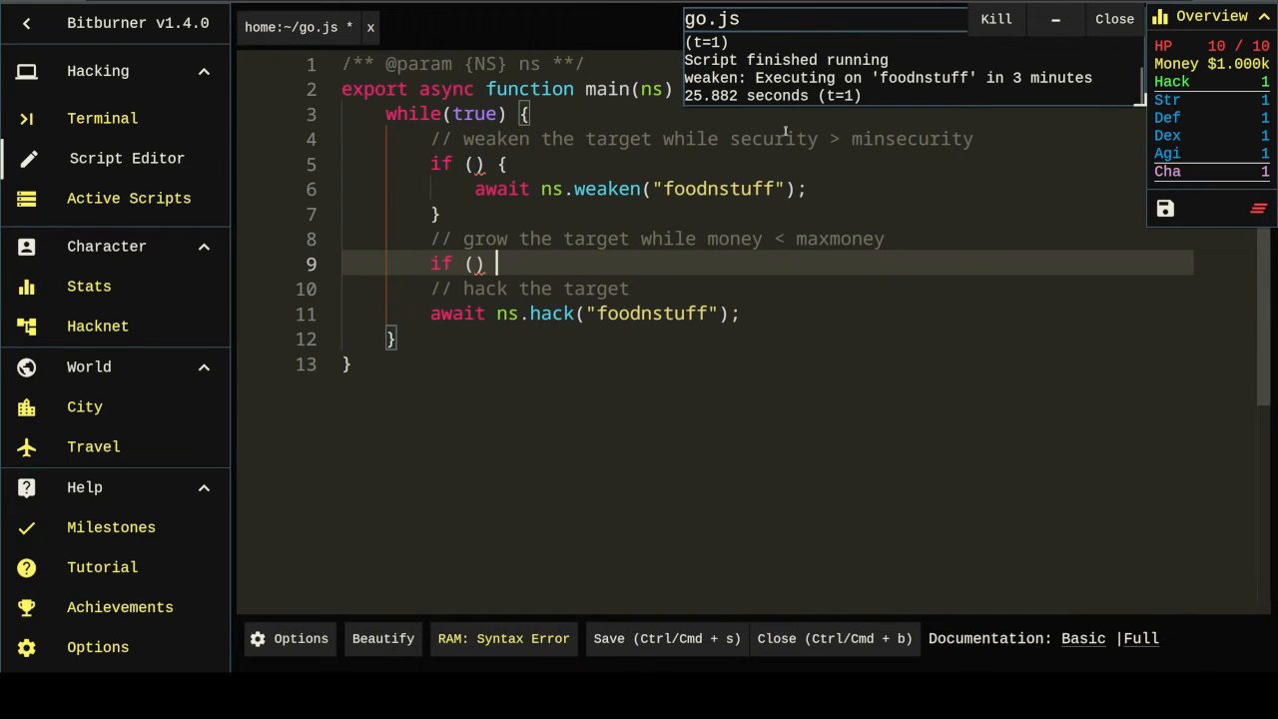
pyautogui.write('{')
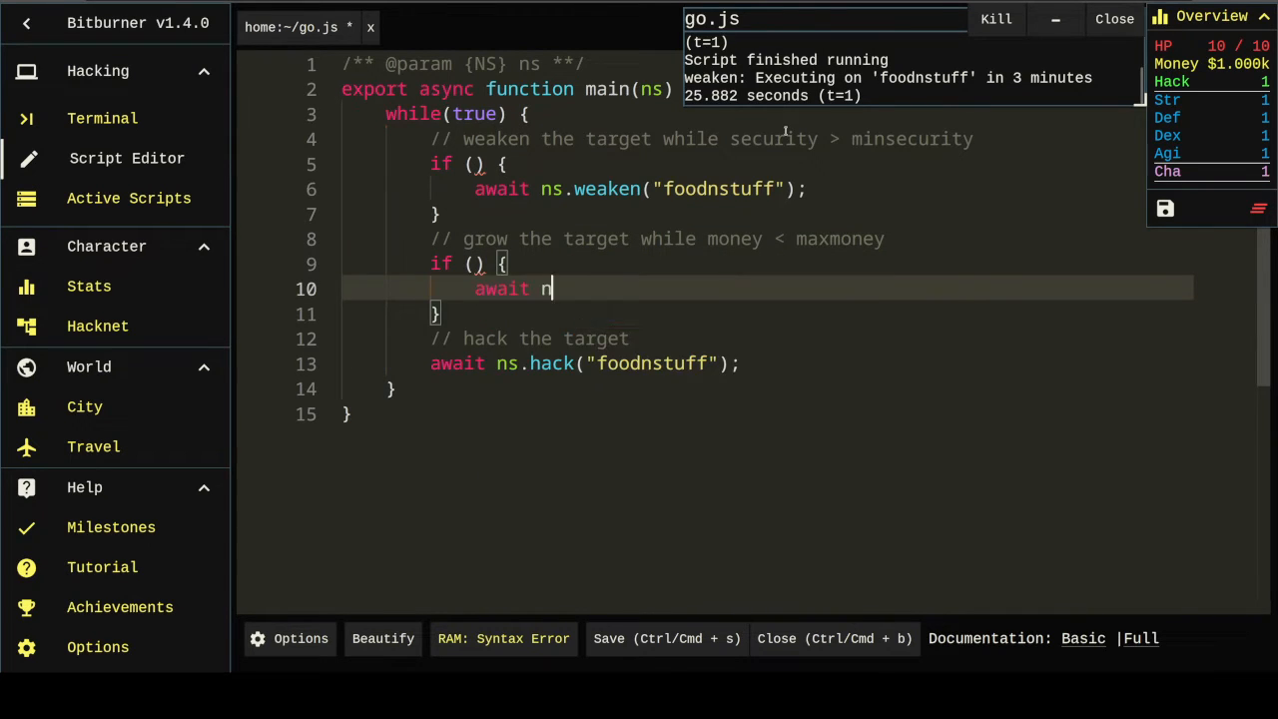
pyautogui.write('s.grow("foodnstuff")')
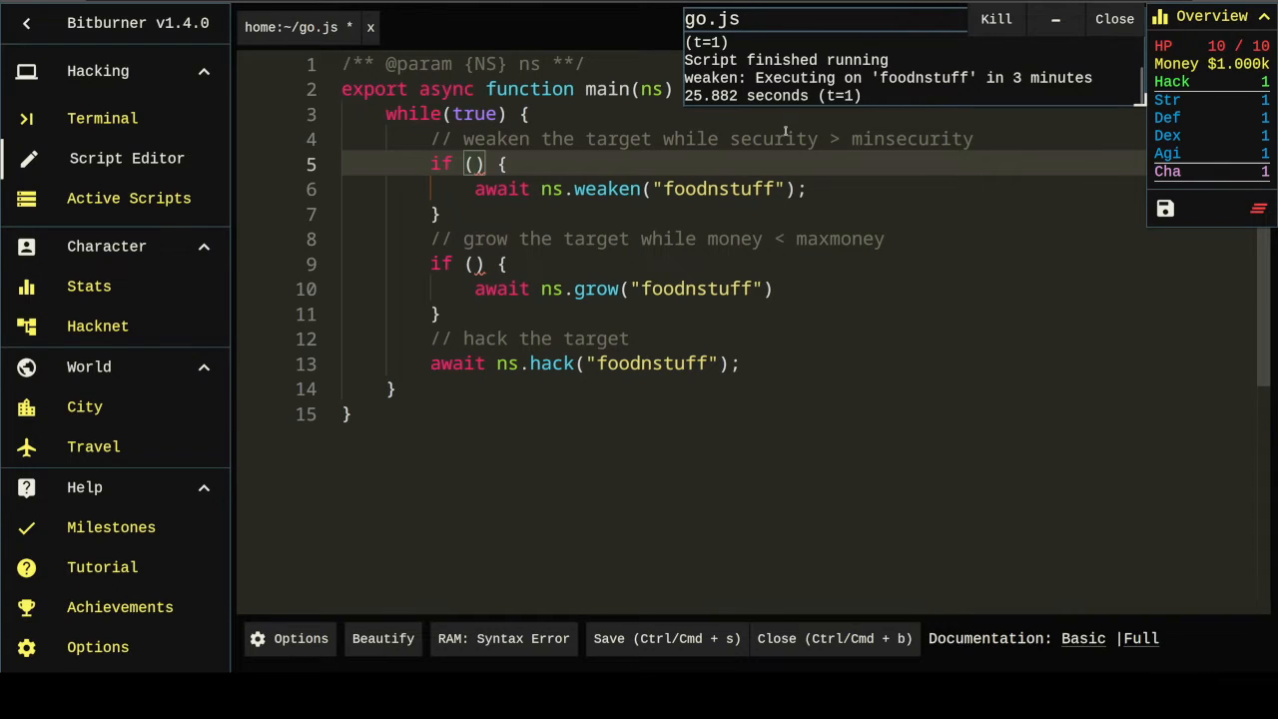
# Step: Set the weaken condition to ns.getServerSecurityLevel("foodnstuff") > ns.getServerMinSecurityLevel("foodnstuff")
pyautogui.write('ns.')
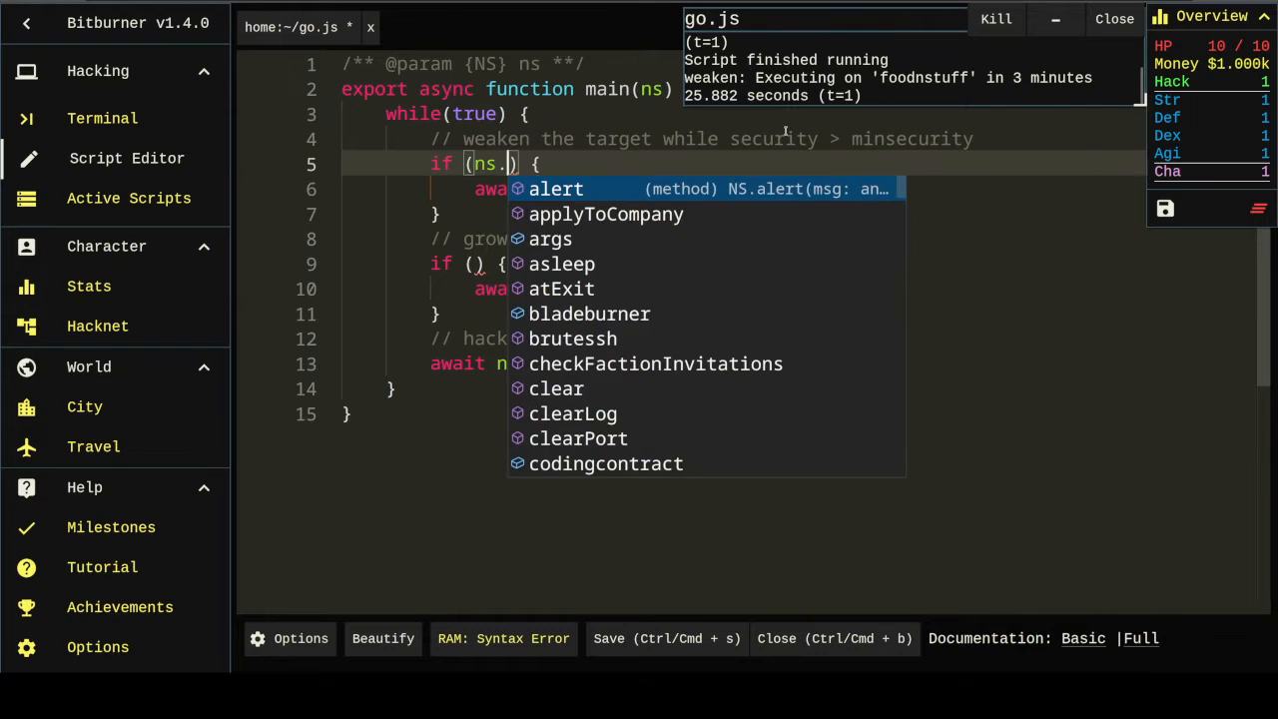
pyautogui.write('getServerSecurityLevel')
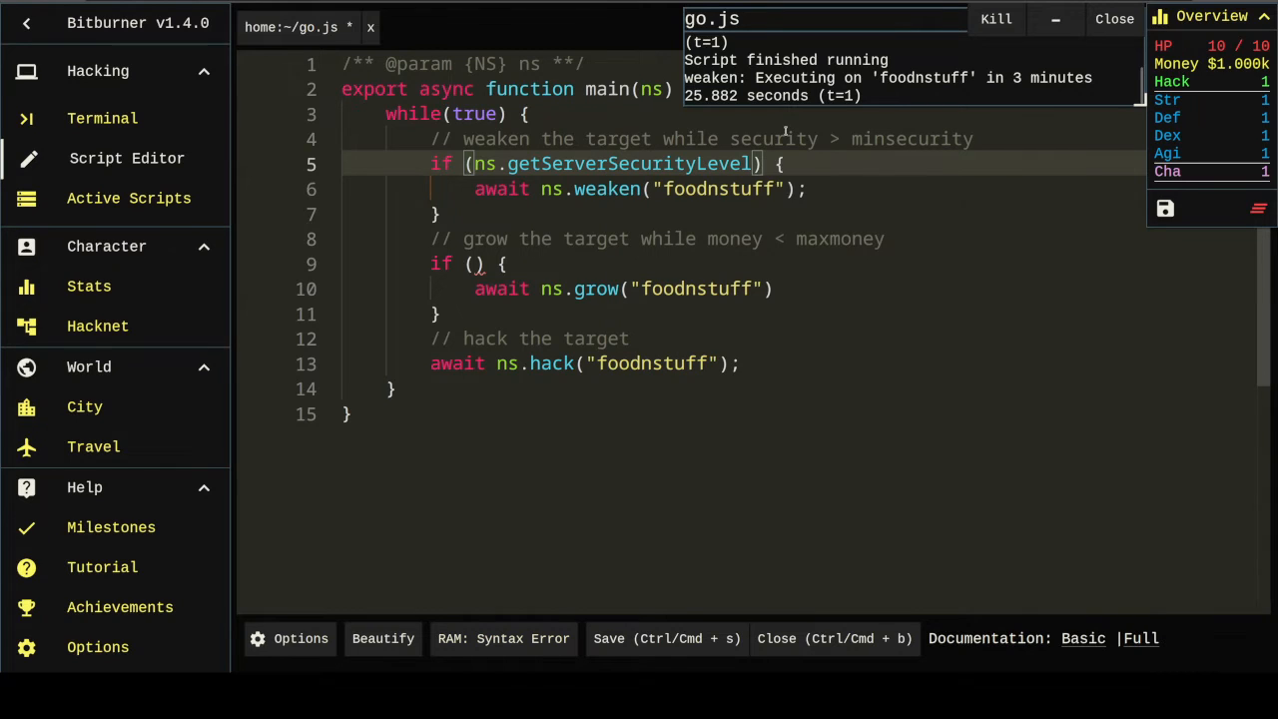
pyautogui.write('()')
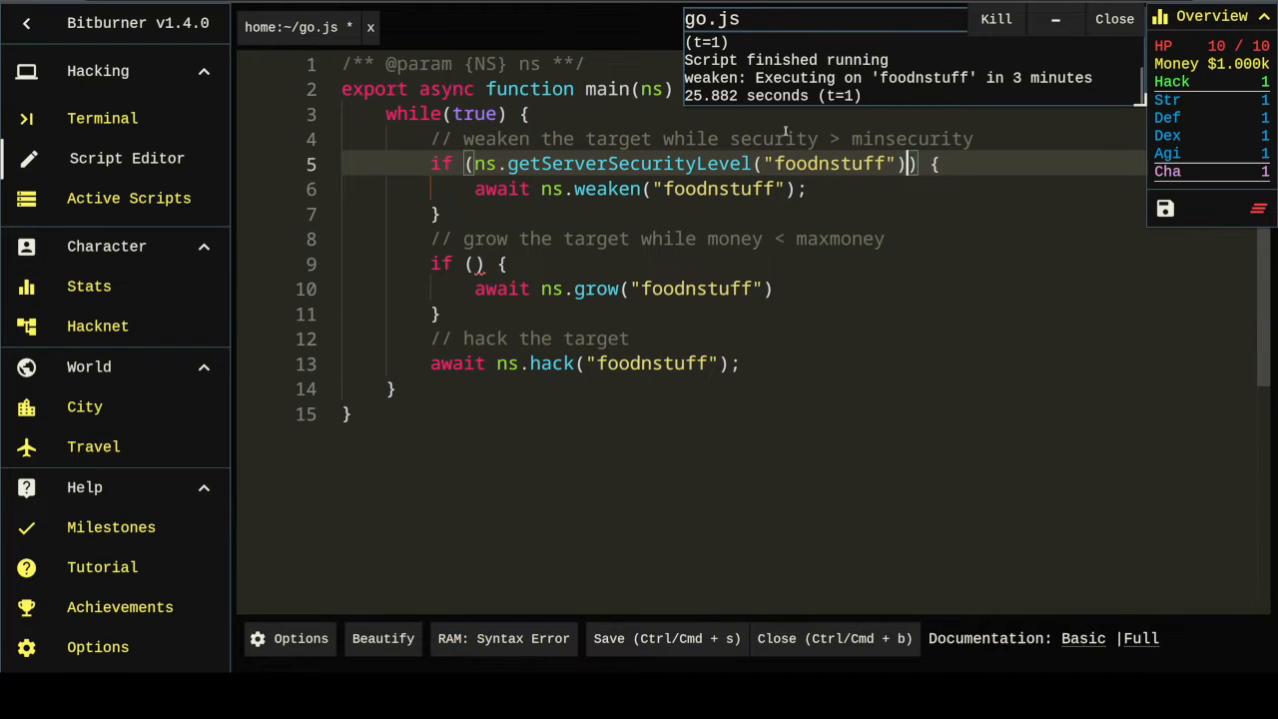
pyautogui.write('>')
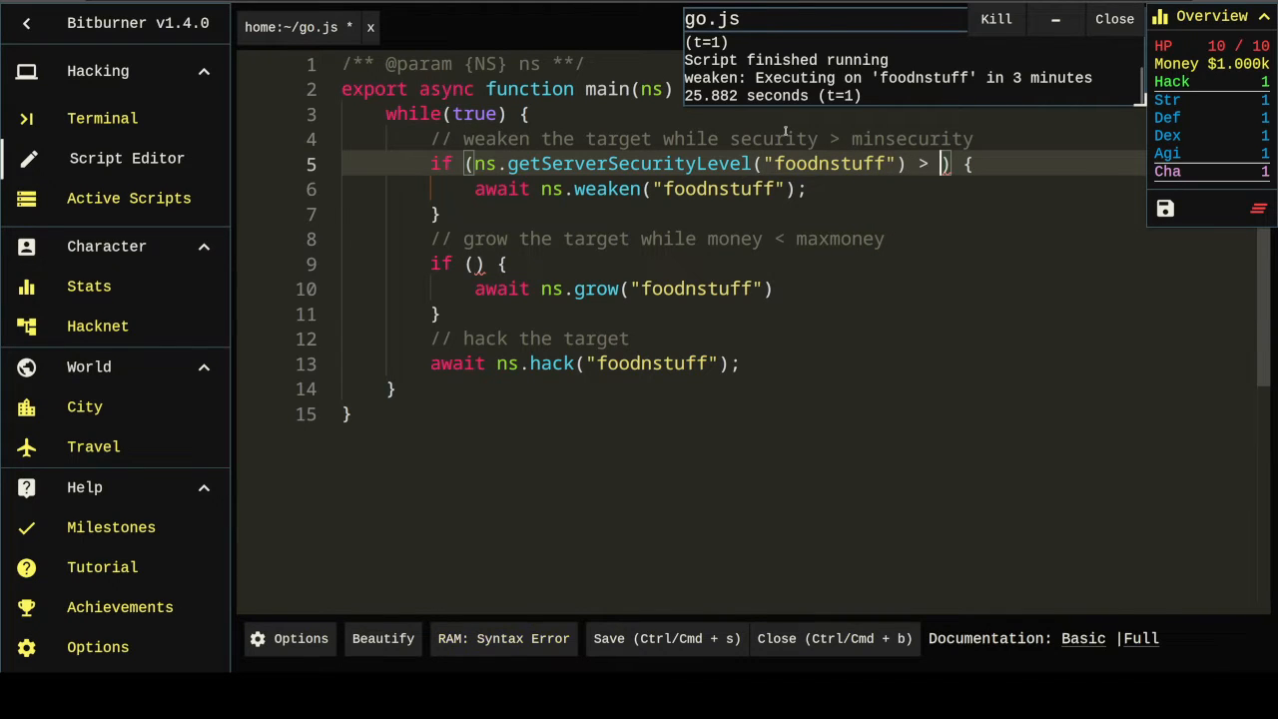
pyautogui.write('ns.getSer')
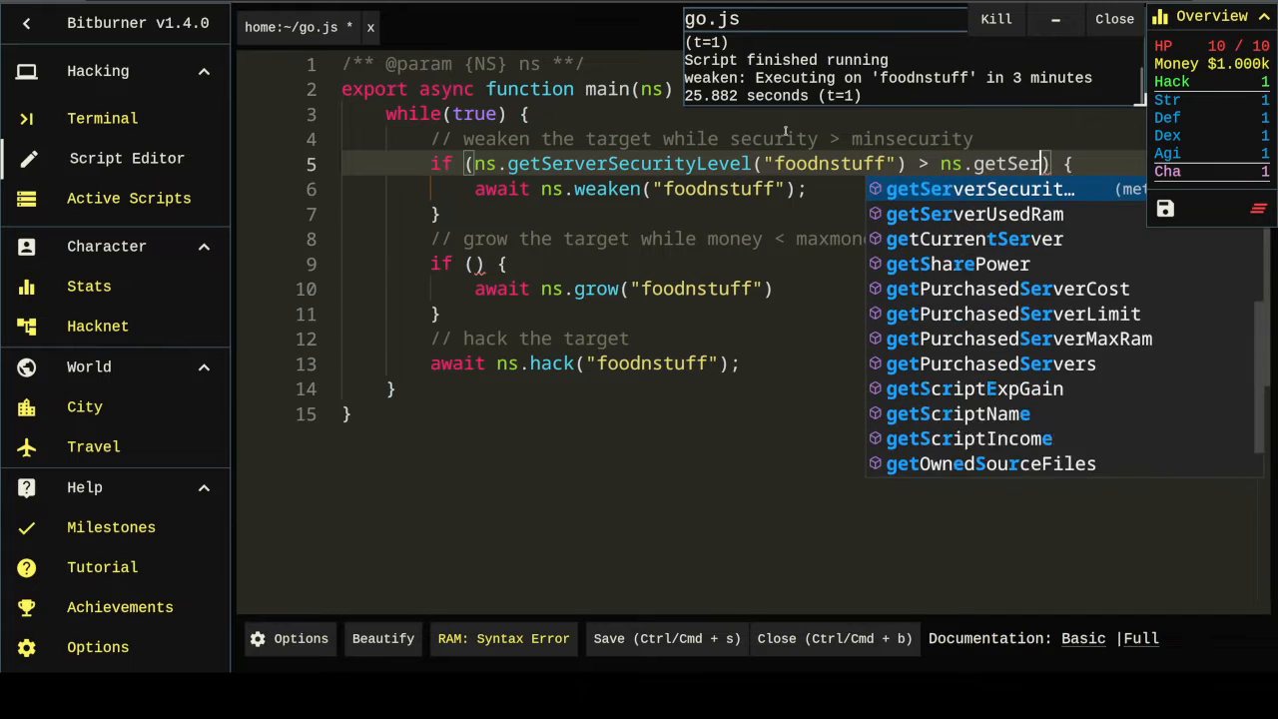
pyautogui.write('verMinSecurityLevel("foodnstuff')
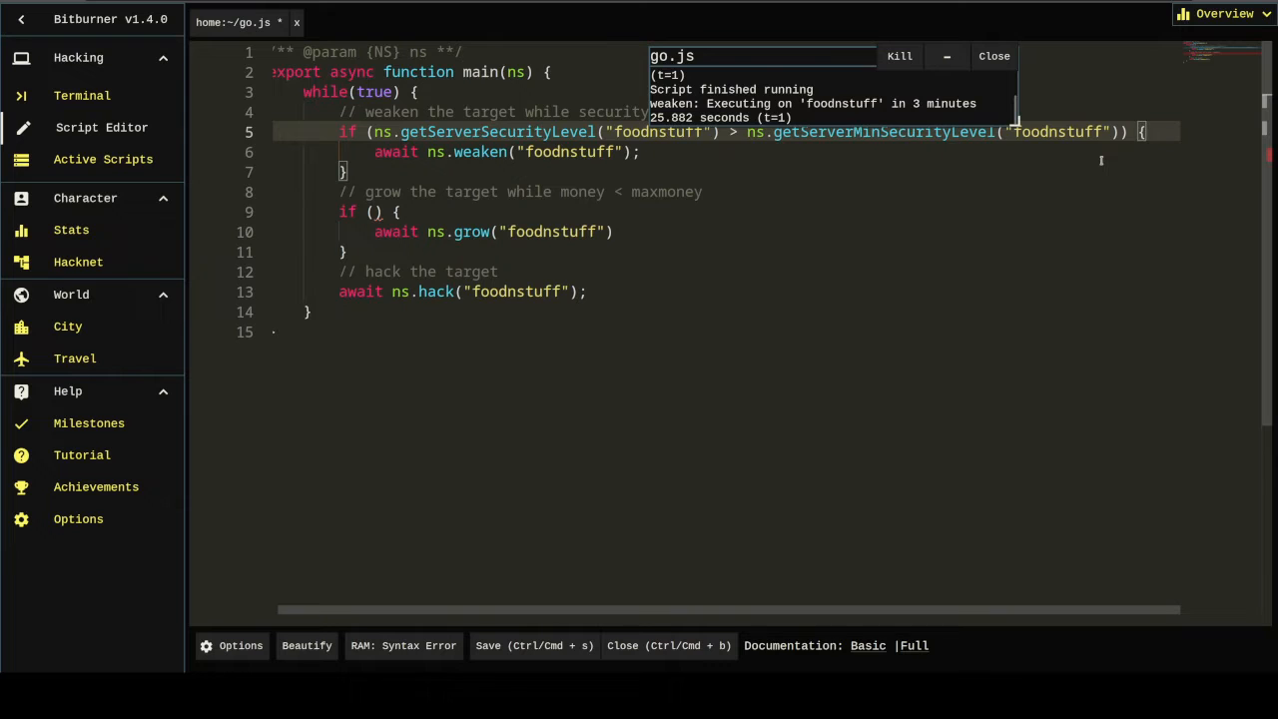
# Step: Set the grow condition to ns.getServerMoneyAvailable("foodnstuff") < ns.getServerMaxMoney("foodnstuff")
pyautogui.click(384, 212)
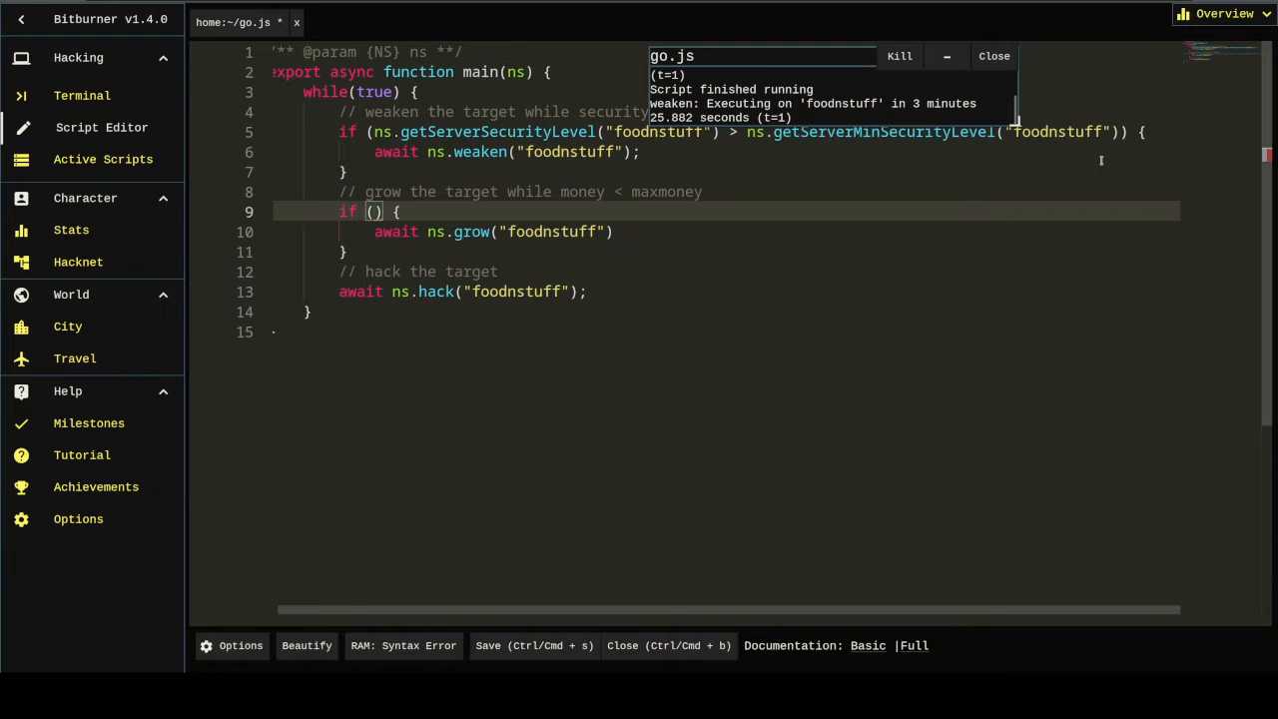
pyautogui.write('ns')
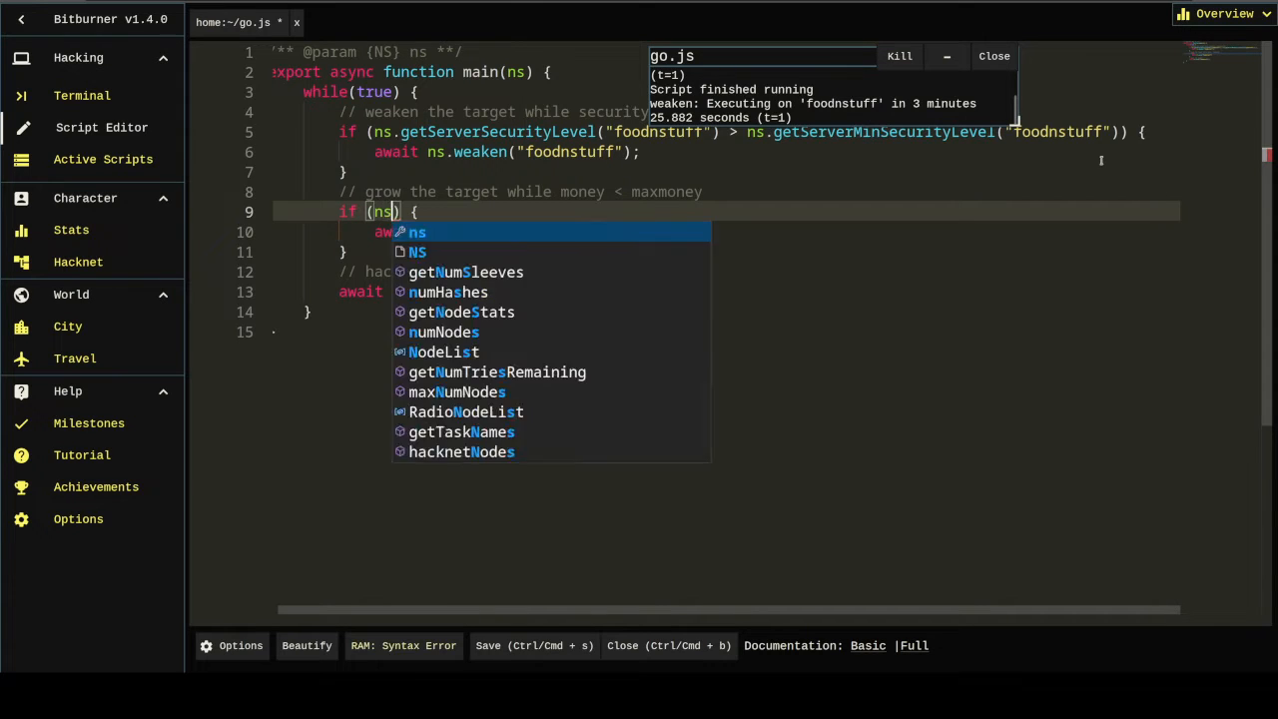
pyautogui.write('.getServerMaxMoney')
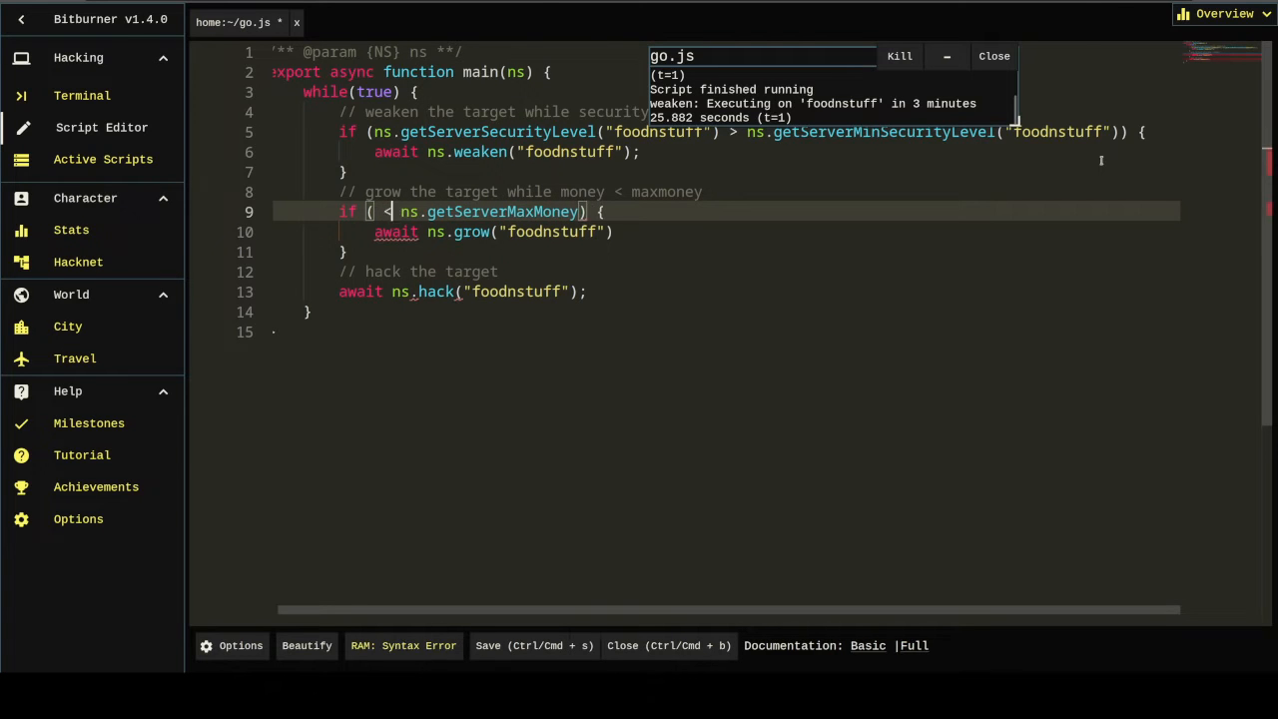
pyautogui.write('ns.getServer')
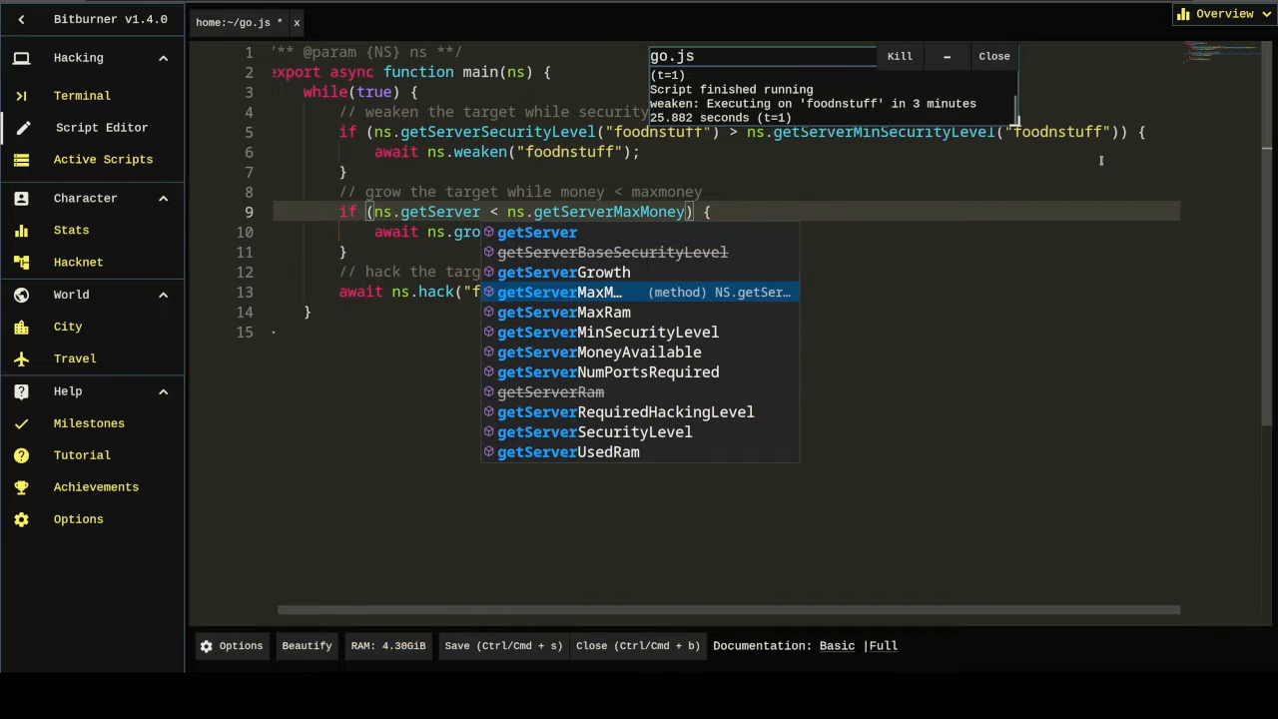
pyautogui.click(597, 352)
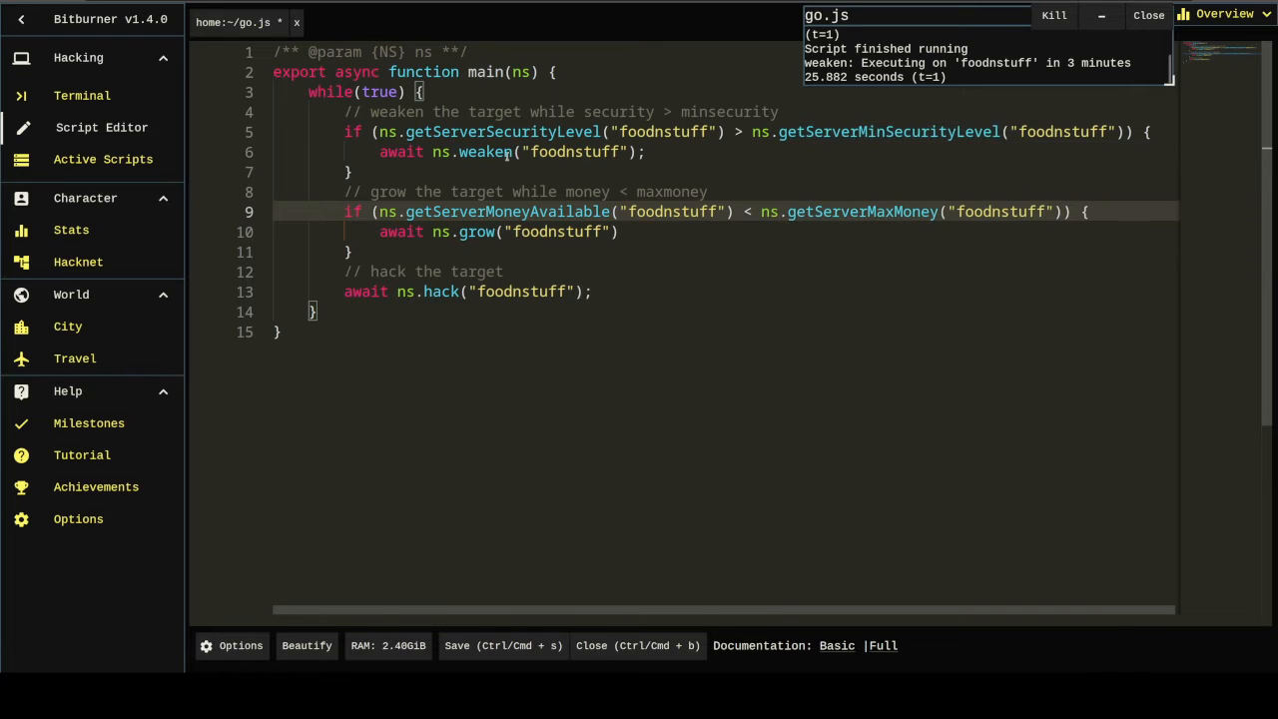
pyautogui.moveTo(533, 111); pyautogui.dragTo(726, 111)
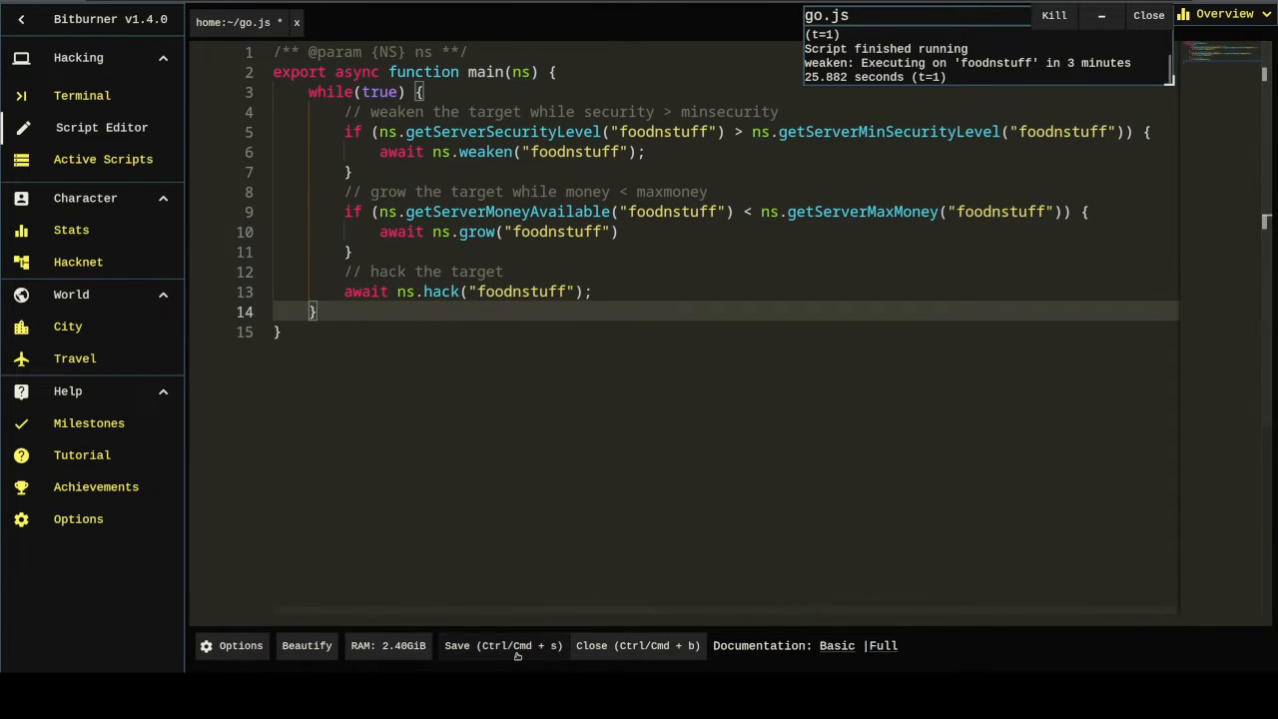
# Step: Save go.js and restructure its loop into if / else-if / else weaken, grow, hack branches
pyautogui.click(503, 645)
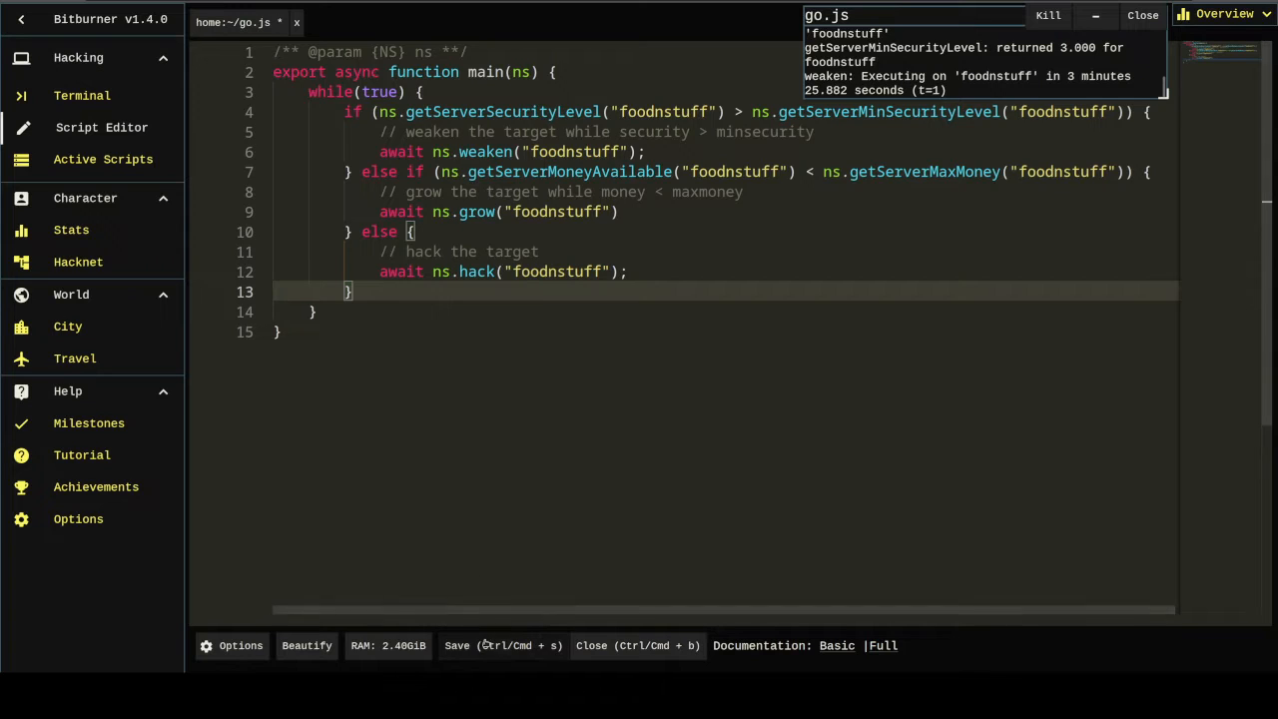
pyautogui.click(502, 646)
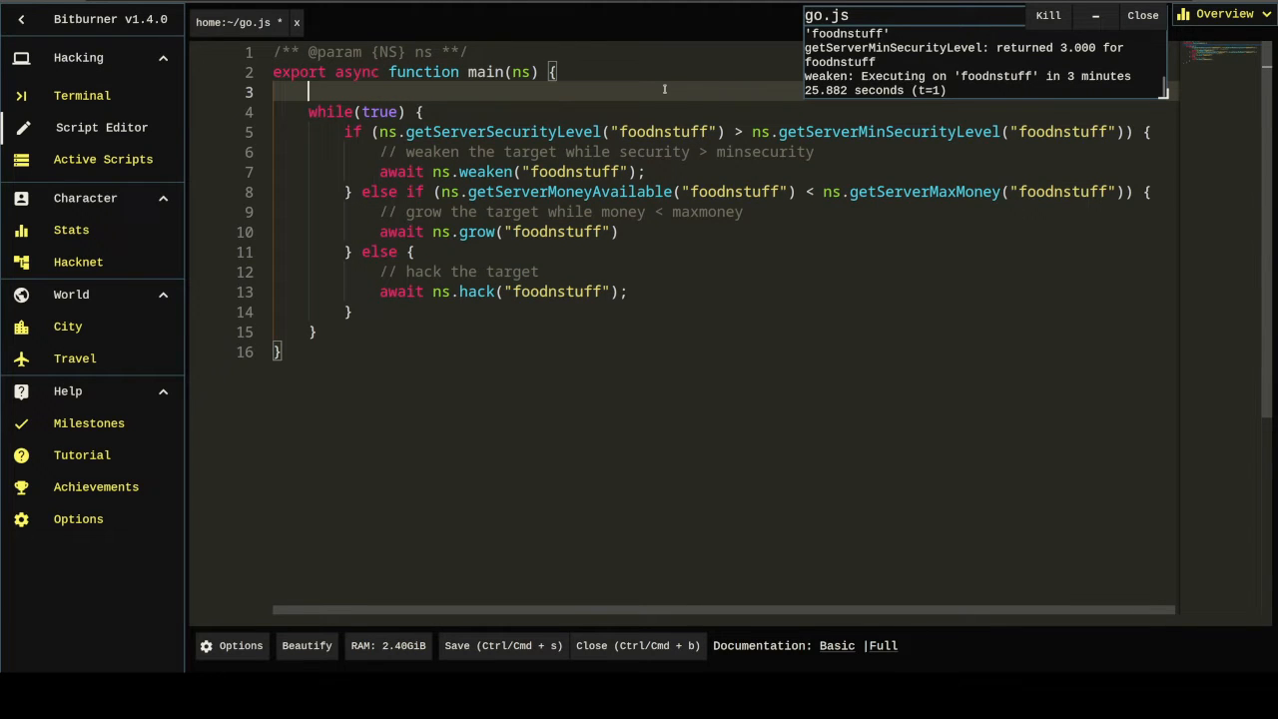
# Step: Add let servers = ["home", "foodnstuff", "sigma-cosmetics", "joesguns"] at the top of main
pyautogui.write('let servers = []')
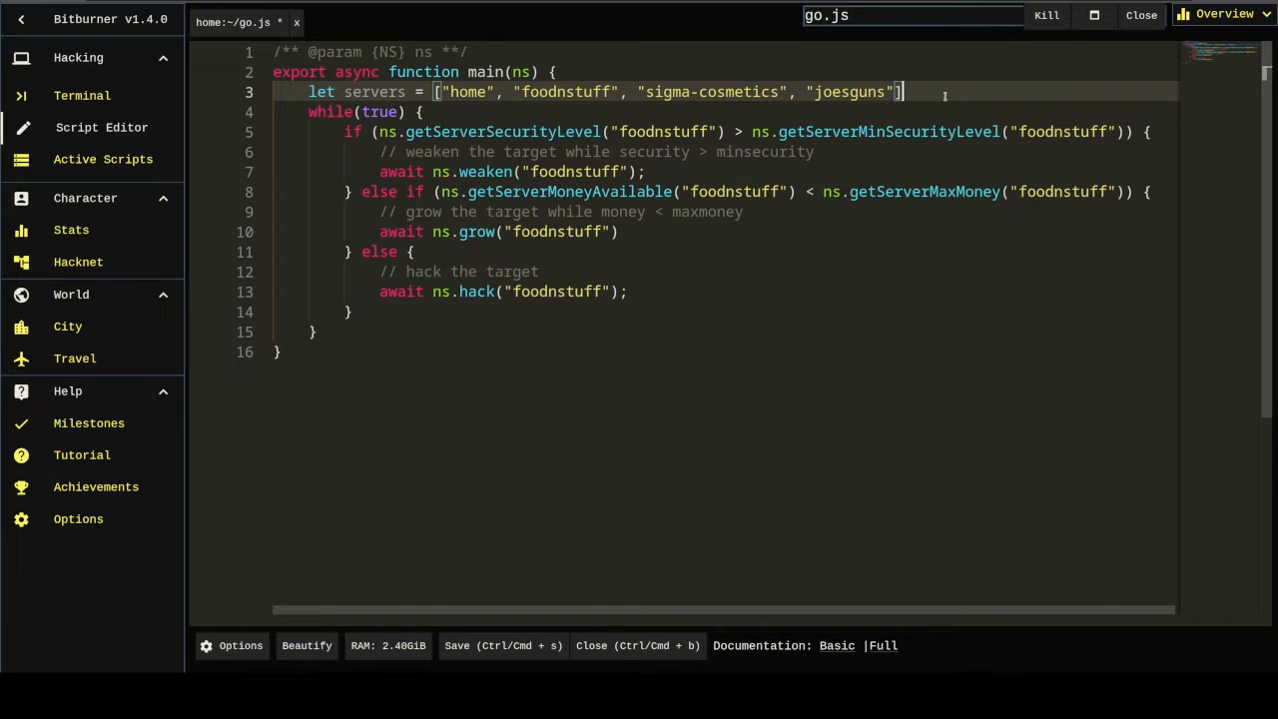
pyautogui.press('Enter')
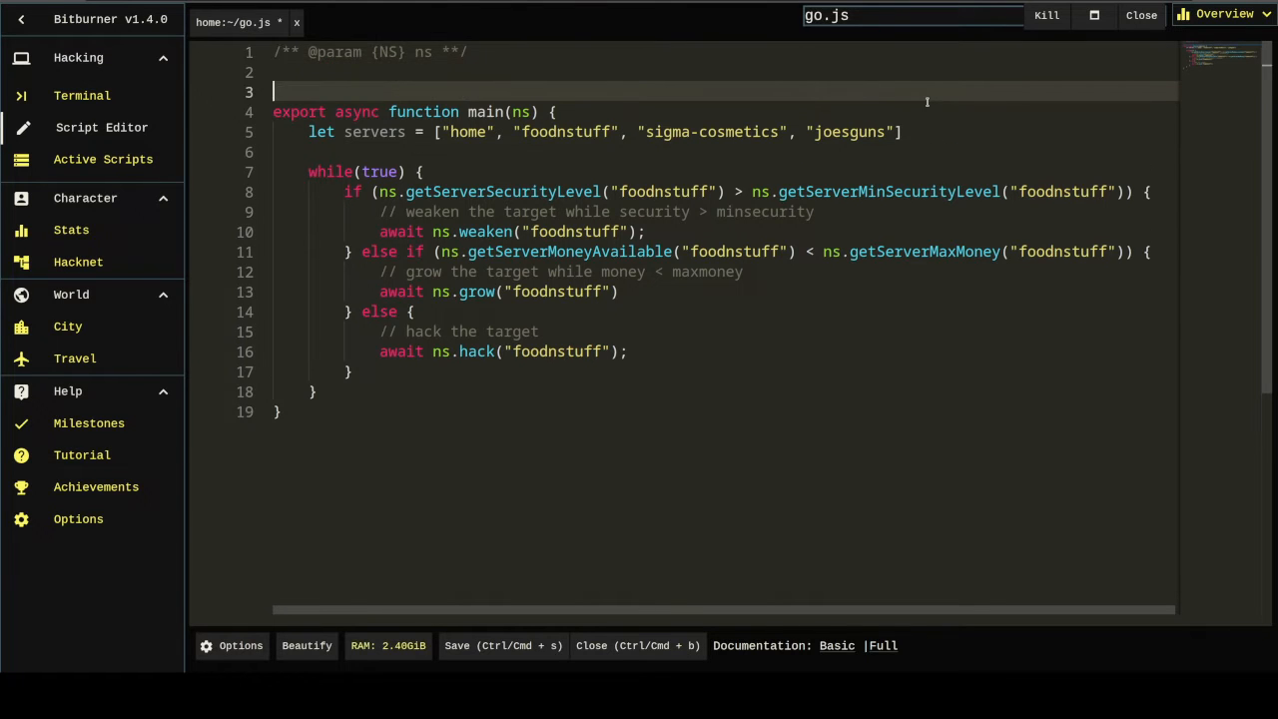
# Step: Write the function dpList(ns, current="home", set=new Set()) signature with an opening brace
pyautogui.write('function')
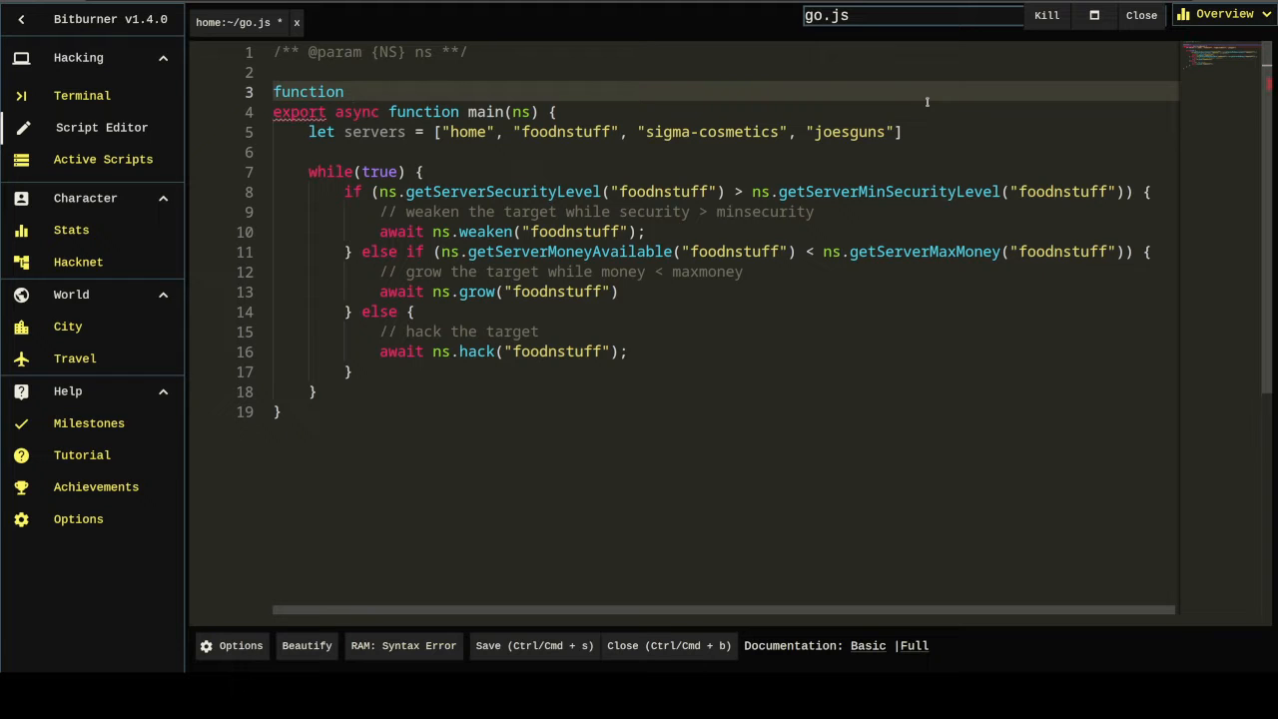
pyautogui.write('dpList')
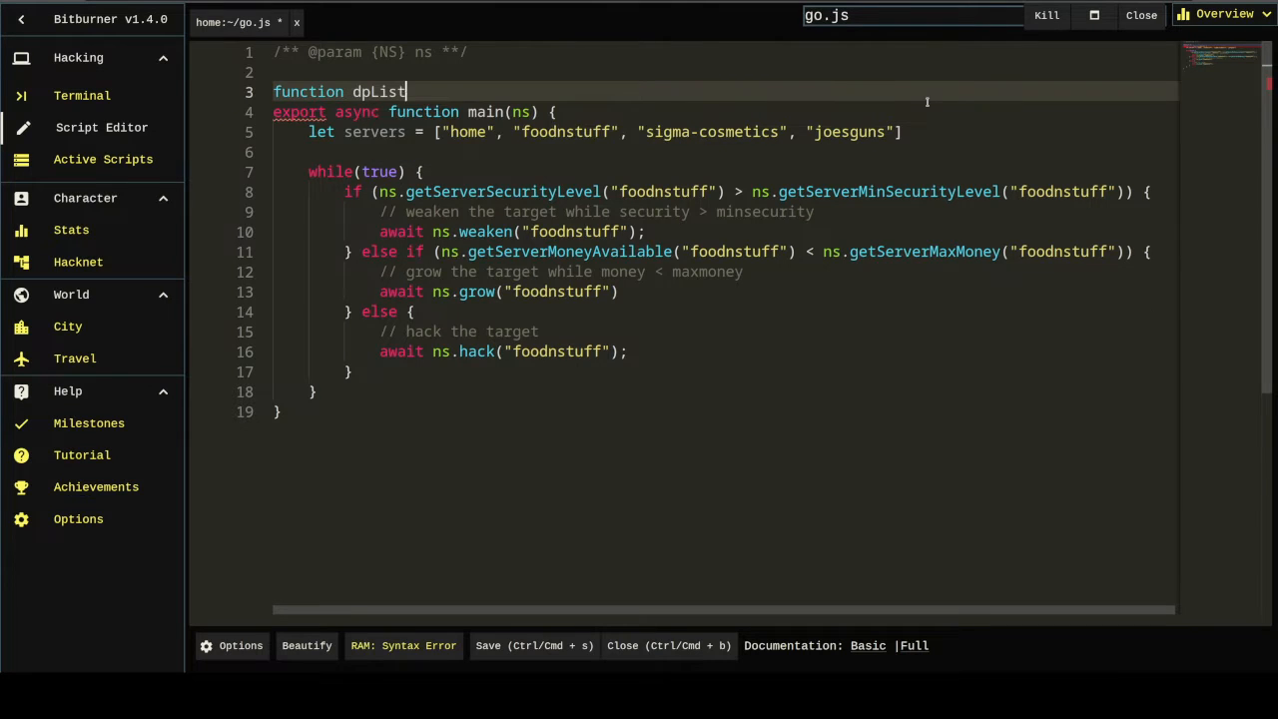
pyautogui.write('(ns, )')
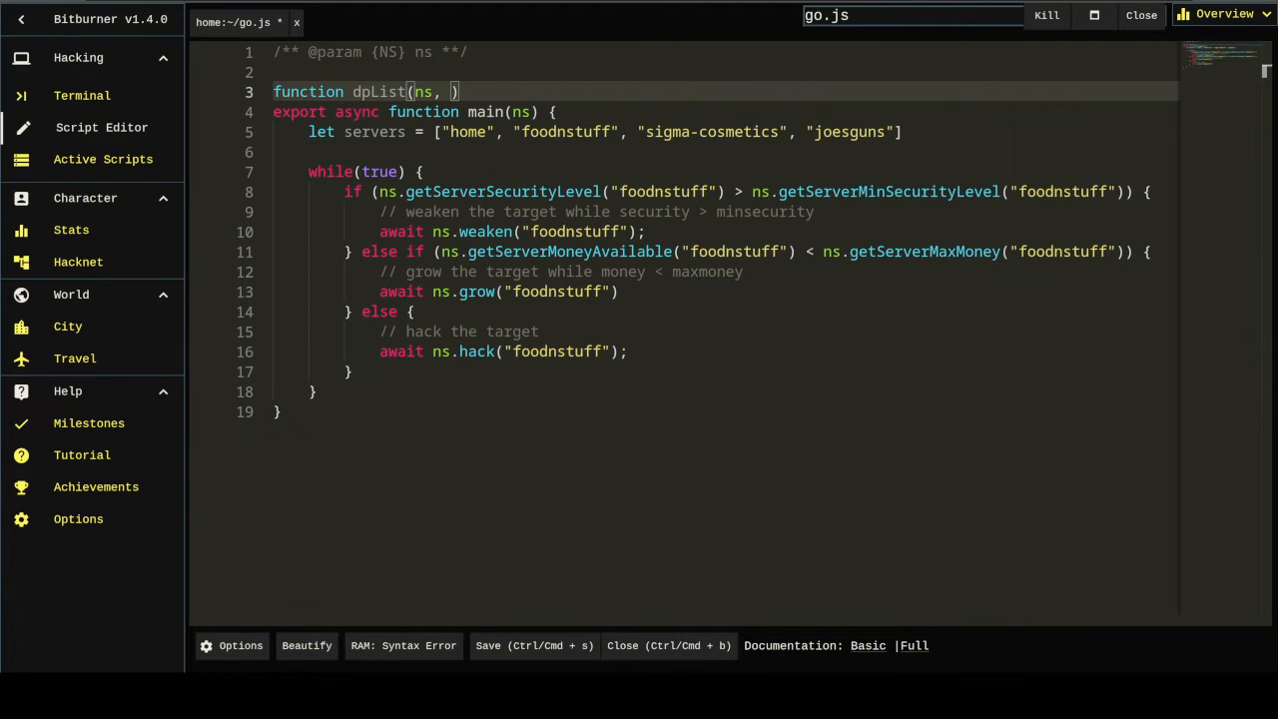
pyautogui.write(',')
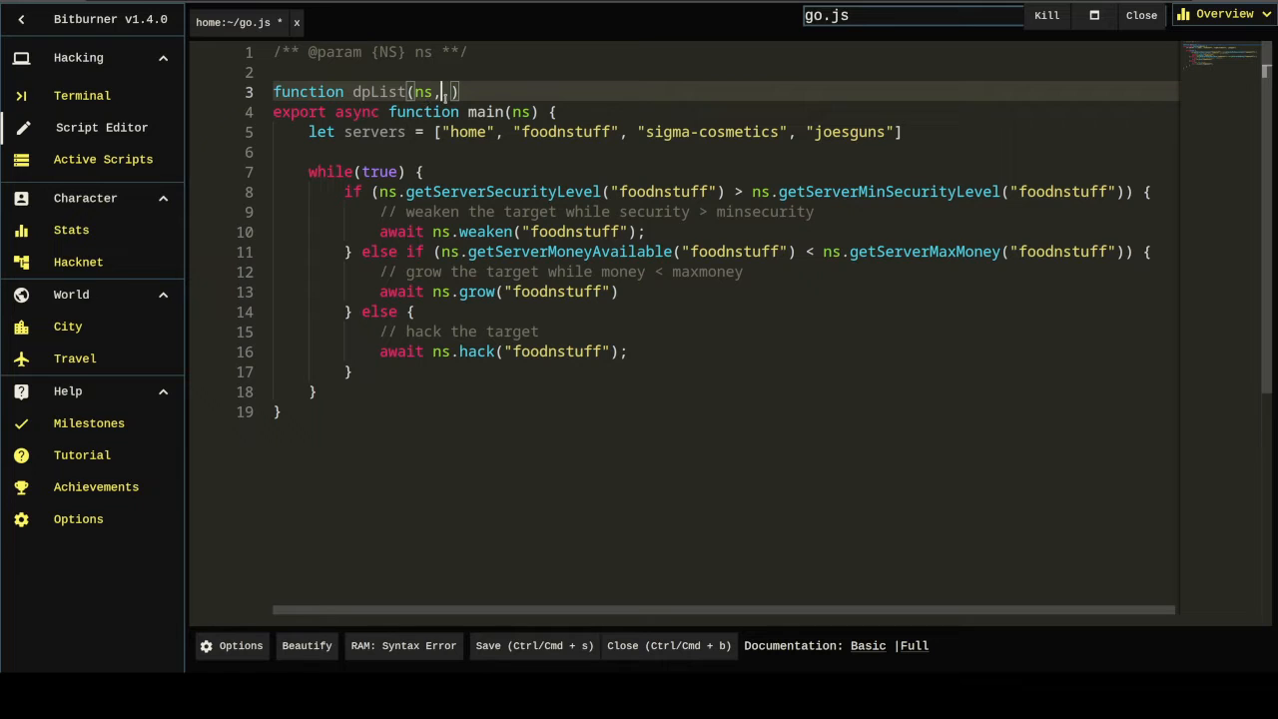
pyautogui.write('current="home",')
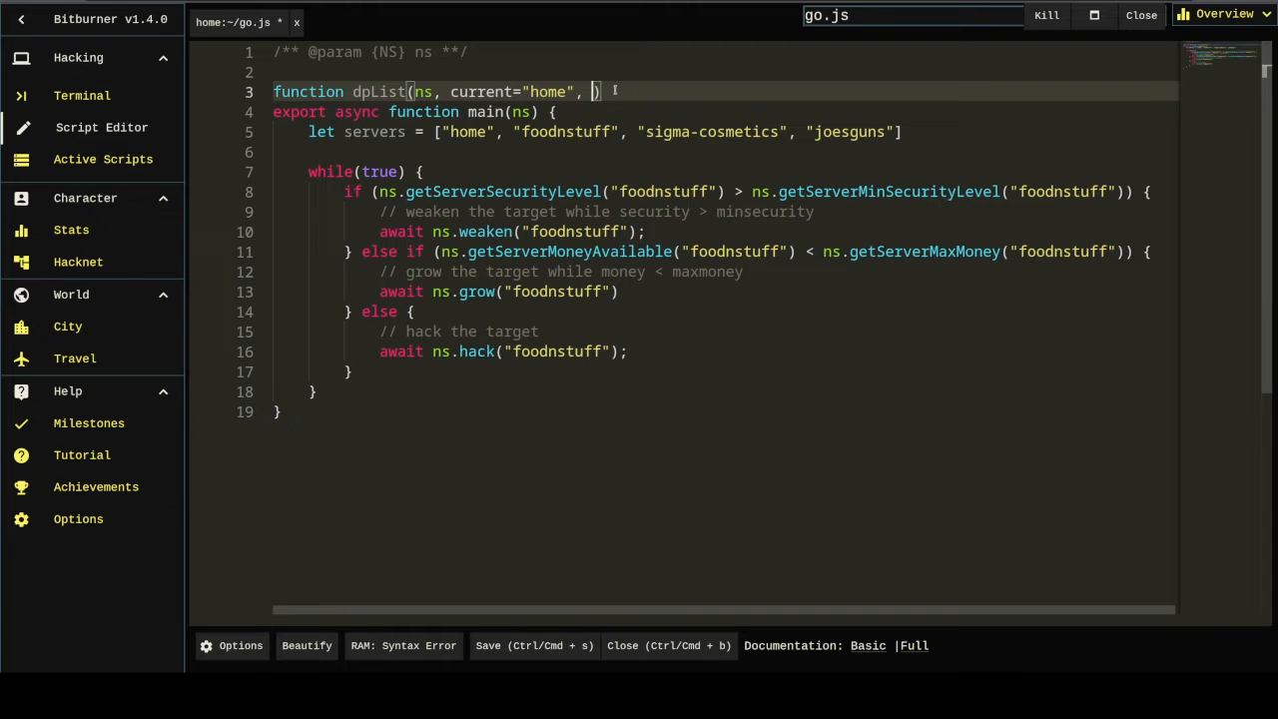
pyautogui.write('set=')
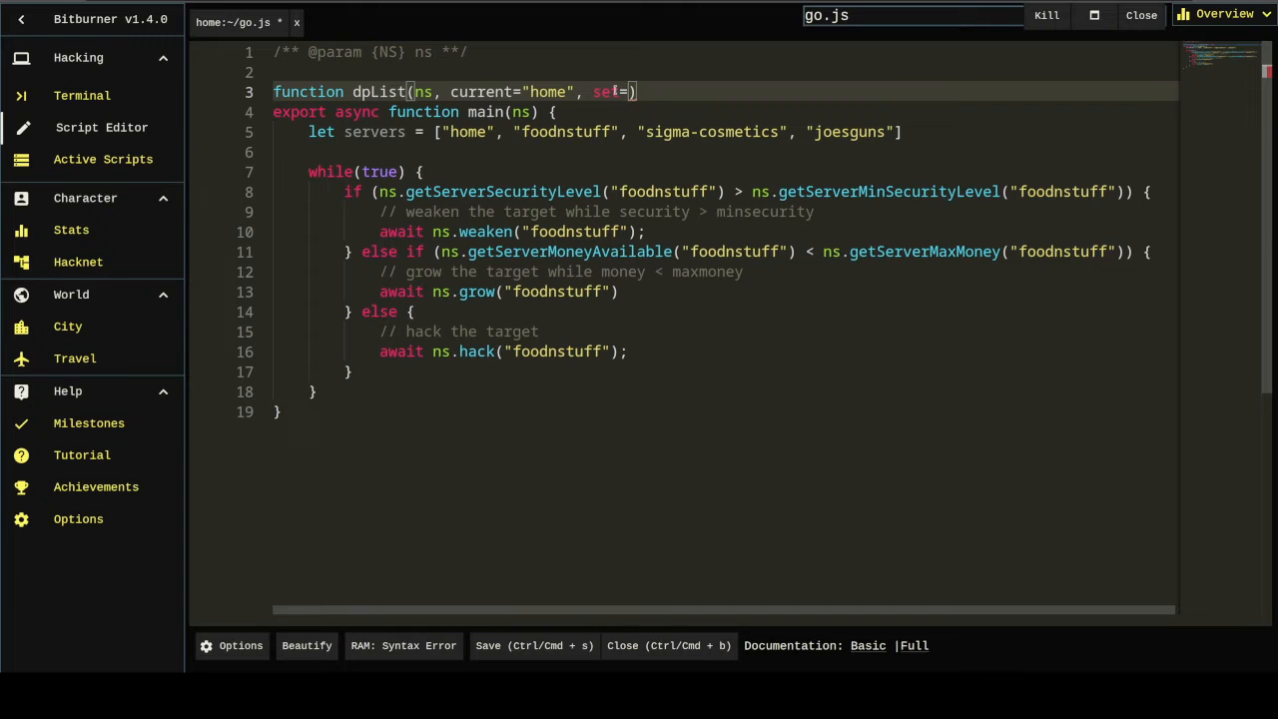
pyautogui.write('new')
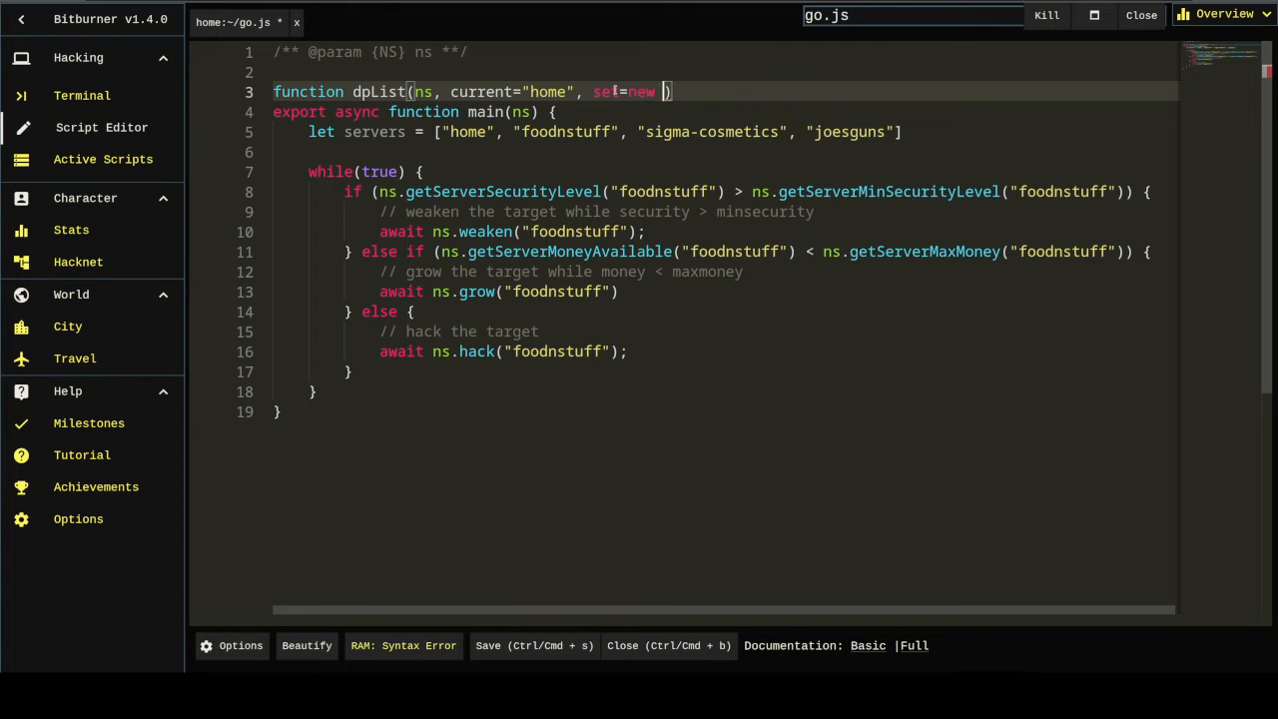
pyautogui.write('Set()')
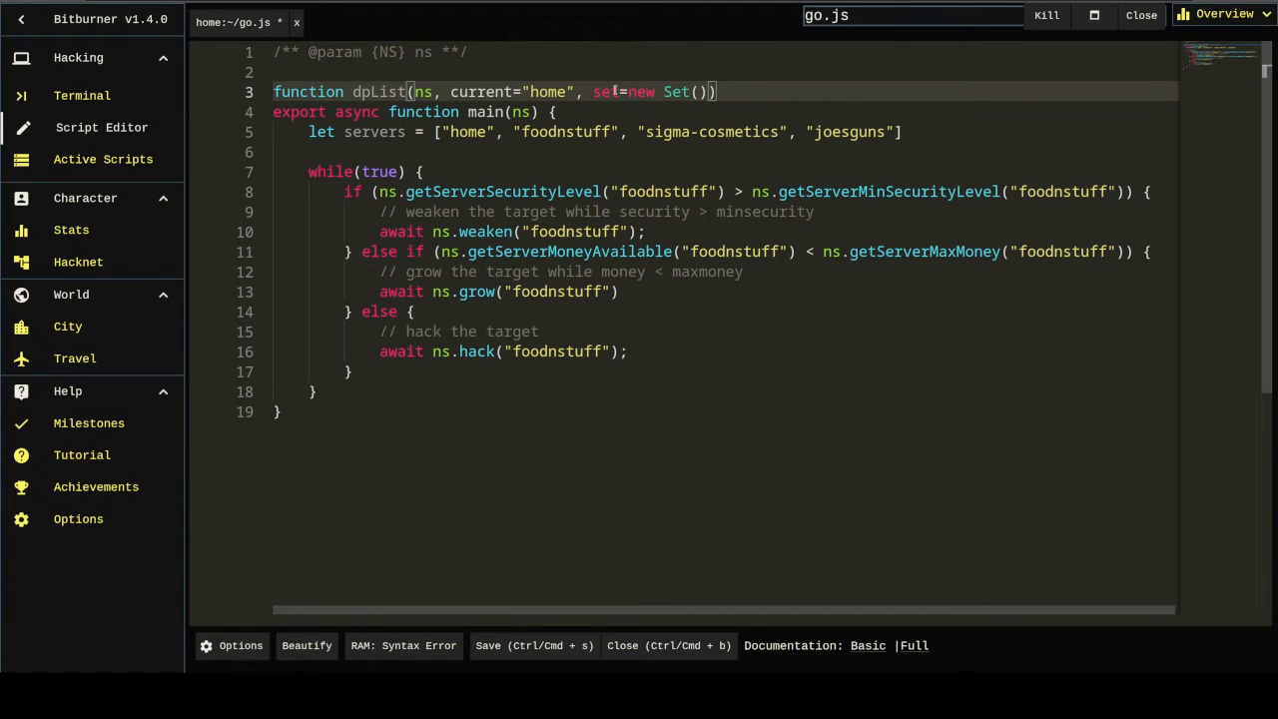
pyautogui.write('{')
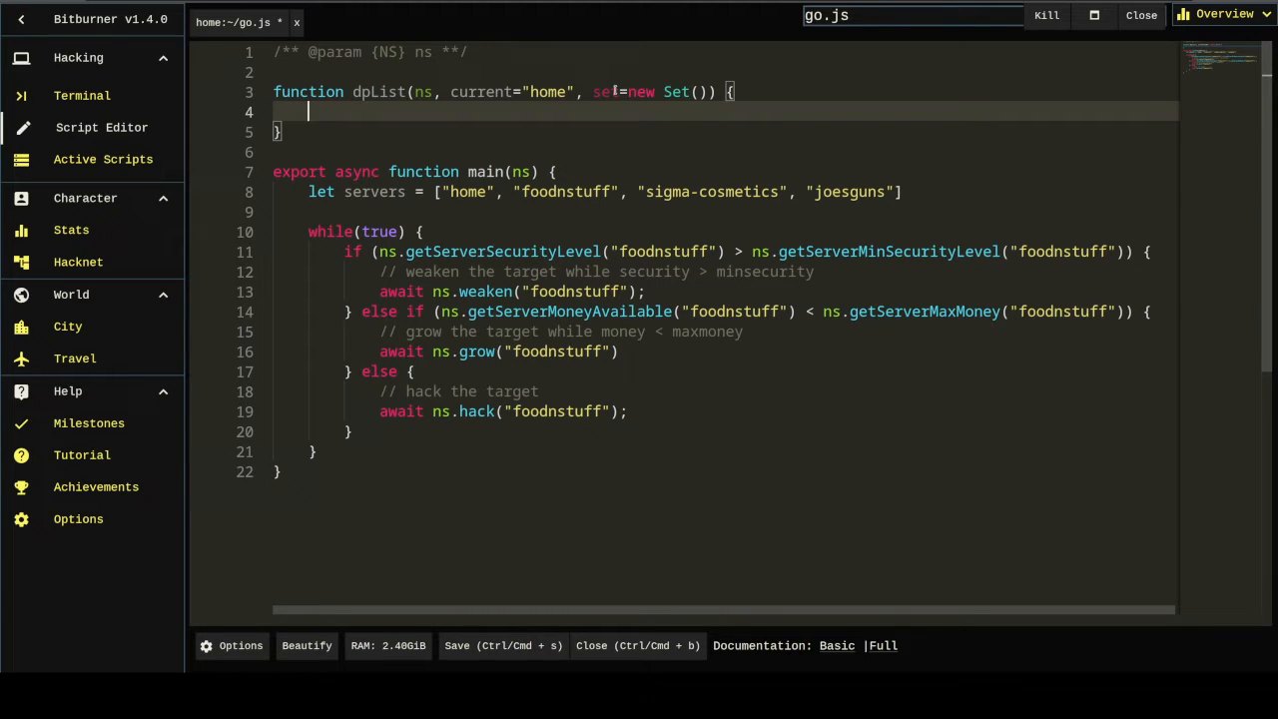
# Step: Fill dpList with ns.scan(current), a !set.has(c) filter, and forEach adding and recursing
pyautogui.write('let connections = n')
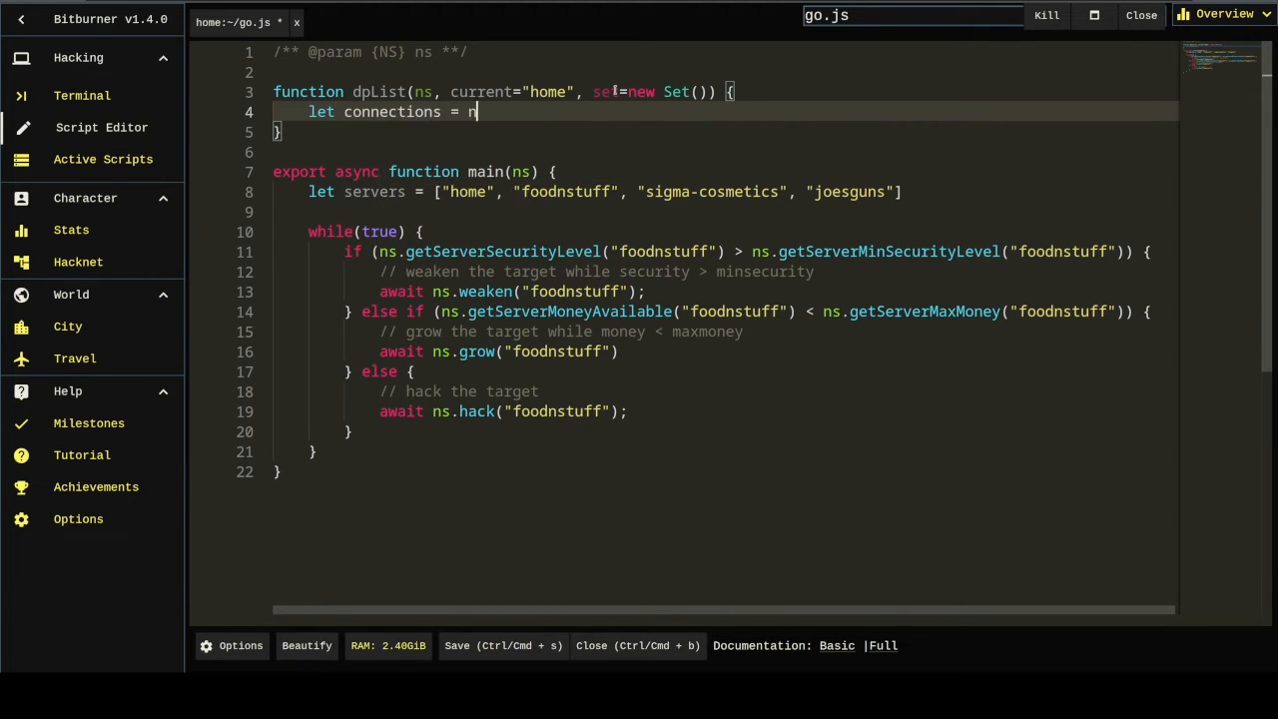
pyautogui.write('s.scan(current')
pyautogui.write('let next')
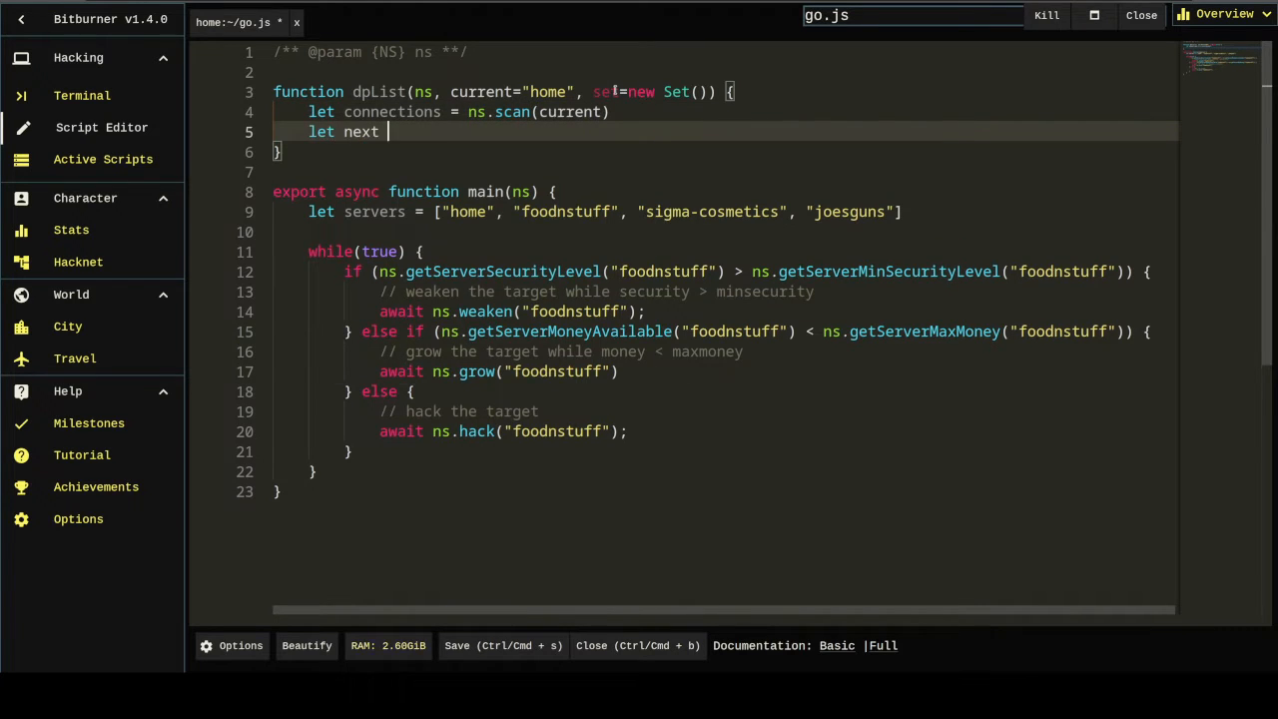
pyautogui.write('=')
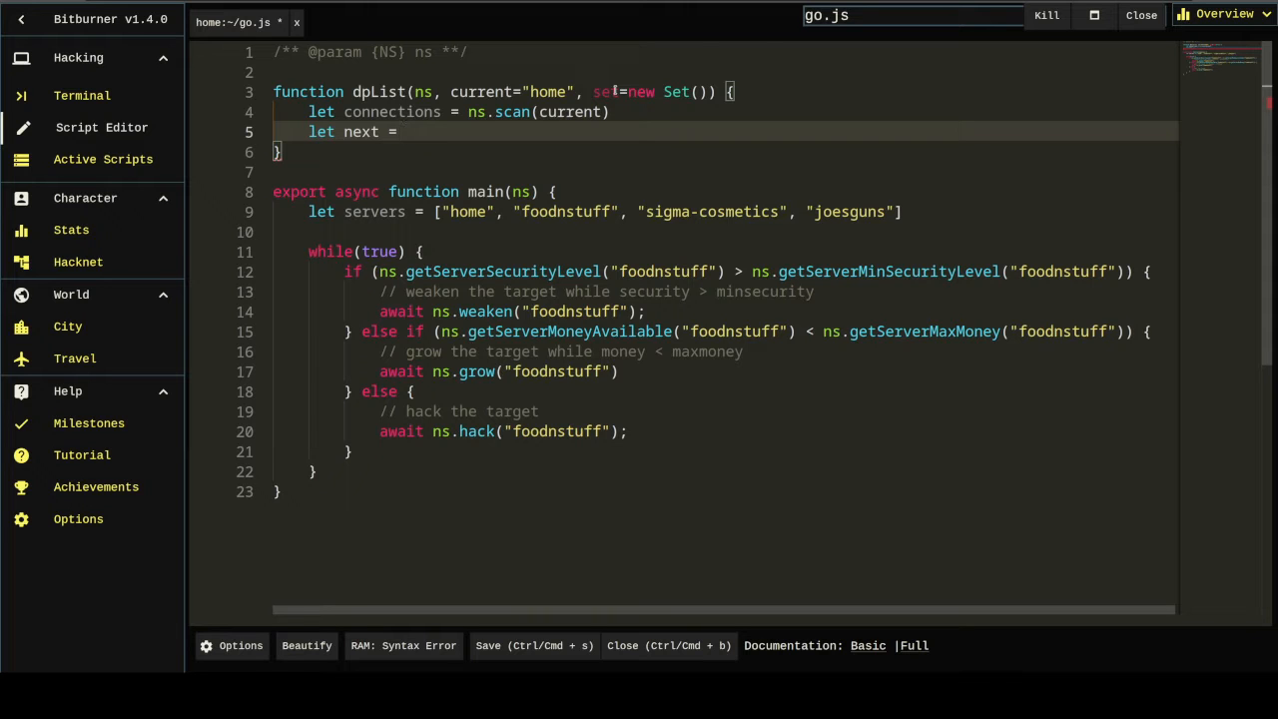
pyautogui.write('connections.filter(c =>')
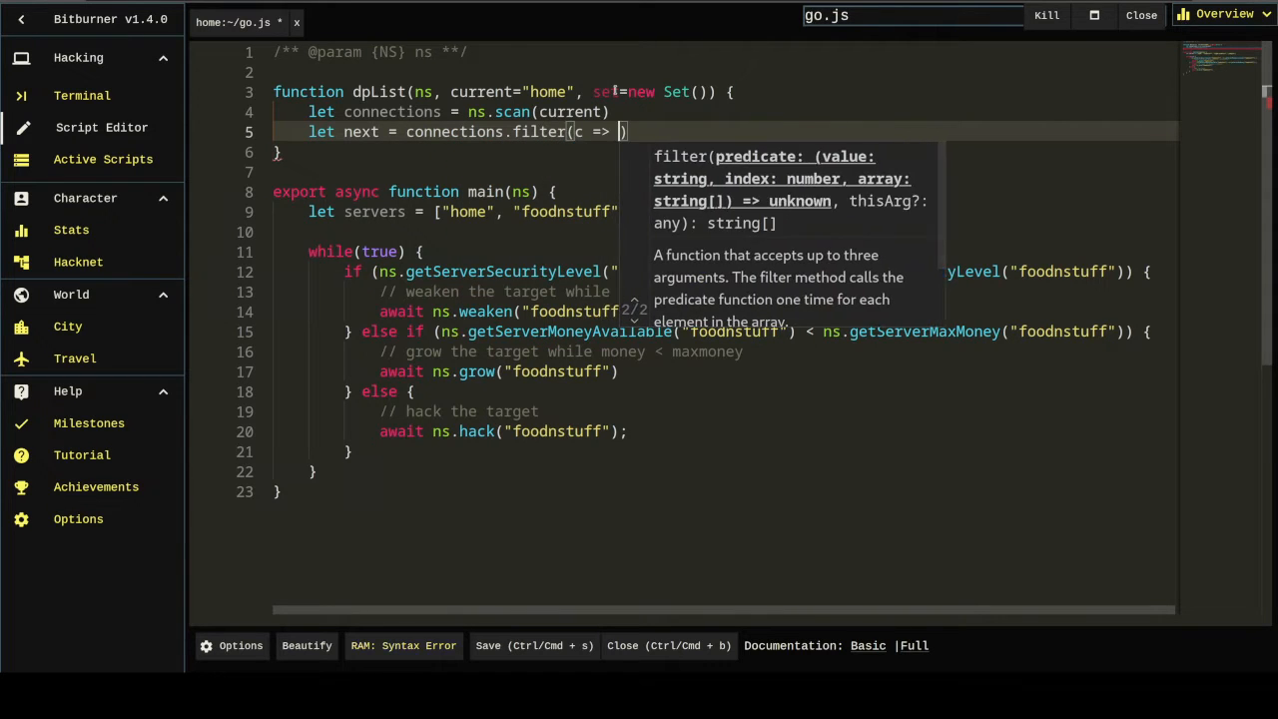
pyautogui.write('!set.has(c)')
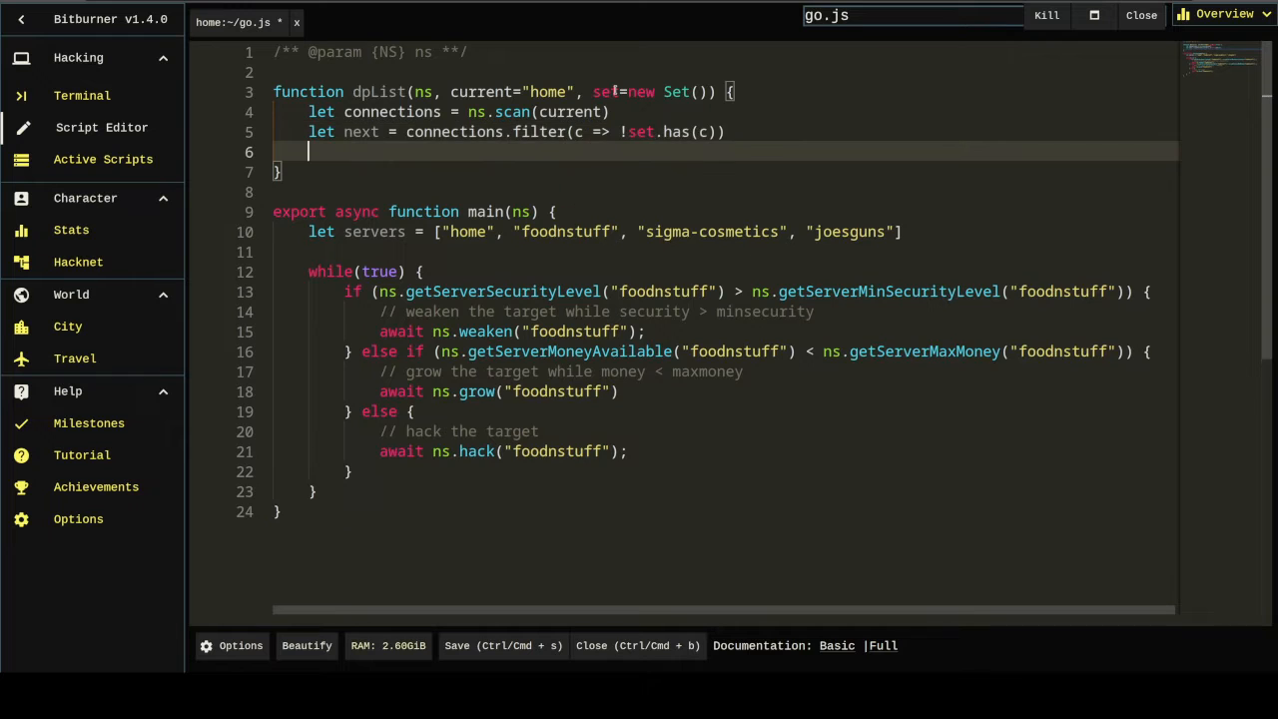
pyautogui.write('next.forEach(n => {')
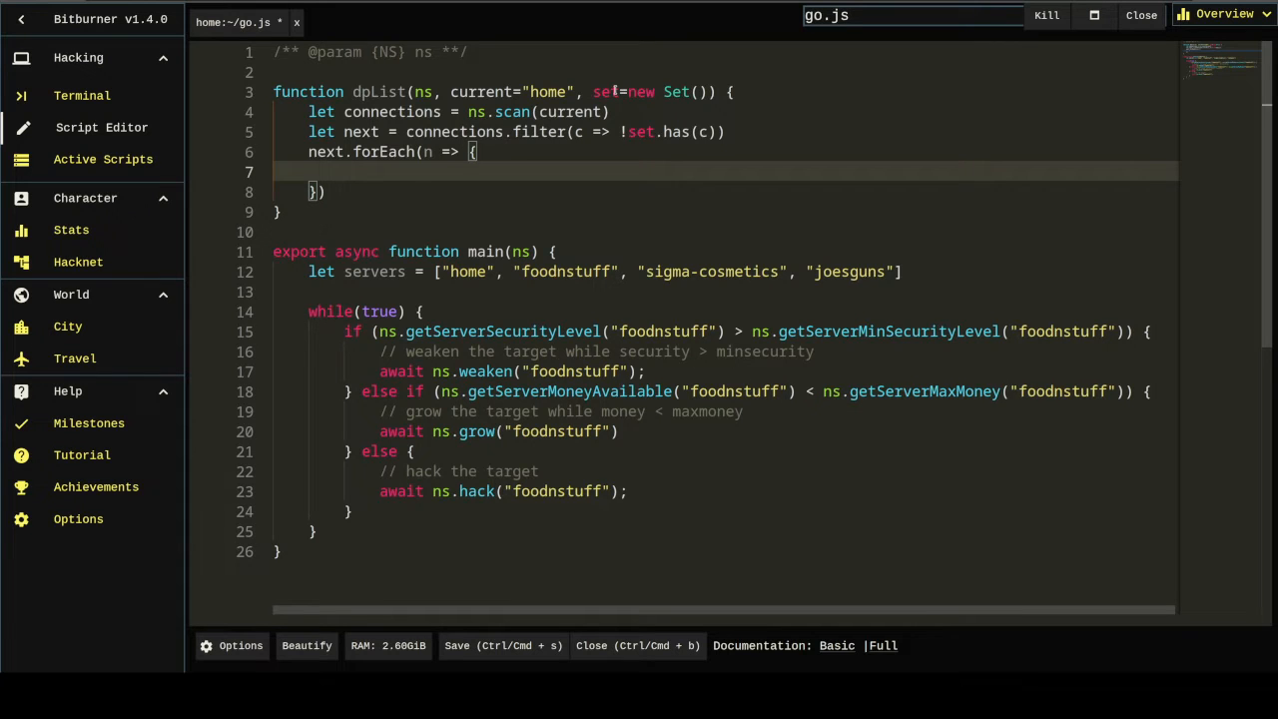
pyautogui.write('set.add(n);')
pyautogui.write('dpList(ns, n, set')
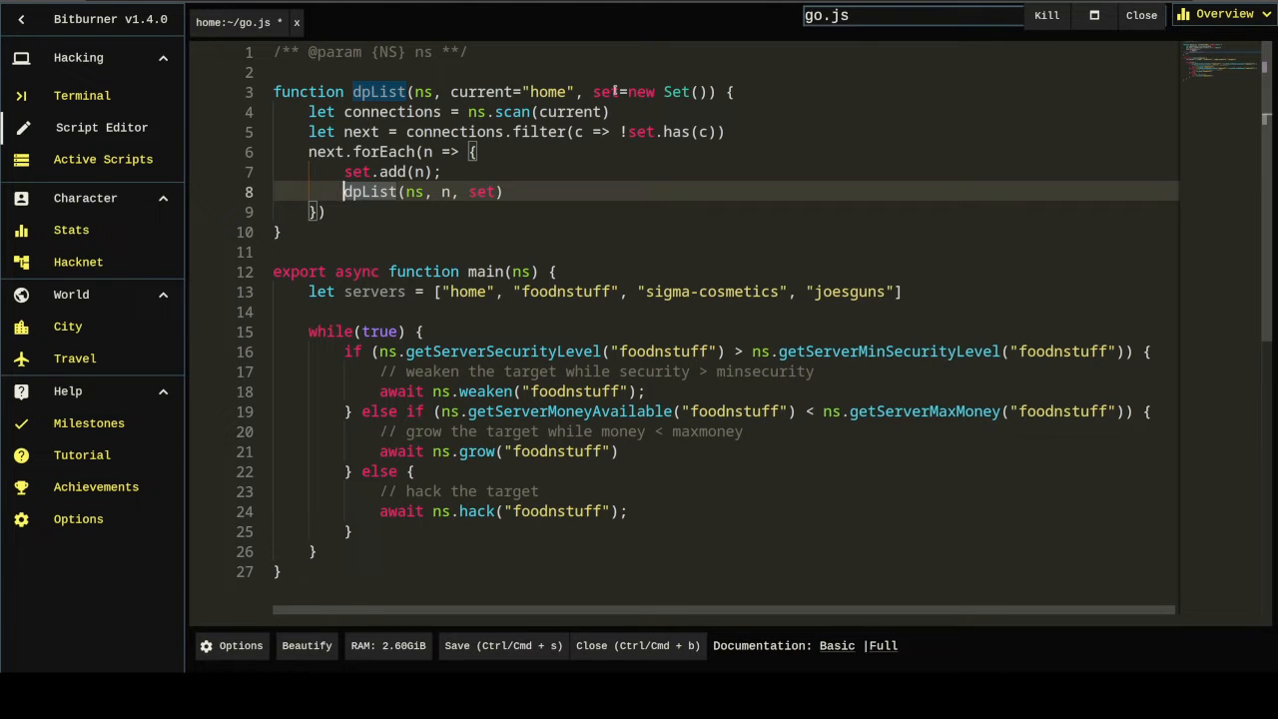
pyautogui.write('return')
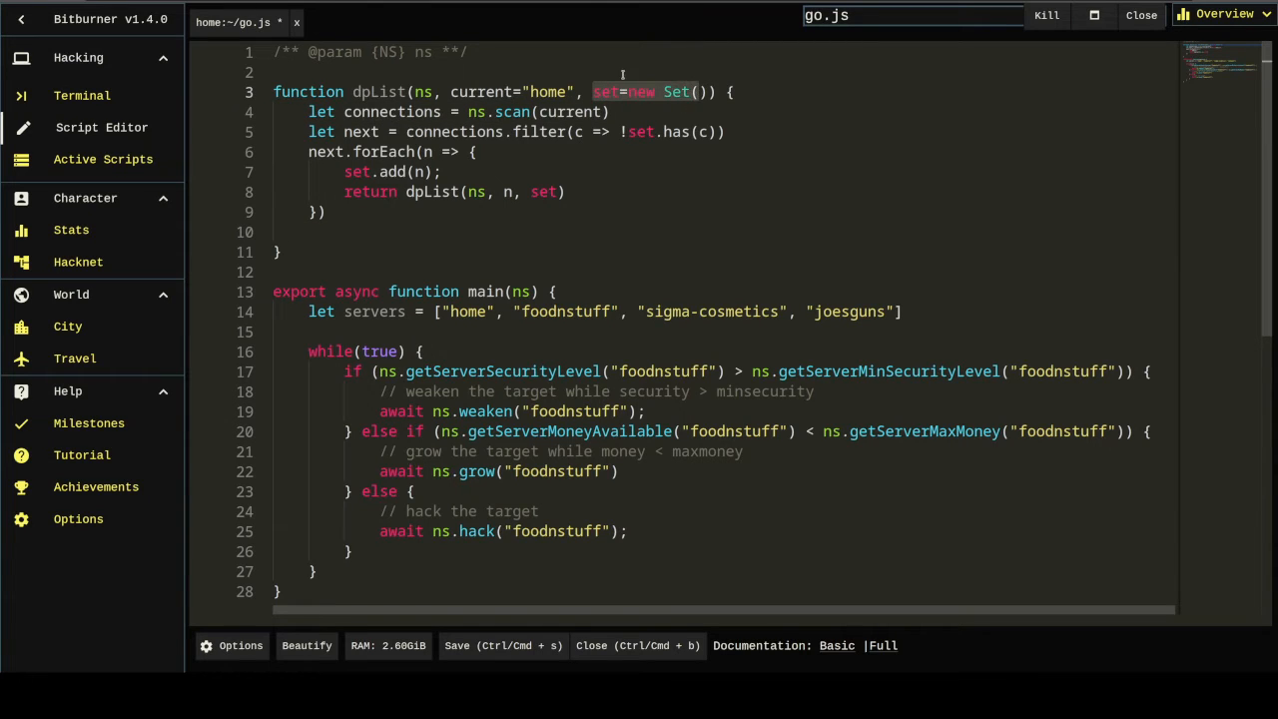
pyautogui.doubleClick(604, 92)
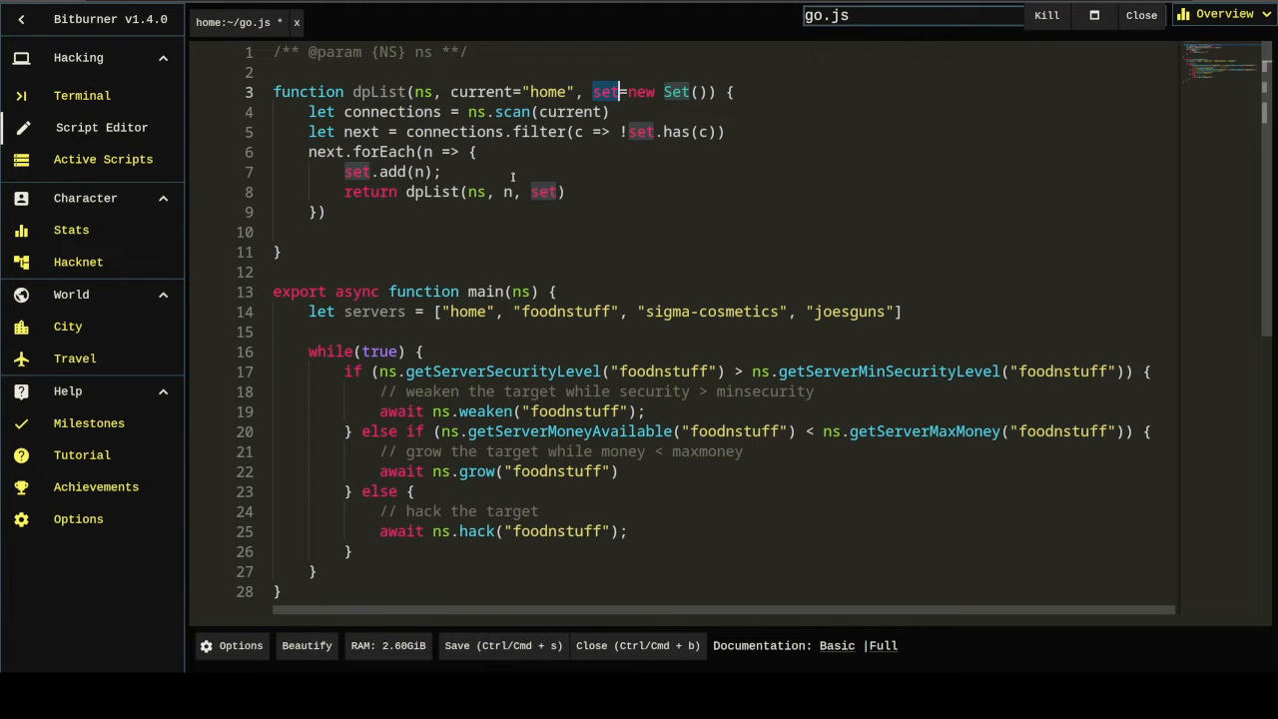
# Step: Make dpList return Array.from(set.keys()) with a 'returns an array of servers dynamically' comment
pyautogui.write('retu')
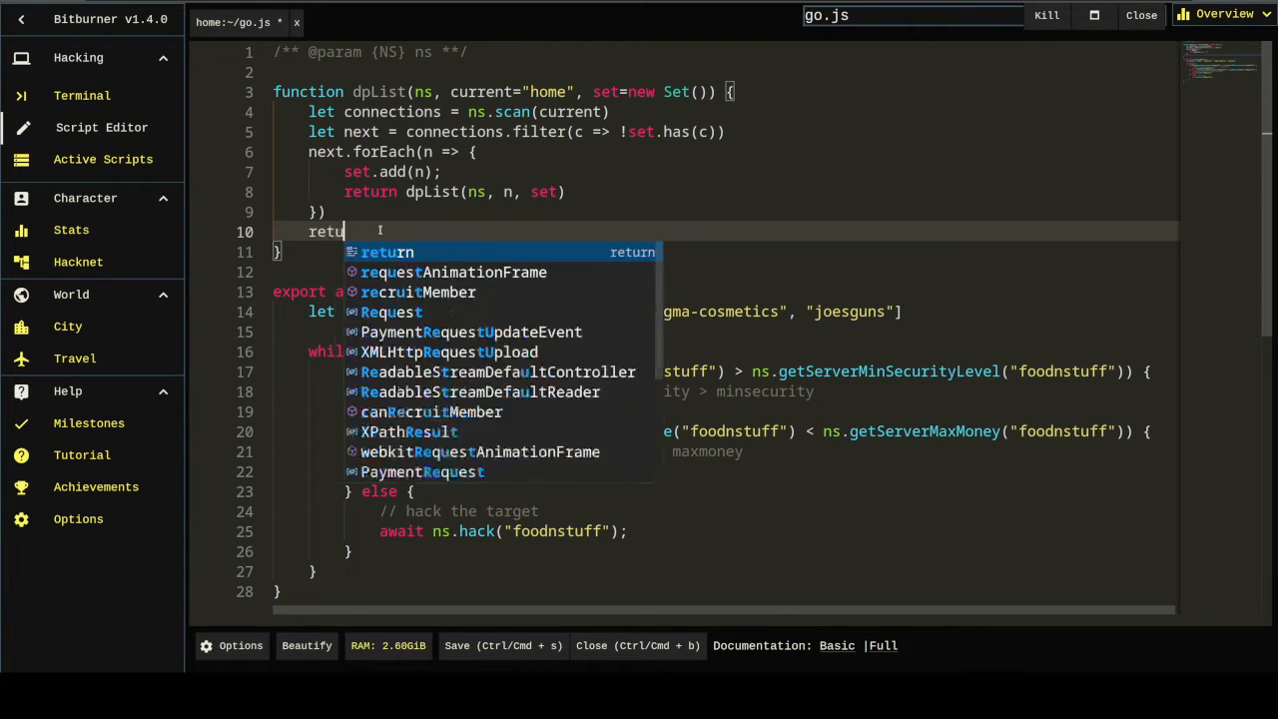
pyautogui.write('rn Array.from(set.keys(')
pyautogui.write('* returns an array of')
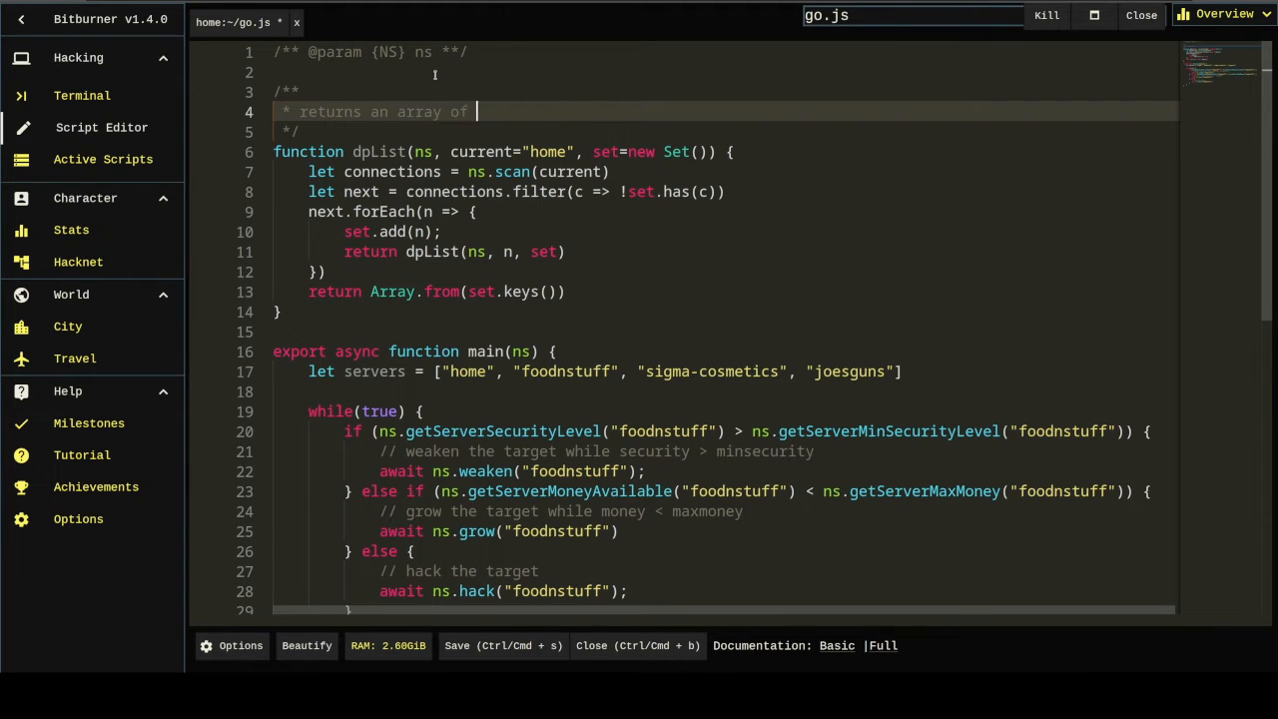
pyautogui.write('servers')
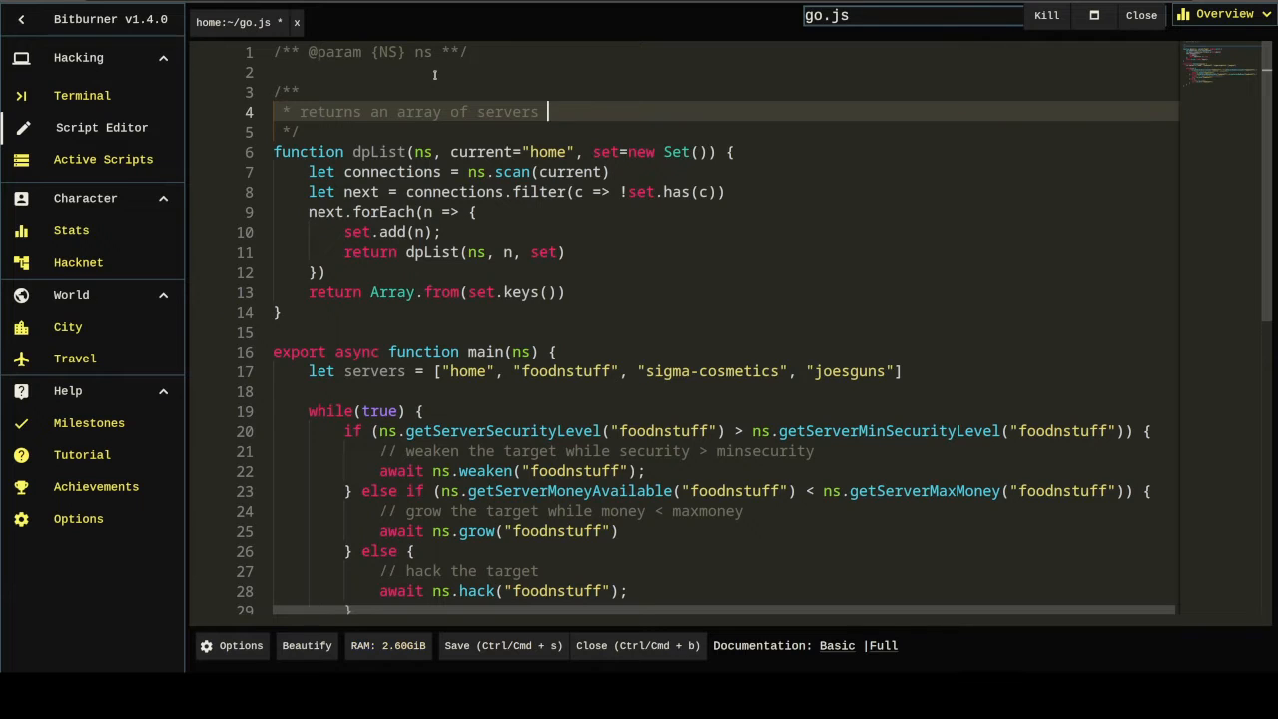
pyautogui.write('dynamically')
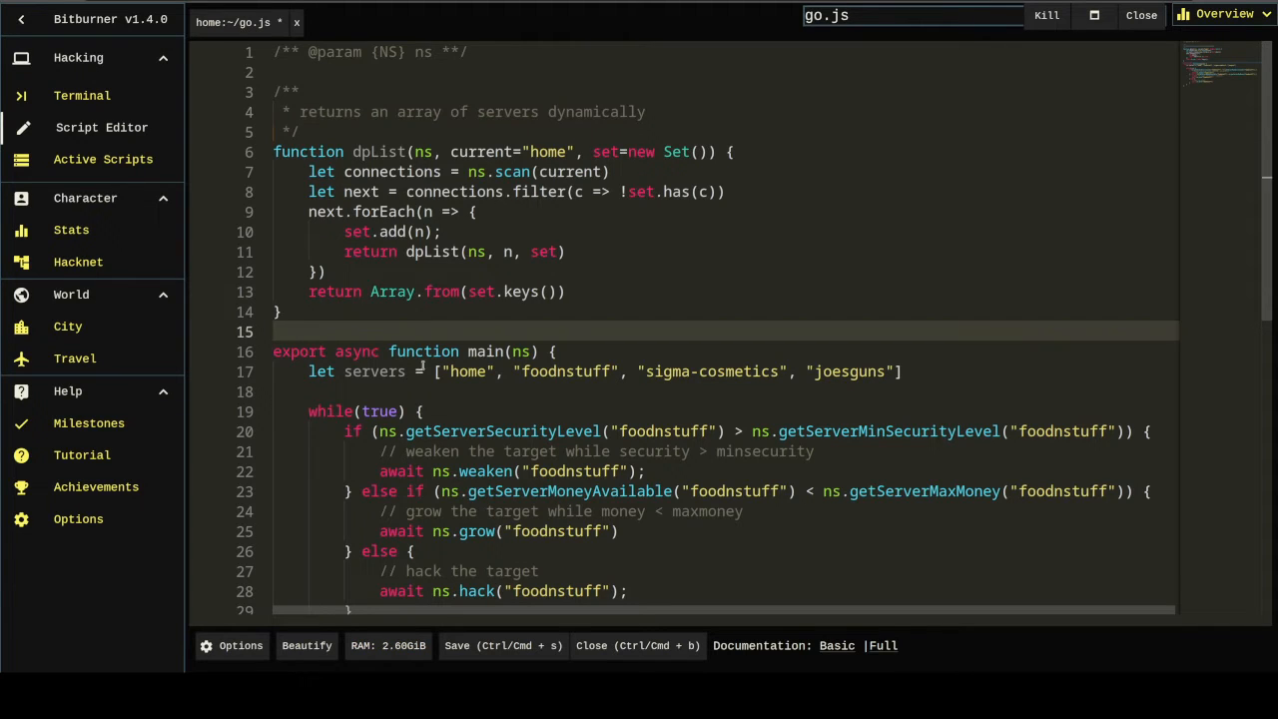
# Step: Replace main's hardcoded server array with a dpList(ns) call
pyautogui.press('Delete')
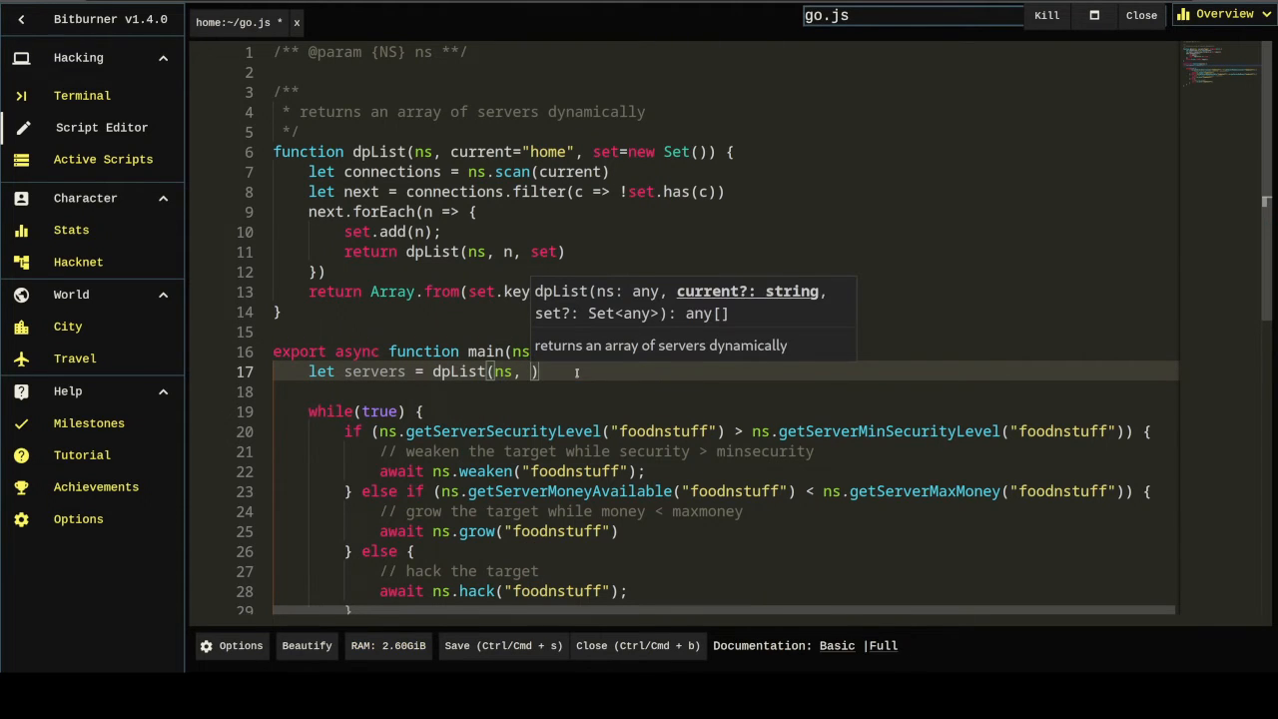
pyautogui.press('Backspace')
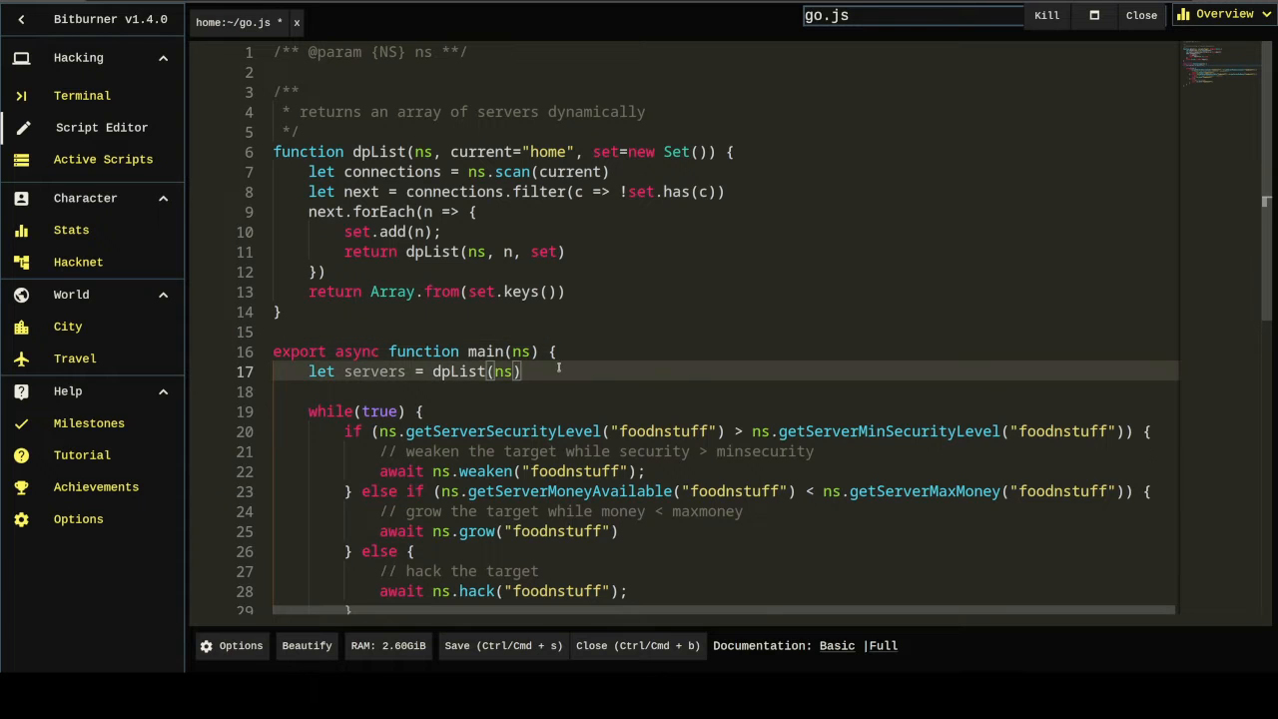
pyautogui.scroll(-3)
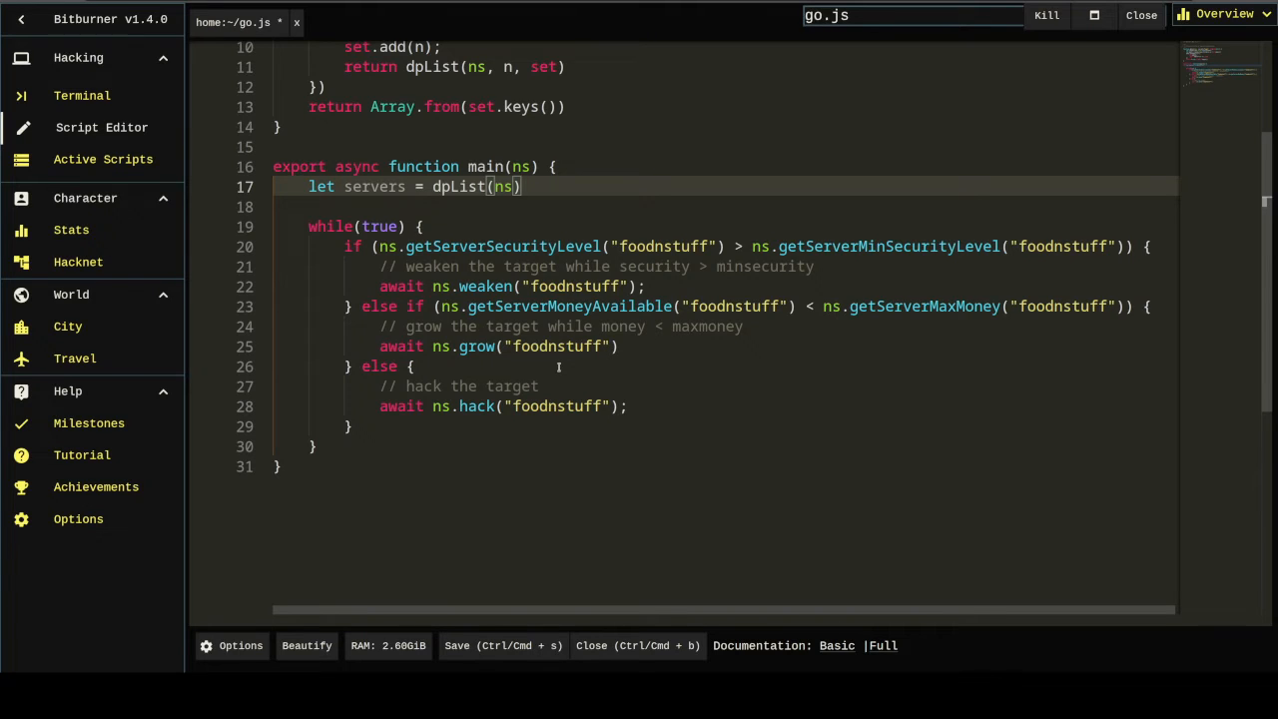
# Step: Add a for loop over servers printing "Currently considering" with each server, then save and close
pyautogui.write('for (let server of servers) {')
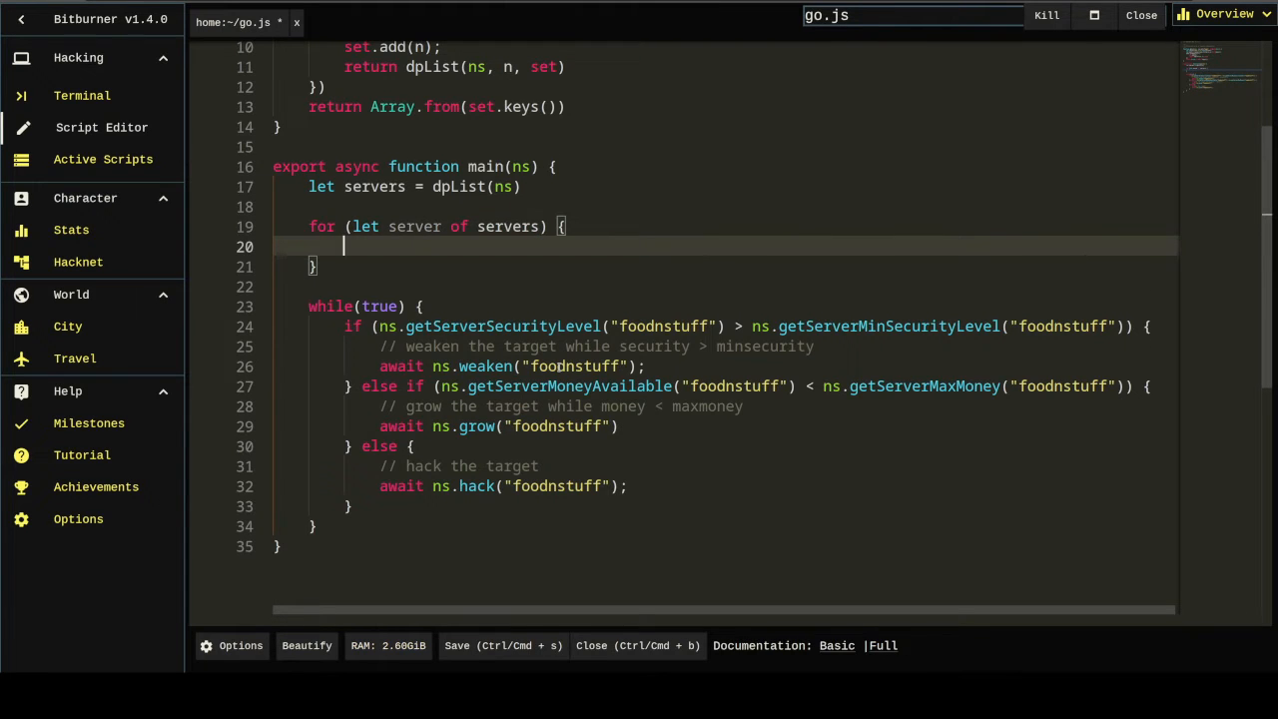
pyautogui.write('ns.tprint("")')
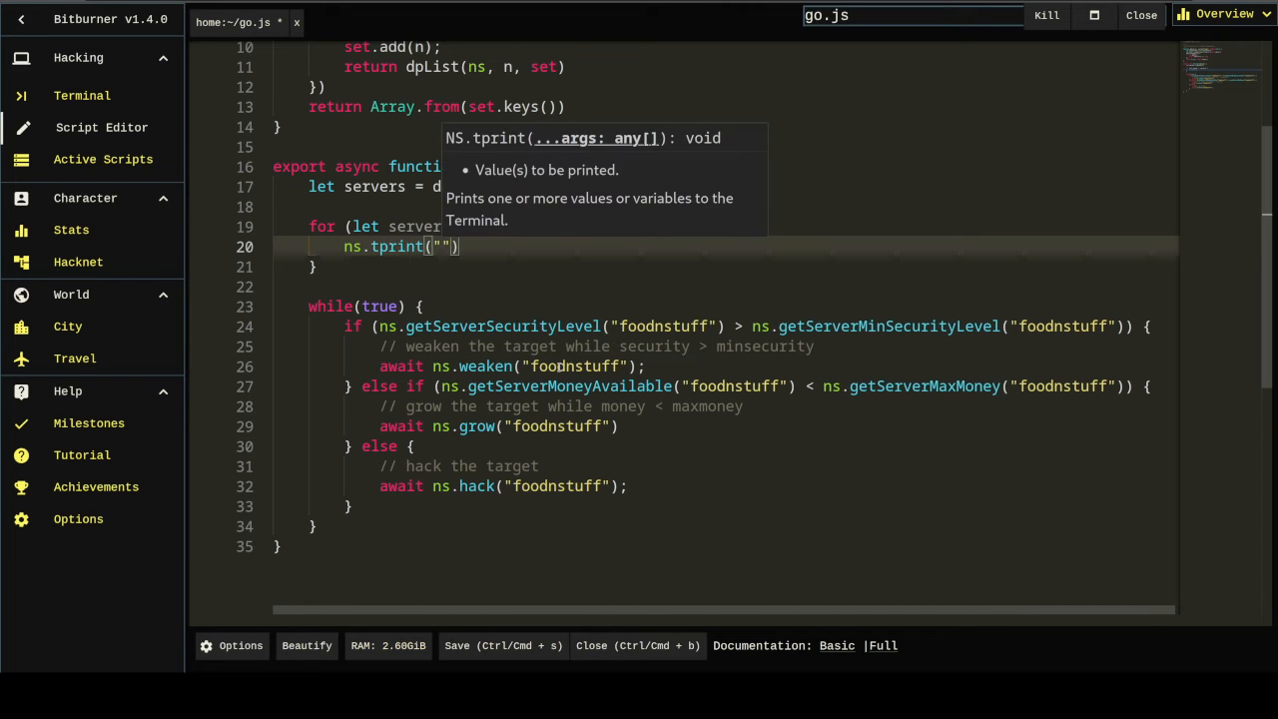
pyautogui.write('Currently considering')
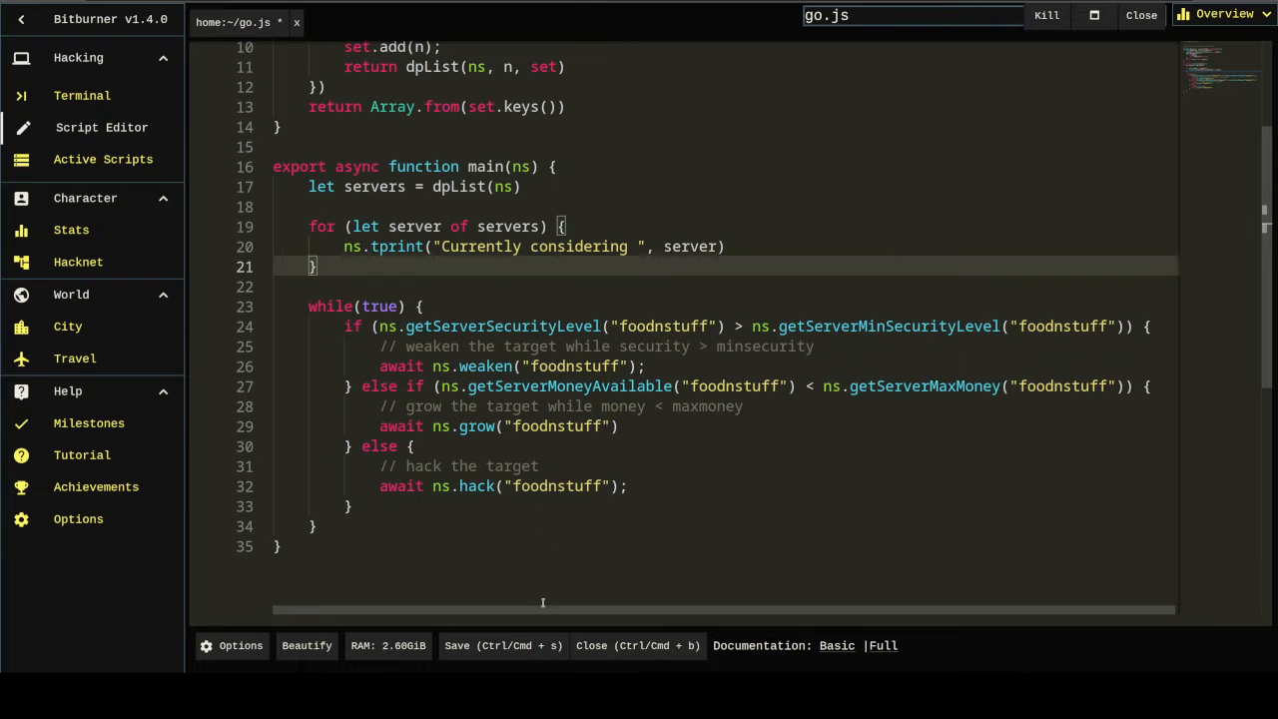
pyautogui.click(83, 95)
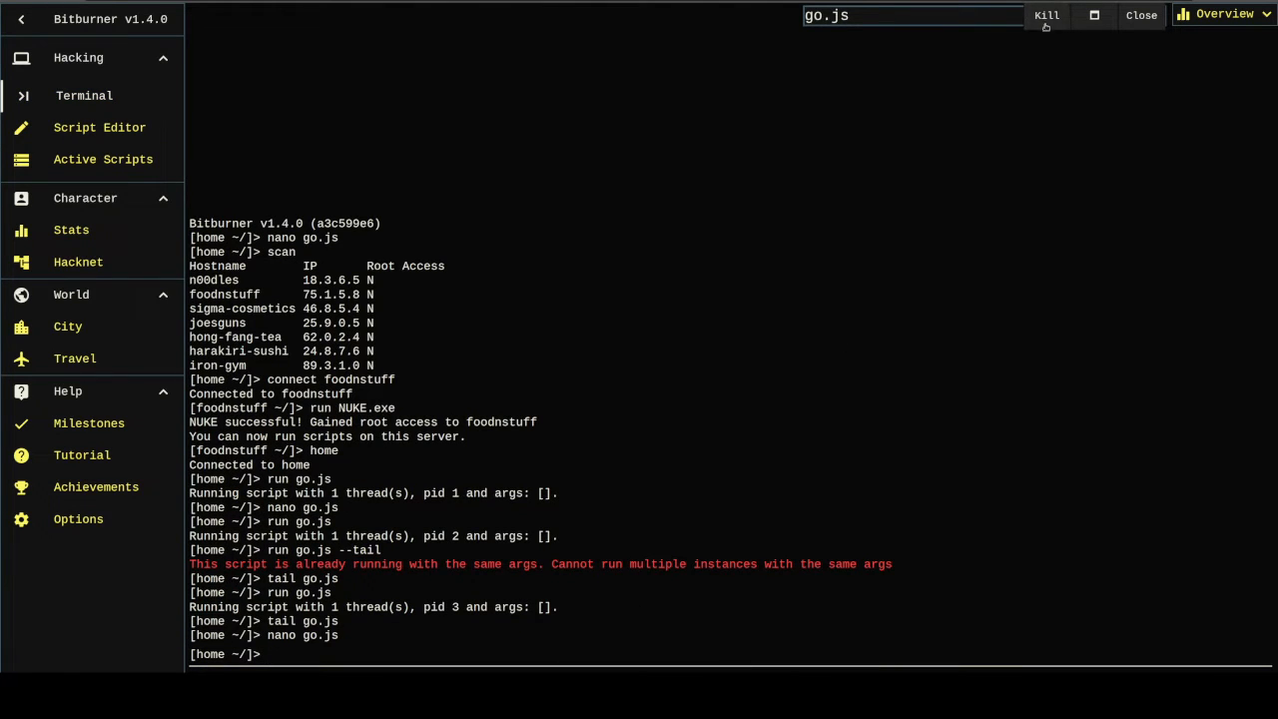
# Step: Run go.js, scroll through the printed server list, and reopen it with nano go.js
pyautogui.click(1046, 15)
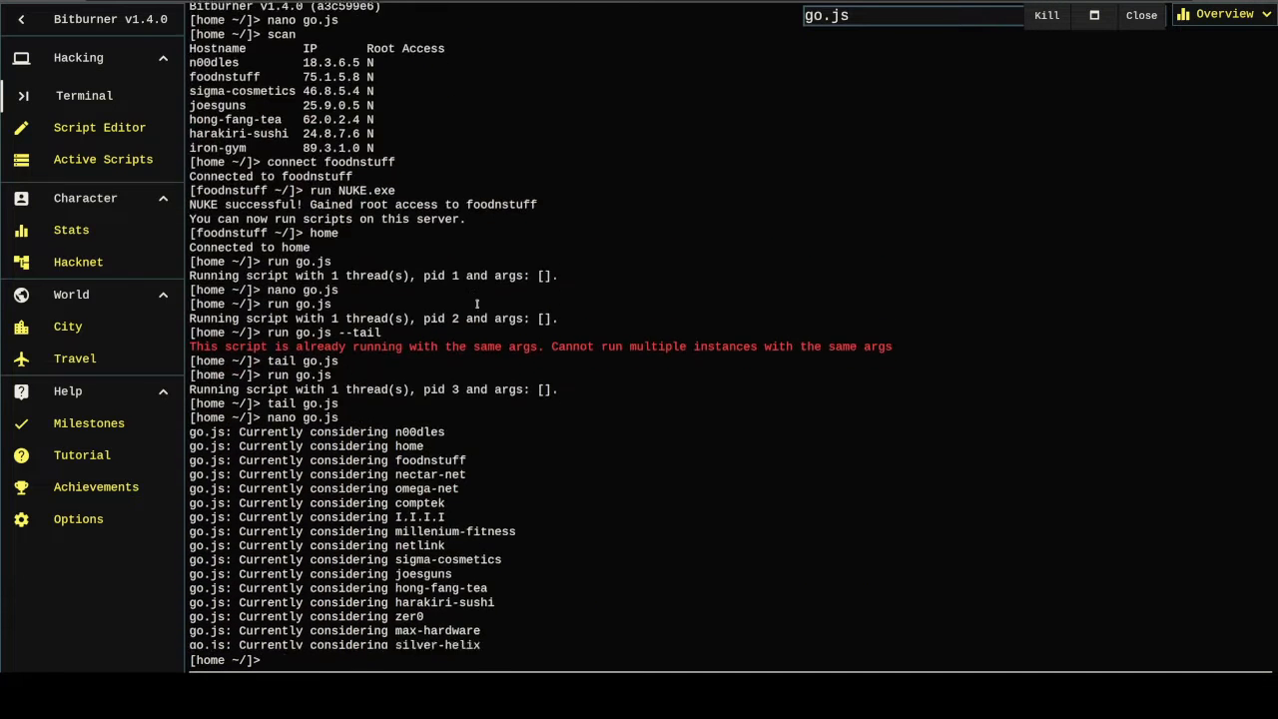
pyautogui.scroll(-3)
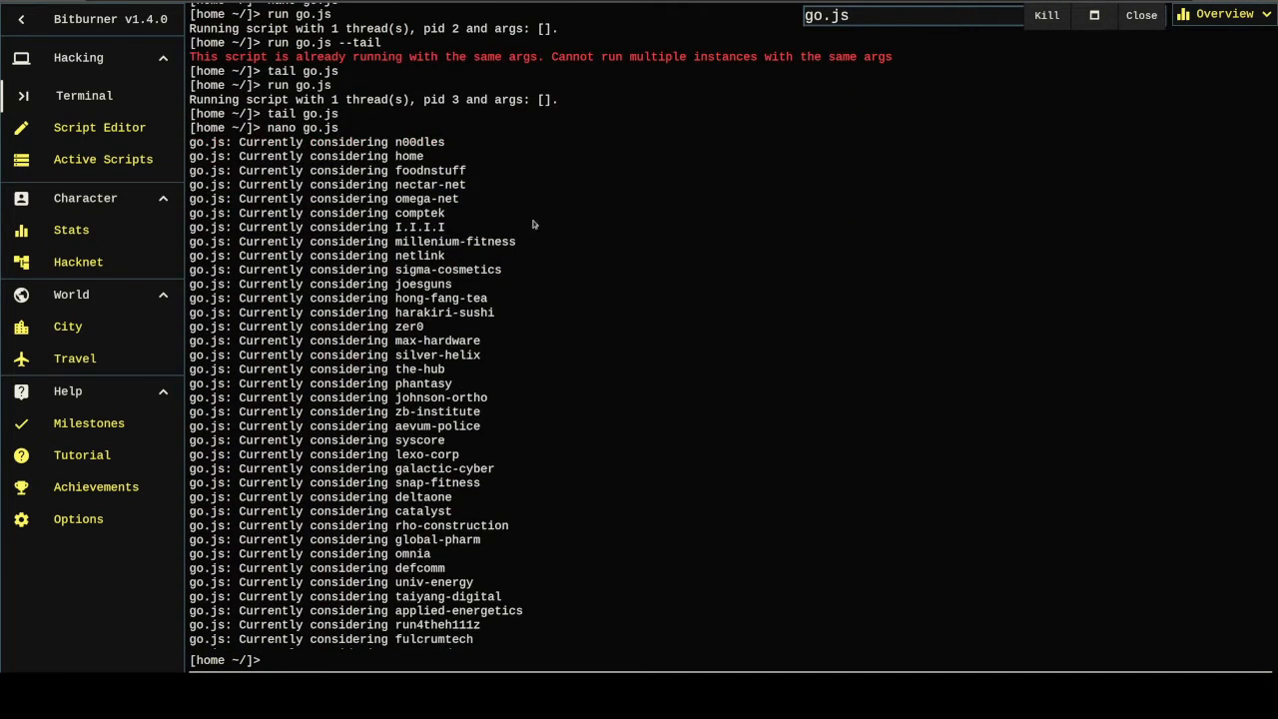
pyautogui.scroll(-3)
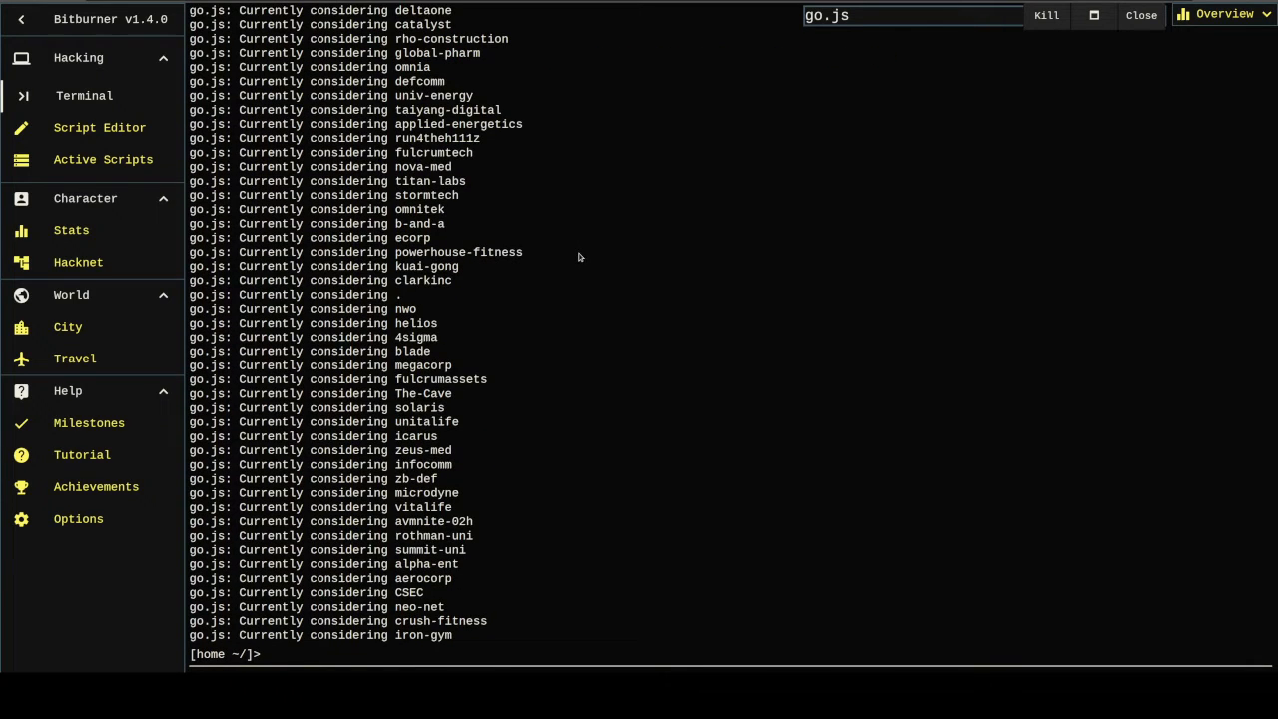
pyautogui.write('nano go.js')
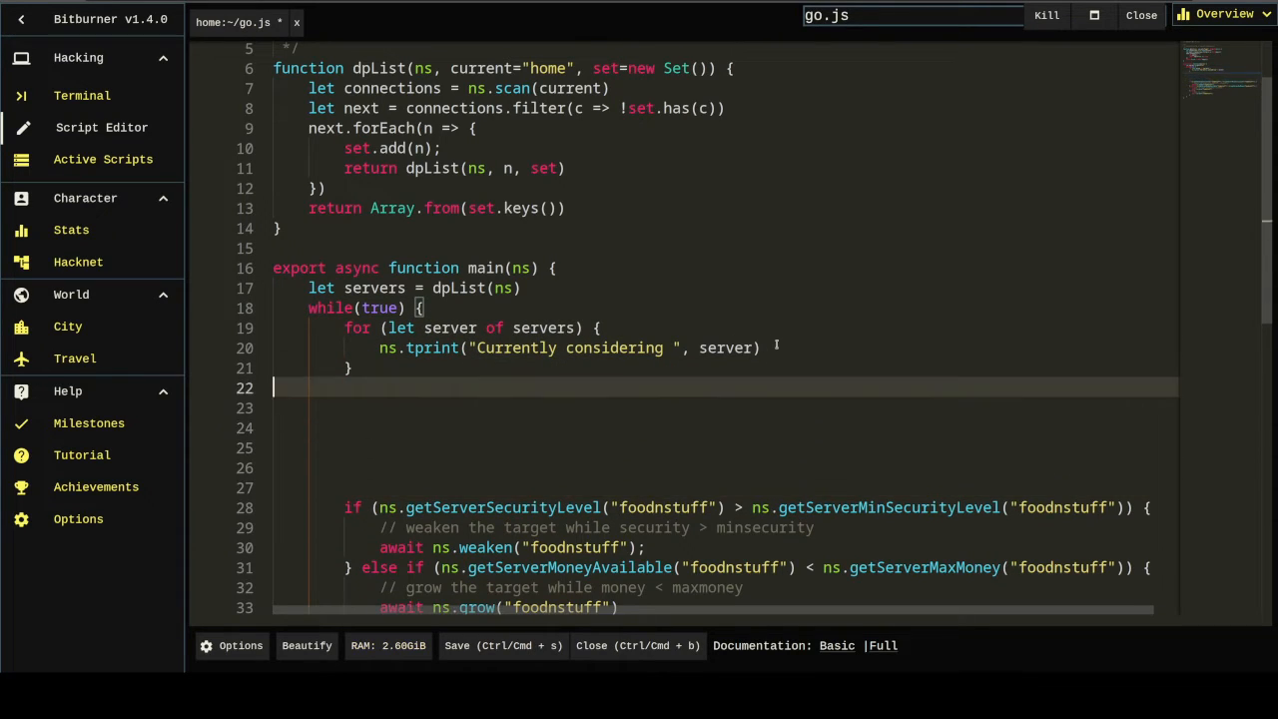
# Step: Type an if (ns.hasRootAccess(server)) { } else { } block inside the server loop
pyautogui.press('Backspace')
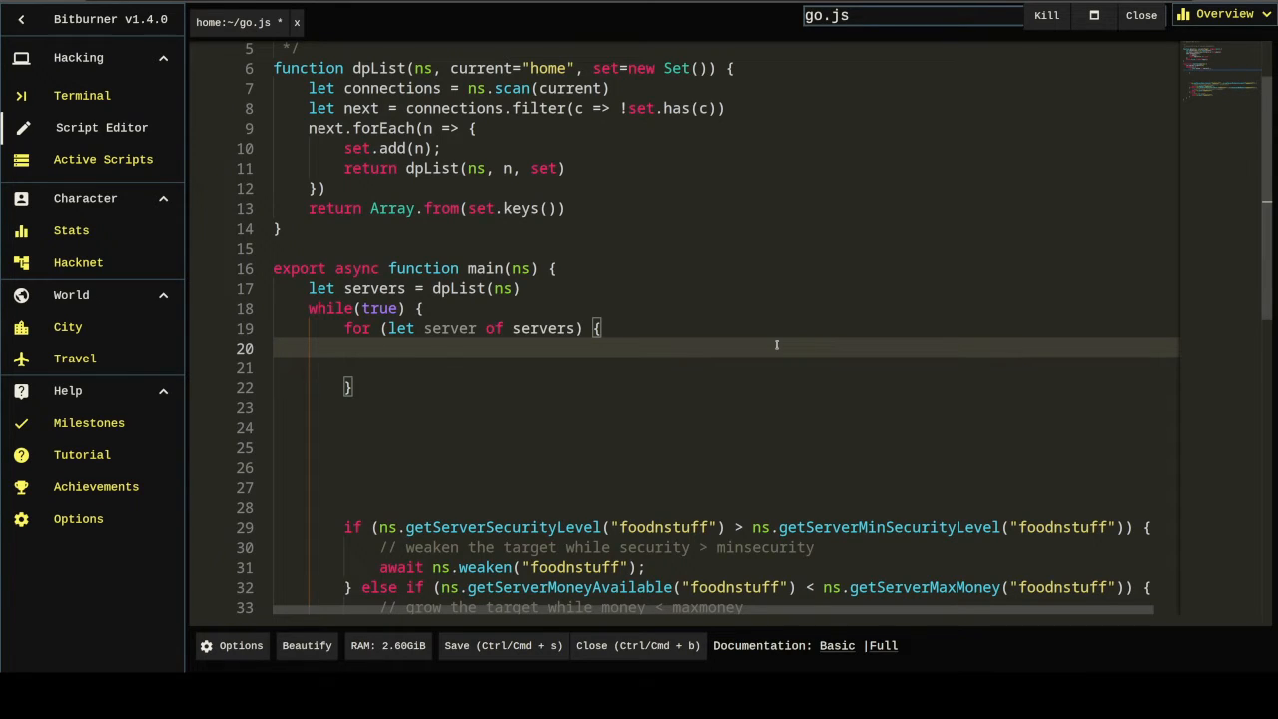
pyautogui.write('if (ns.')
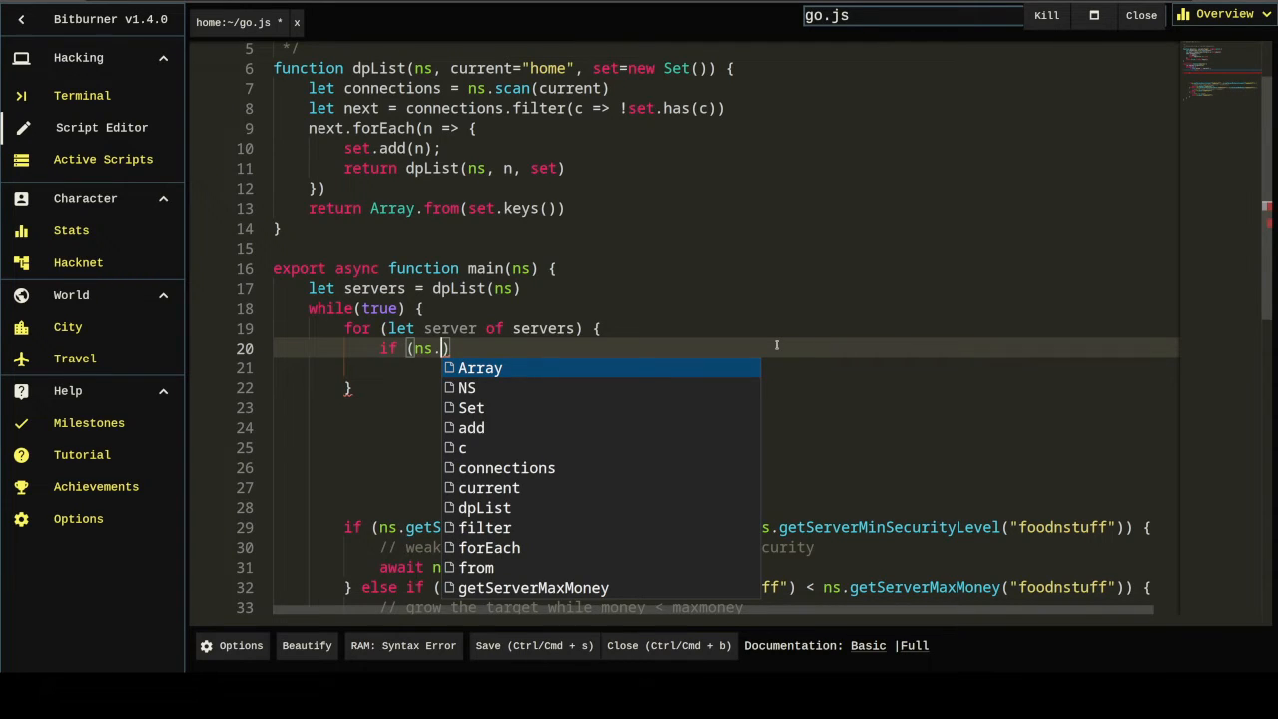
pyautogui.write('h')
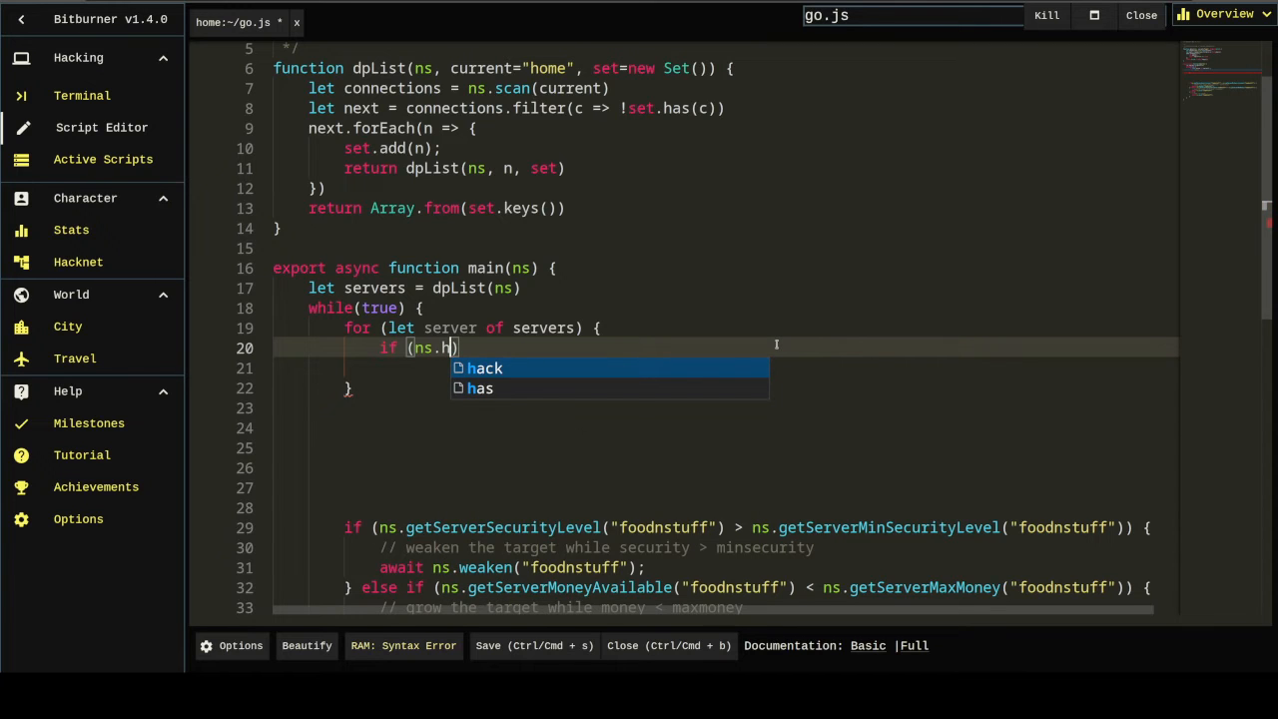
pyautogui.write('asRootAccess')
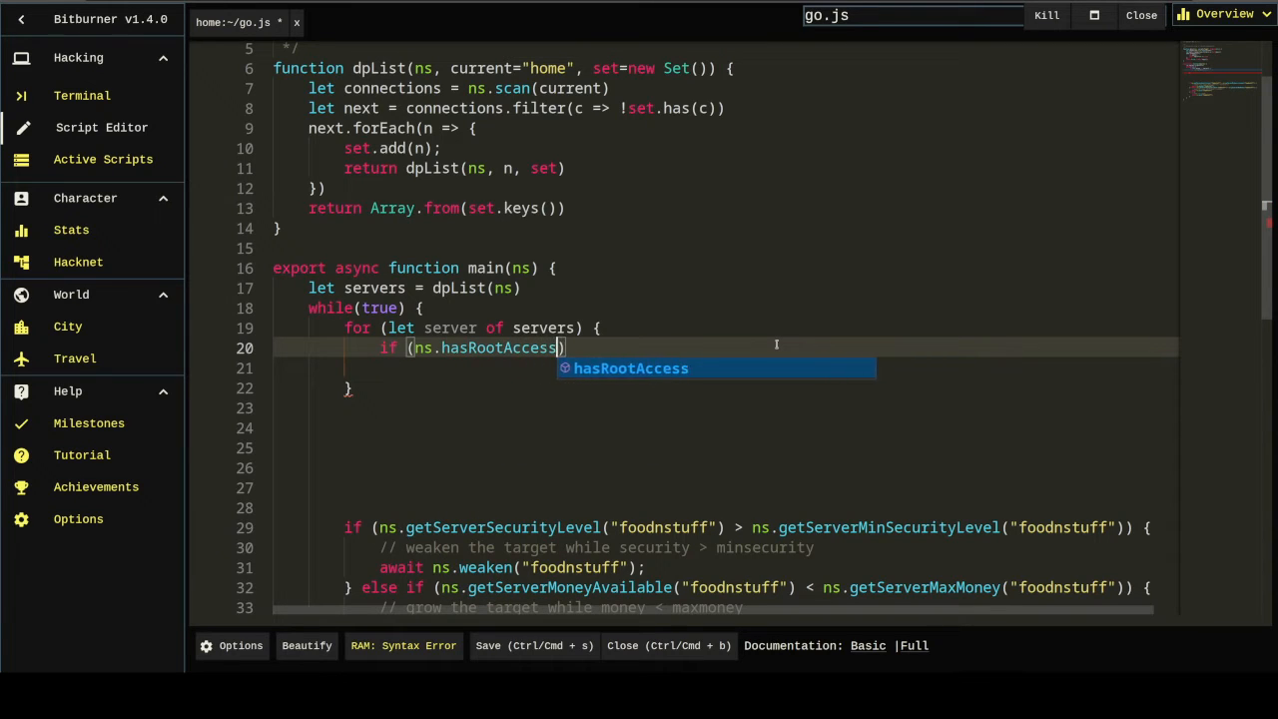
pyautogui.write('server')
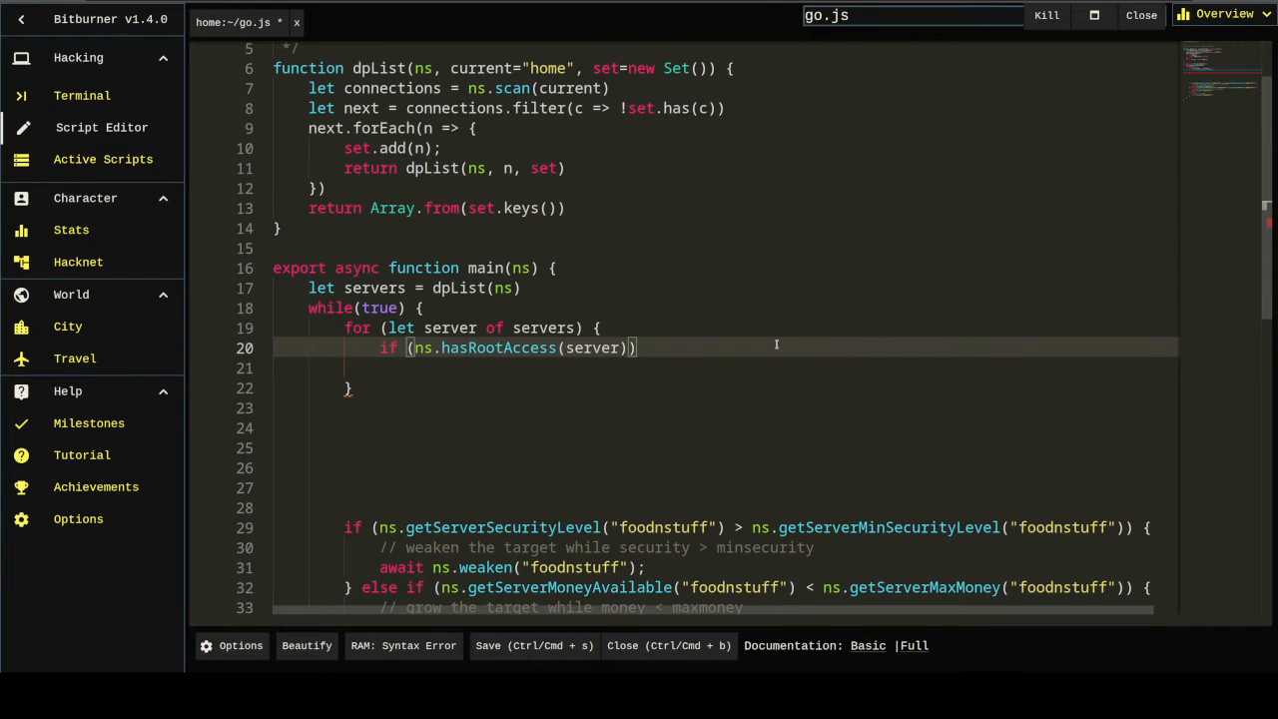
pyautogui.write('{')
pyautogui.write('} else {')
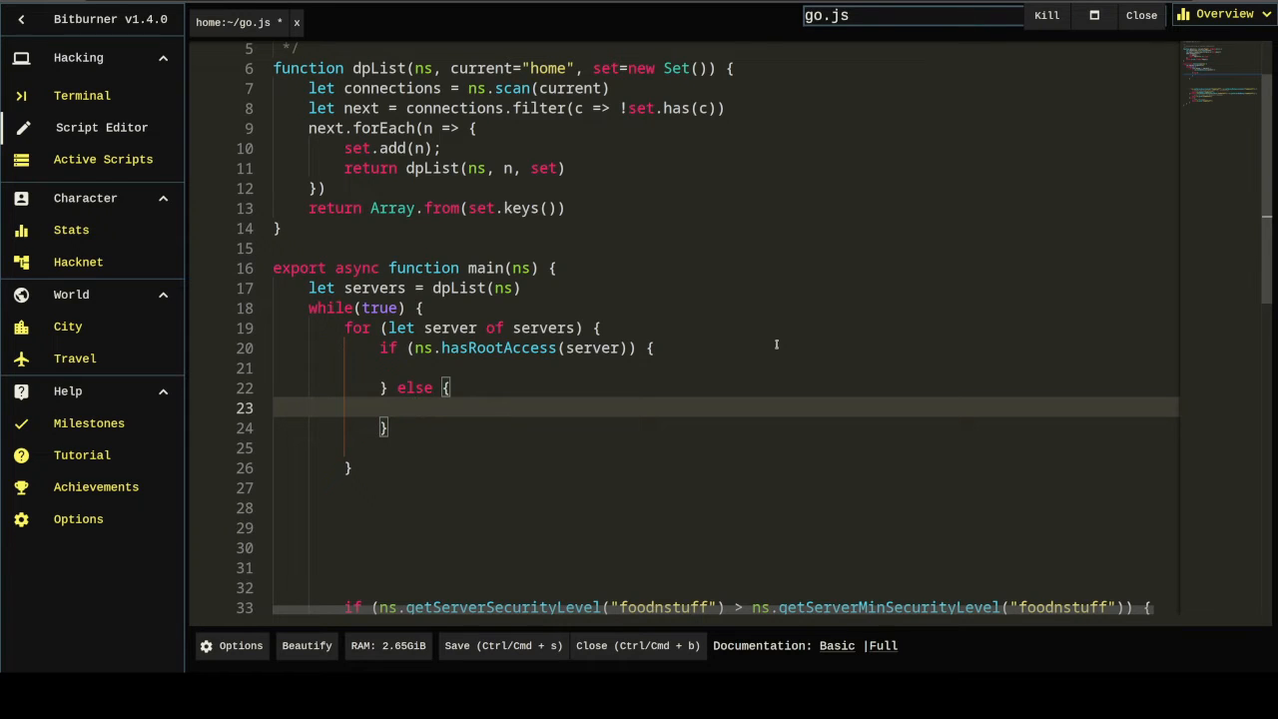
pyautogui.write('if')
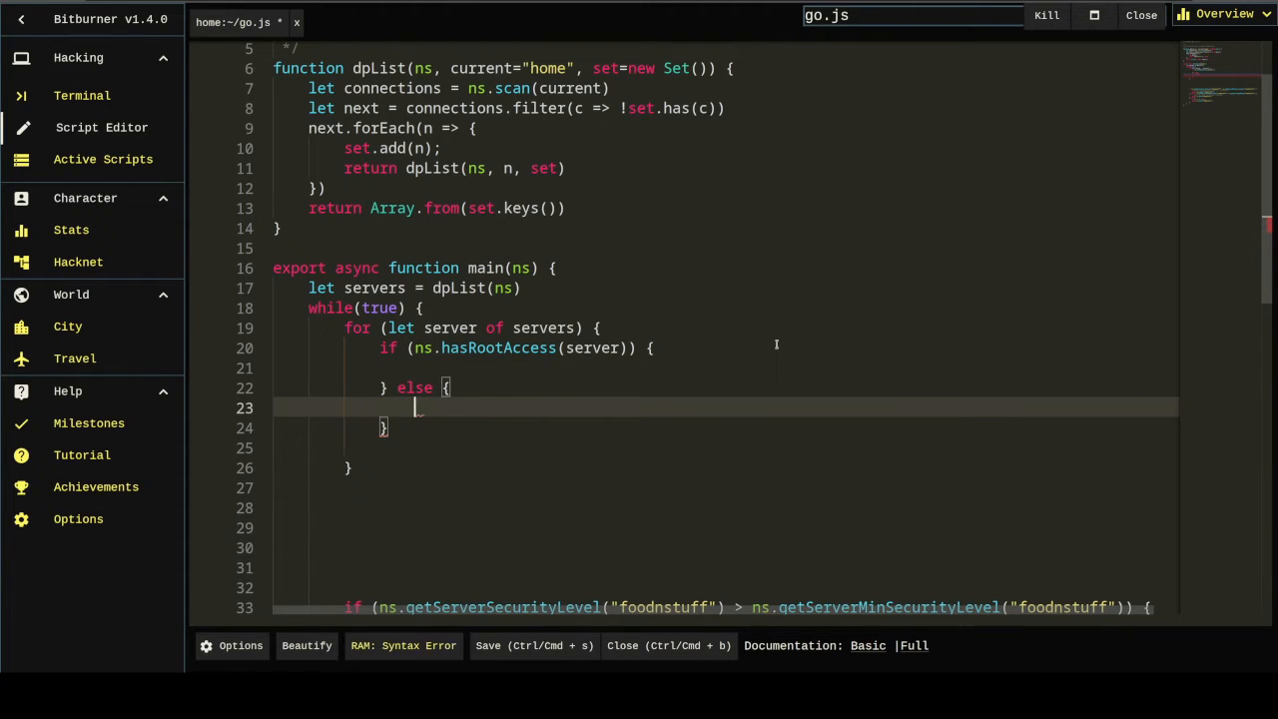
# Step: In the else branch, add the open-ports-then-nuke comment and start a try block
pyautogui.write('//')
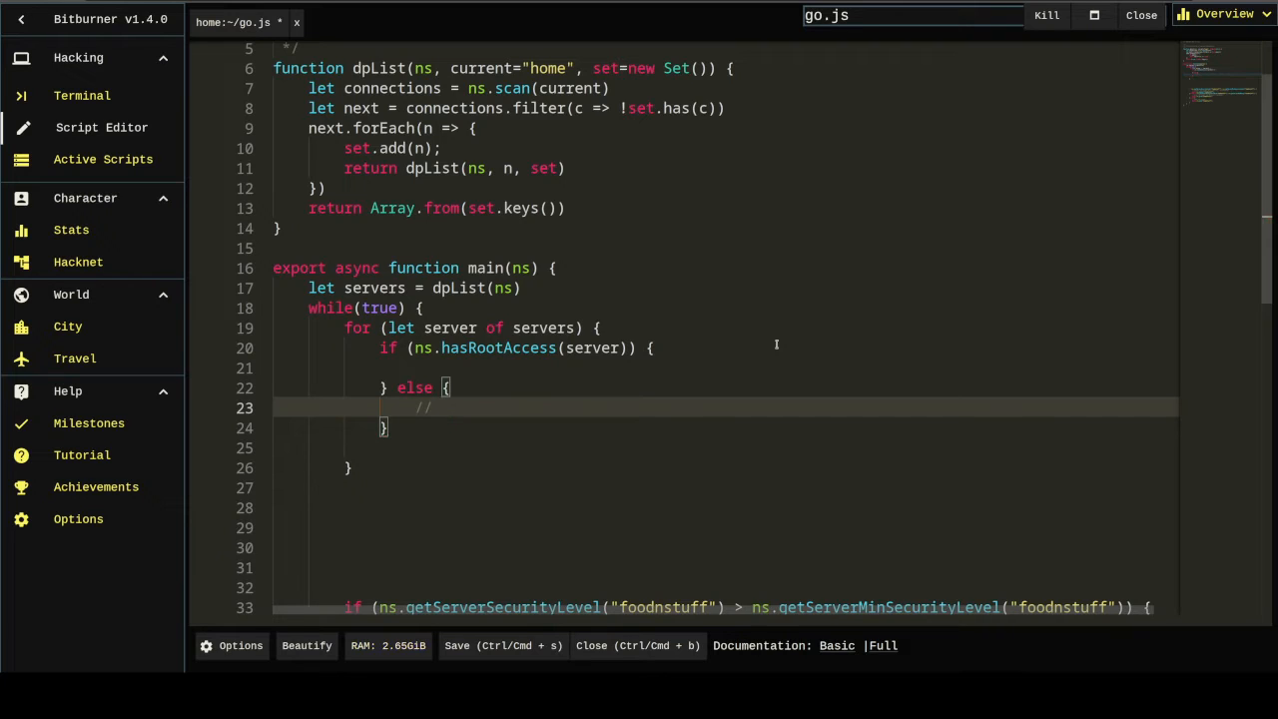
pyautogui.write('open all possible ports on every server; then attempt to nuke the server')
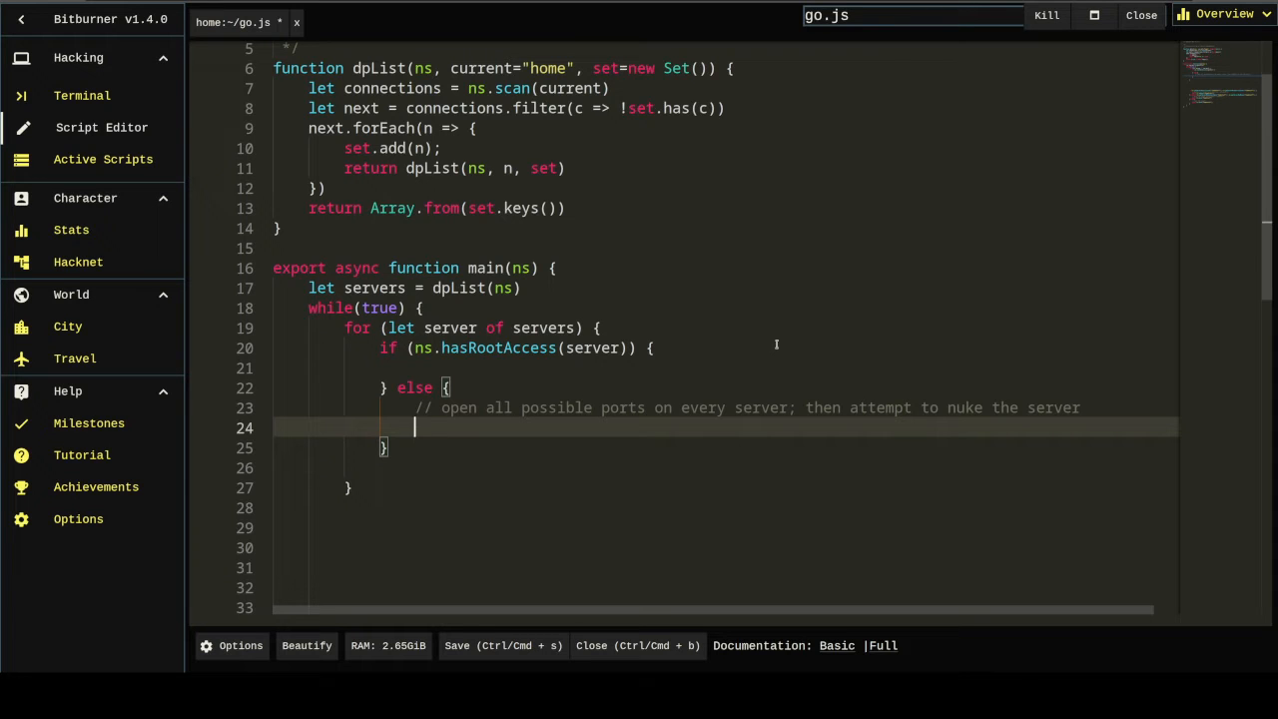
pyautogui.write('if (ns.s')
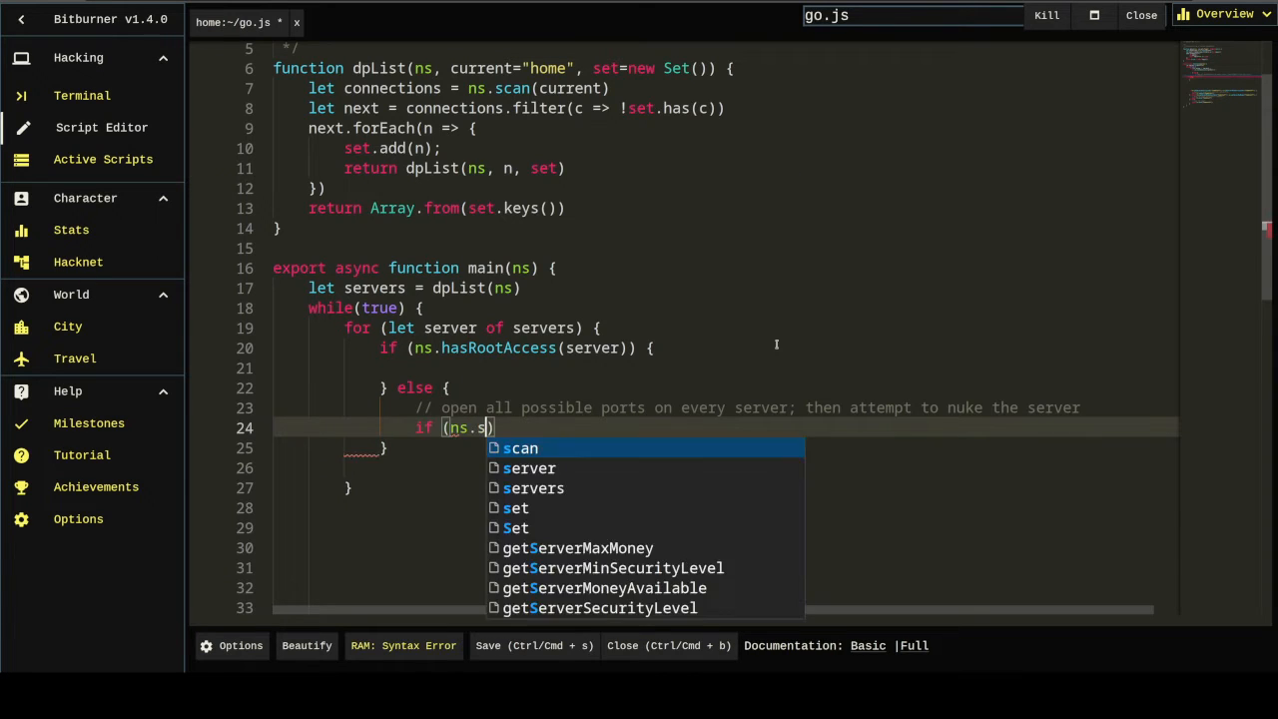
pyautogui.write('getServerOpenPort')
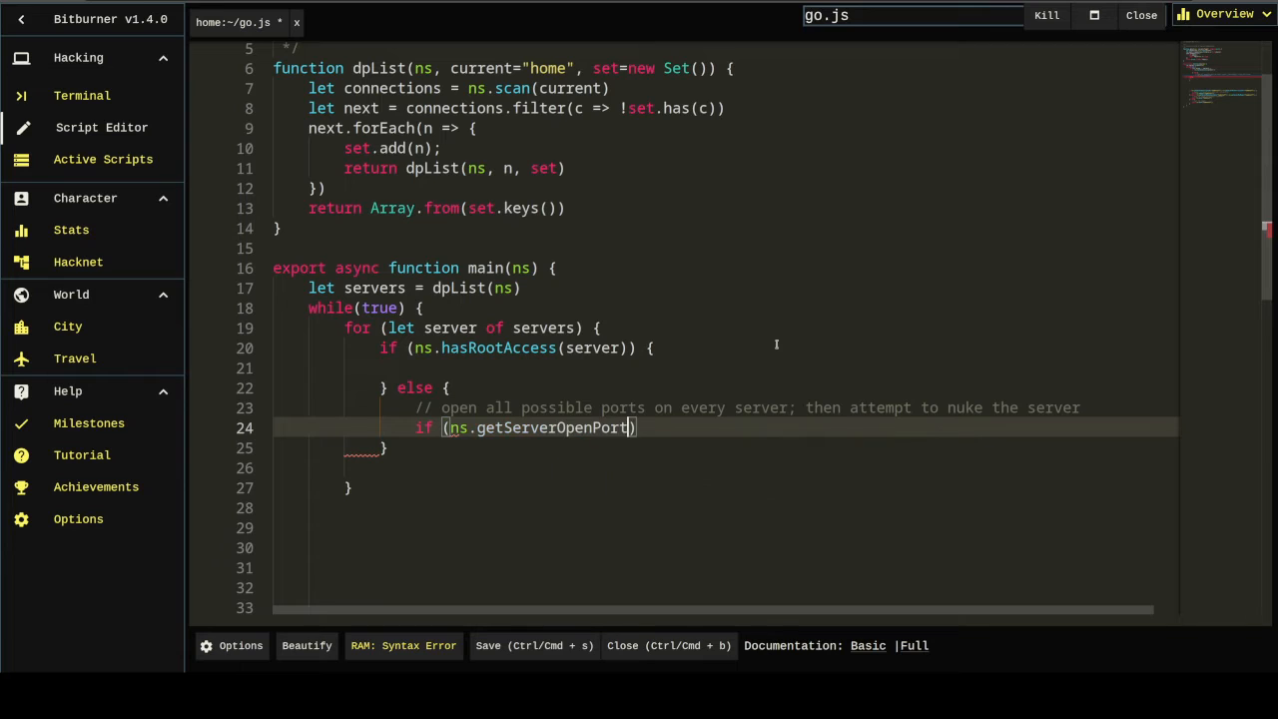
pyautogui.write('s()')
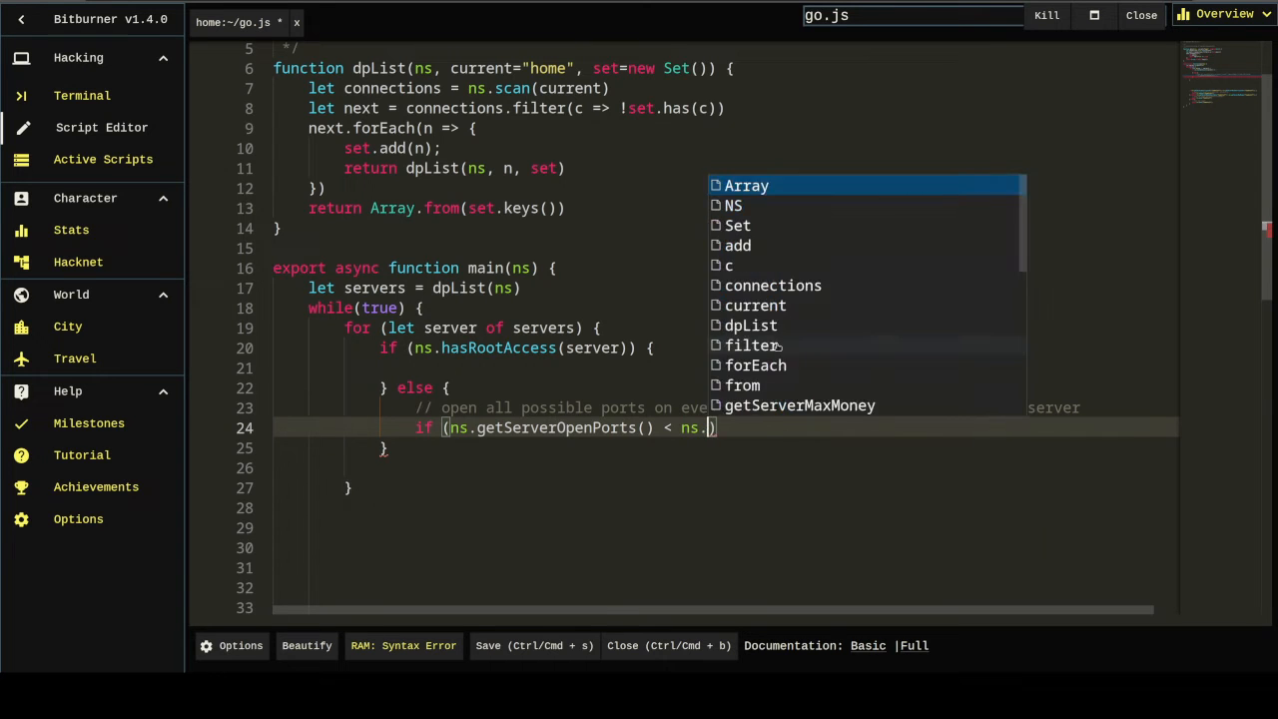
pyautogui.write('getServerRequiredPorts(')
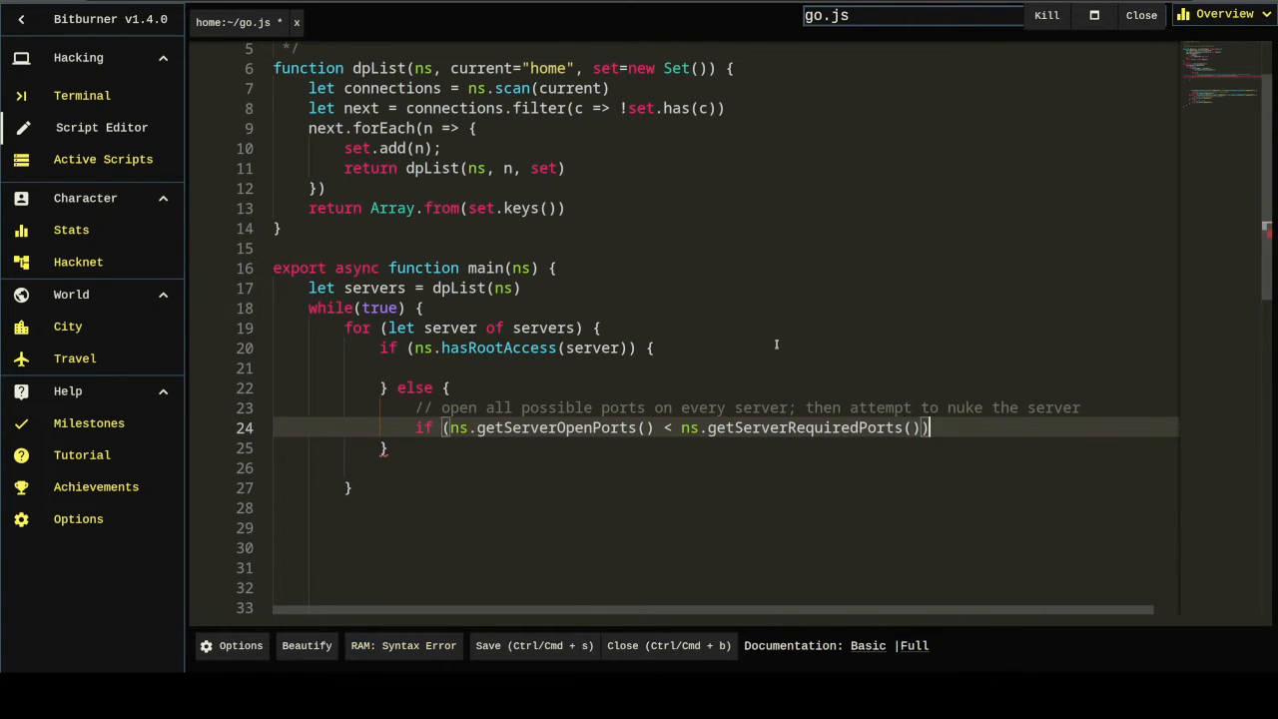
pyautogui.write('try {')
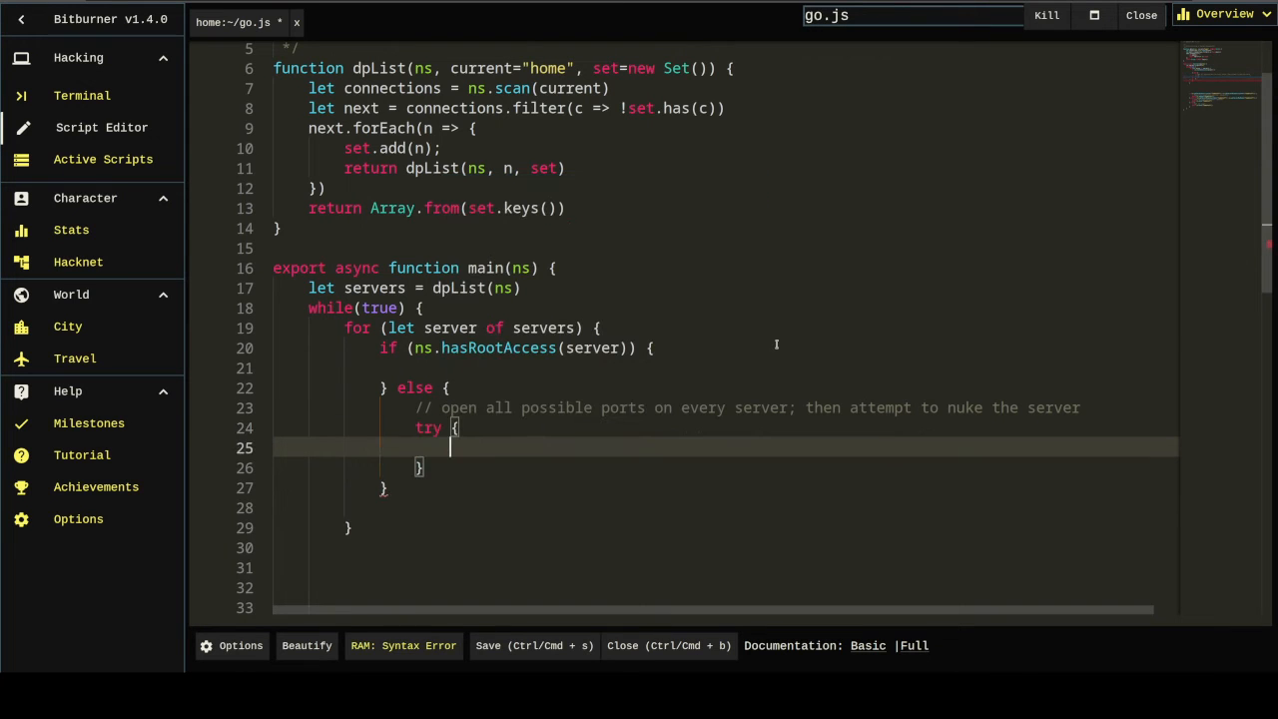
# Step: Fill the try block with brutessh, ftpcrack, relaysmtp, httpworm and sqlinject calls, plus an empty catch
pyautogui.write('} catch {')
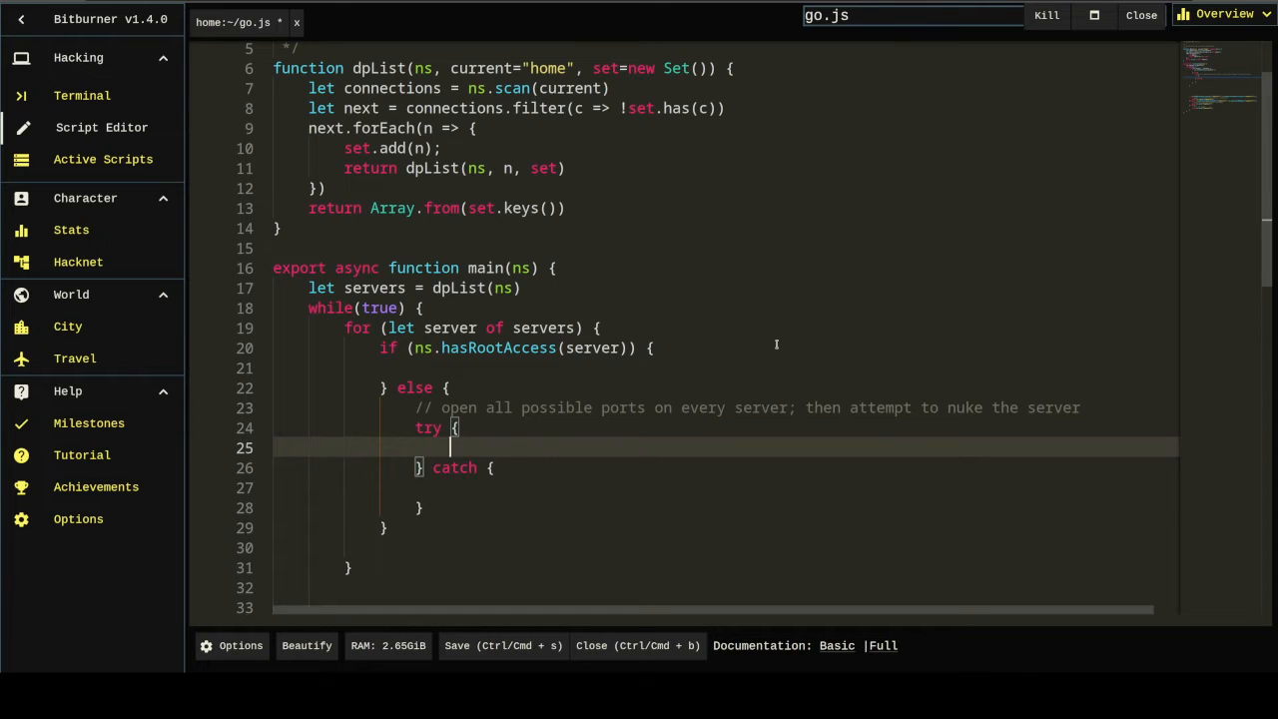
pyautogui.write('ns')
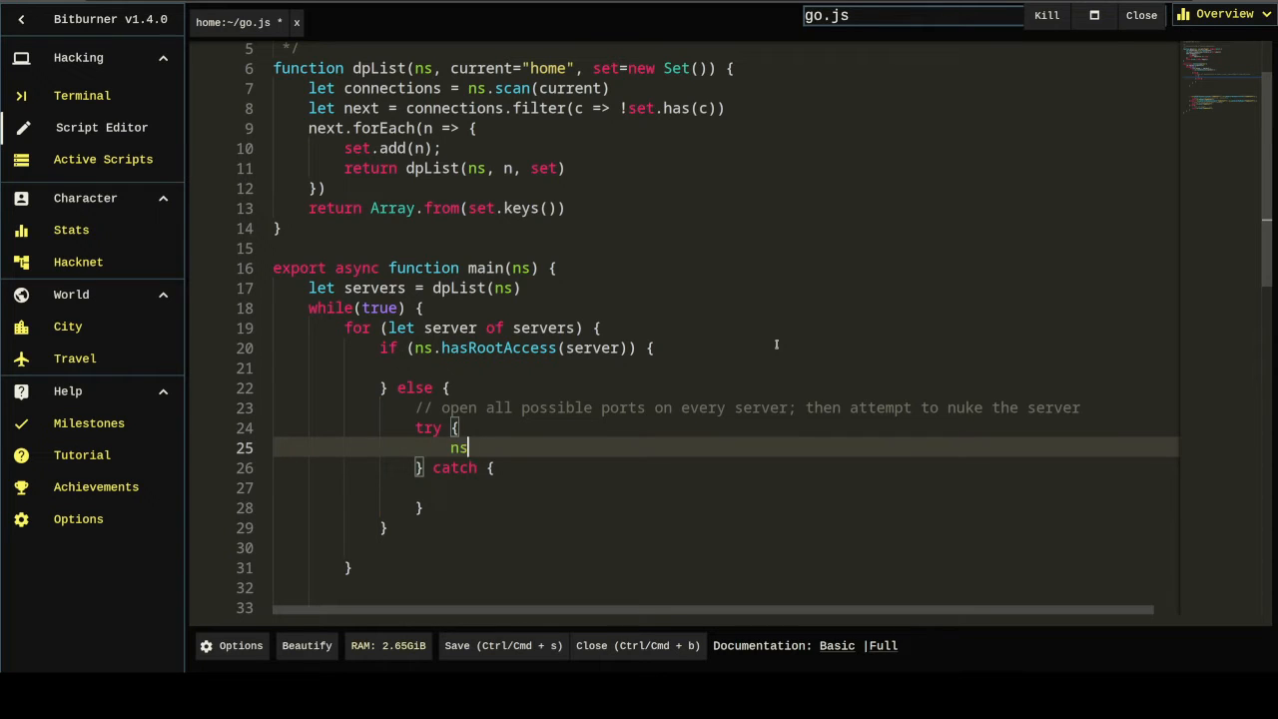
pyautogui.write('.brutessh()')
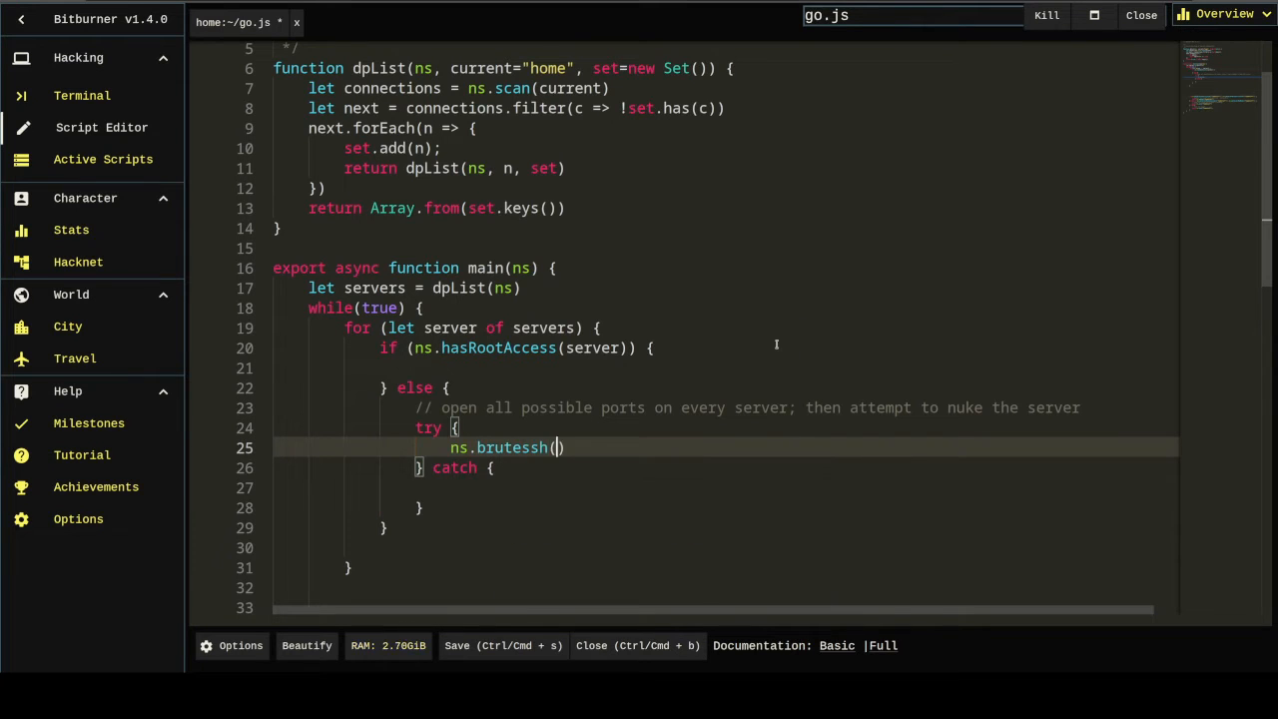
pyautogui.write('server')
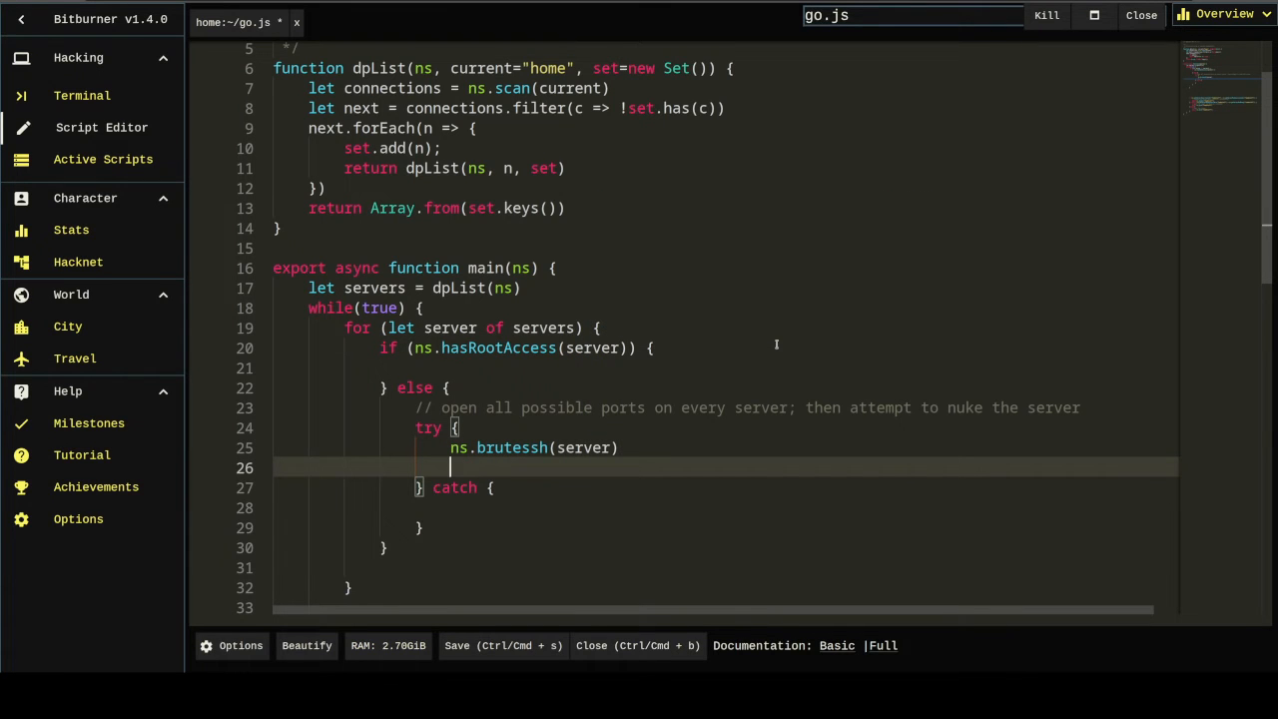
pyautogui.write('ns.ftpcr')
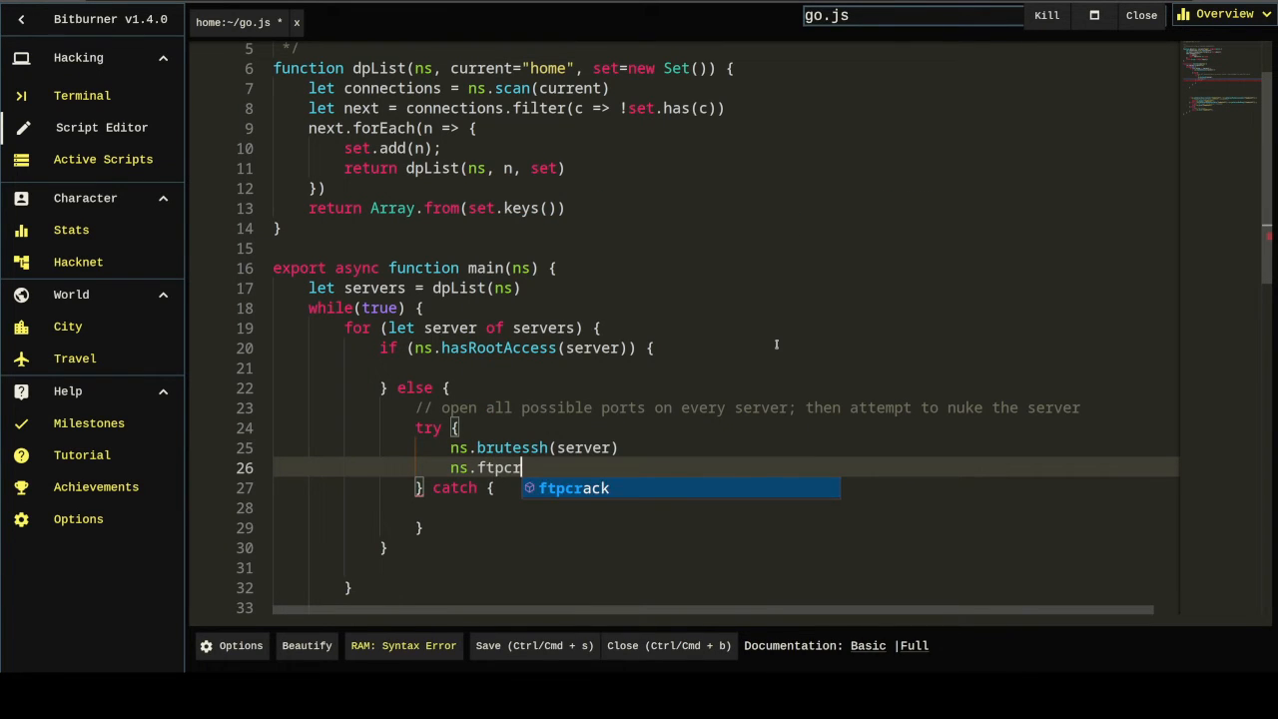
pyautogui.write('ack()')
pyautogui.write('ns.relaysmtp(server')
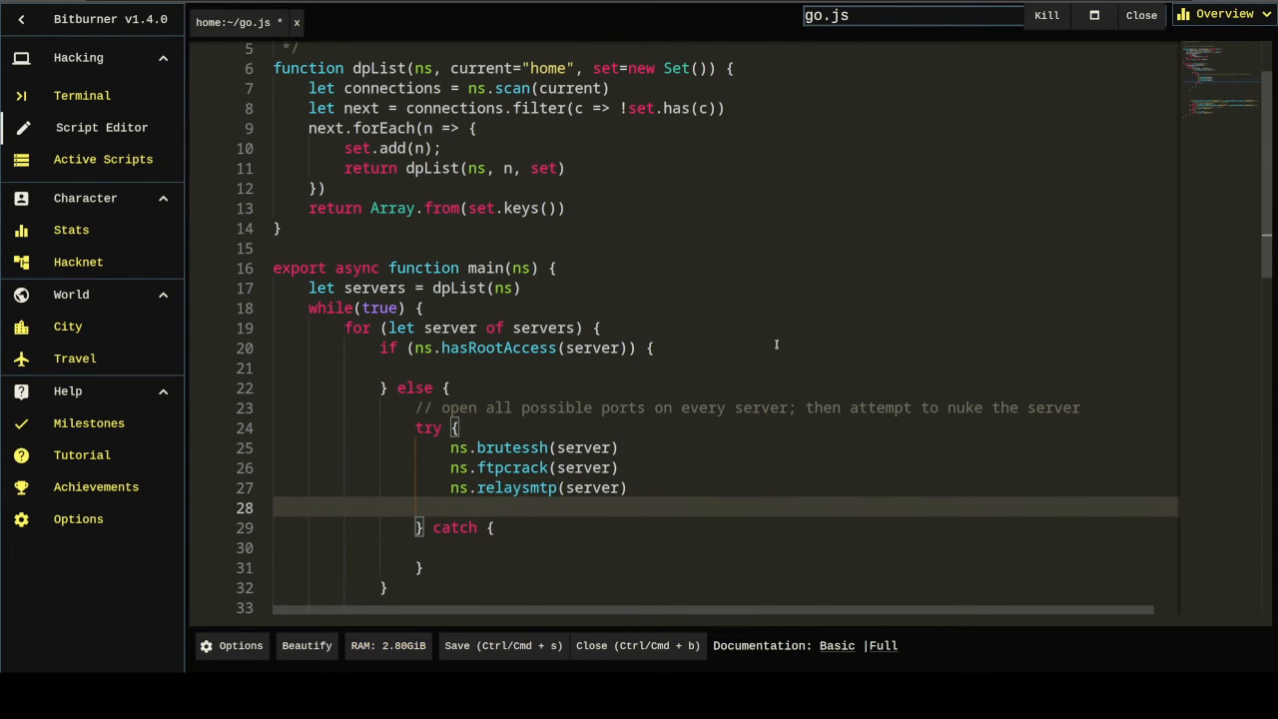
pyautogui.write('ns.httpworm()')
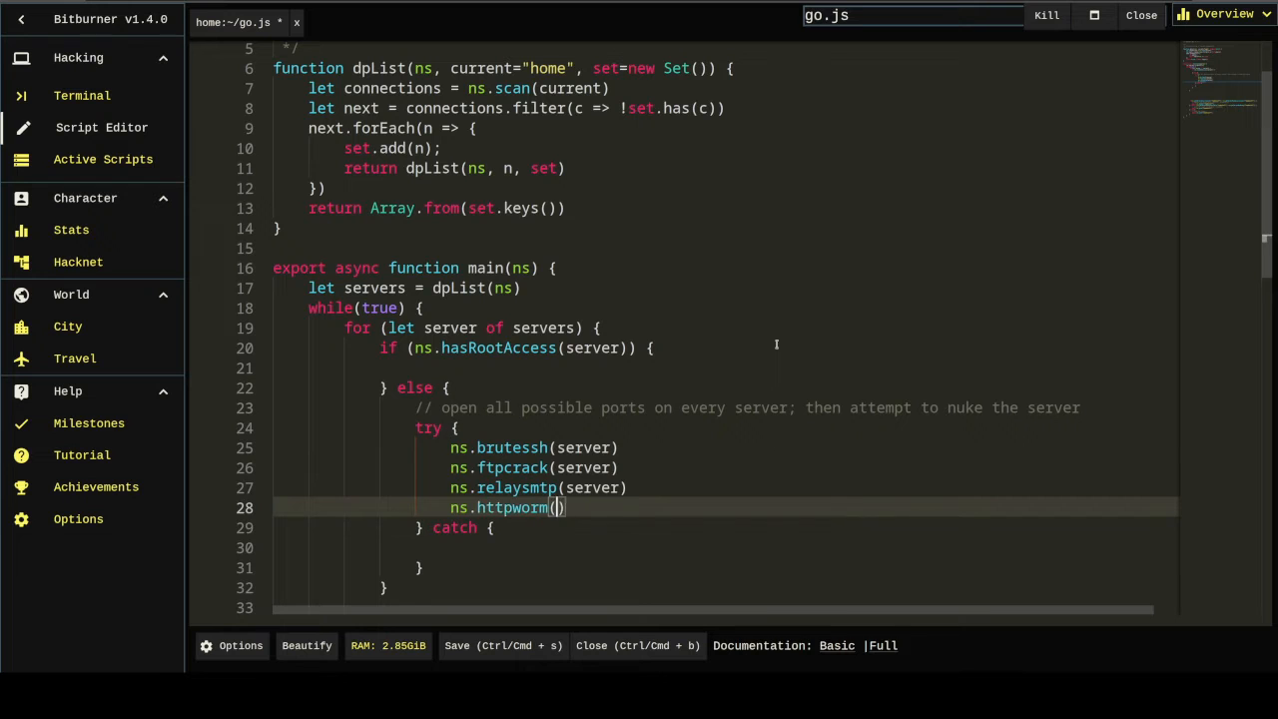
pyautogui.write('server')
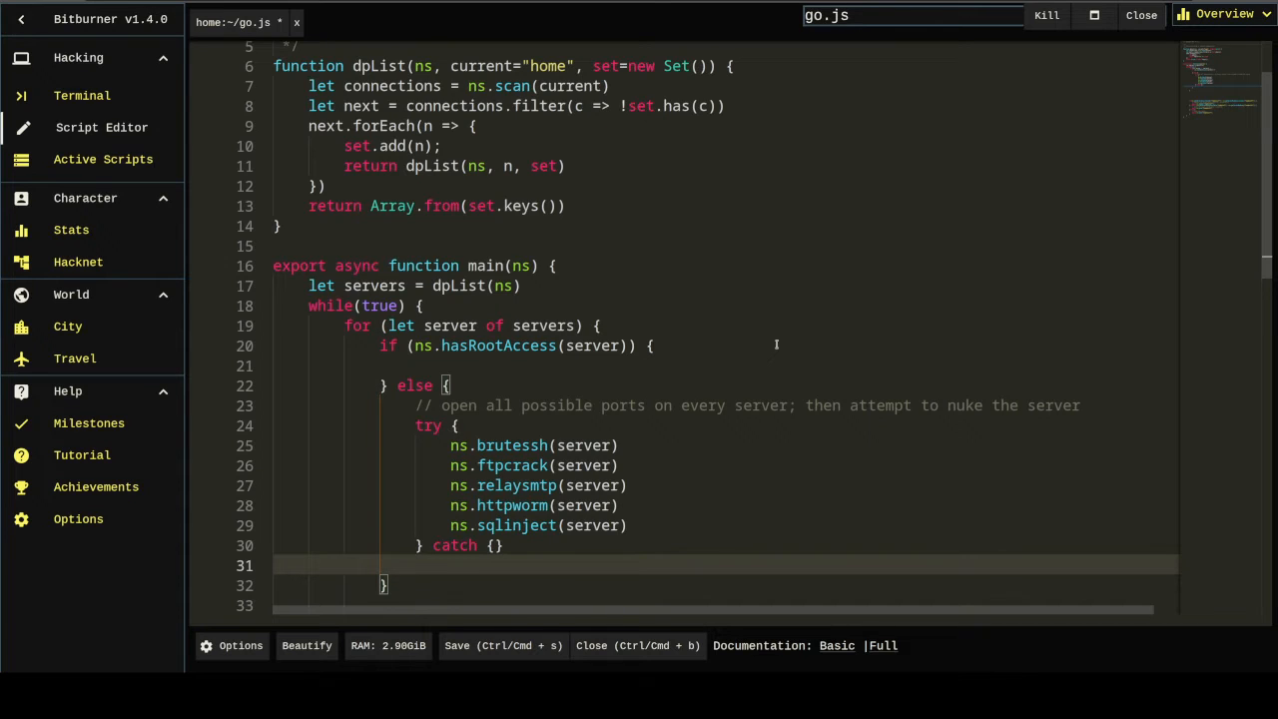
pyautogui.moveTo(479, 393)
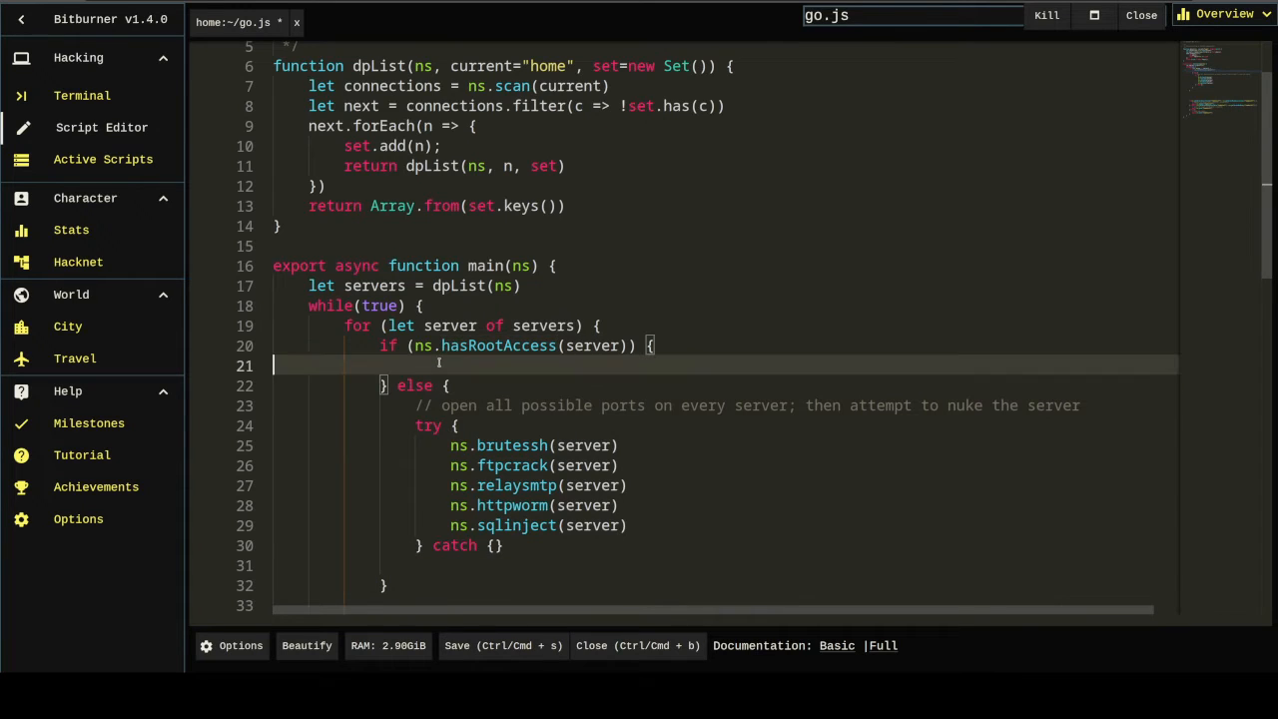
pyautogui.write('eanoeuht')
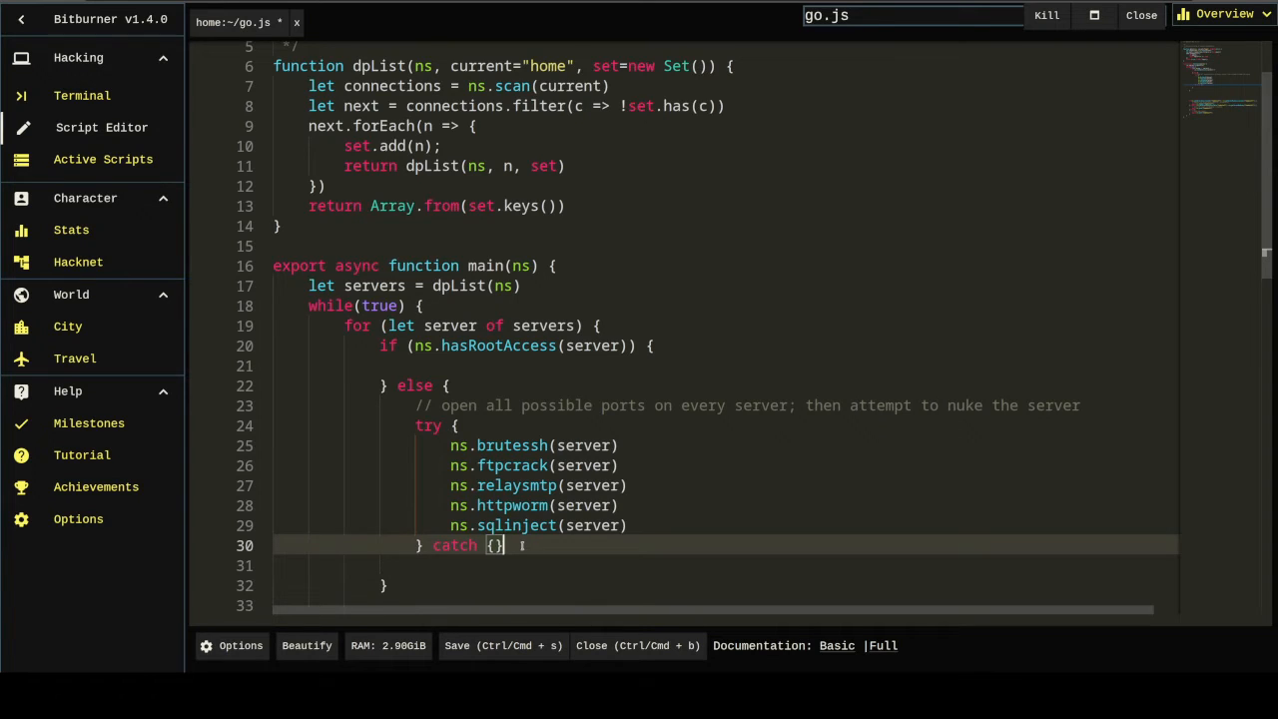
# Step: Add a second try block calling ns.nuke(server), followed by an empty catch
pyautogui.write('try')
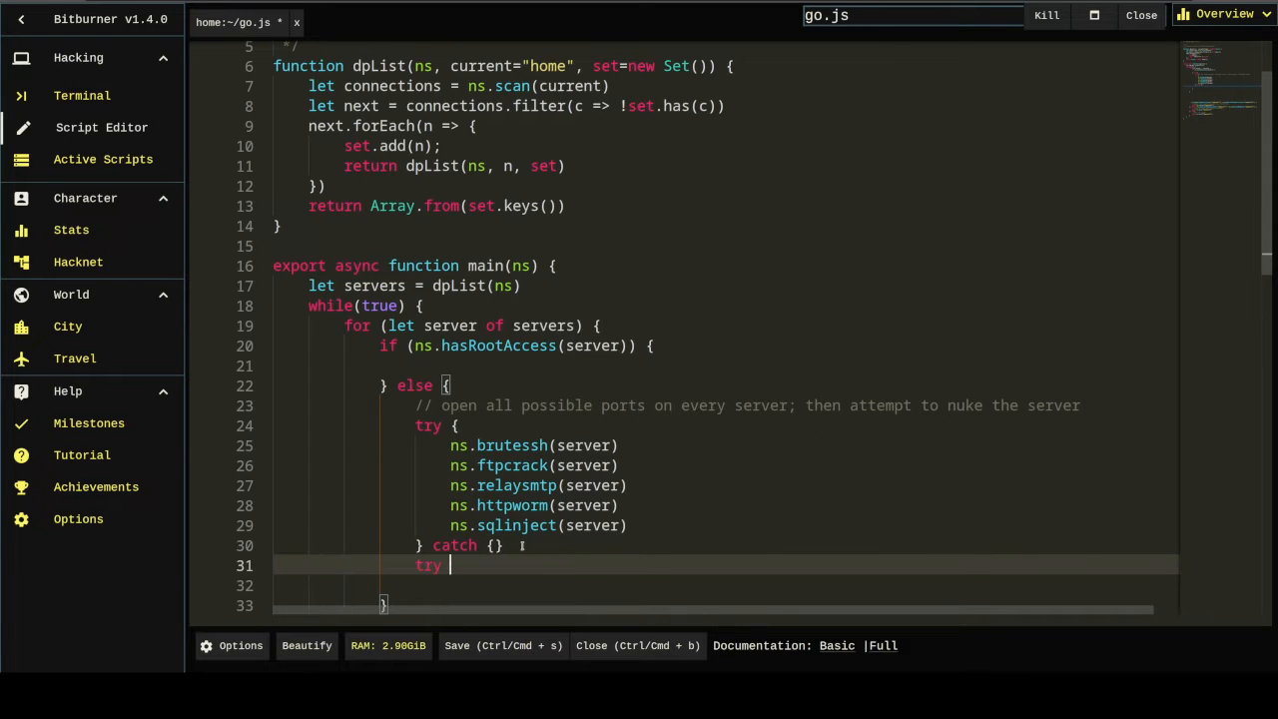
pyautogui.write('} catch {}')
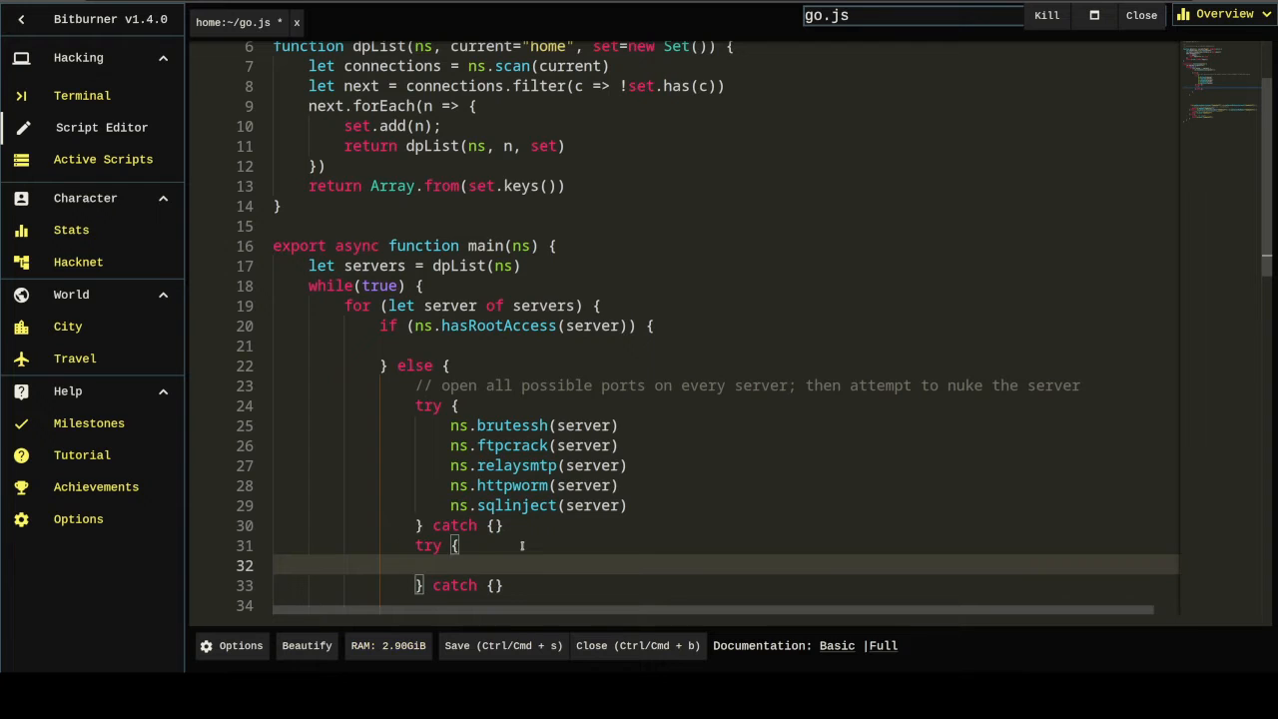
pyautogui.write('ns.nuke()')
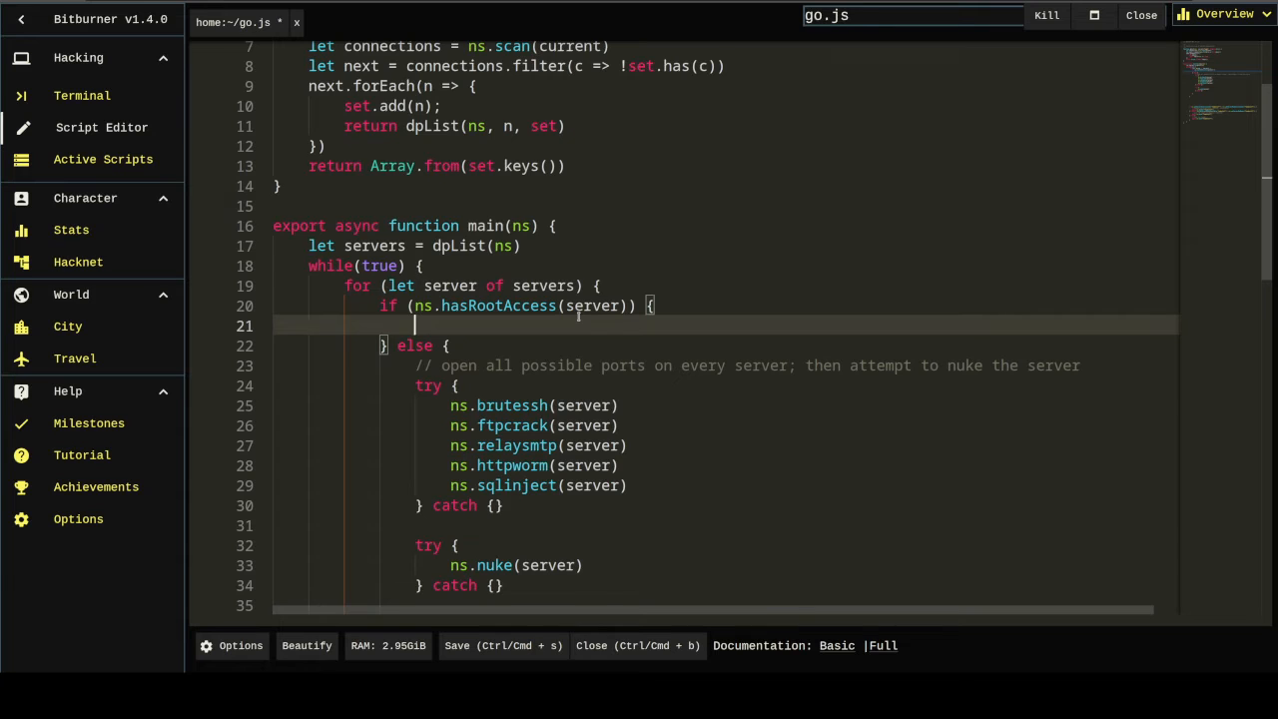
pyautogui.scroll(-3)
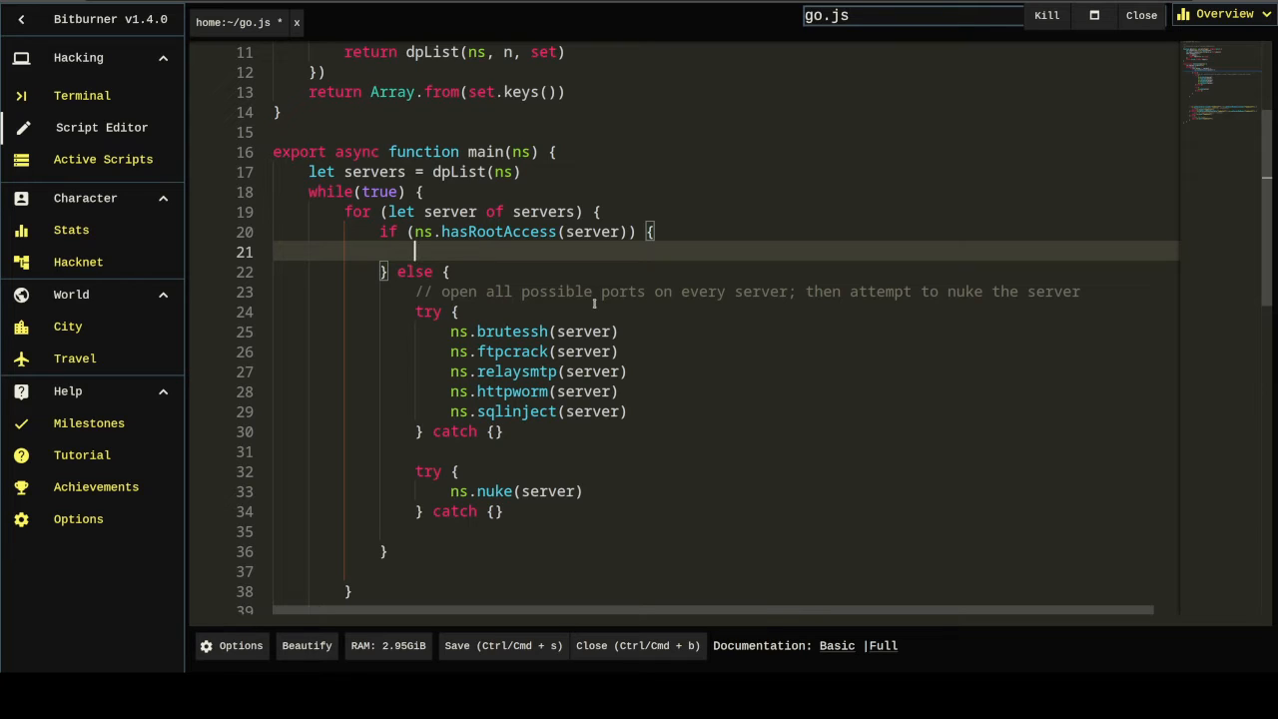
# Step: Add the comment 'divert all of this server's available threads' in the rooted-server branch
pyautogui.write('//')
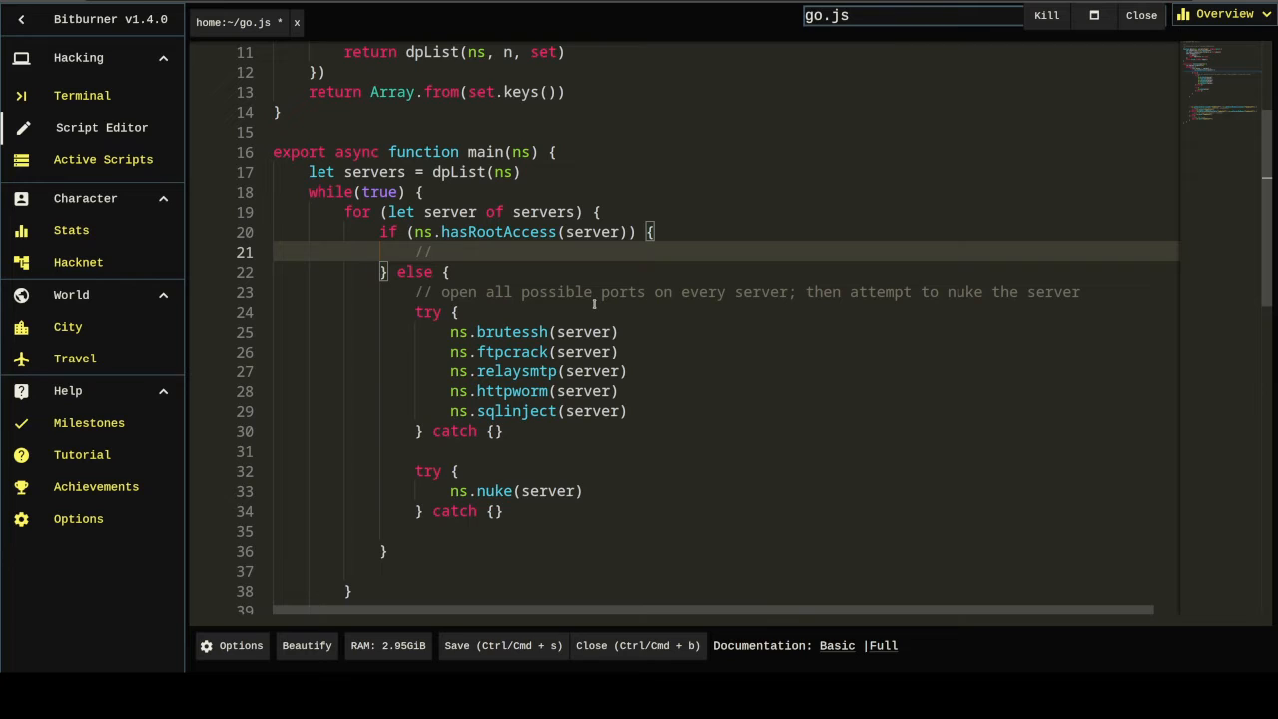
pyautogui.write('divert all of th is s')
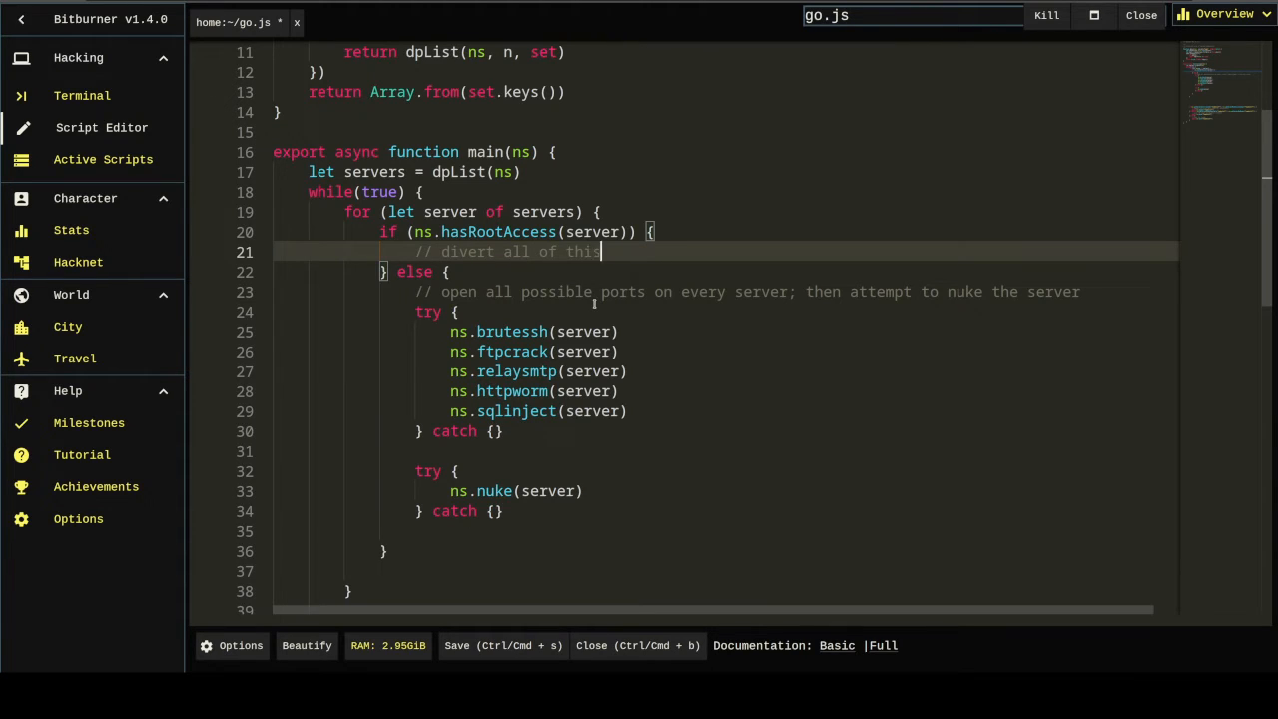
pyautogui.write("server's available threads to the most valuable")
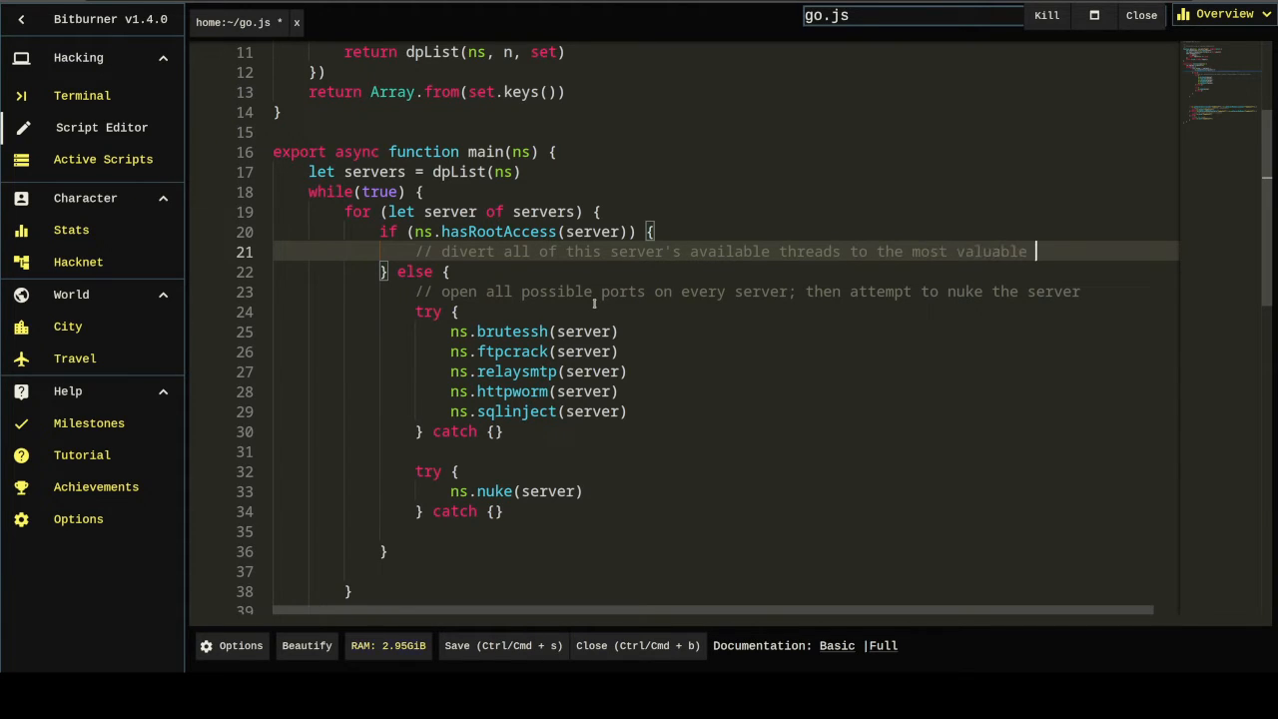
pyautogui.write('command')
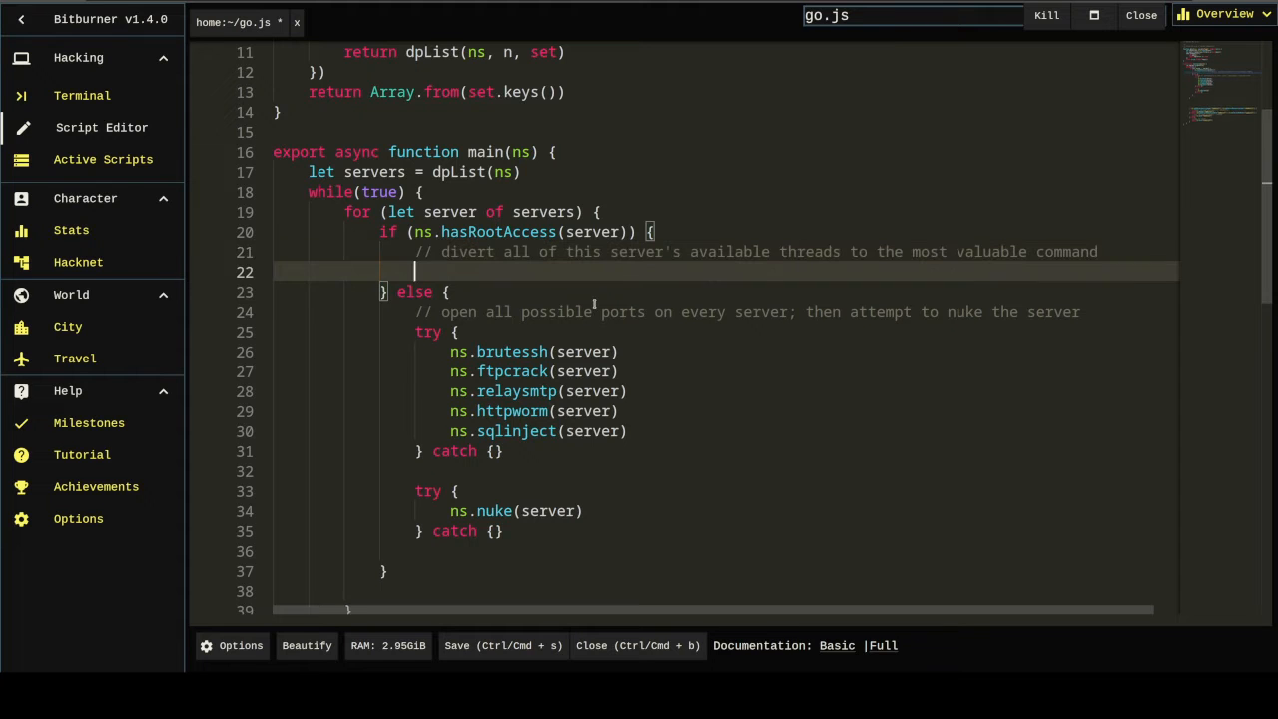
pyautogui.scroll(-3)
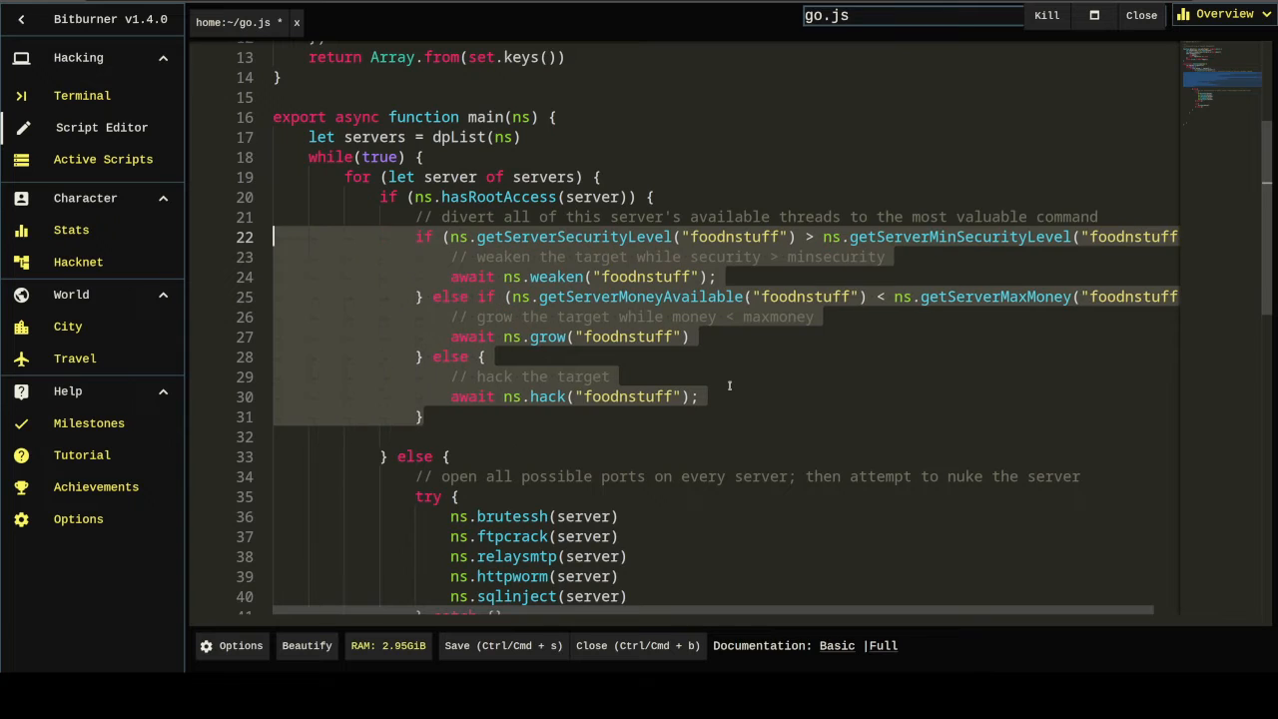
# Step: Replace the foodnstuff targets in the weaken/grow/hack chain with server
pyautogui.click(677, 436)
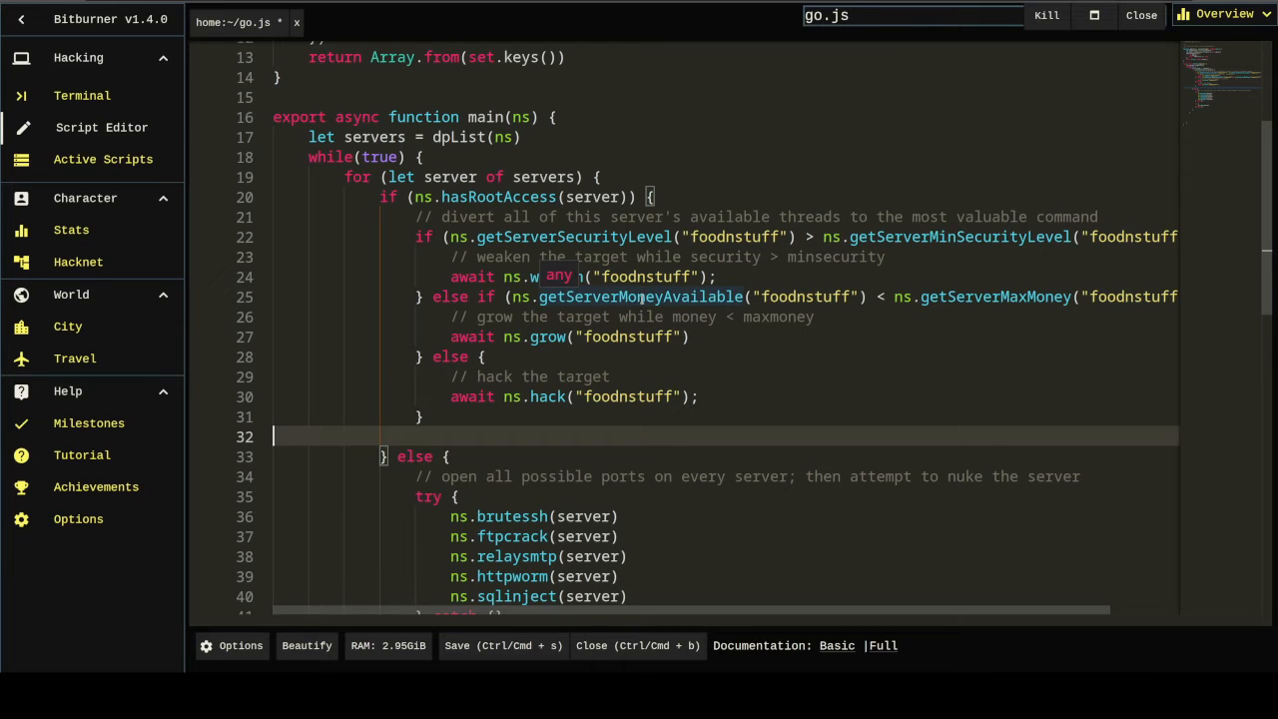
pyautogui.moveTo(639, 300)
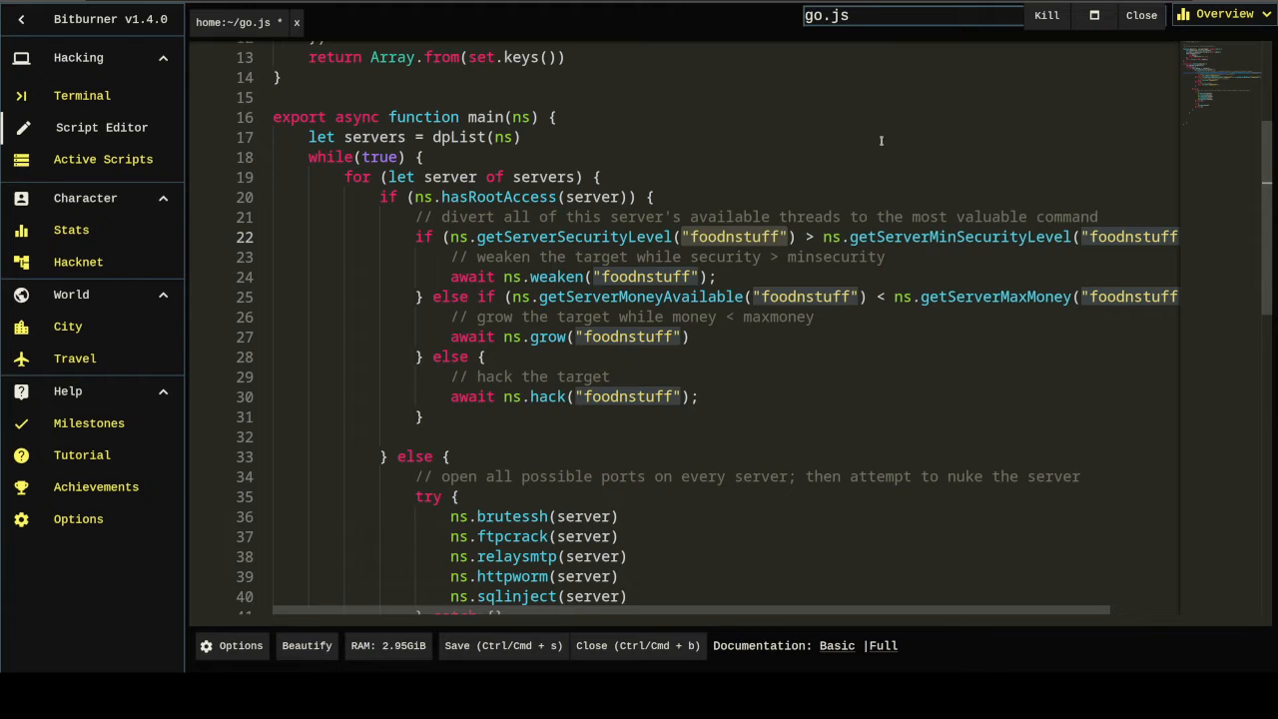
pyautogui.press('Ctrl+f')
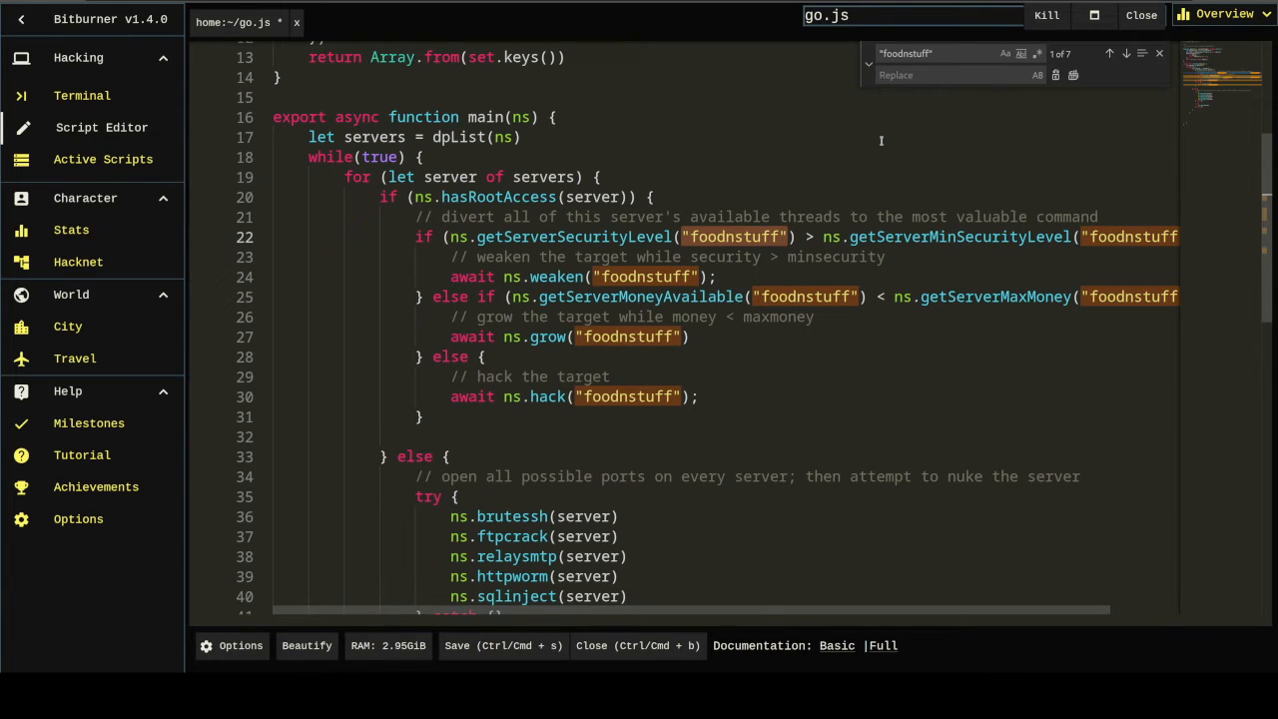
pyautogui.write('server')
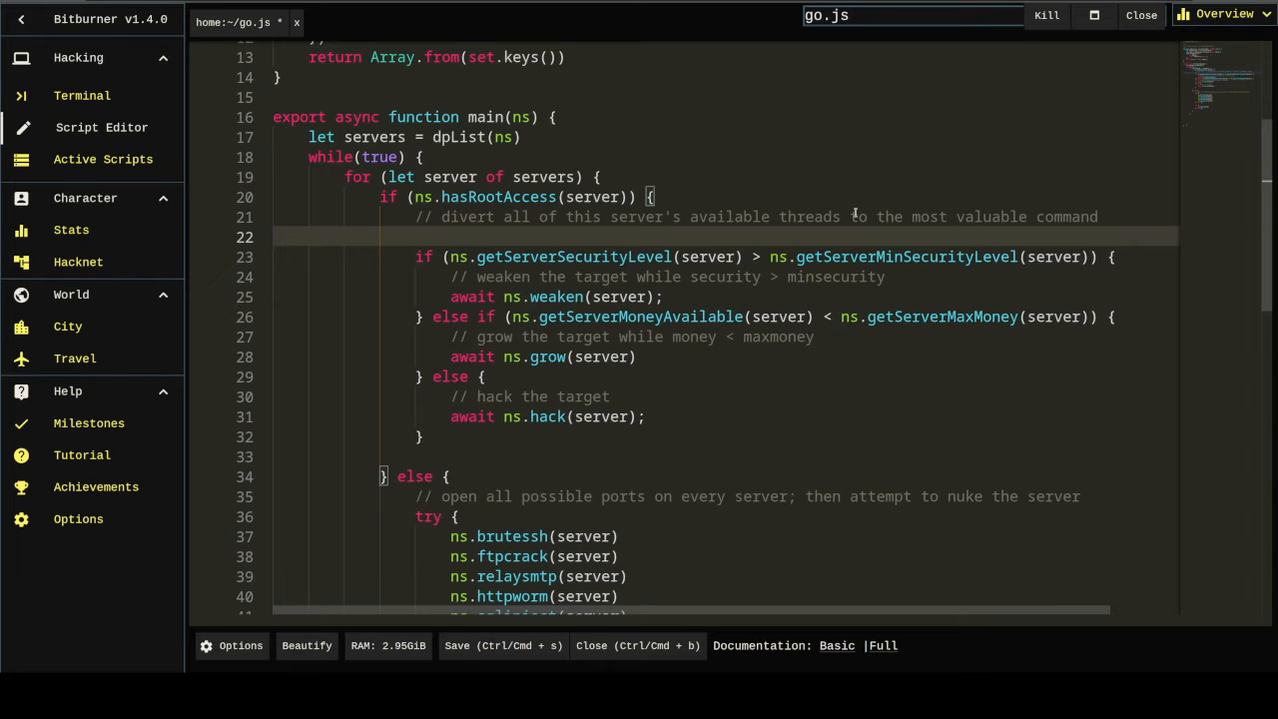
pyautogui.moveTo(787, 40)
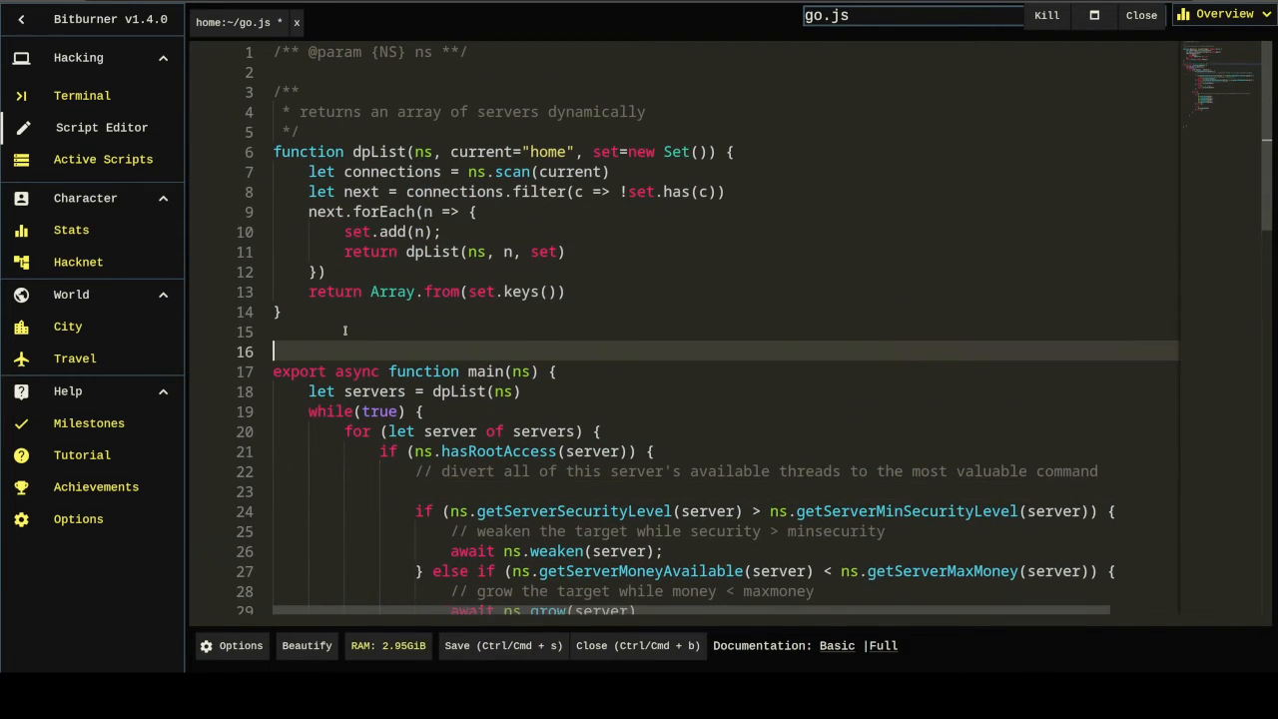
# Step: Write the threadCount(ns, hostname, scriptRam) skeleton with a threads variable and Math.floor return
pyautogui.write('function threadCount(')
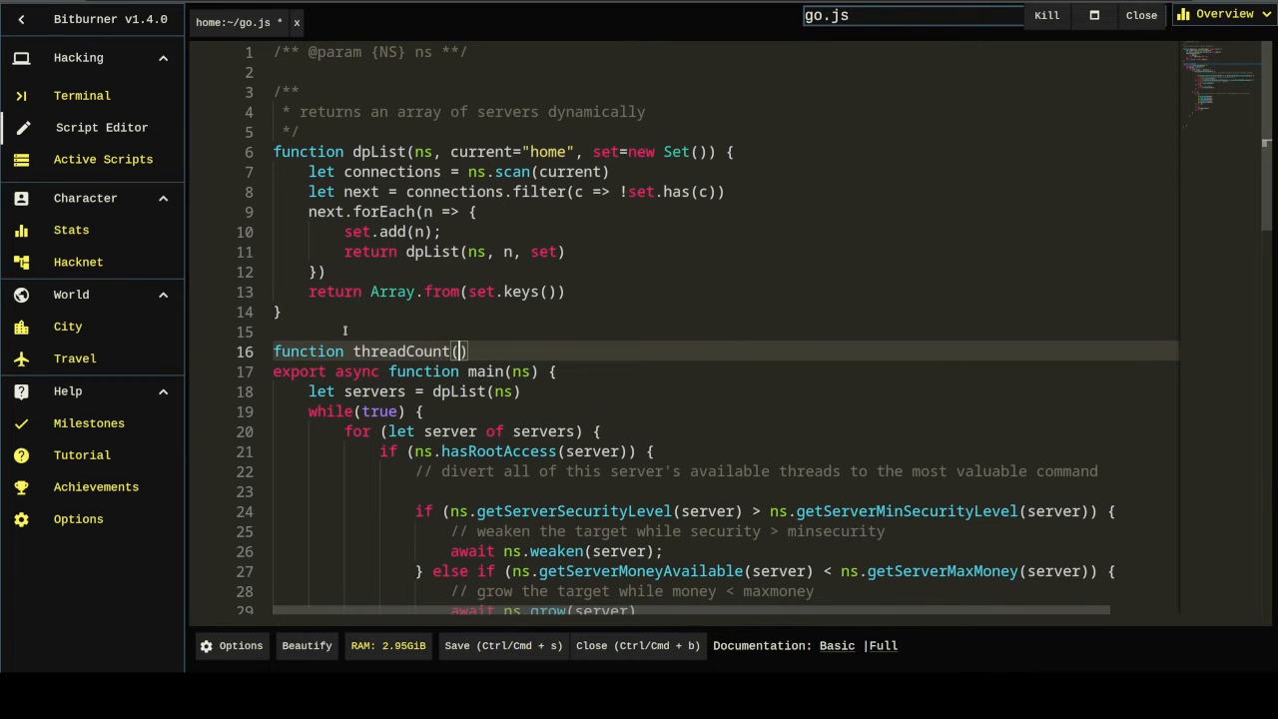
pyautogui.write('ns,')
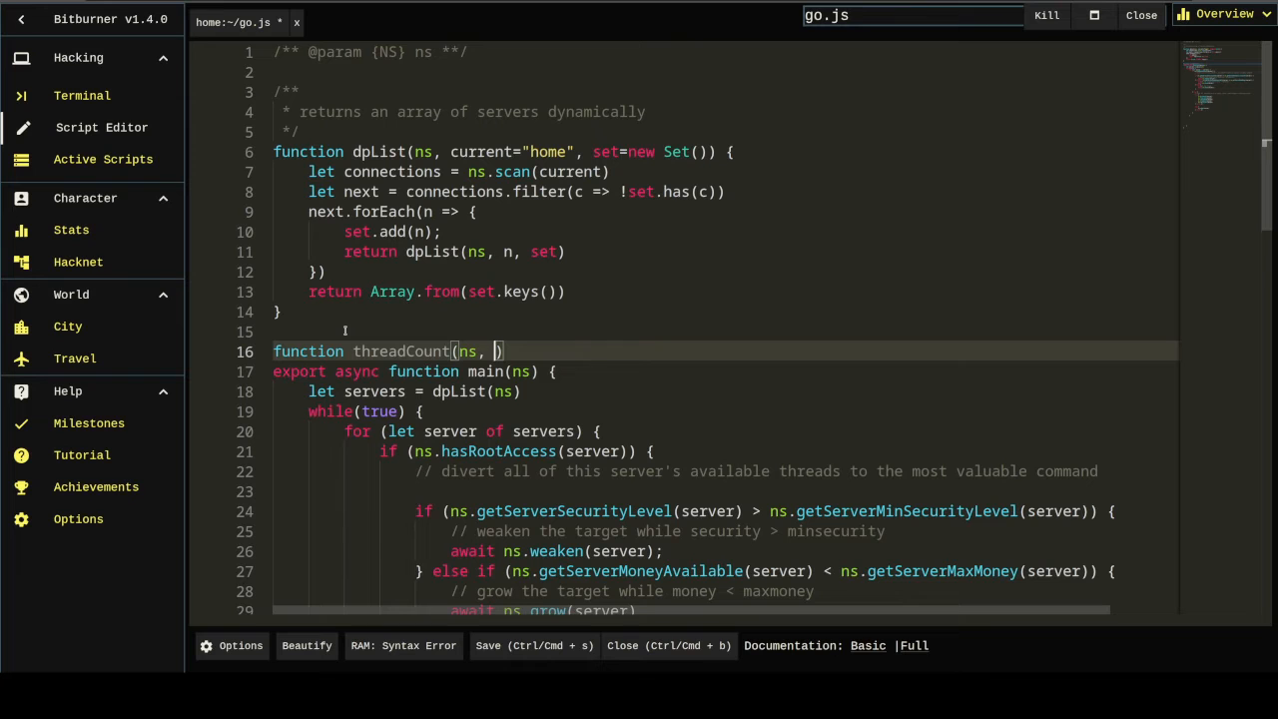
pyautogui.write('serve')
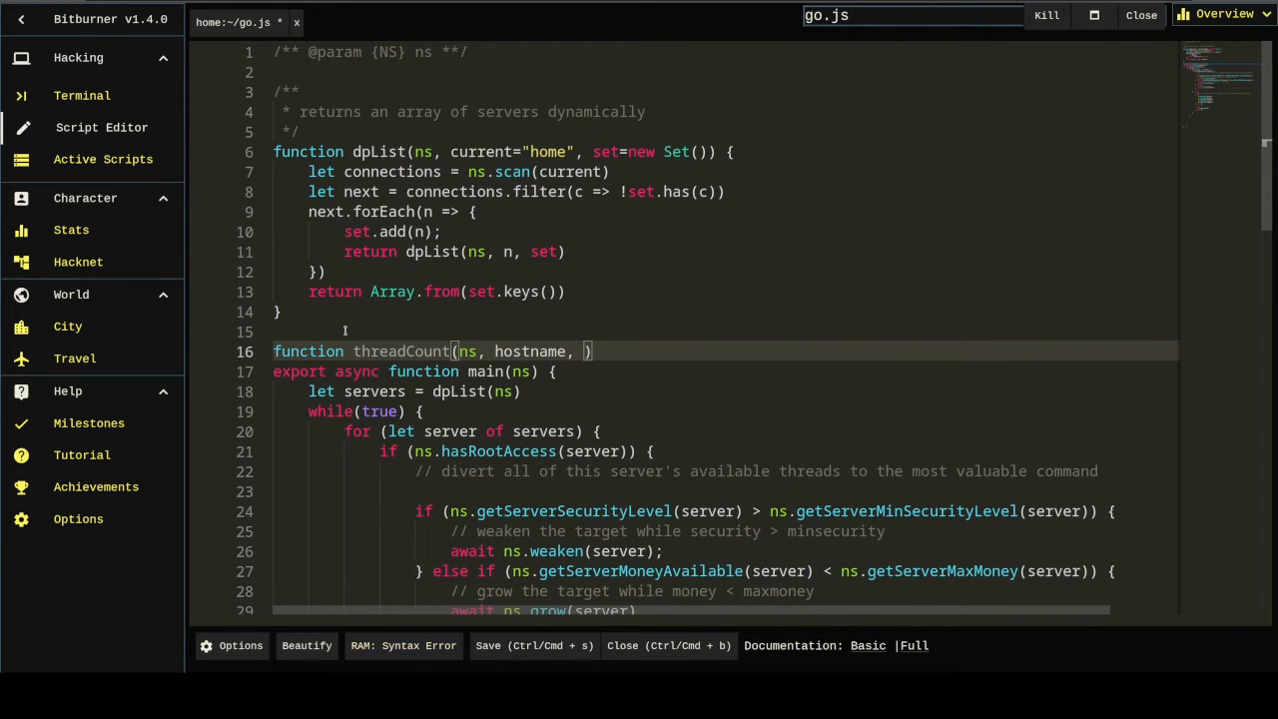
pyautogui.write('scriptRam')
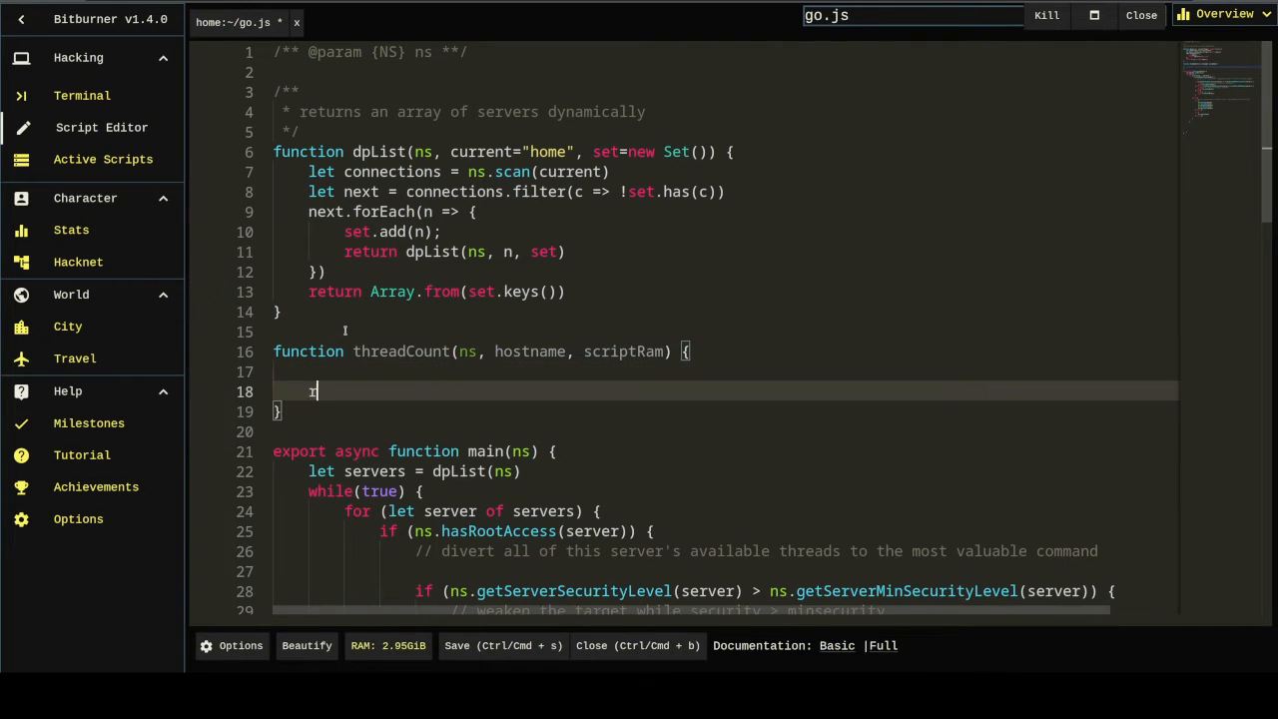
pyautogui.write('return Math.floor(threads')
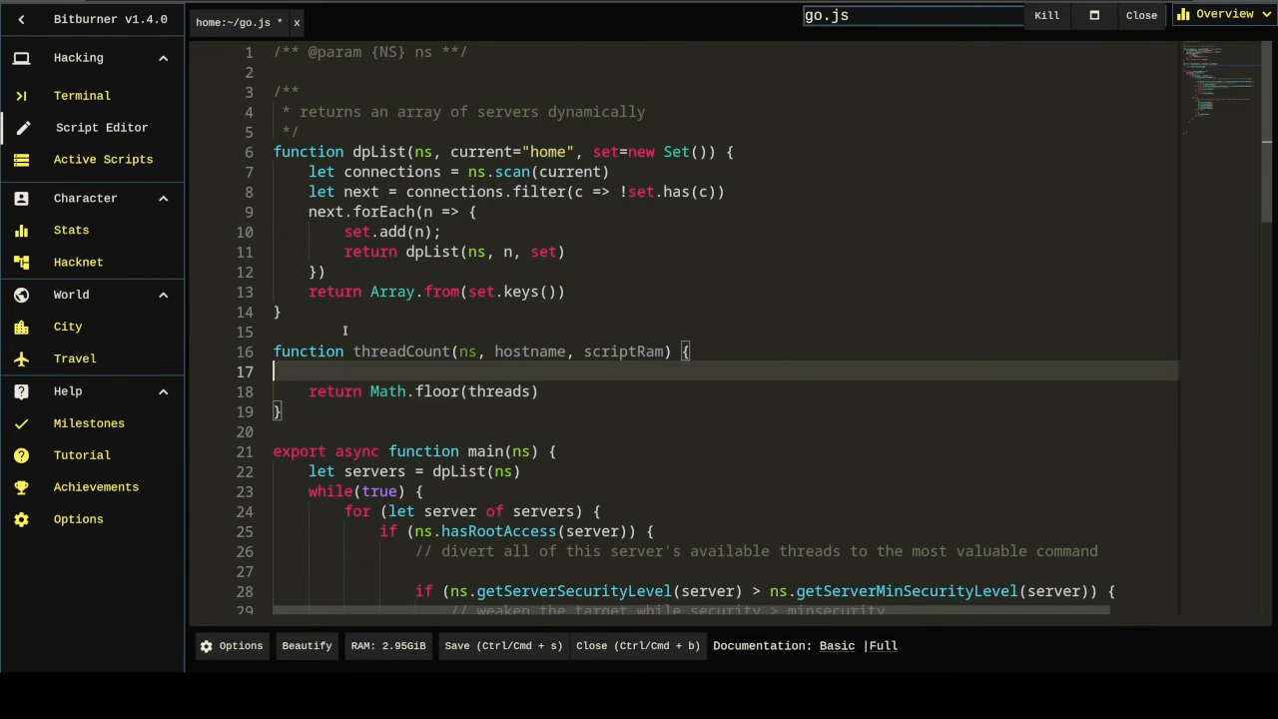
pyautogui.write('let thread')
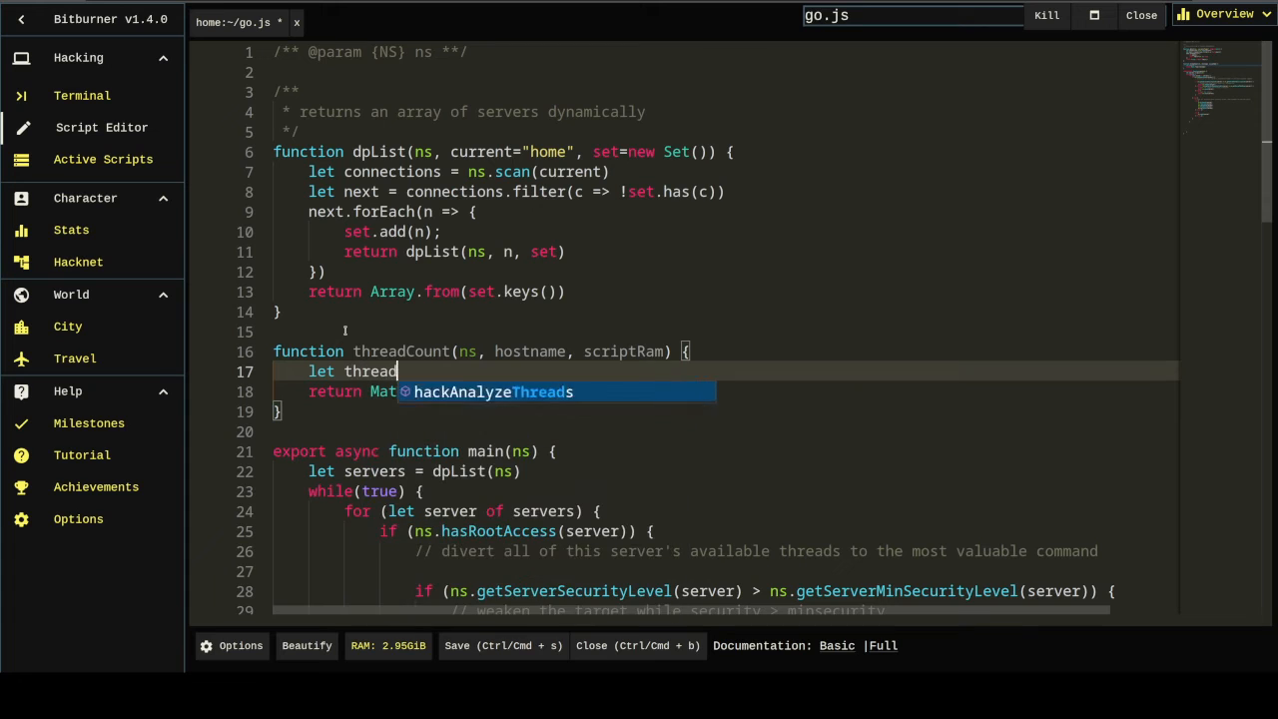
pyautogui.write('s= 0;')
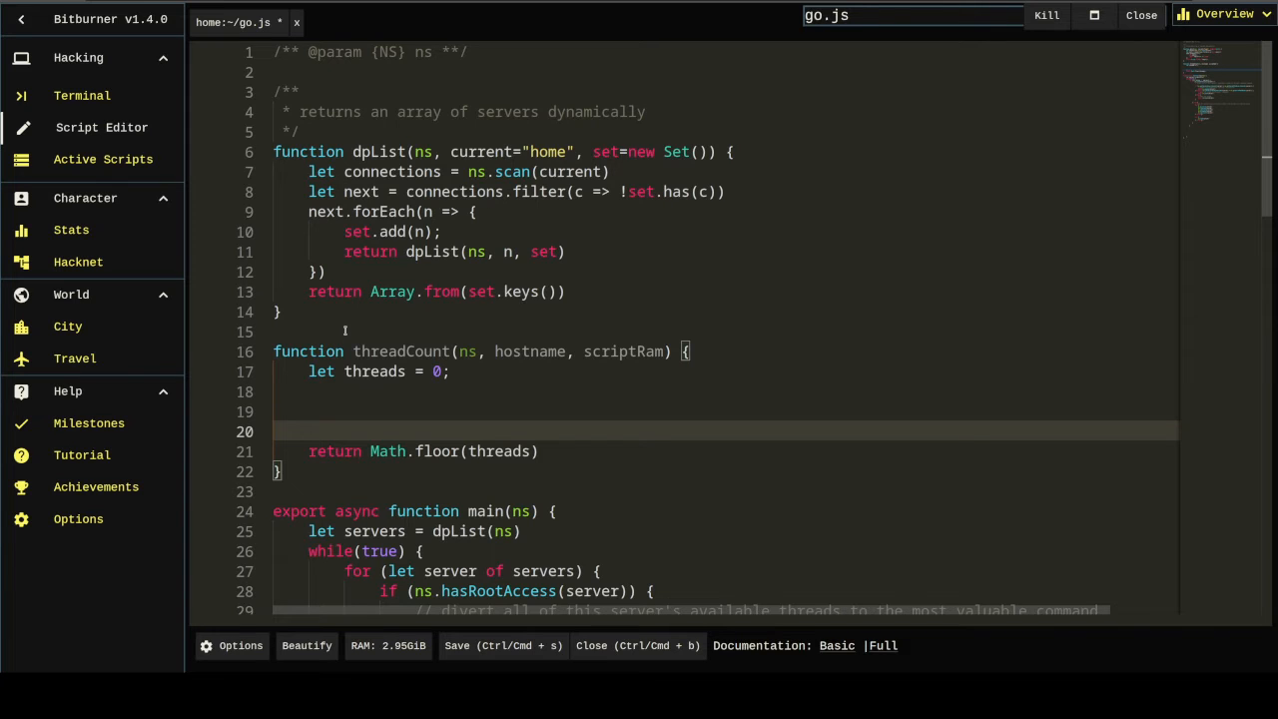
# Step: Compute threads as free_ram / scriptRam, with free_ram as max minus used server RAM
pyautogui.write('free_ram /')
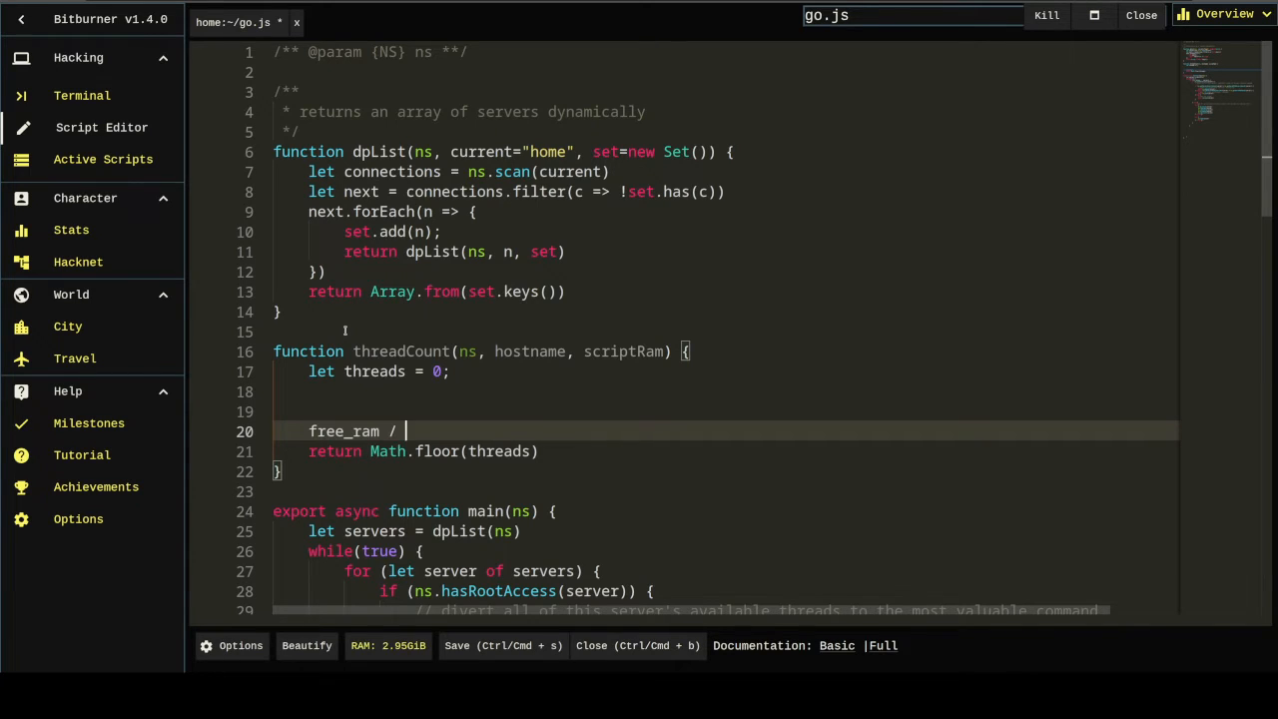
pyautogui.write('scriptram')
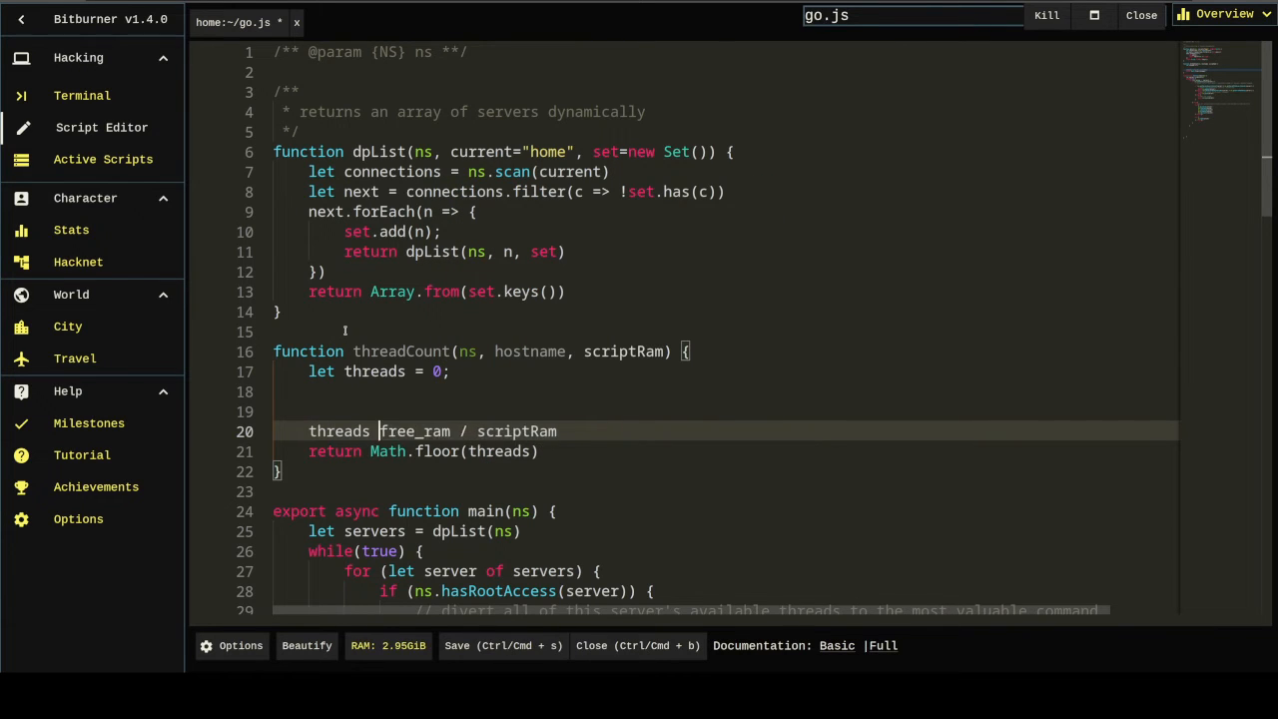
pyautogui.write('=')
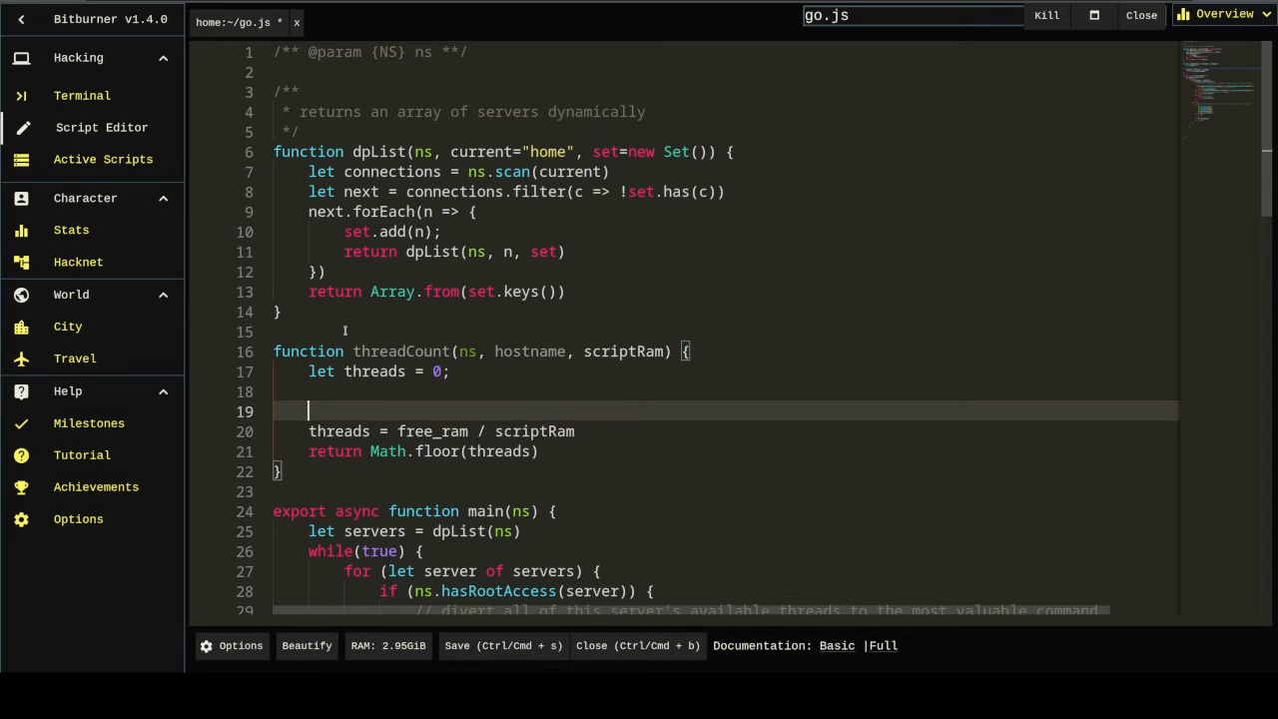
pyautogui.write('let')
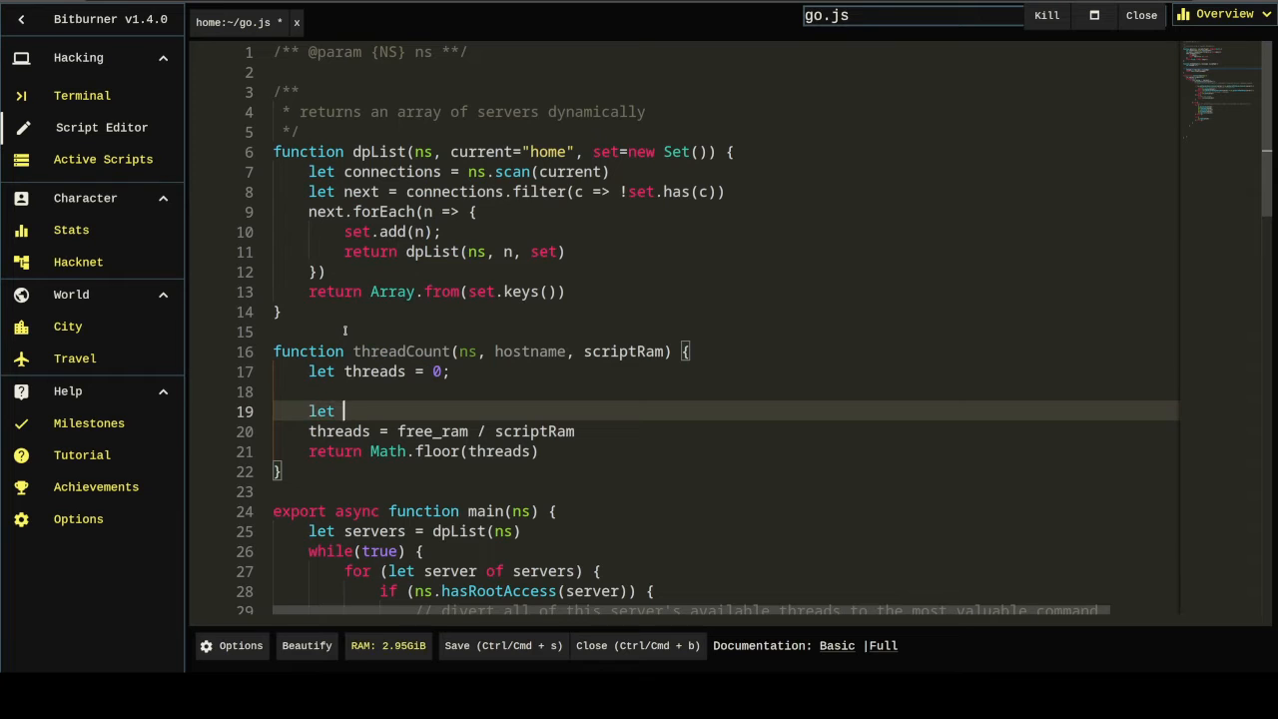
pyautogui.write('free_ram =')
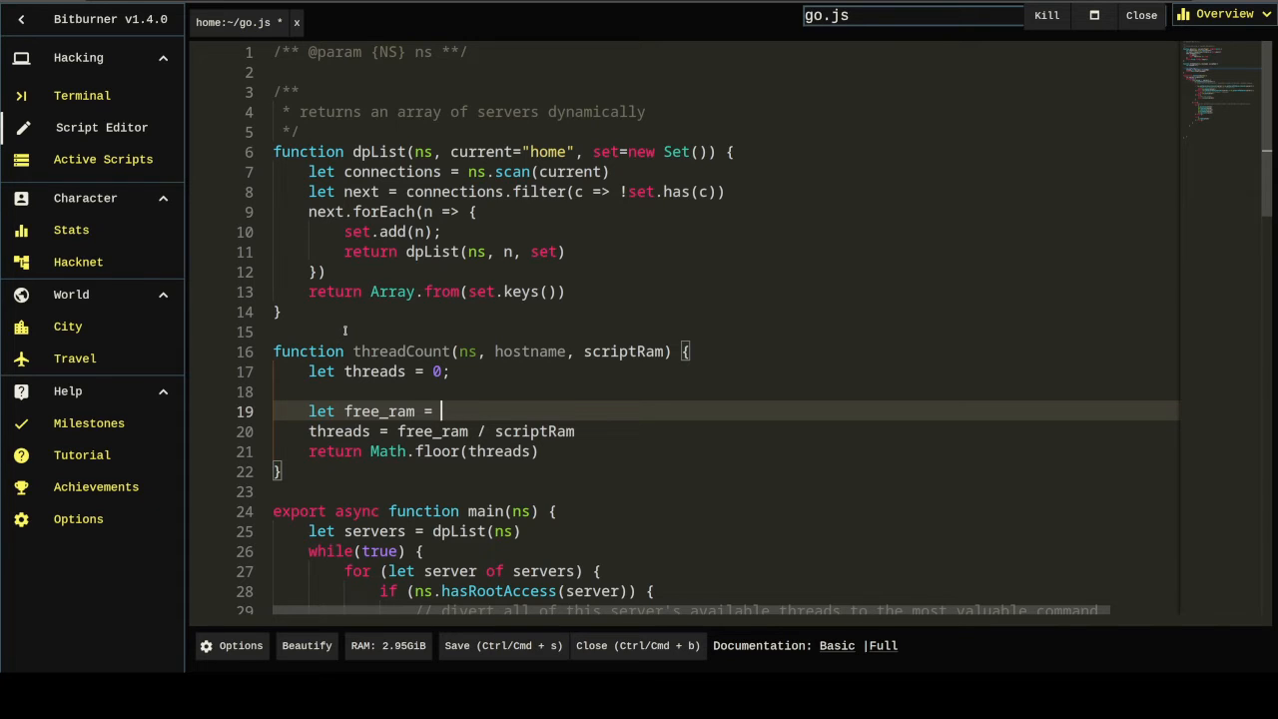
pyautogui.write('ns.getServerMaxRam(')
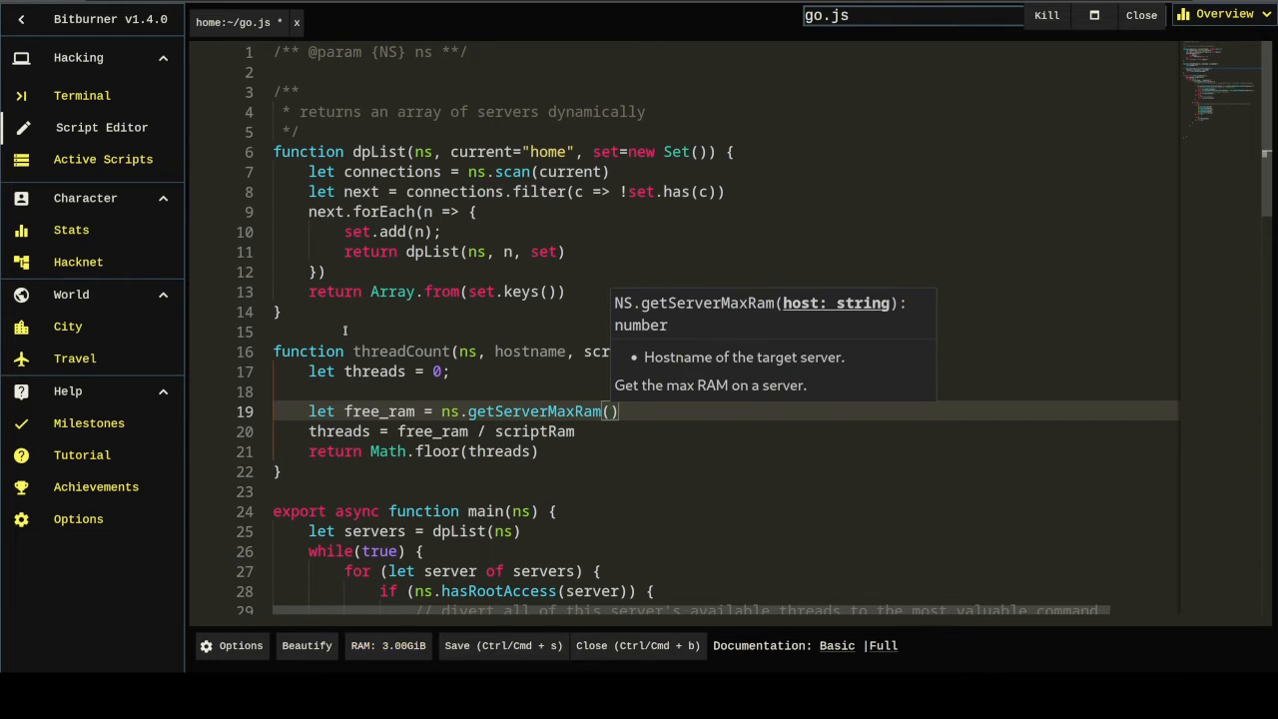
pyautogui.write('hostname')
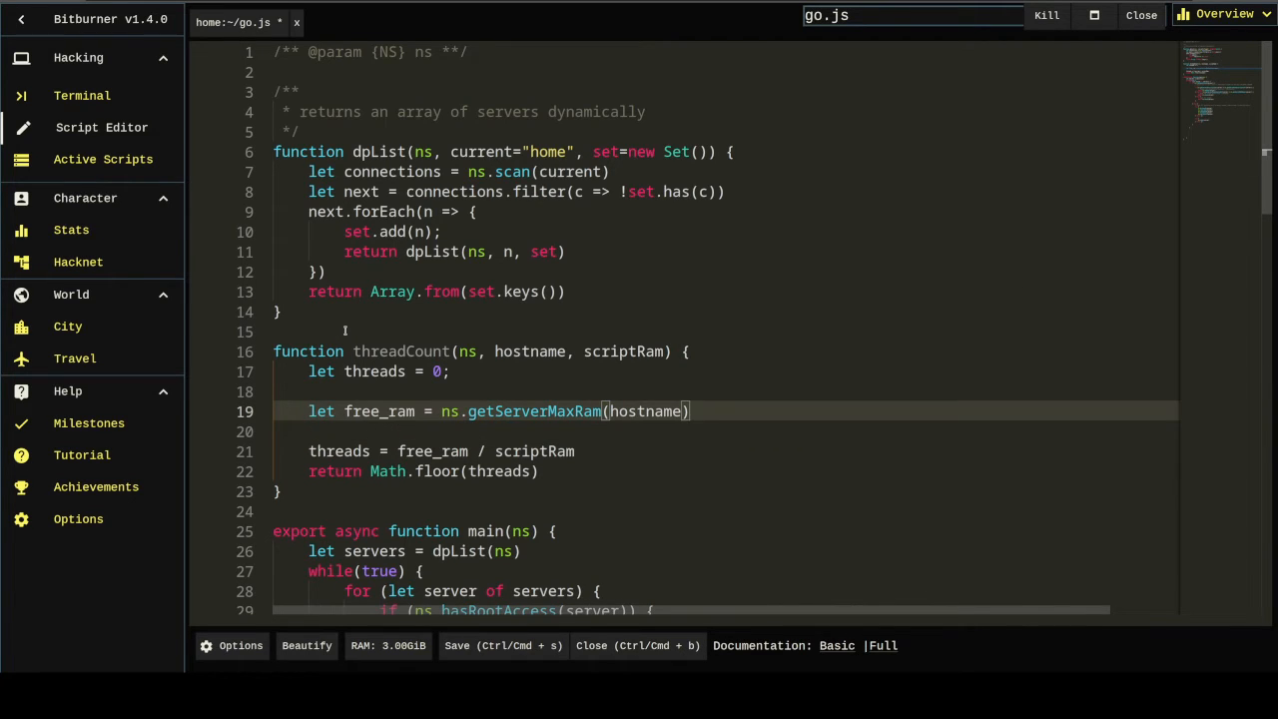
pyautogui.write('- ns.getServerUsedRam(')
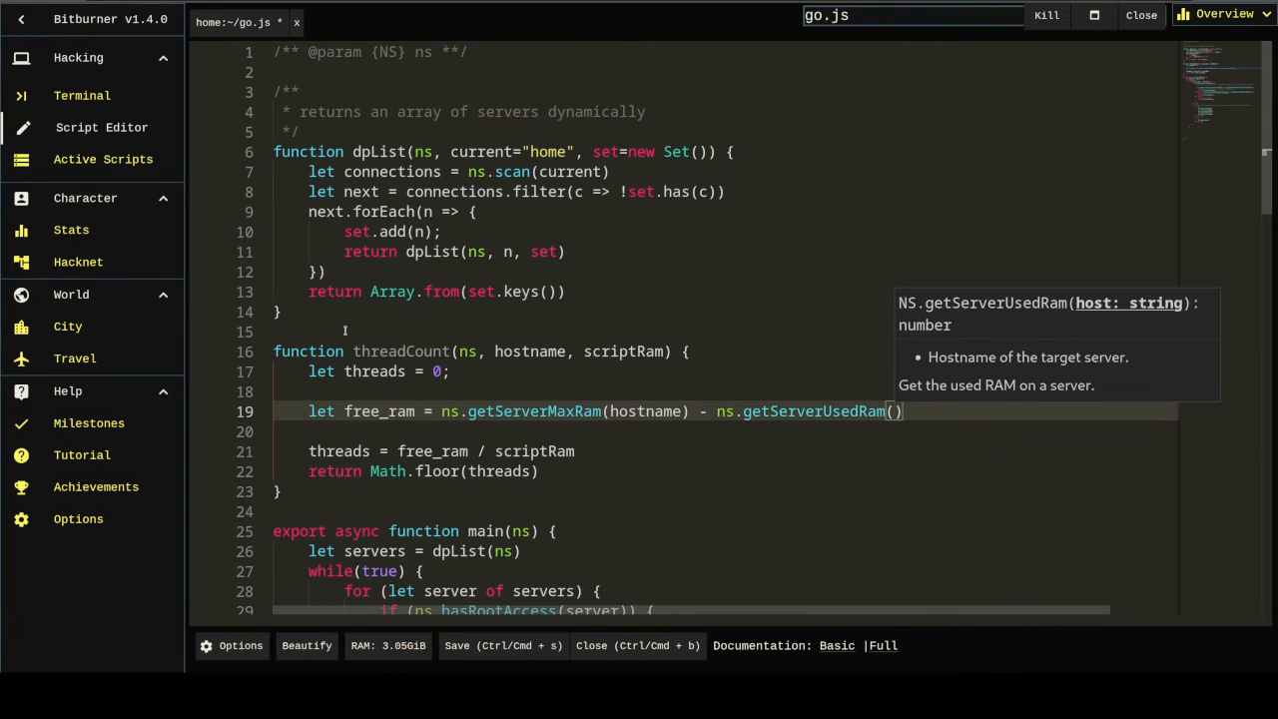
pyautogui.write('hostname')
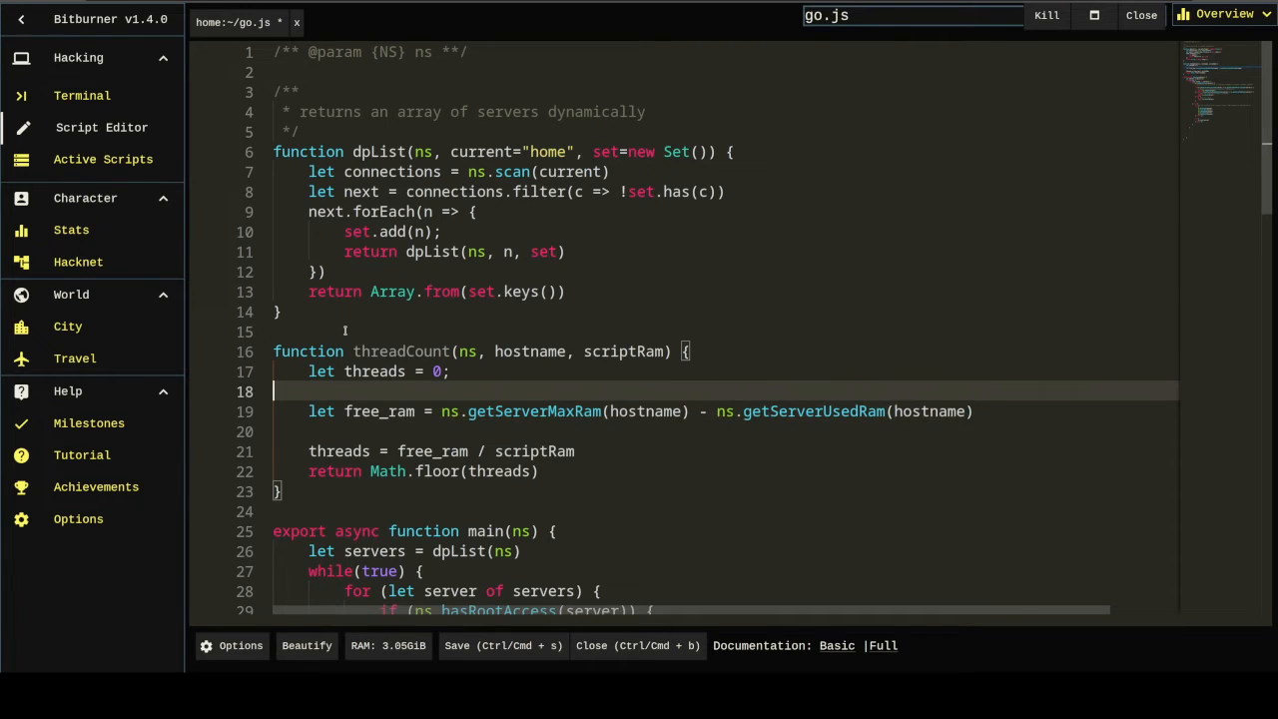
pyautogui.press('Backspace')
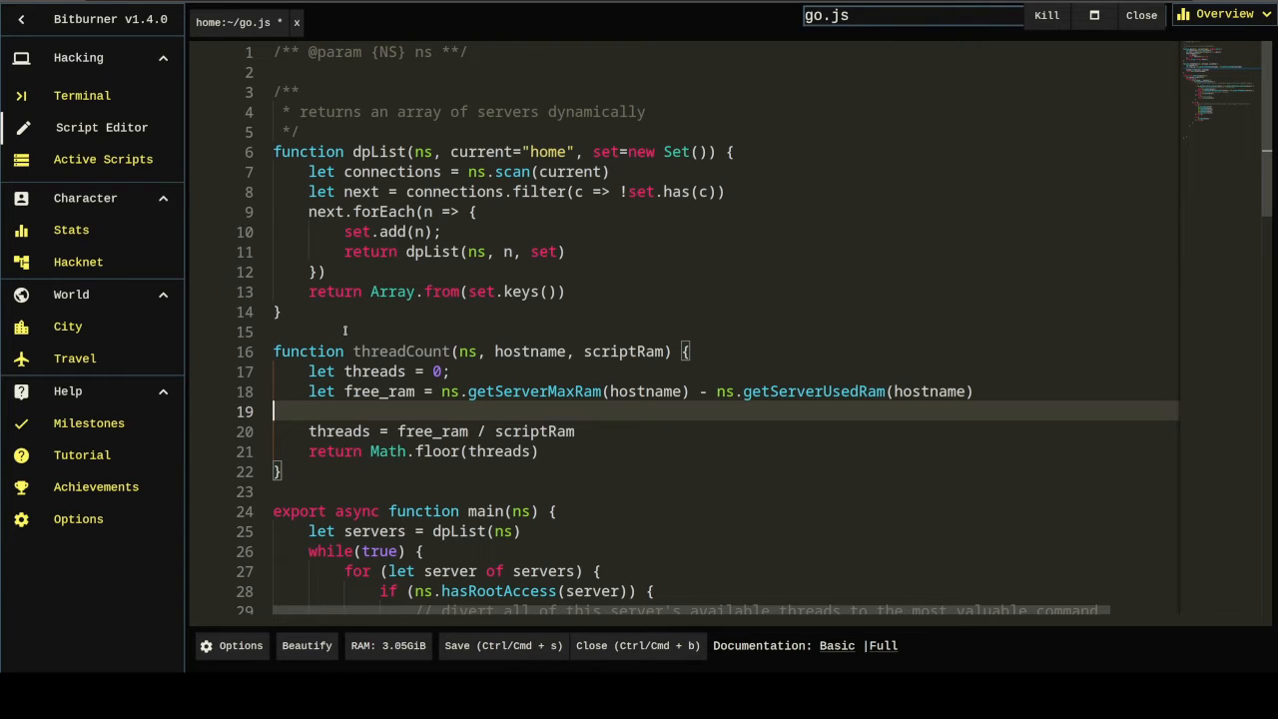
pyautogui.moveTo(559, 344)
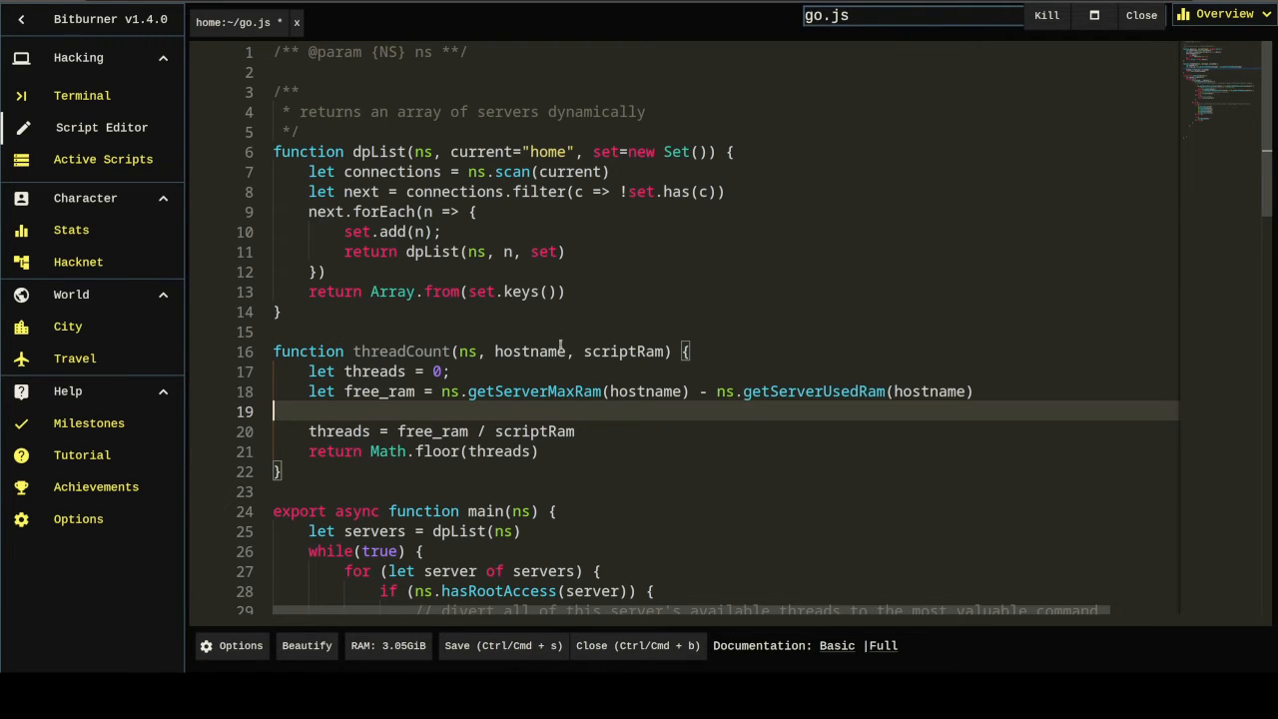
# Step: In the weaken branch, set available_threads from threadCount
pyautogui.scroll(-3)
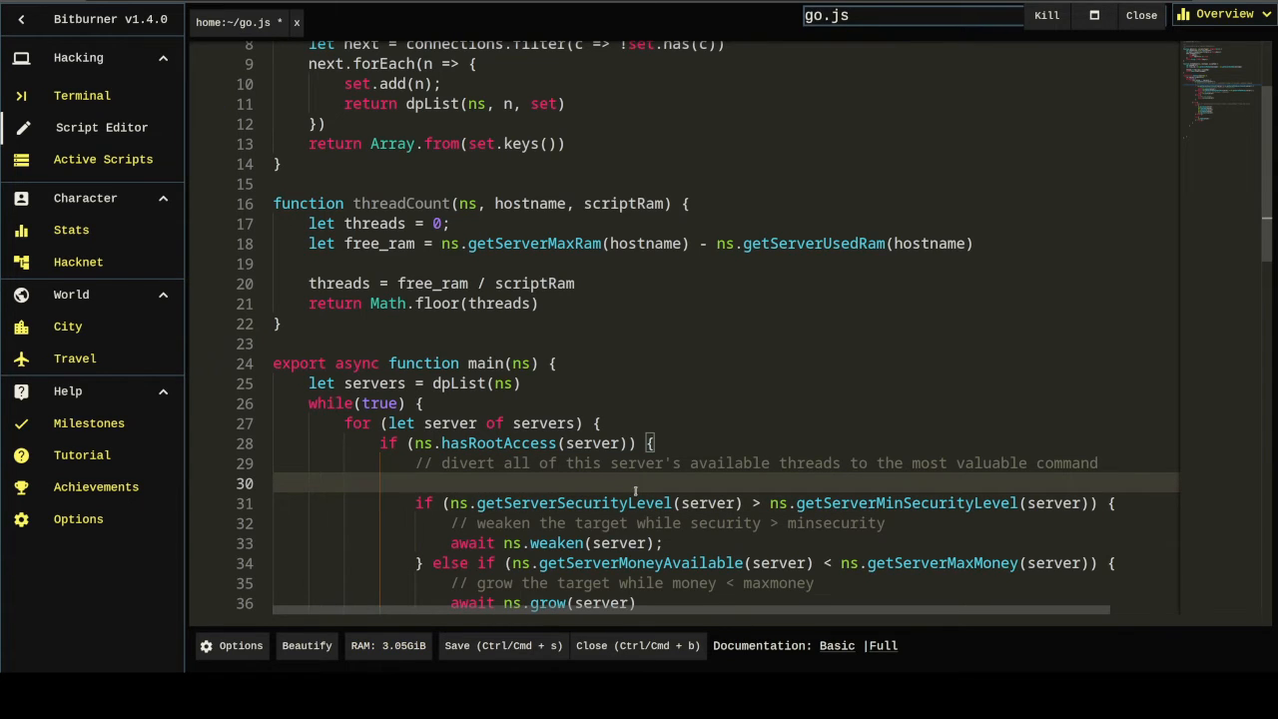
pyautogui.write('let a')
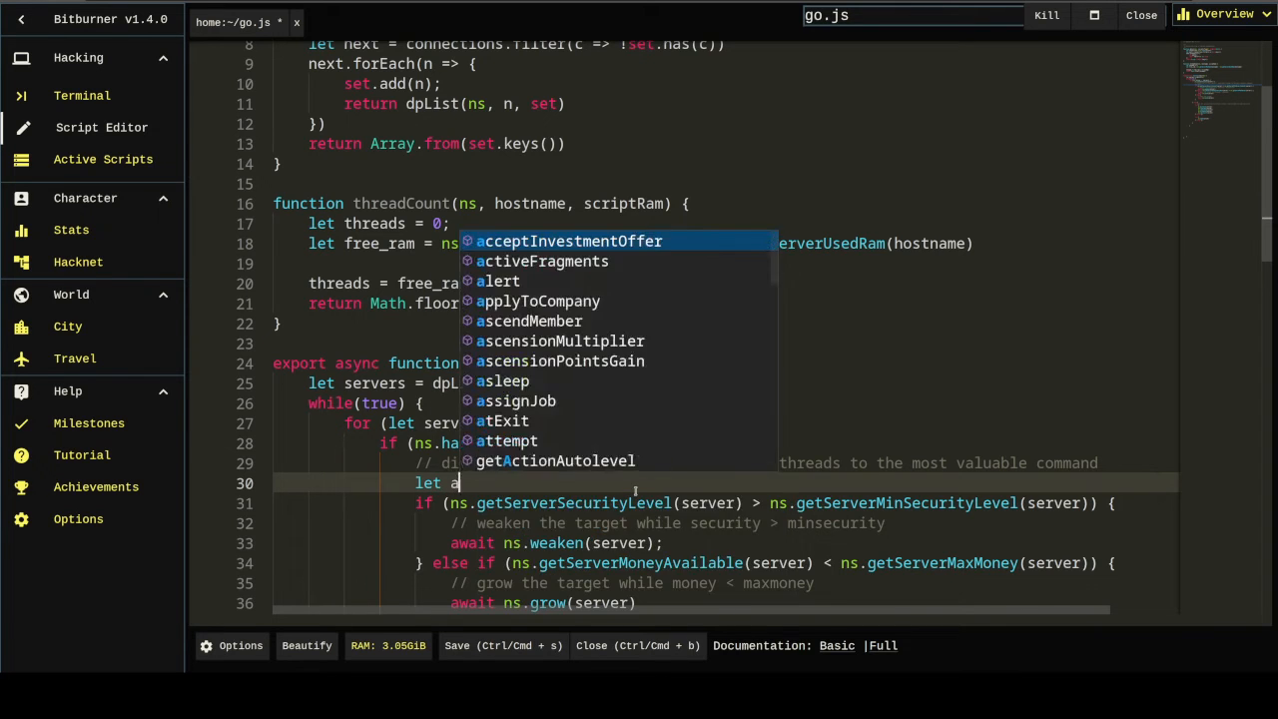
pyautogui.write('vailable_threads =')
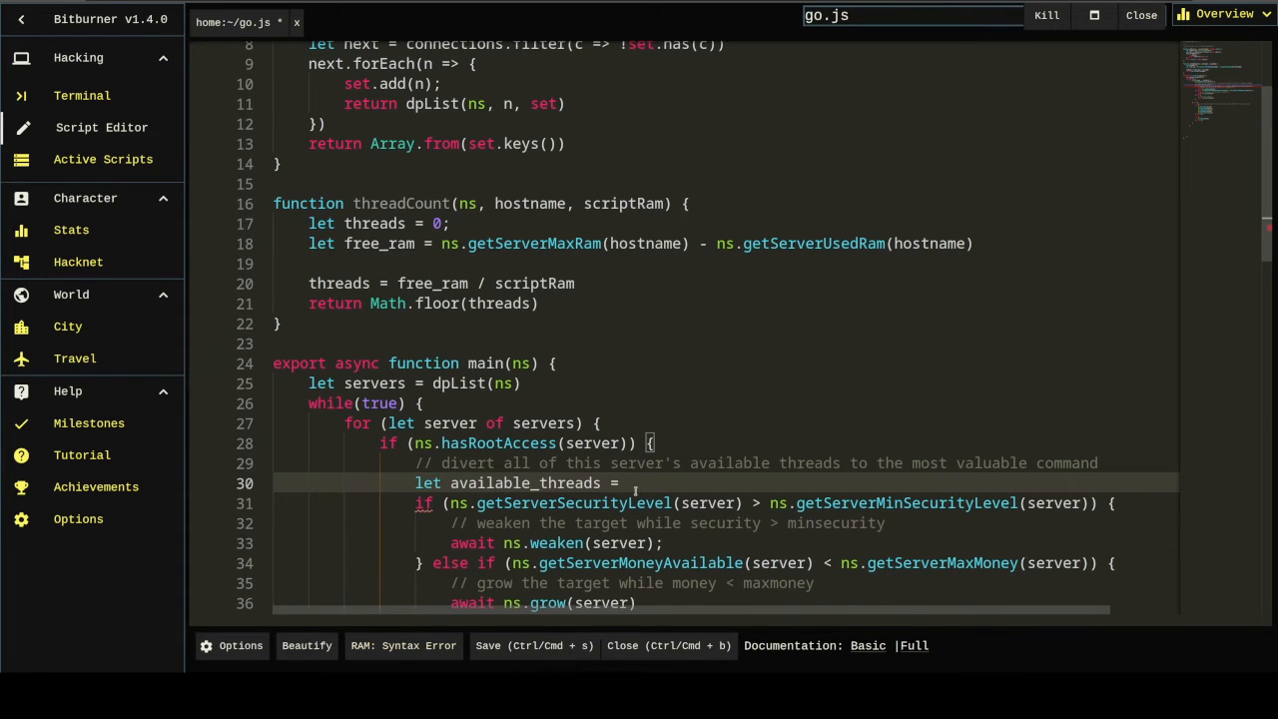
pyautogui.write('threadCount(ns, server,')
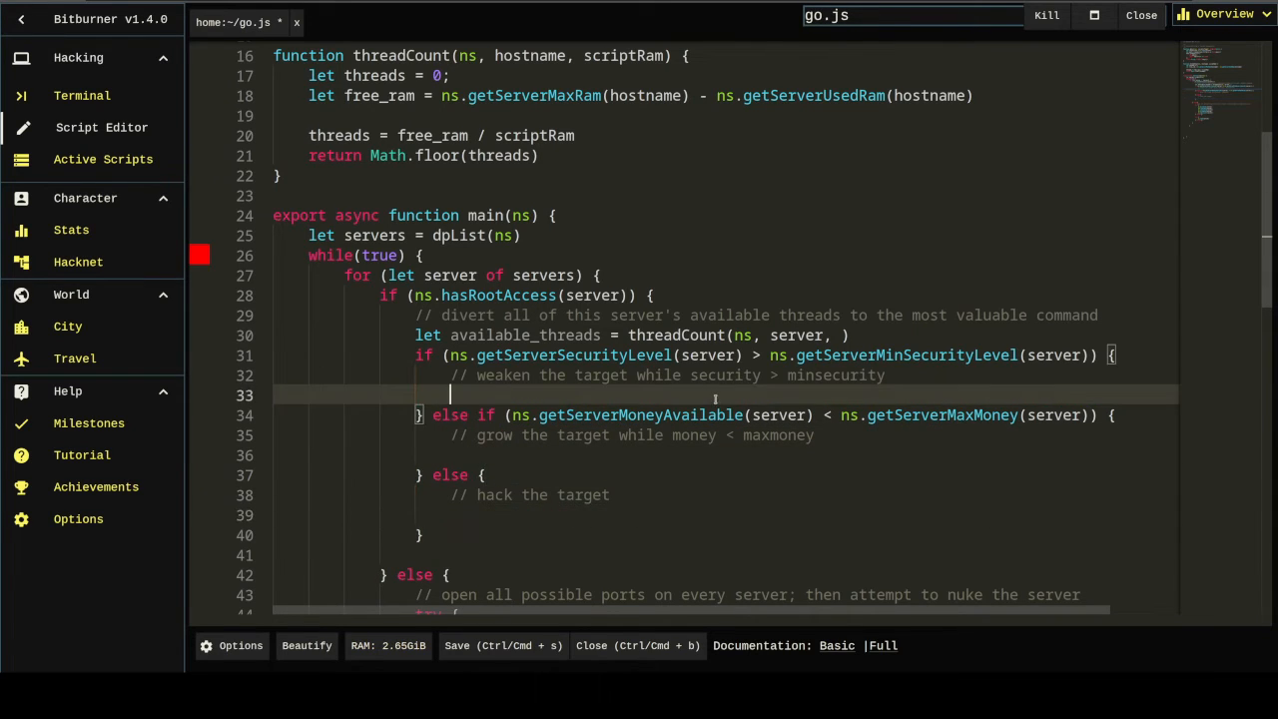
# Step: Call ns.exec on the bin worker script with server and available_threads
pyautogui.write('ns.exec(')
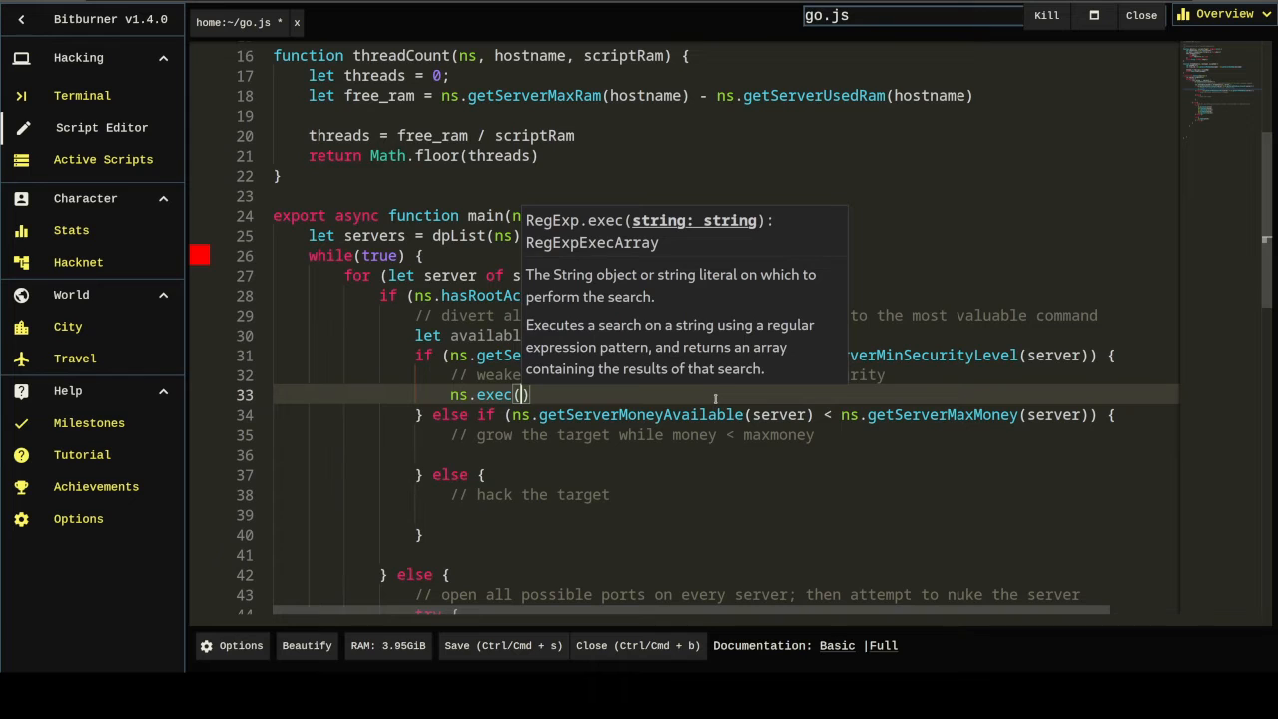
pyautogui.write('"bin."')
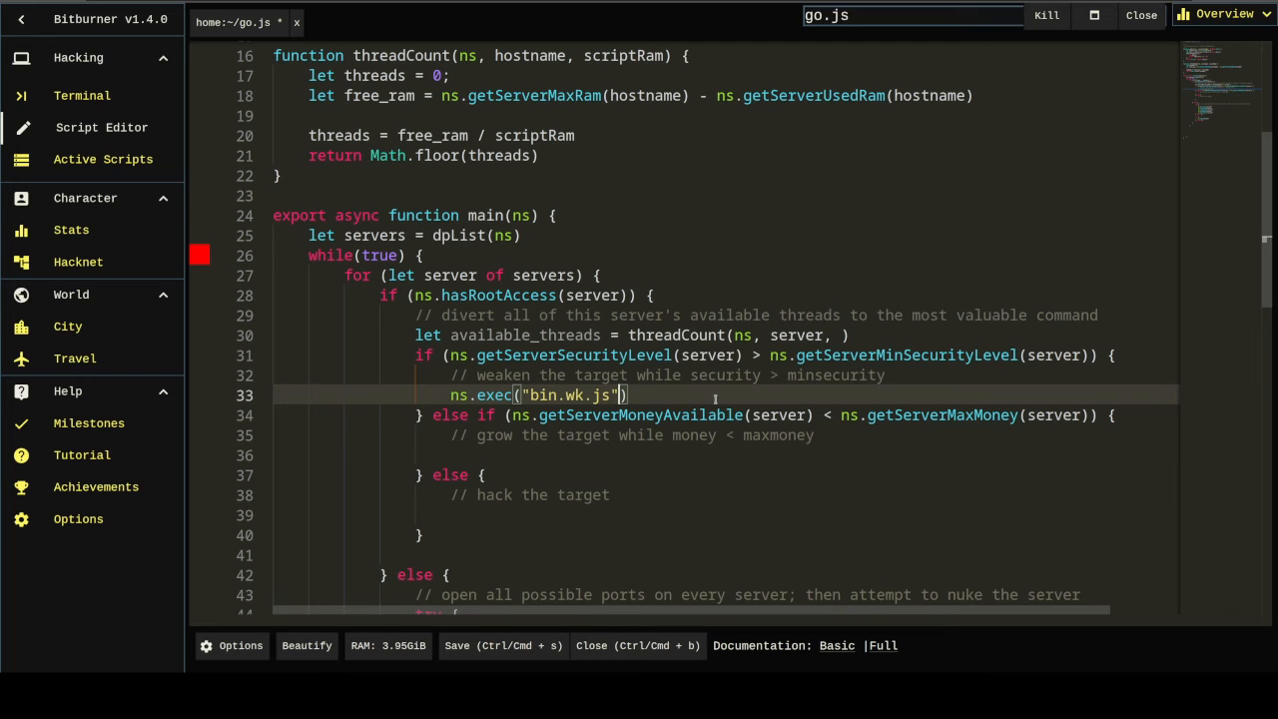
pyautogui.write(',')
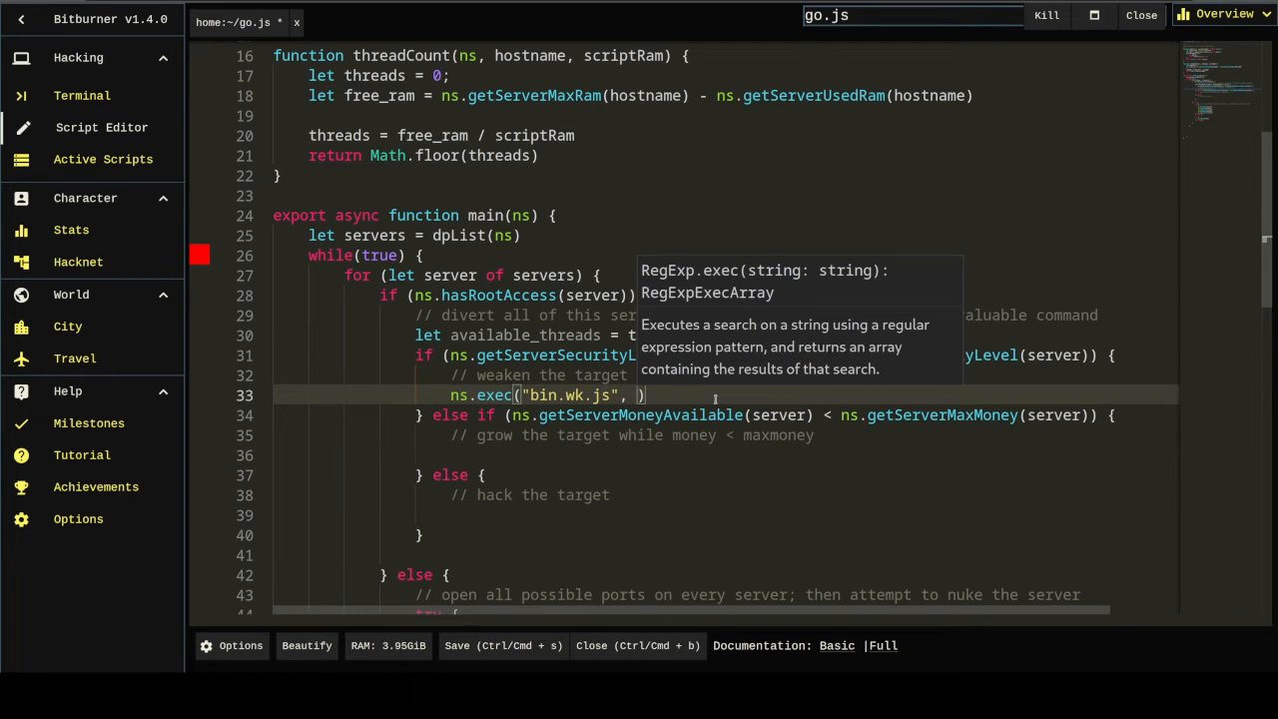
pyautogui.write('server,')
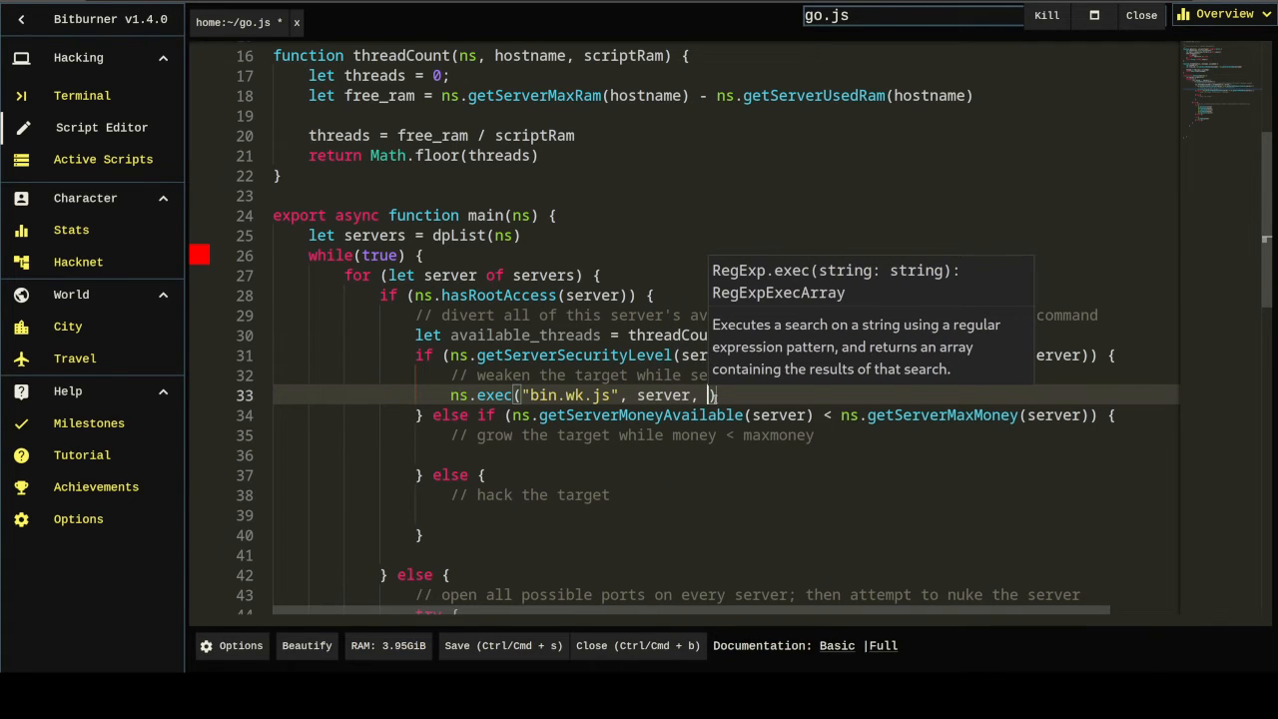
pyautogui.write('avail')
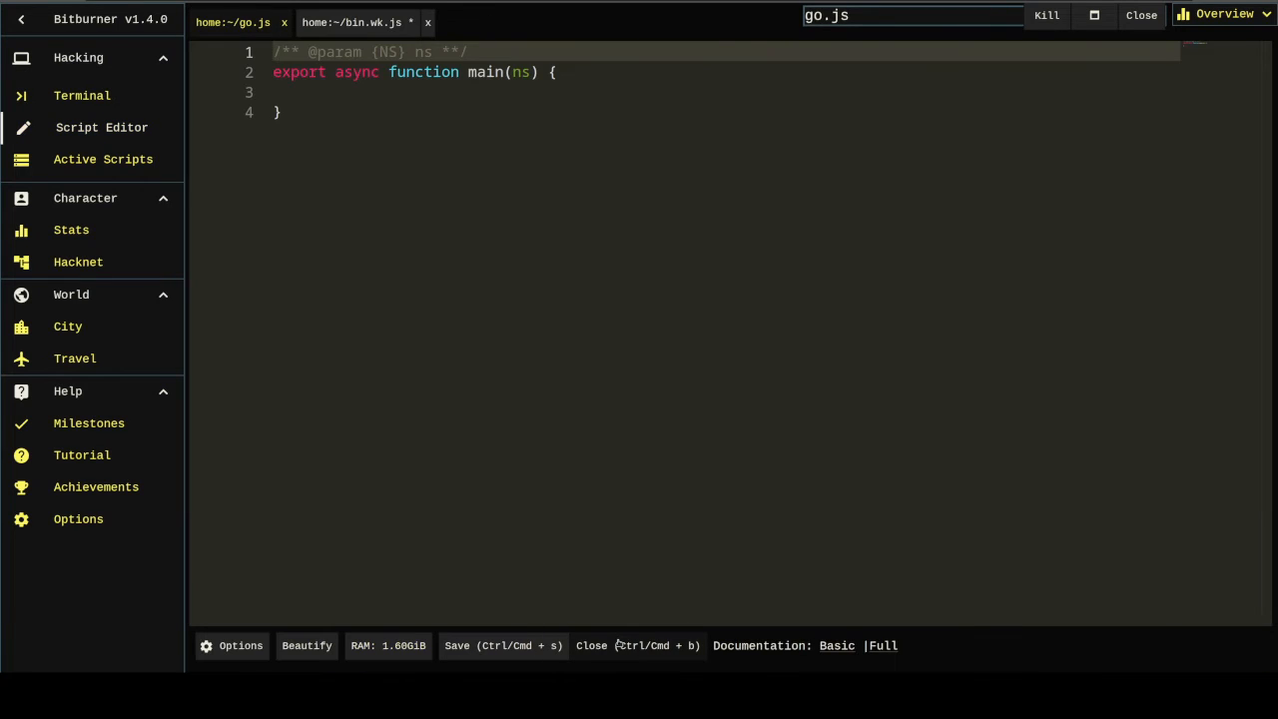
# Step: Write a while(true) loop that calls ns.weaken in bin.wk.js
pyautogui.write('while')
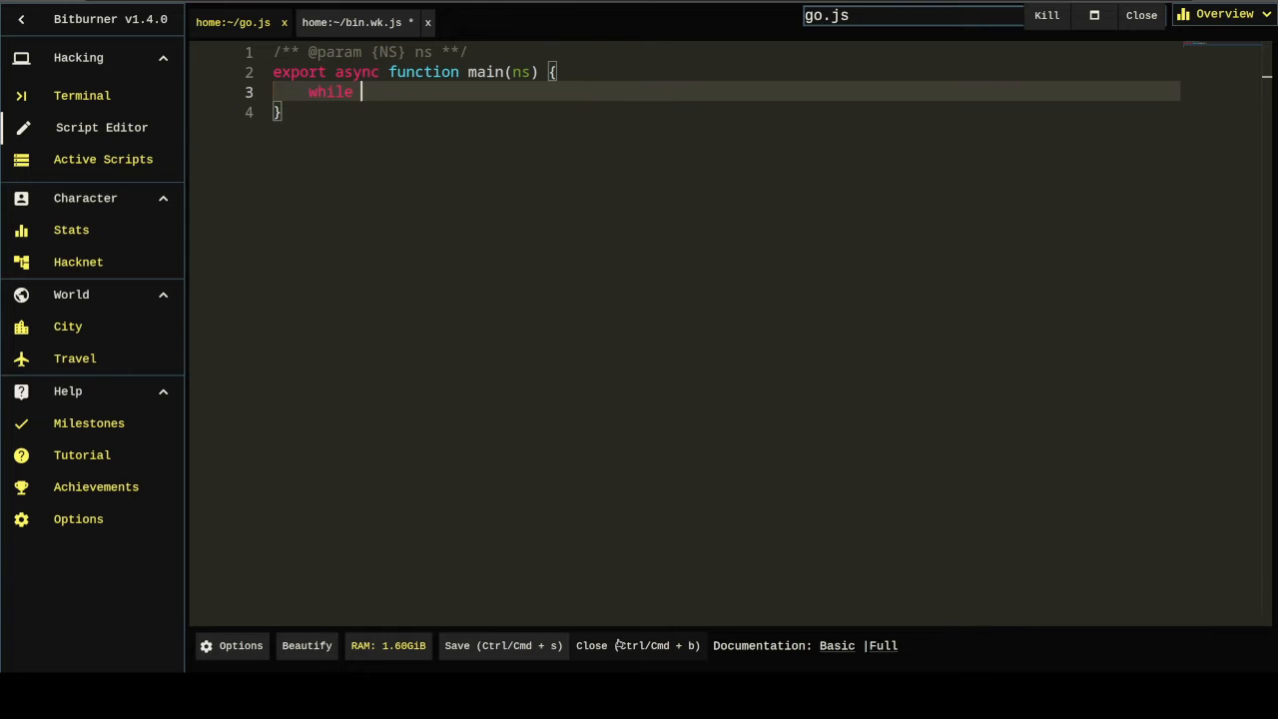
pyautogui.write('(true) {')
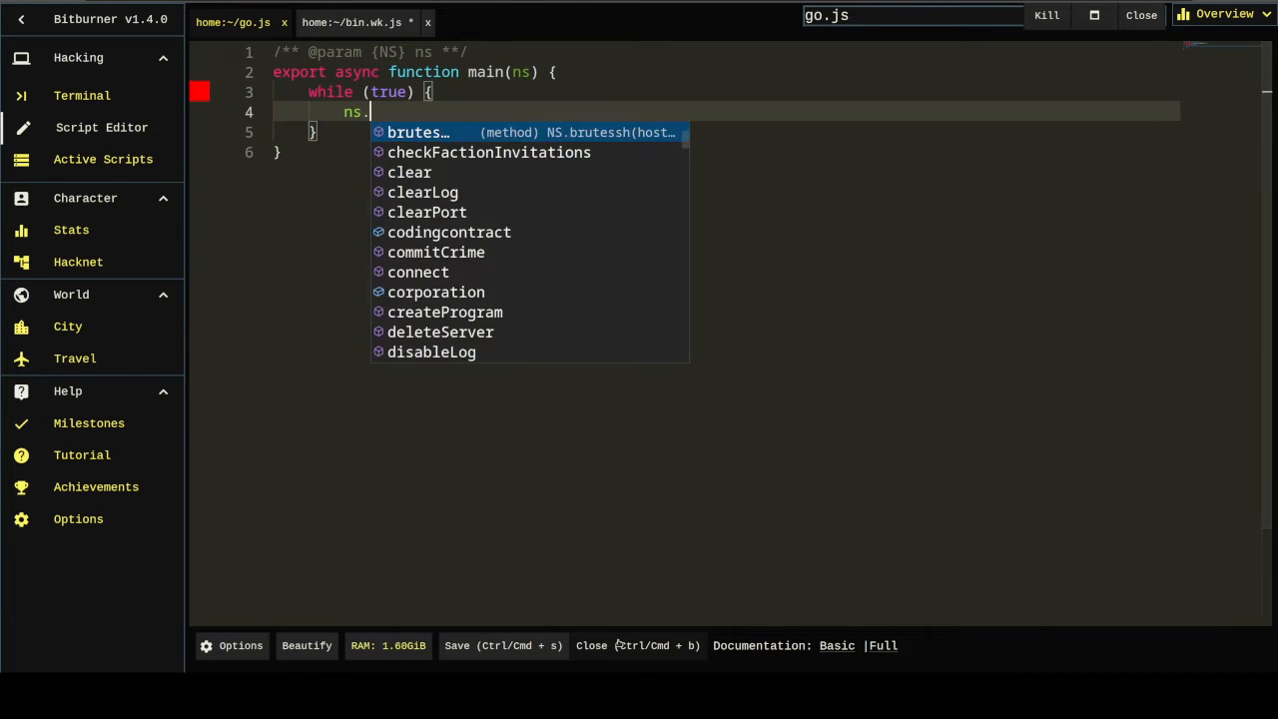
pyautogui.write('weaken.')
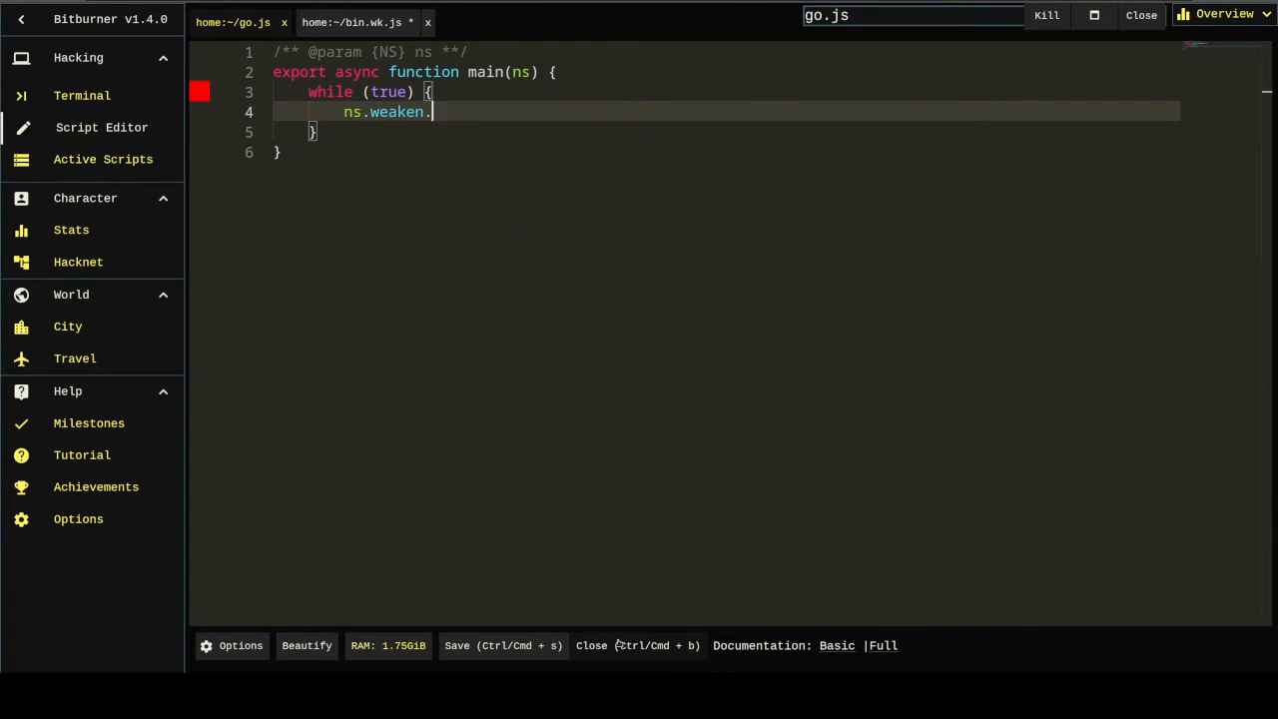
pyautogui.write('(')
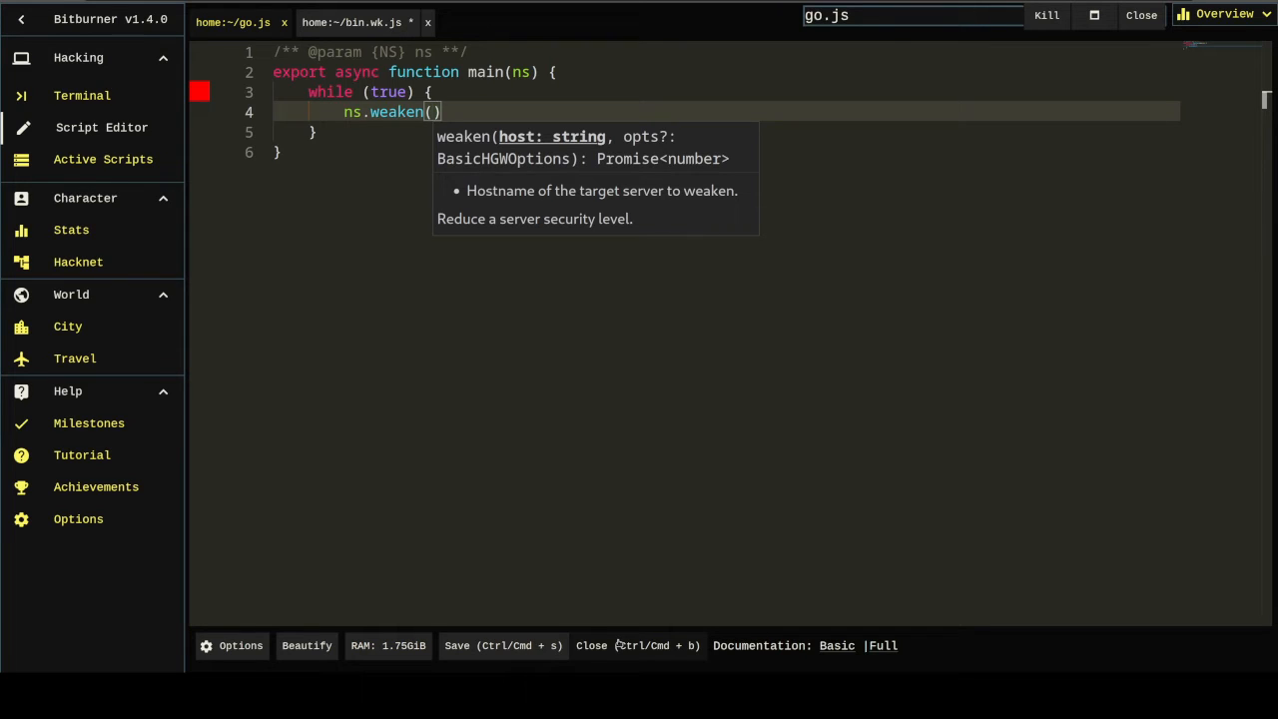
# Step: Add let target = ns.args[0] above the loop and save the script
pyautogui.press('Enter')
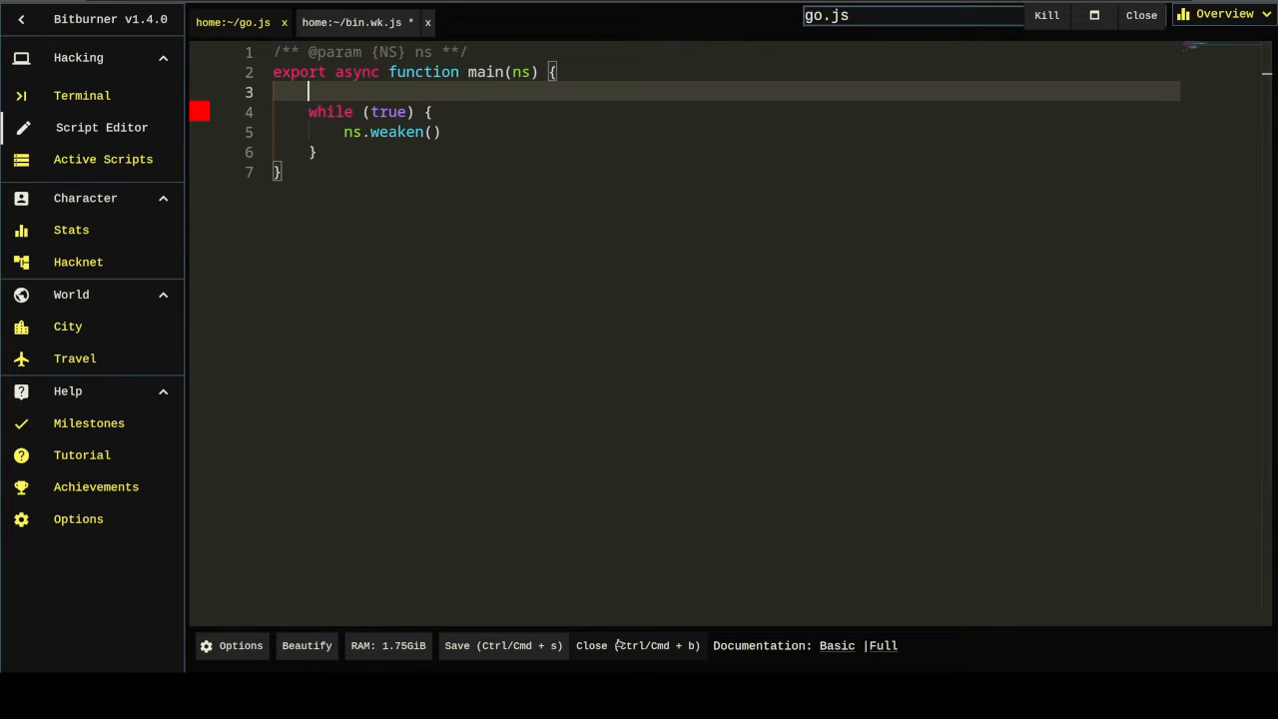
pyautogui.write('let t')
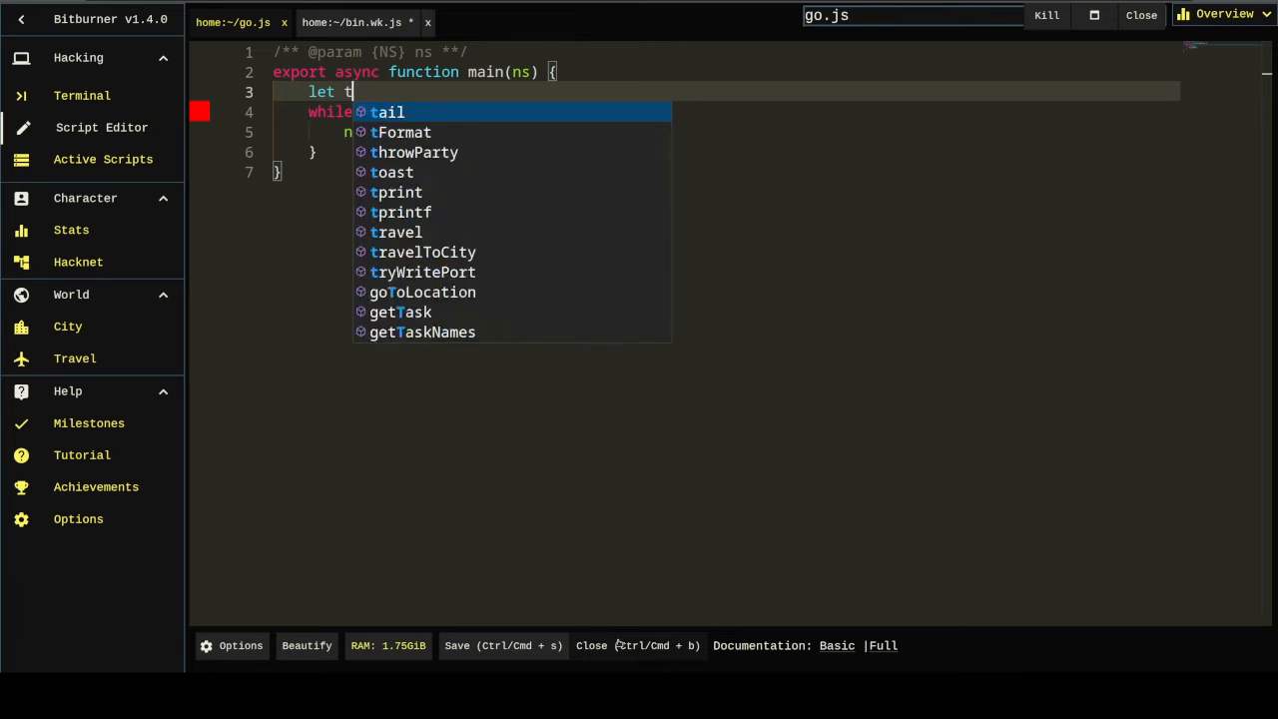
pyautogui.write('arget = ns.args[0]')
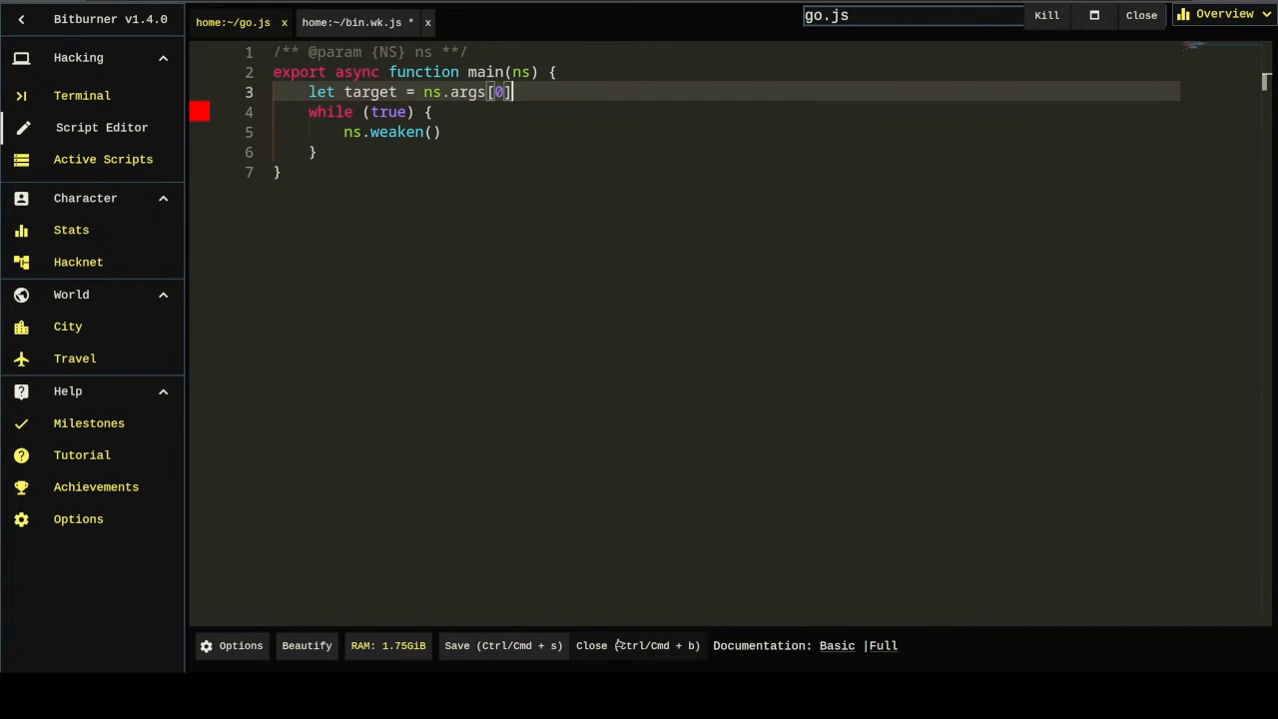
pyautogui.write('target')
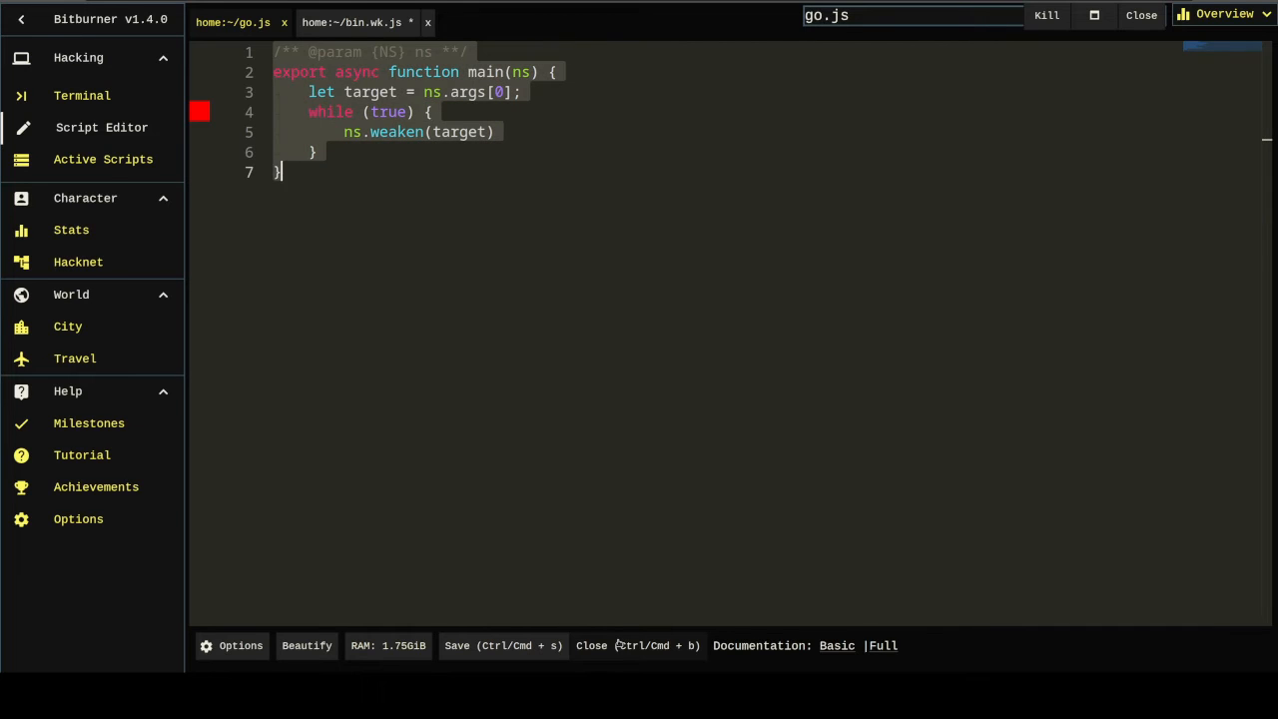
pyautogui.press('ctrl+s')
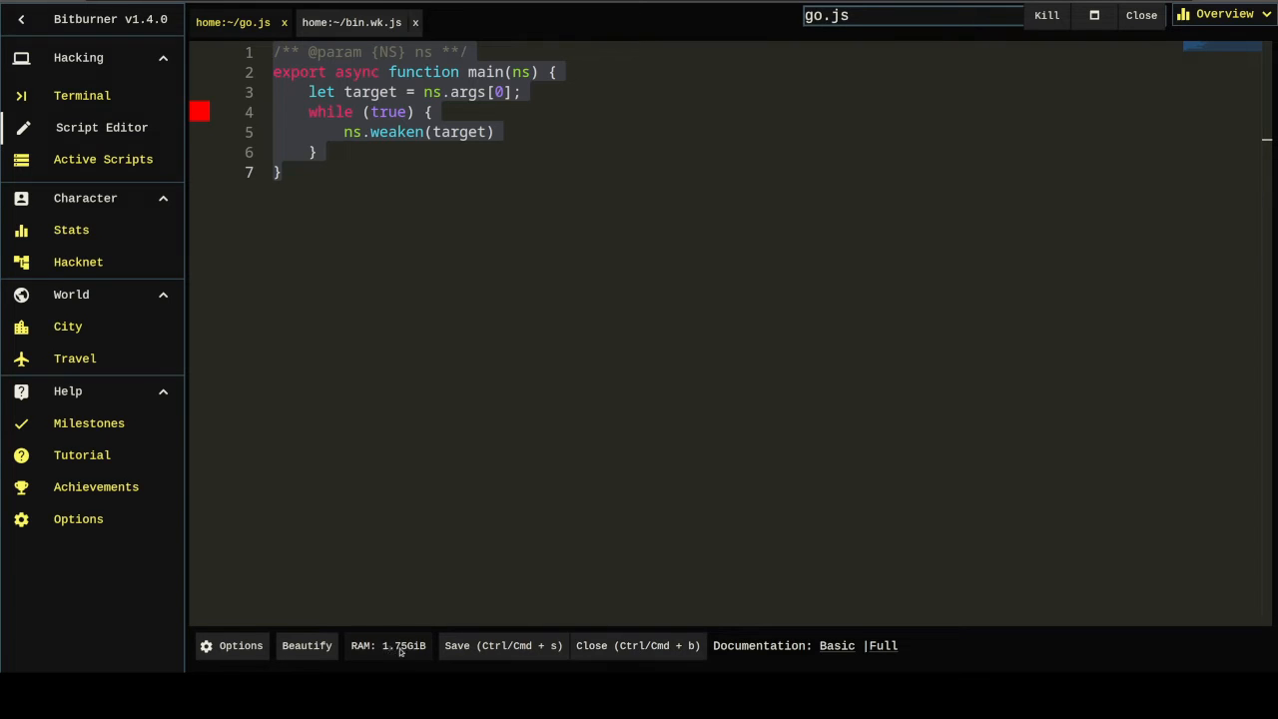
pyautogui.moveTo(669, 632)
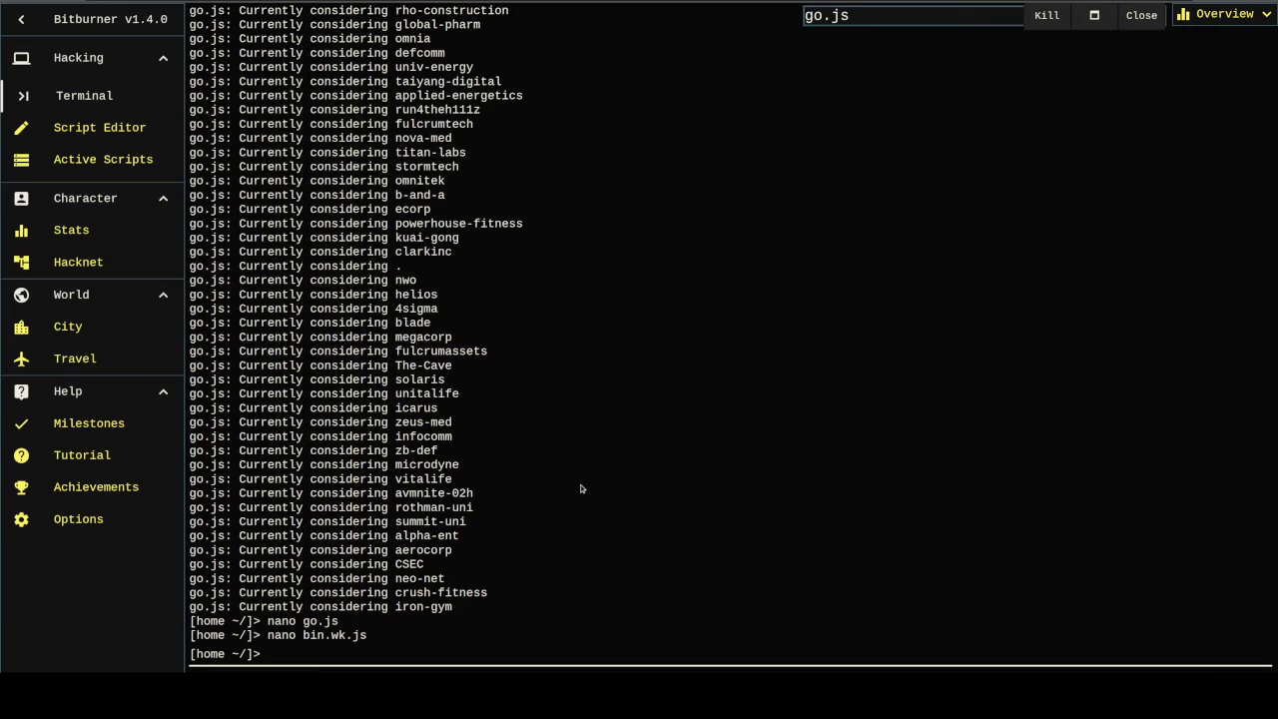
# Step: Create bin.gr.js with grow and bin.hk.js with hack from the weaken script
pyautogui.write('nano bin.w')
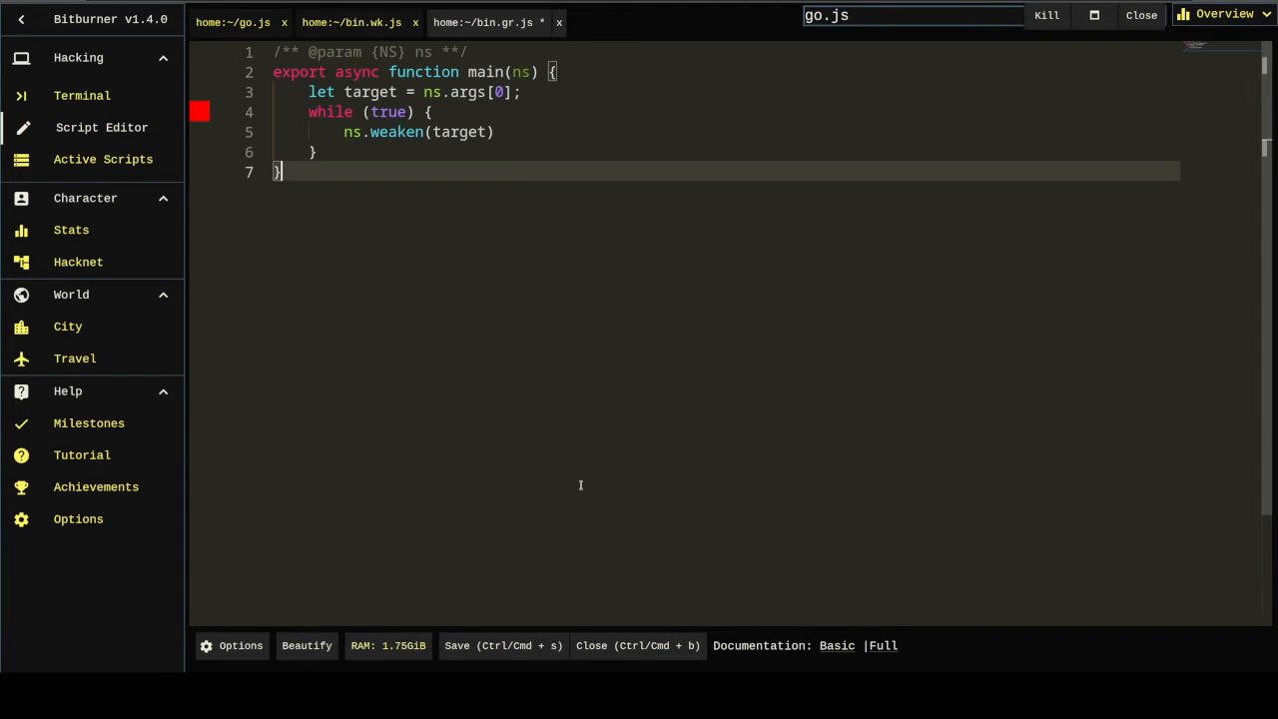
pyautogui.write('grow')
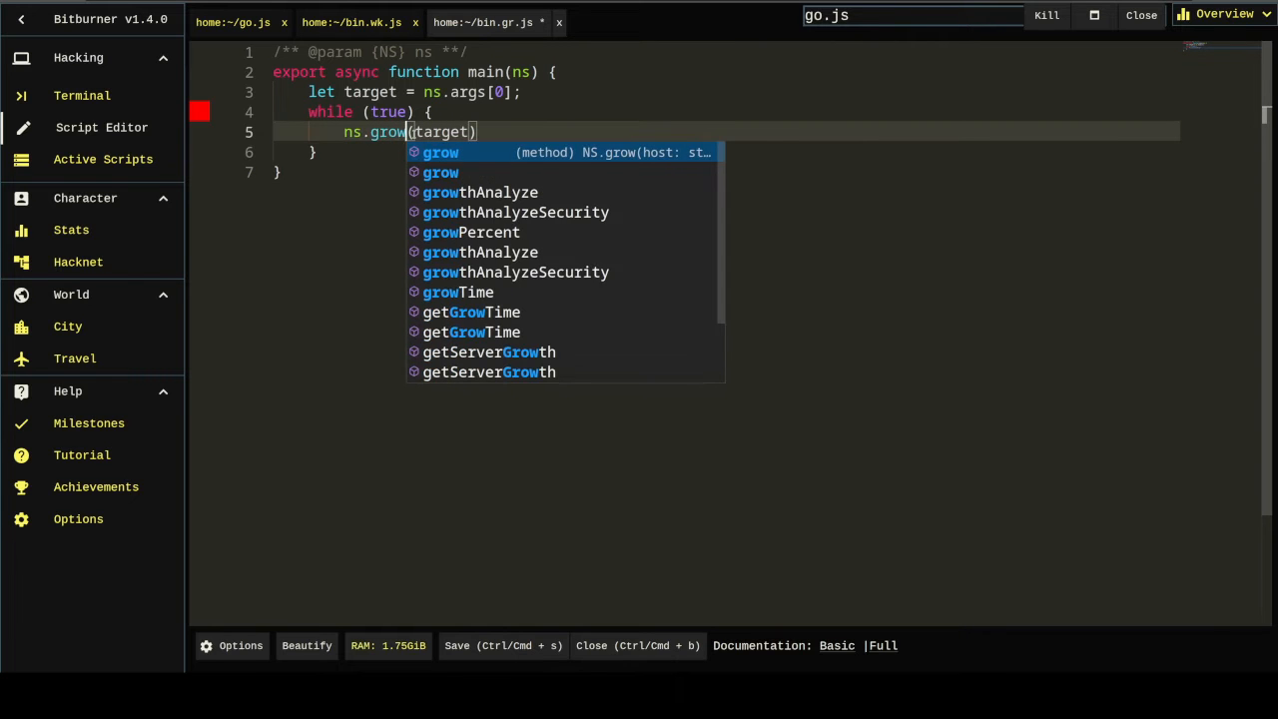
pyautogui.press('Escape')
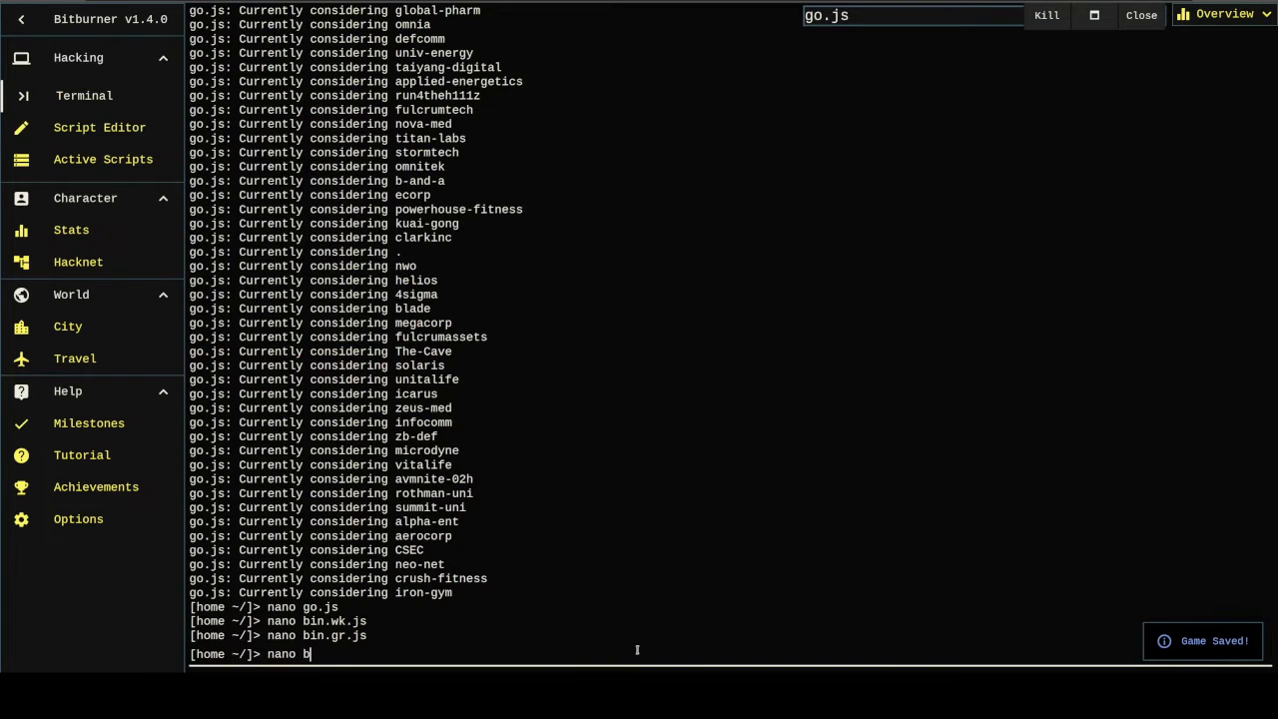
pyautogui.press('Enter')
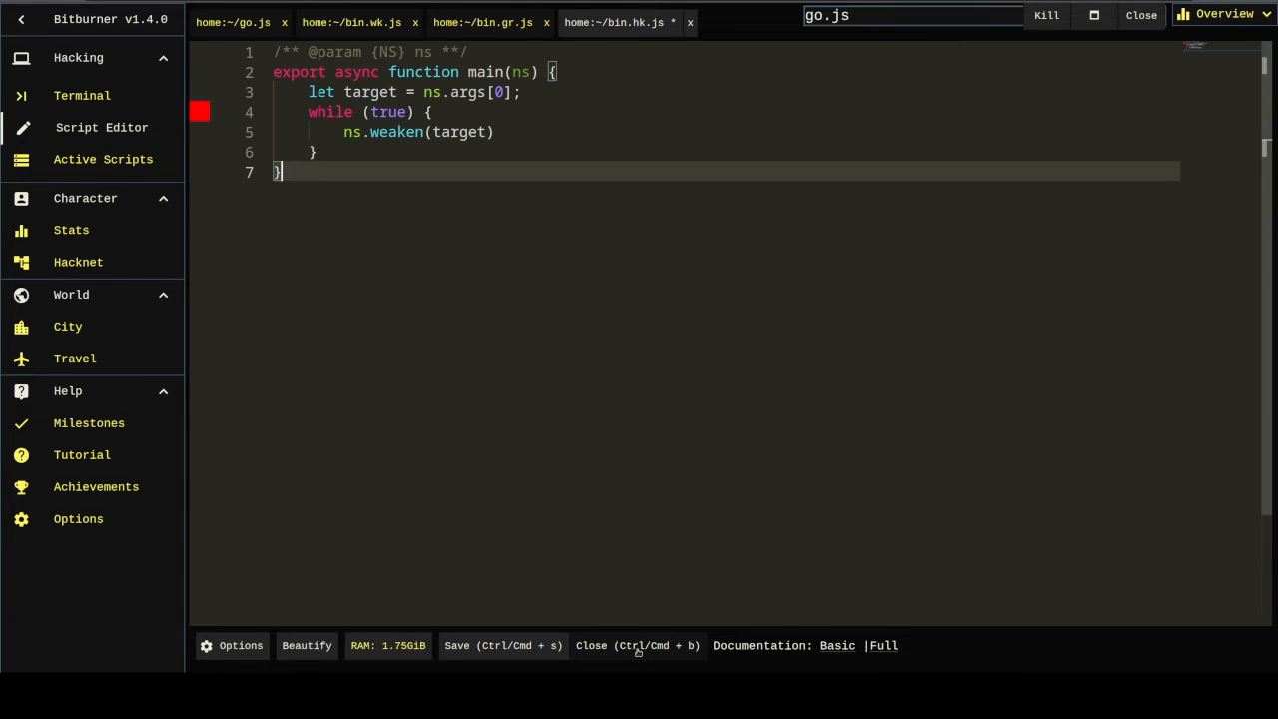
pyautogui.write('hack')
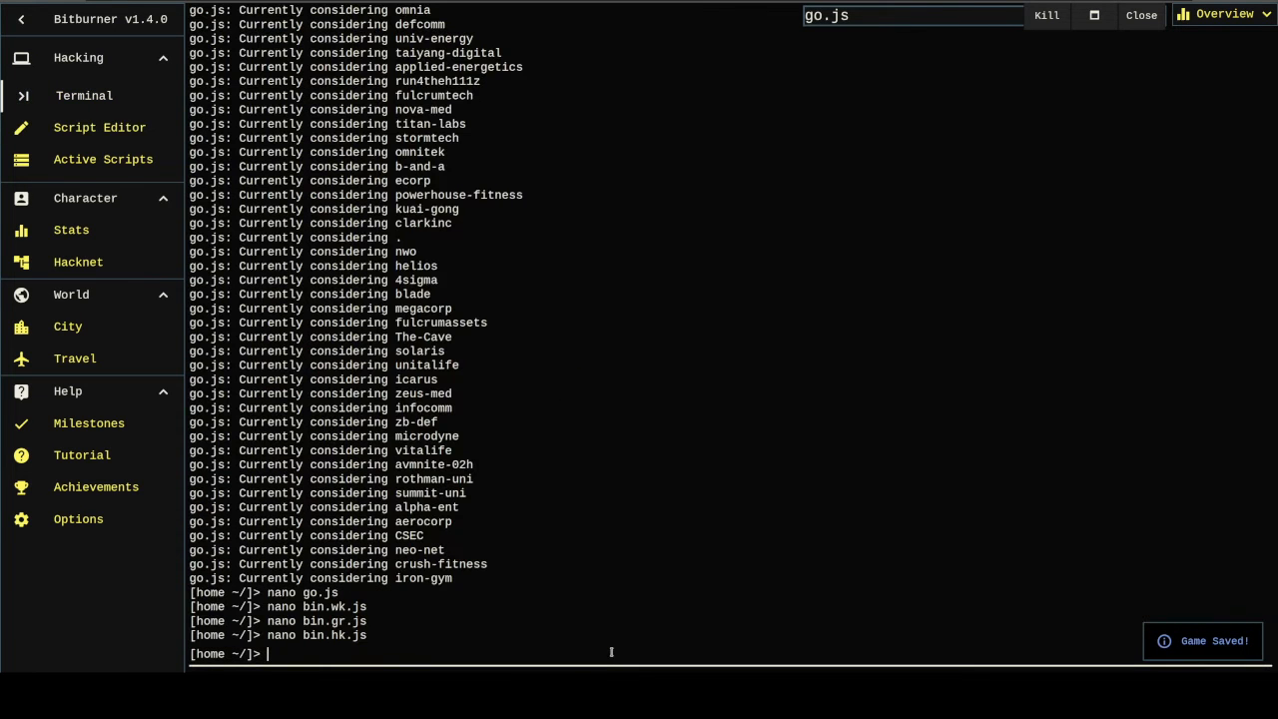
# Step: Give each go.js branch let available_threads = threadCount(ns, server, RAM), using 1.7 for hack
pyautogui.write('nano go.js')
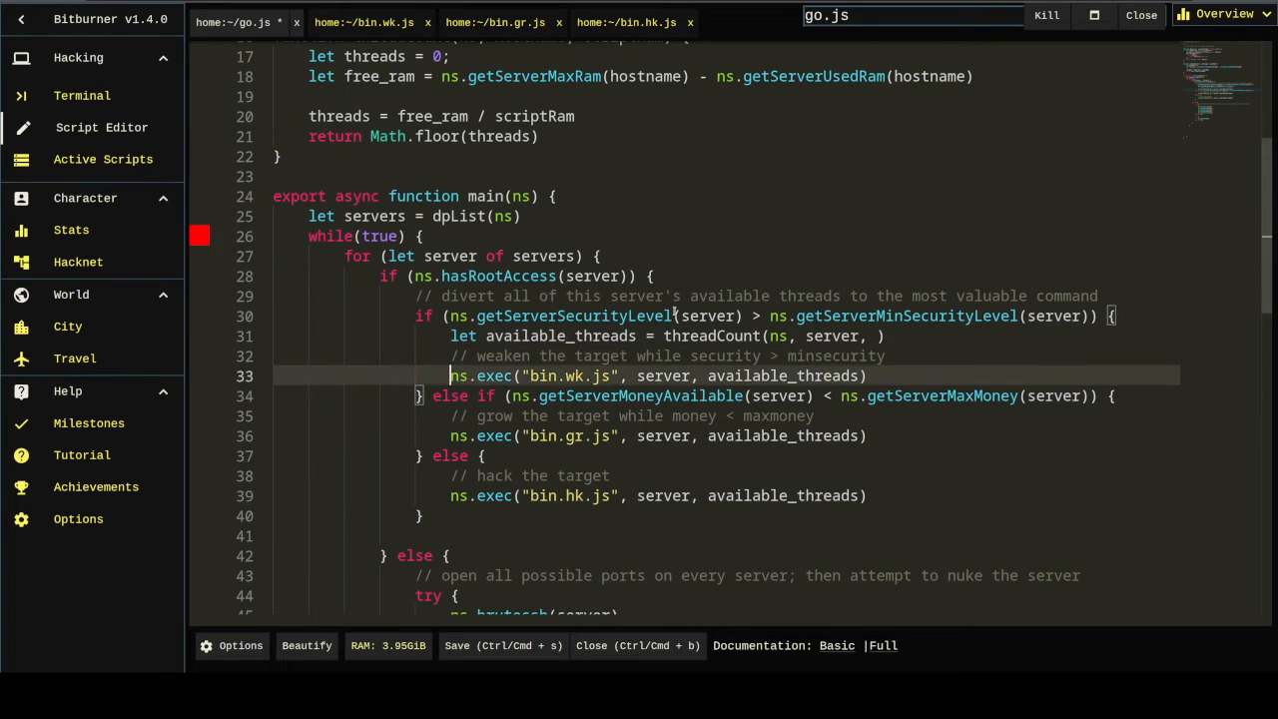
pyautogui.write('let available_threads = threadCount(ns, server, )')
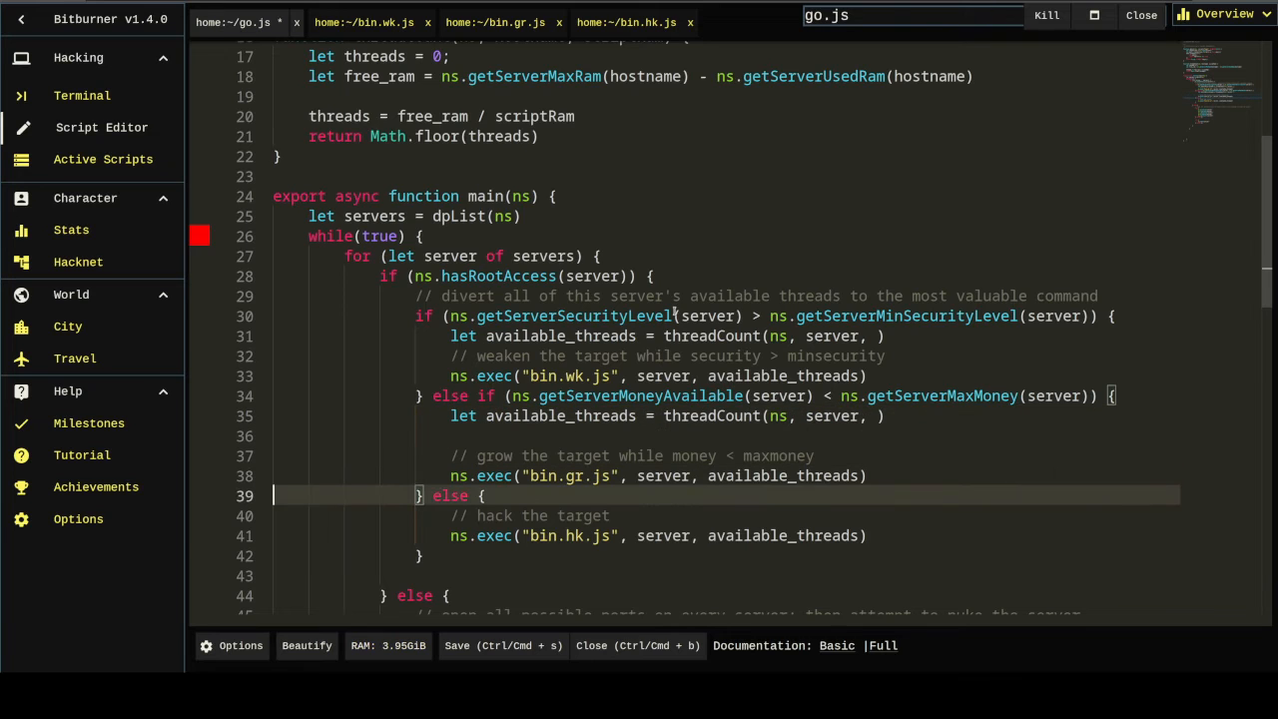
pyautogui.write('let available_threads = threadCount(ns, server, )')
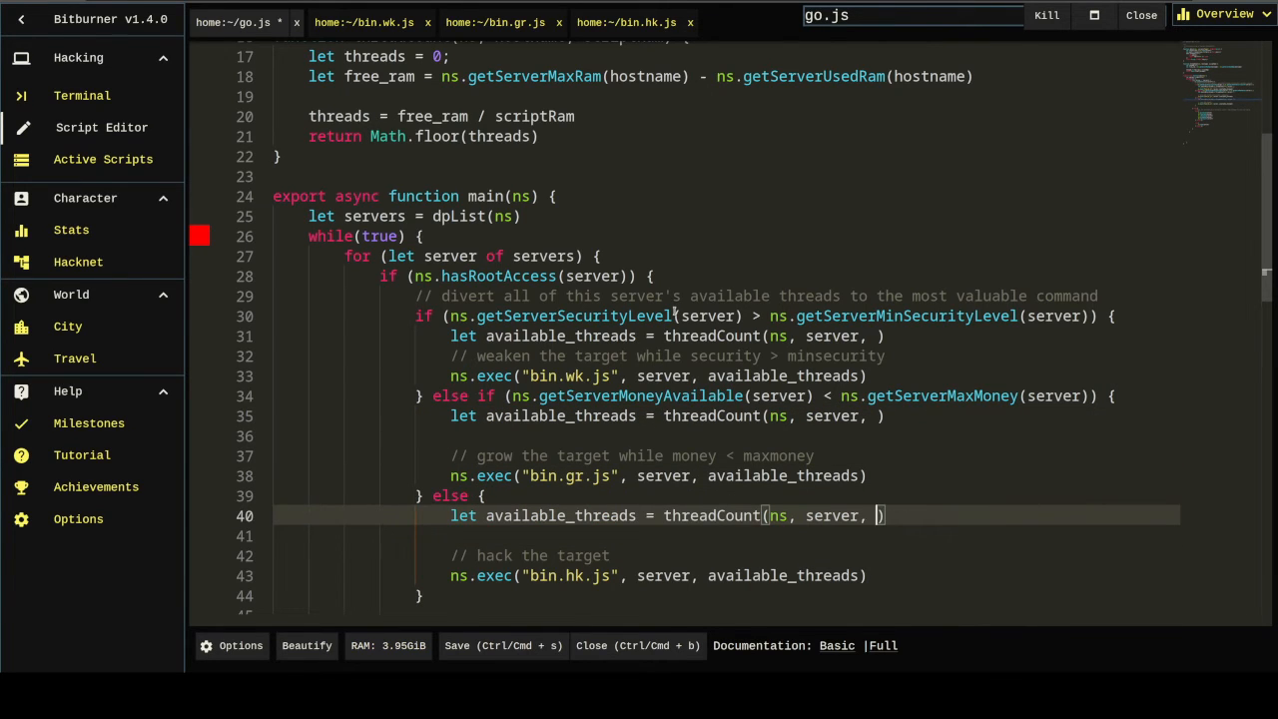
pyautogui.write('1.7')
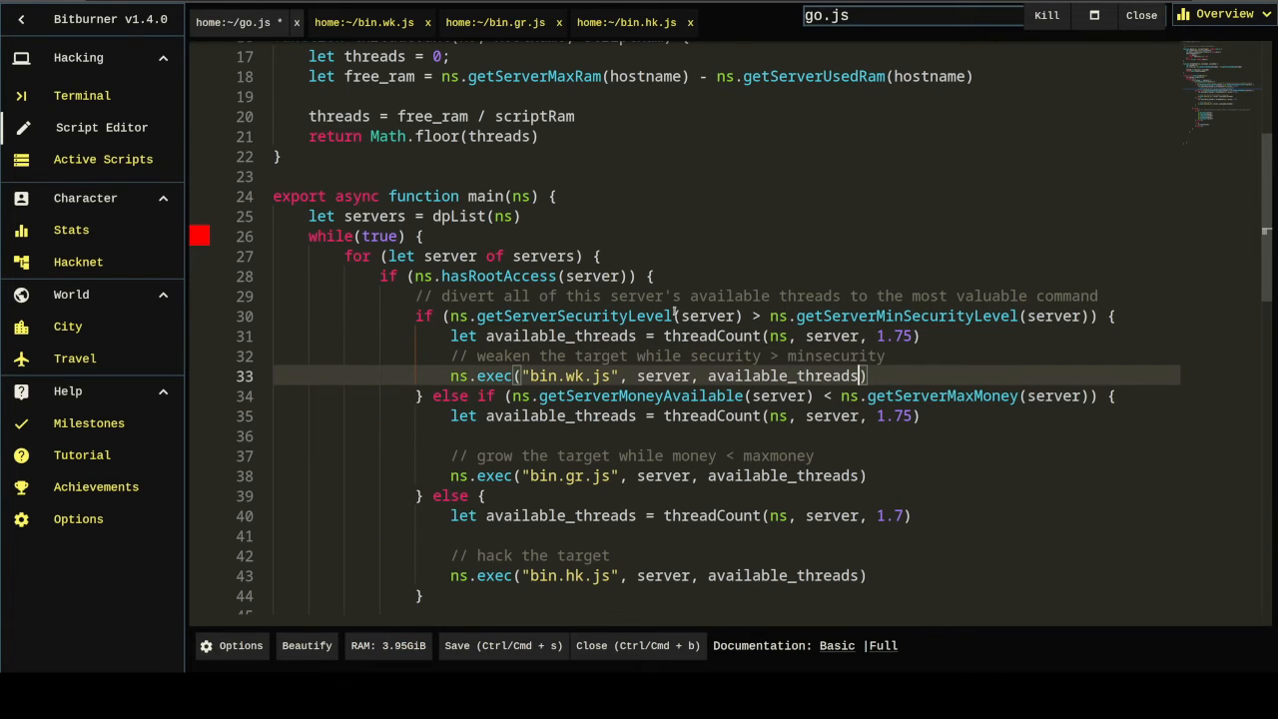
# Step: Pass target as an extra argument after available_threads in the exec calls
pyautogui.doubleClick(789, 375)
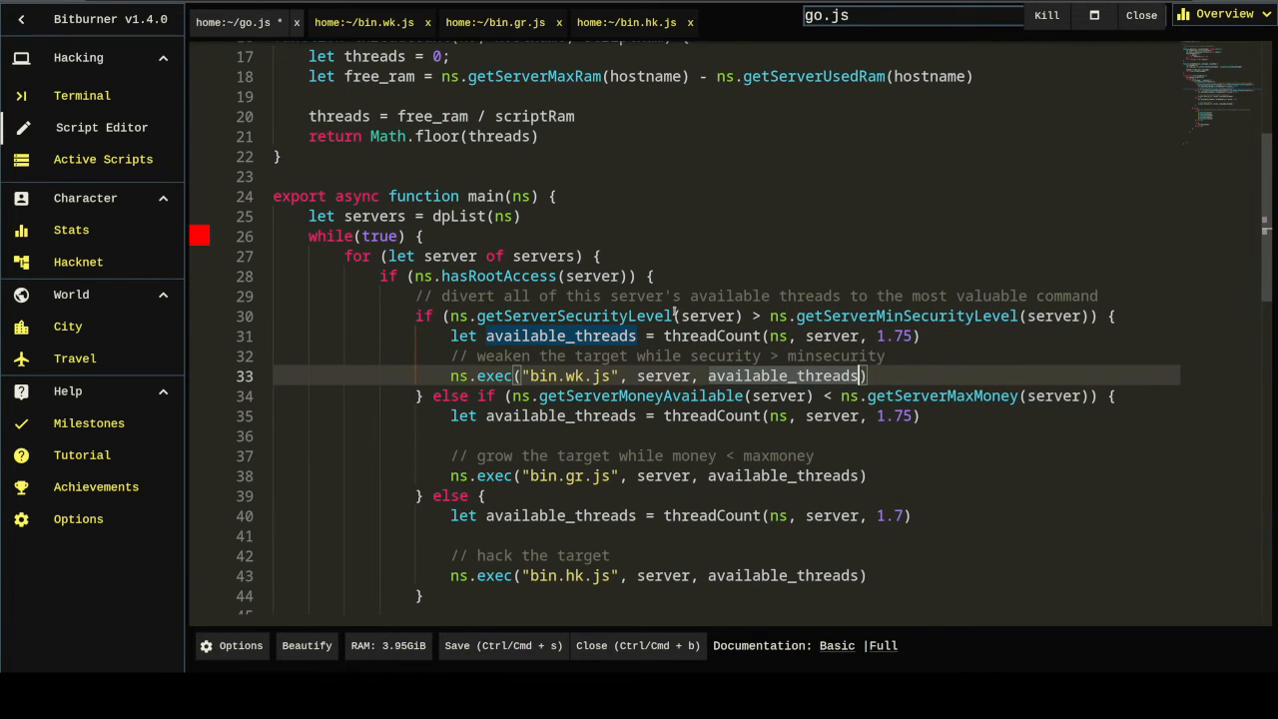
pyautogui.write(',')
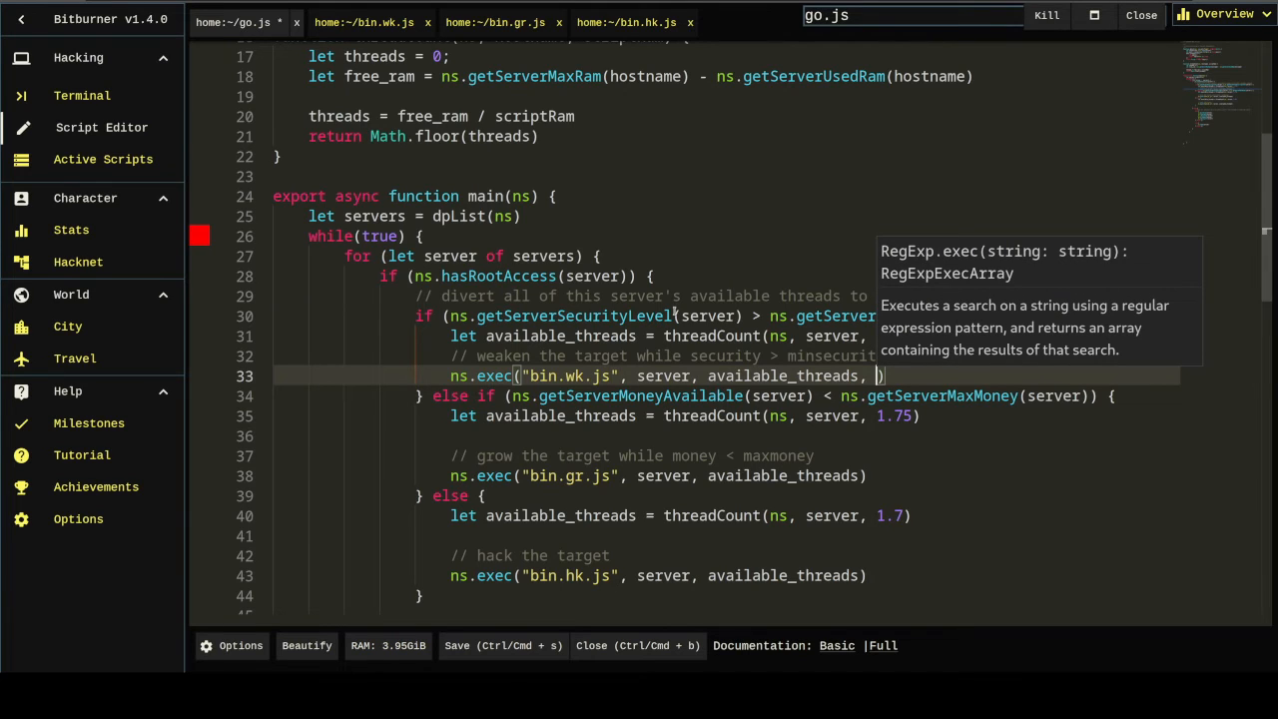
pyautogui.write('server')
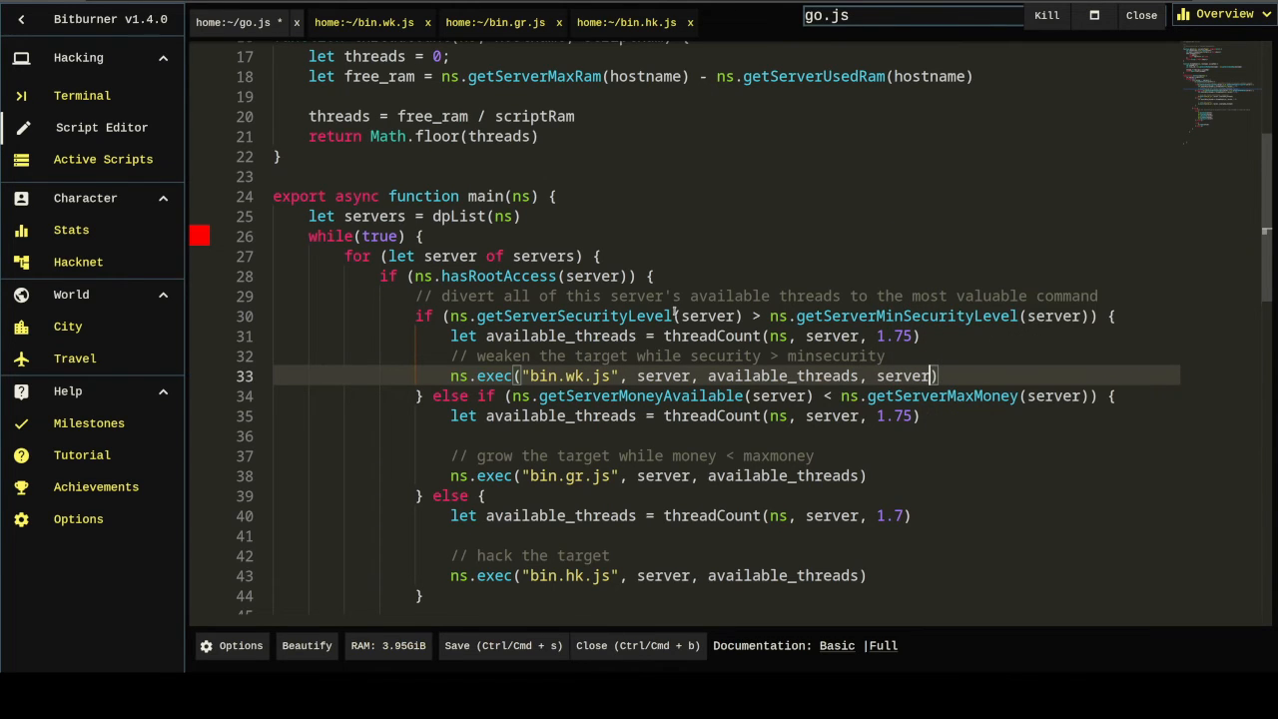
pyautogui.press('Backspace')
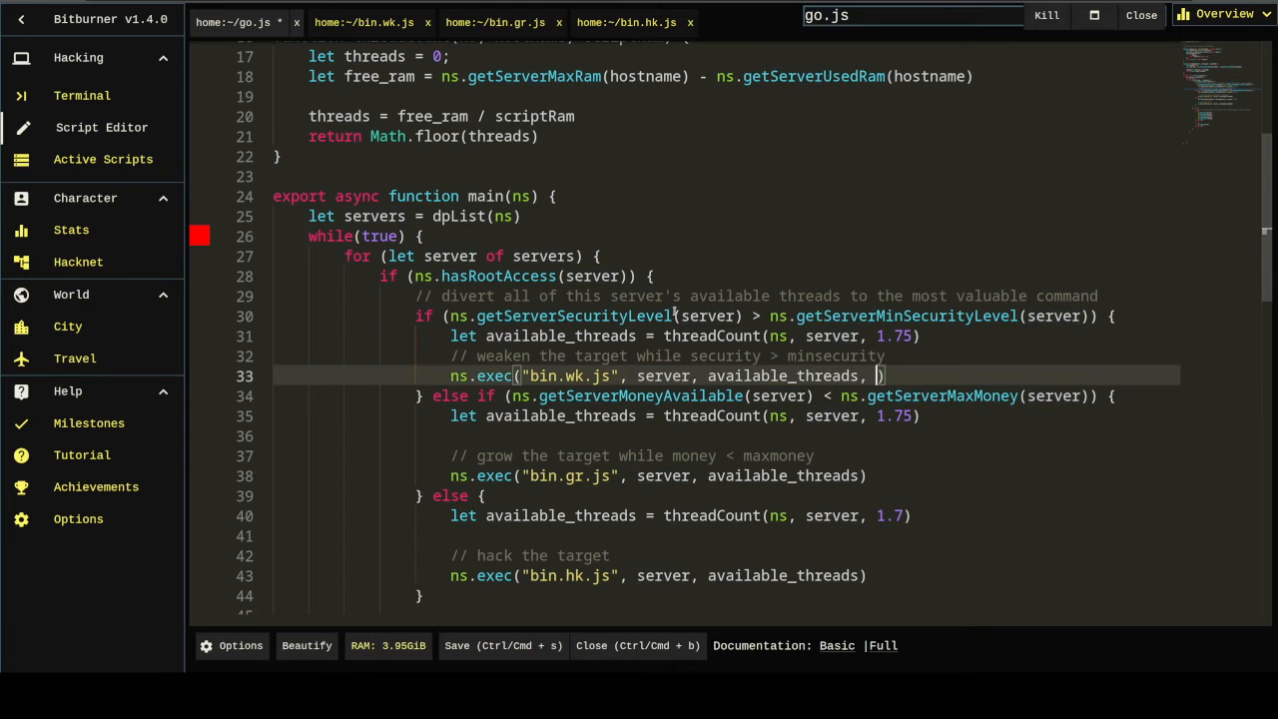
pyautogui.write('target')
pyautogui.write('l')
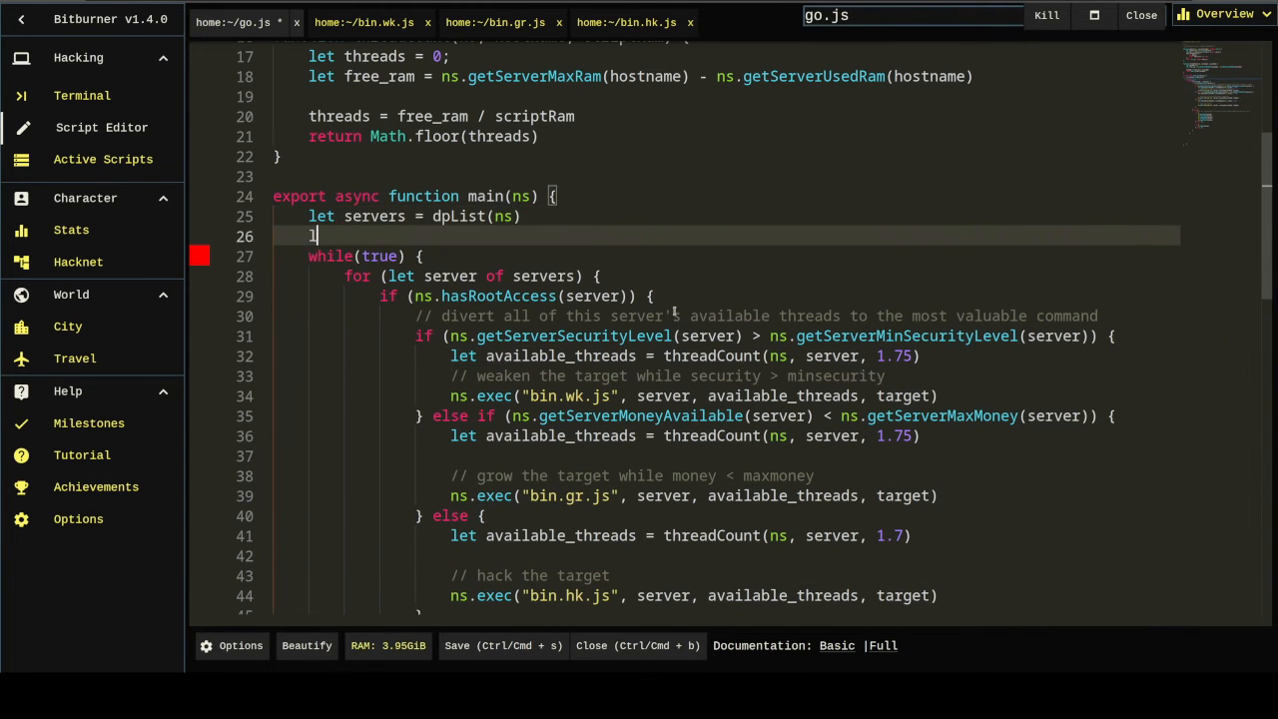
# Step: Declare let target = "foodnstuff" in go.js and save
pyautogui.write('et target;')
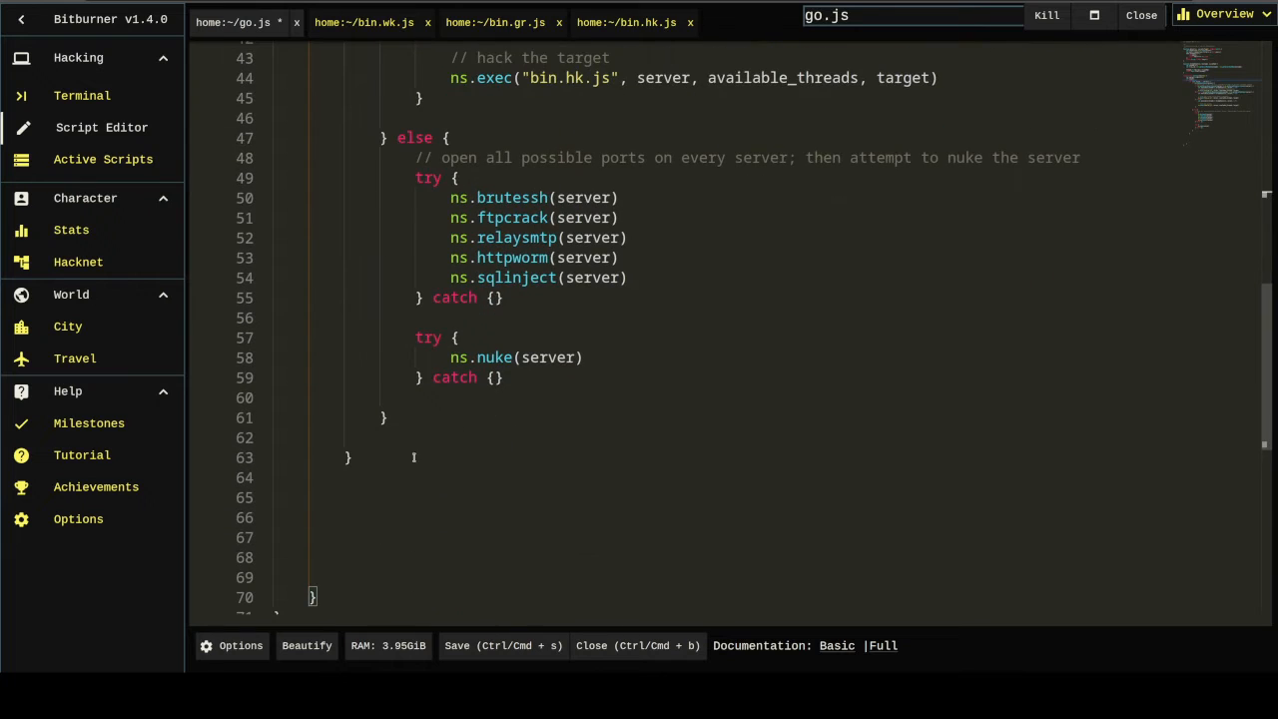
pyautogui.write('awai')
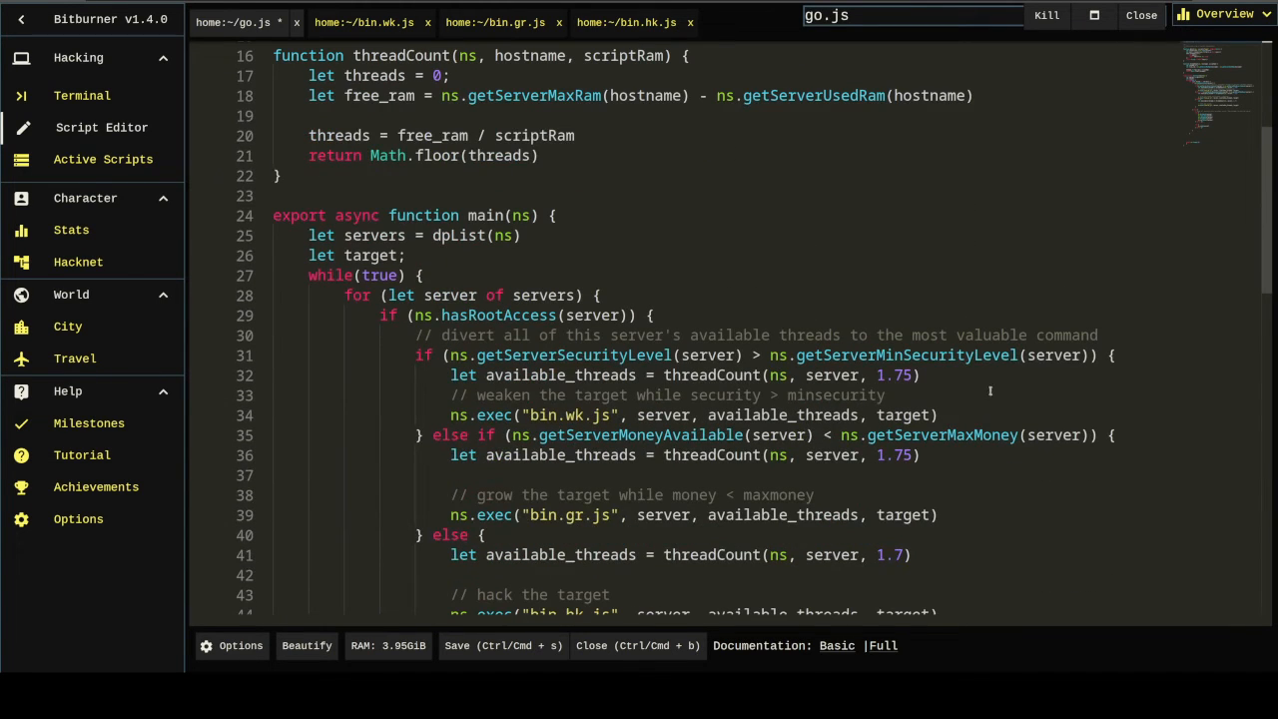
pyautogui.press('ctrl+s')
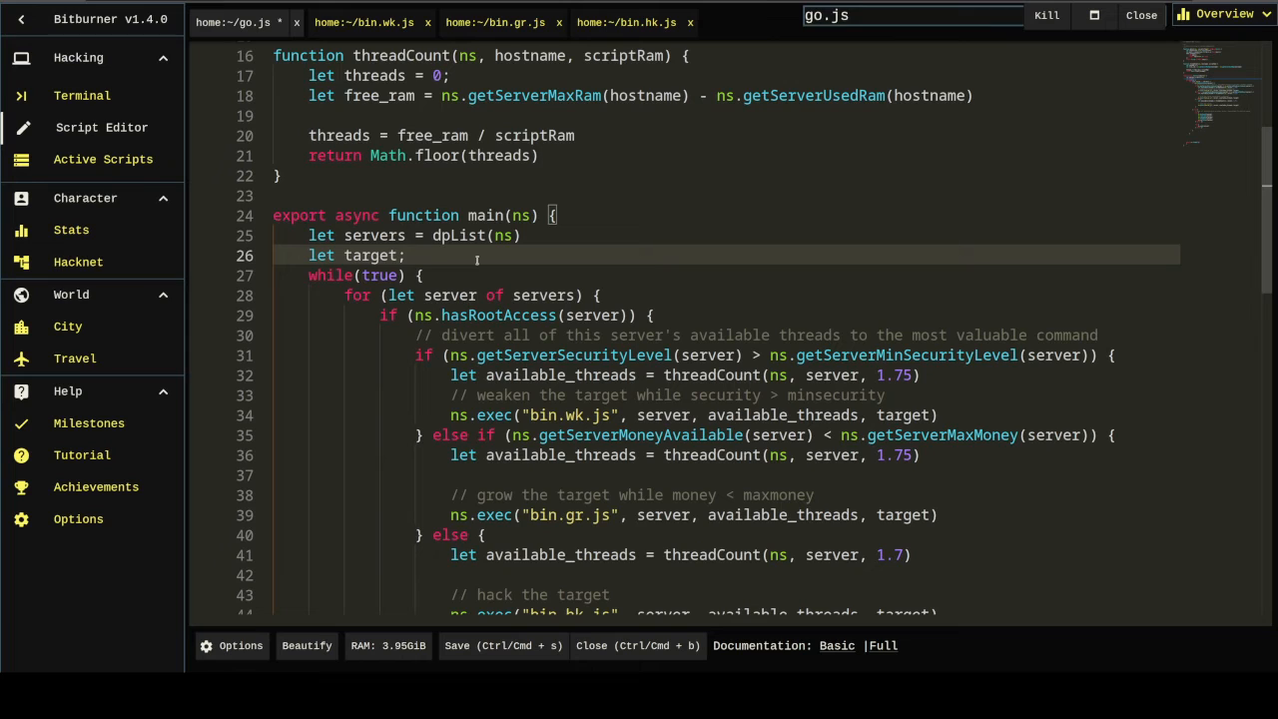
pyautogui.press('Backspace')
pyautogui.write(' = "f')
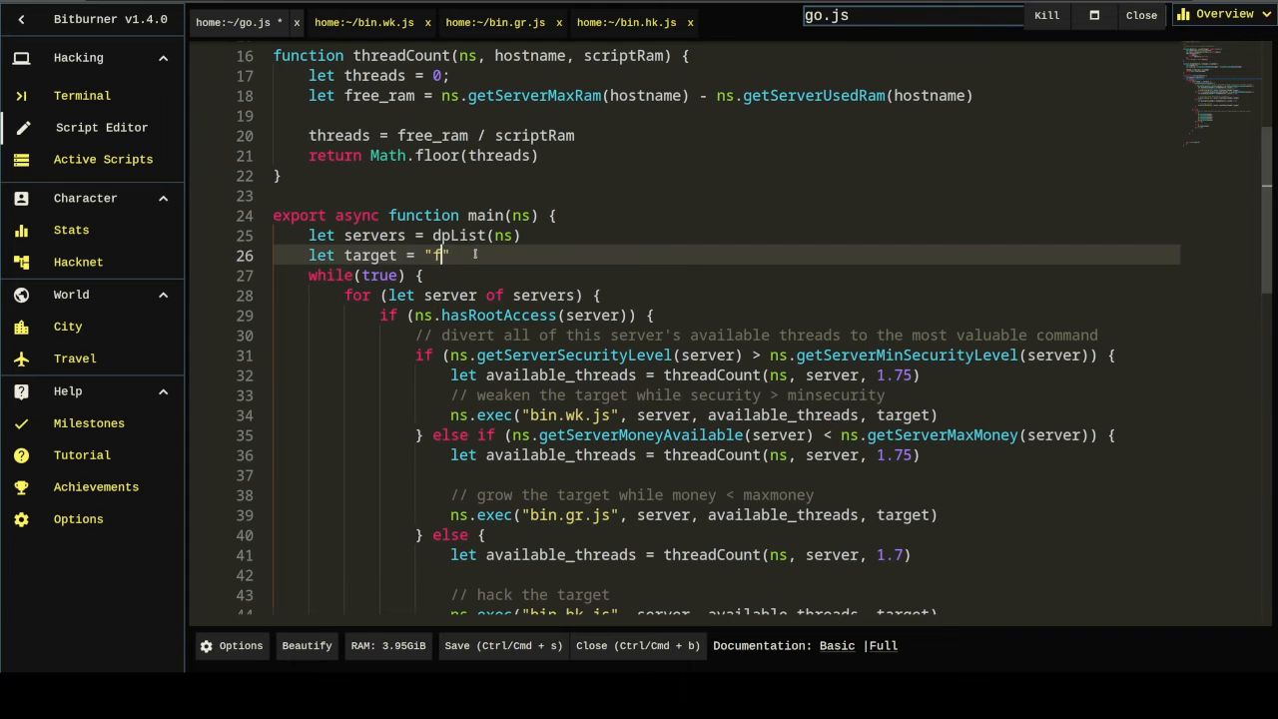
pyautogui.write('oodnstuff')
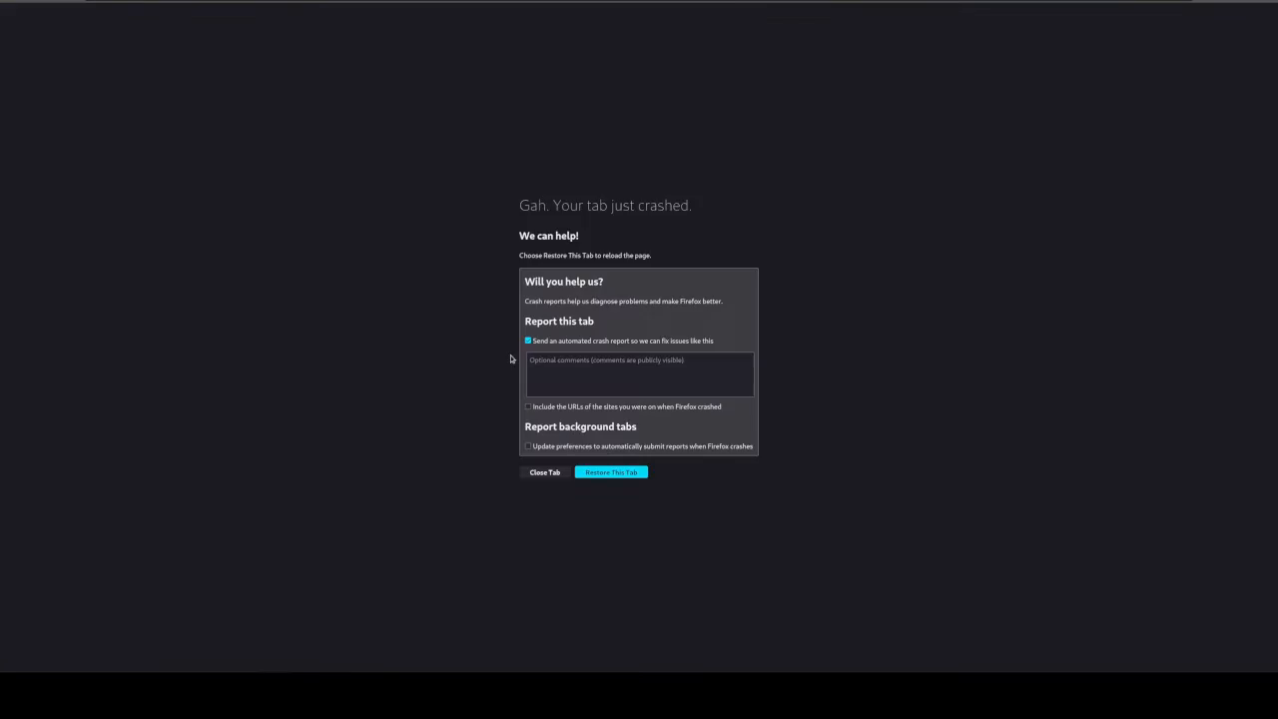
# Step: Restore the crashed Firefox tab to reload Bitburner
pyautogui.click(610, 473)
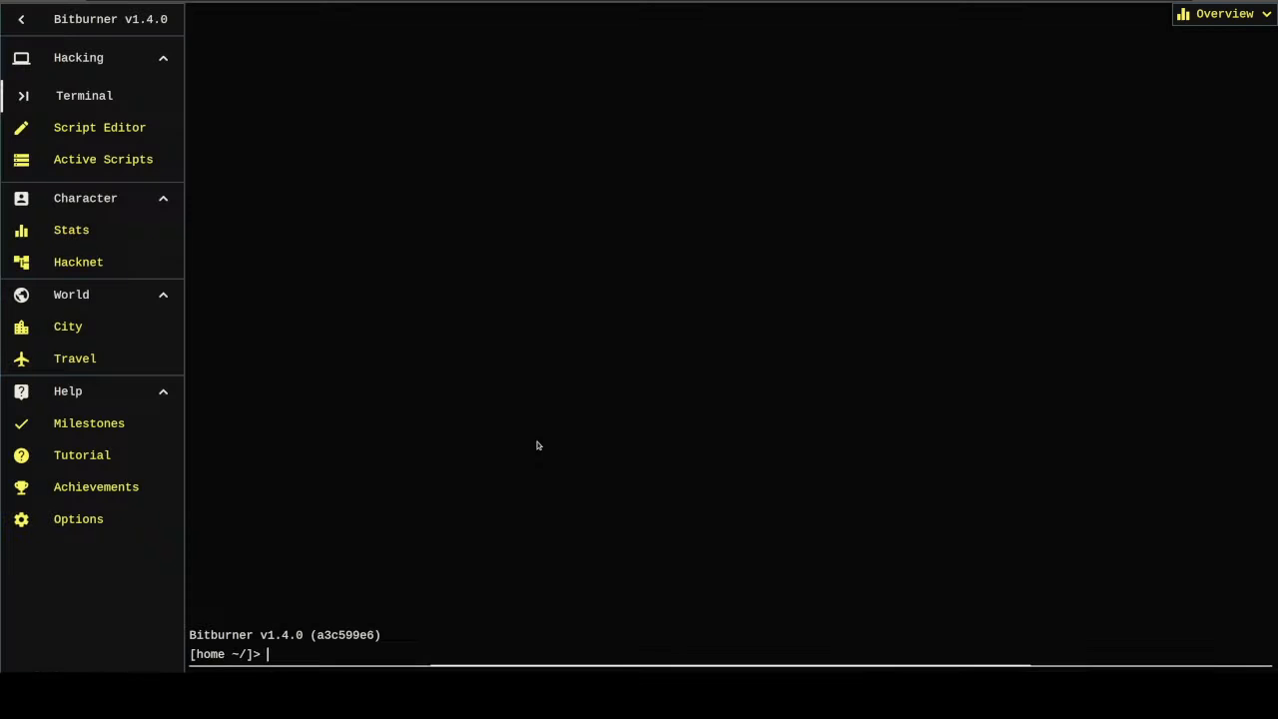
pyautogui.moveTo(620, 446)
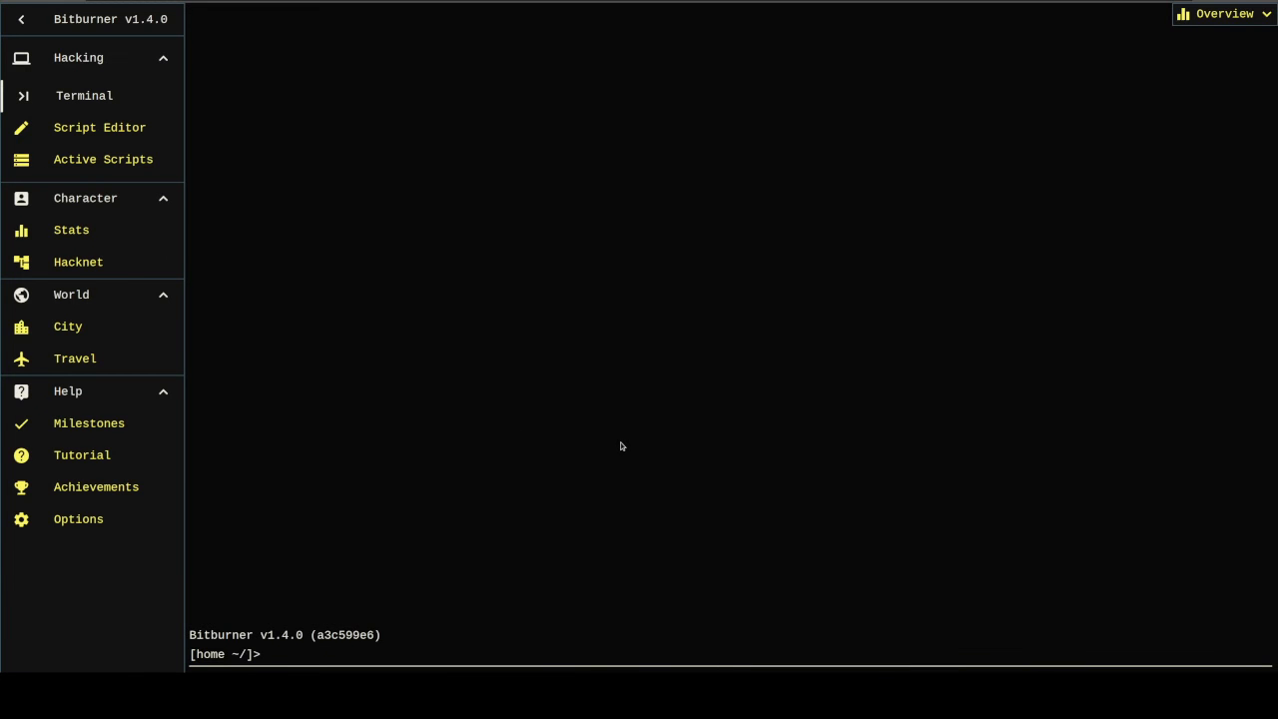
# Step: Add await before ns.hack, ns.grow and ns.weaken(target) in the bin.hk, bin.gr and bin.wk workers
pyautogui.write('nano bin.hk.js')
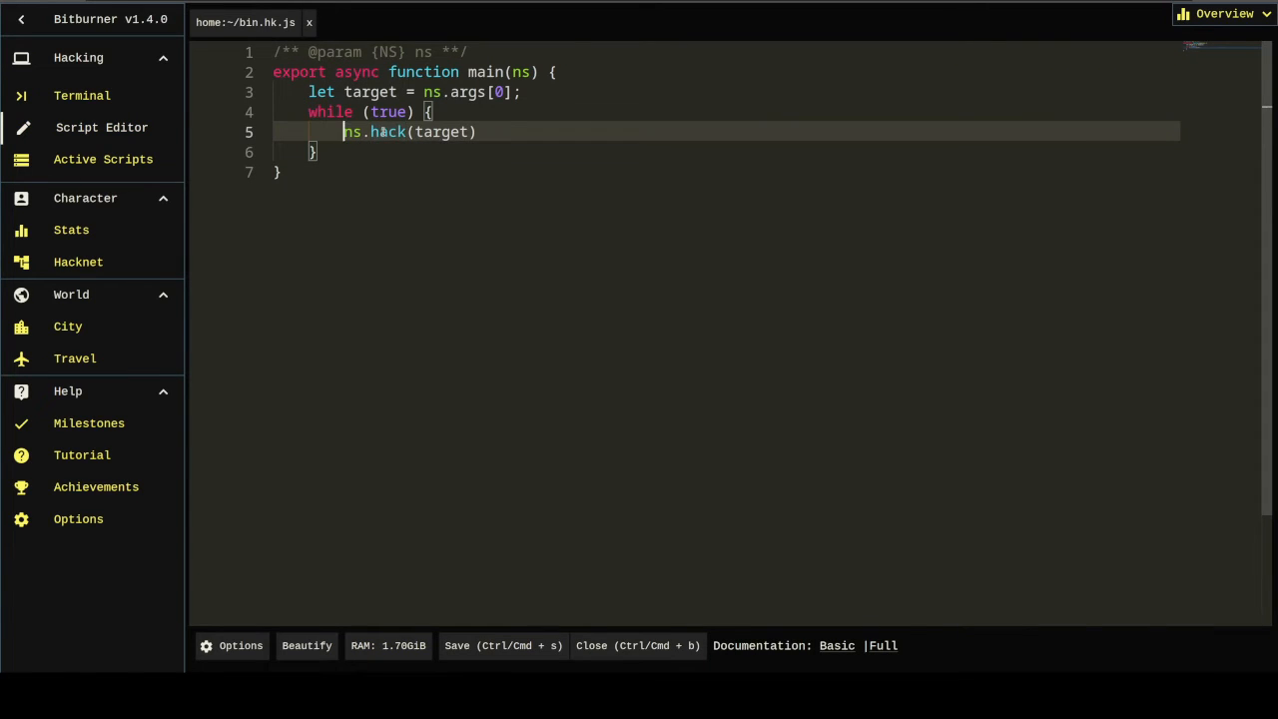
pyautogui.write('await')
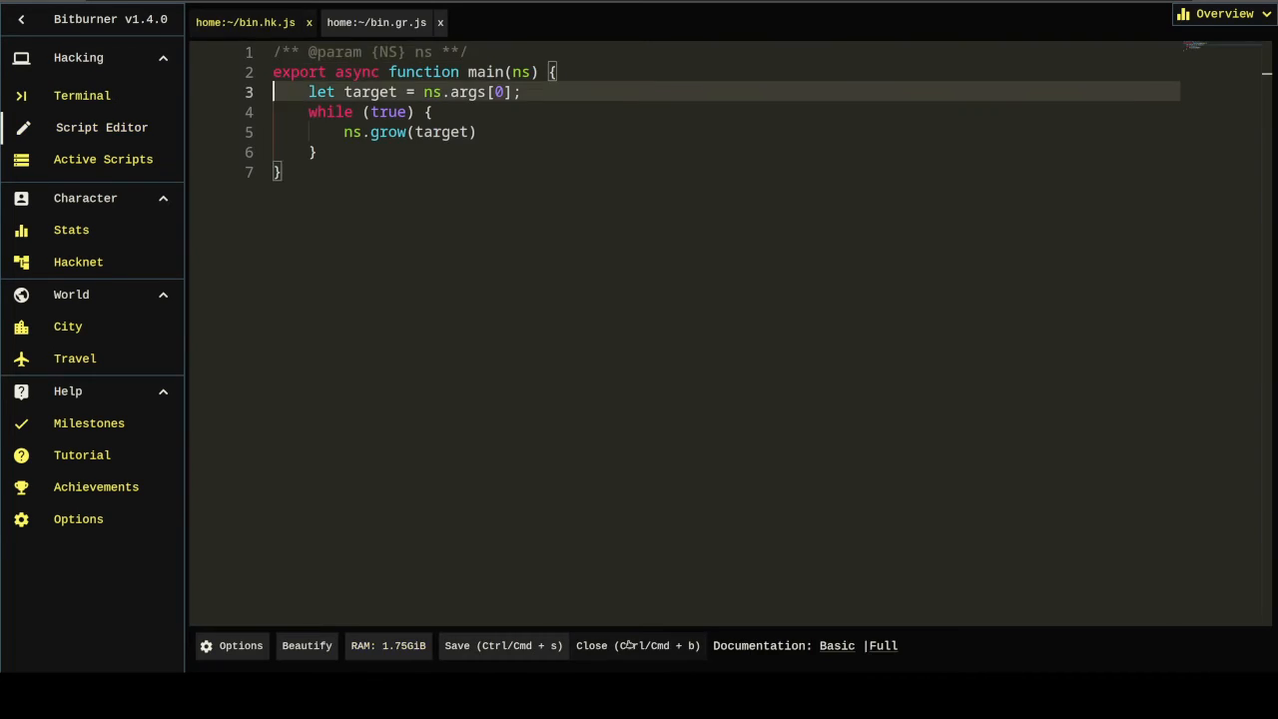
pyautogui.write('await')
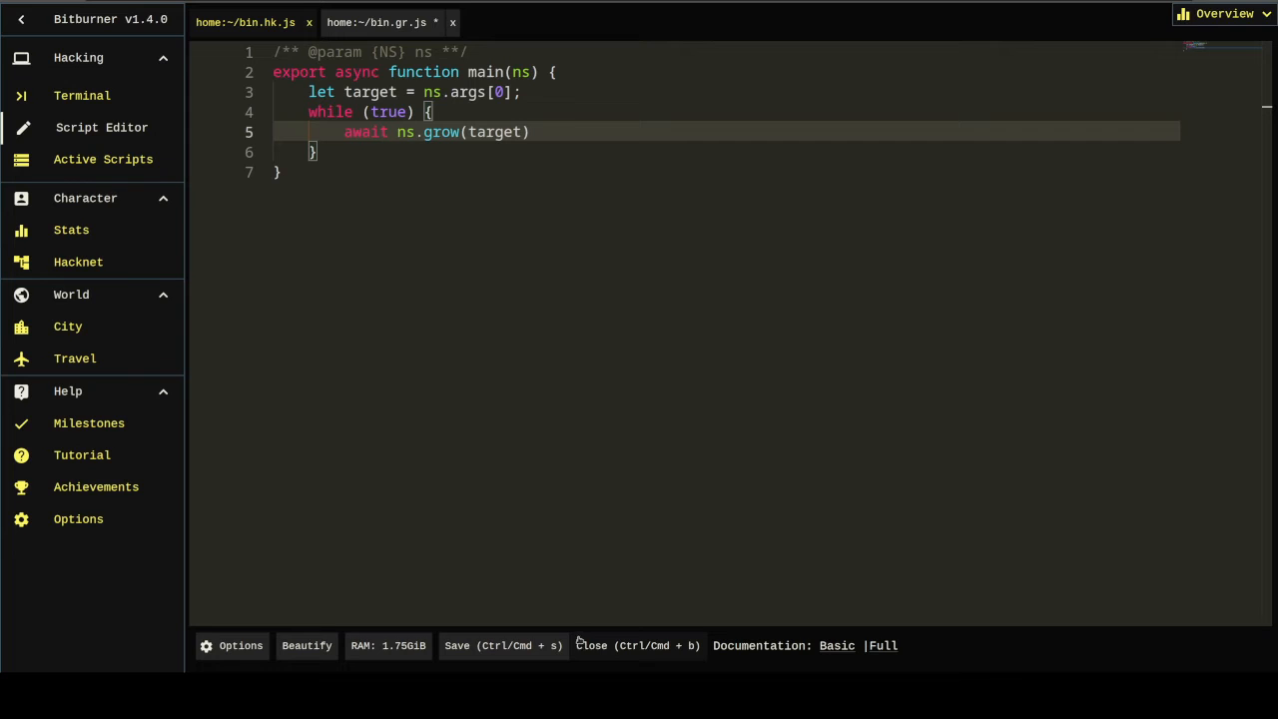
pyautogui.moveTo(578, 645)
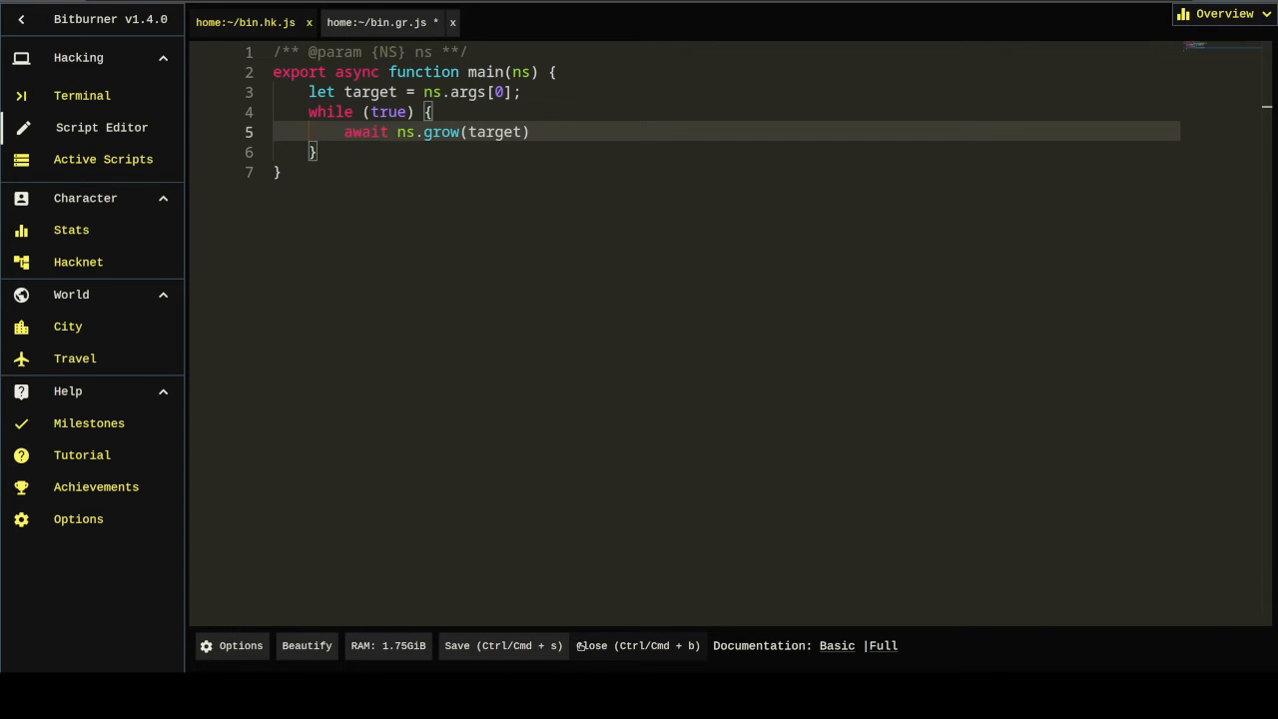
pyautogui.click(84, 95)
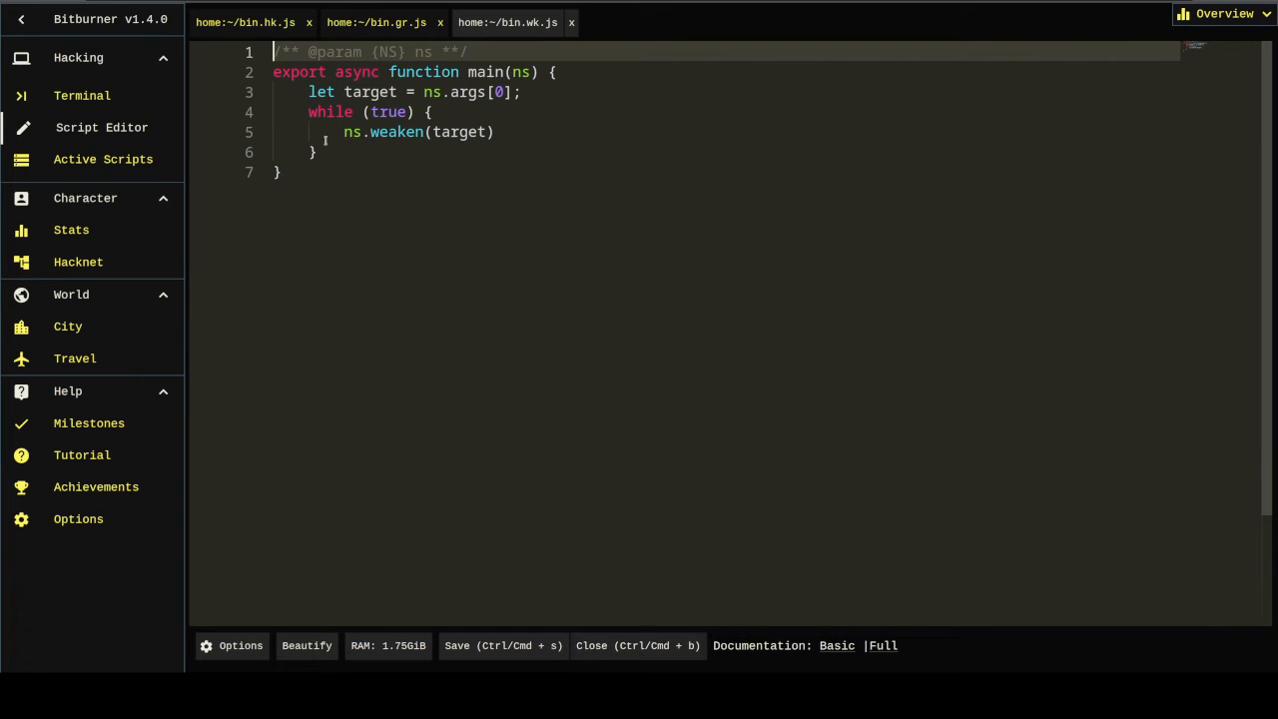
pyautogui.write('await')
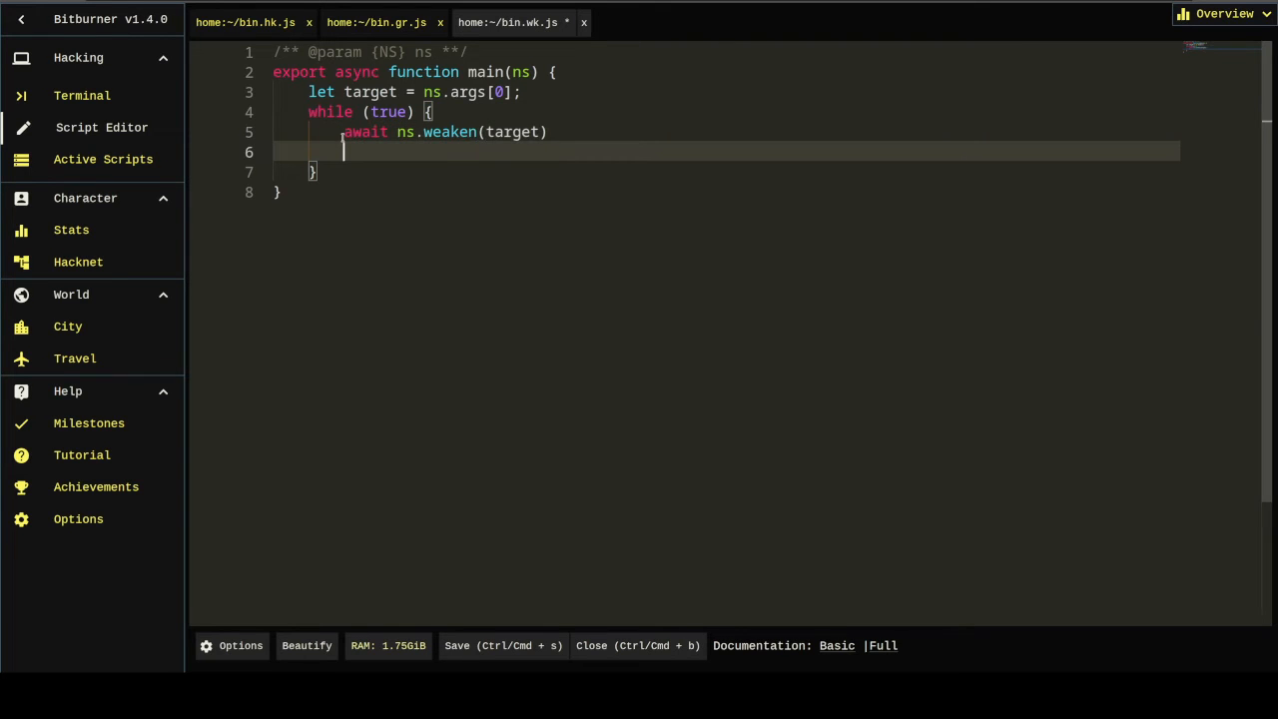
pyautogui.write('ns.weaken()')
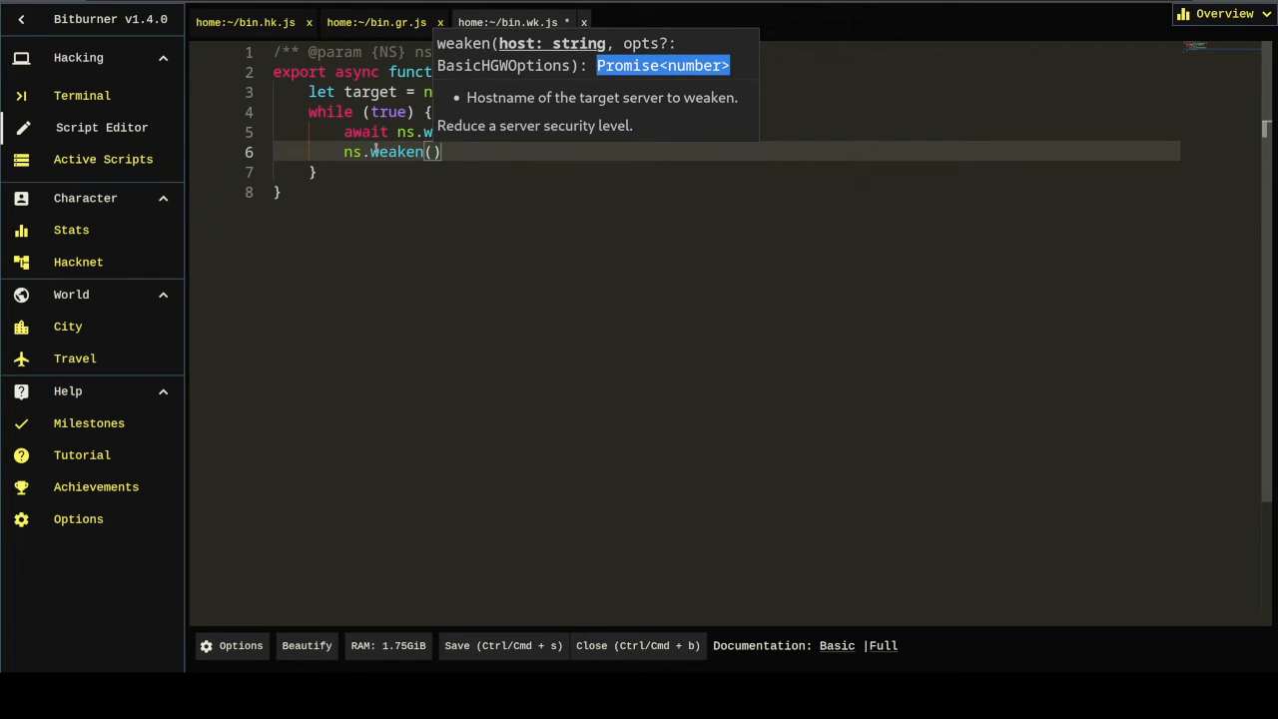
pyautogui.write('target')
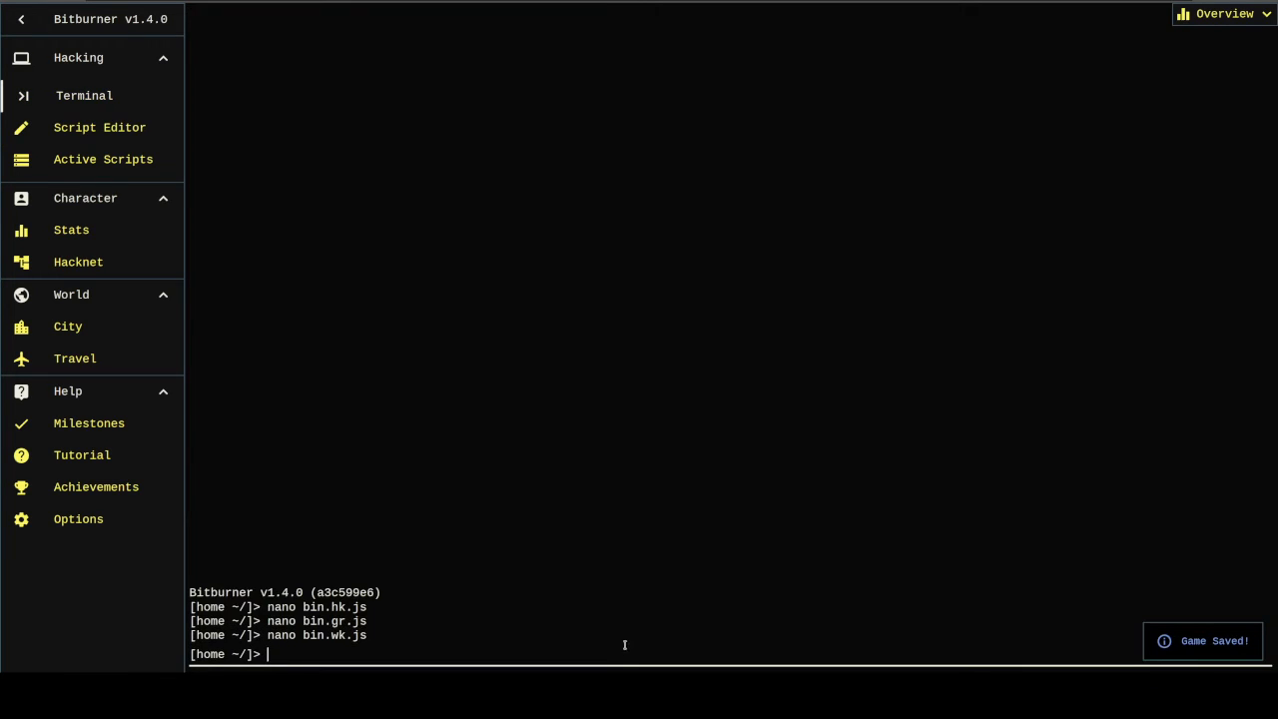
# Step: Run go.js, hit the invalid thread count 0 runtime error, and reopen go.js in nano
pyautogui.write('run go.')
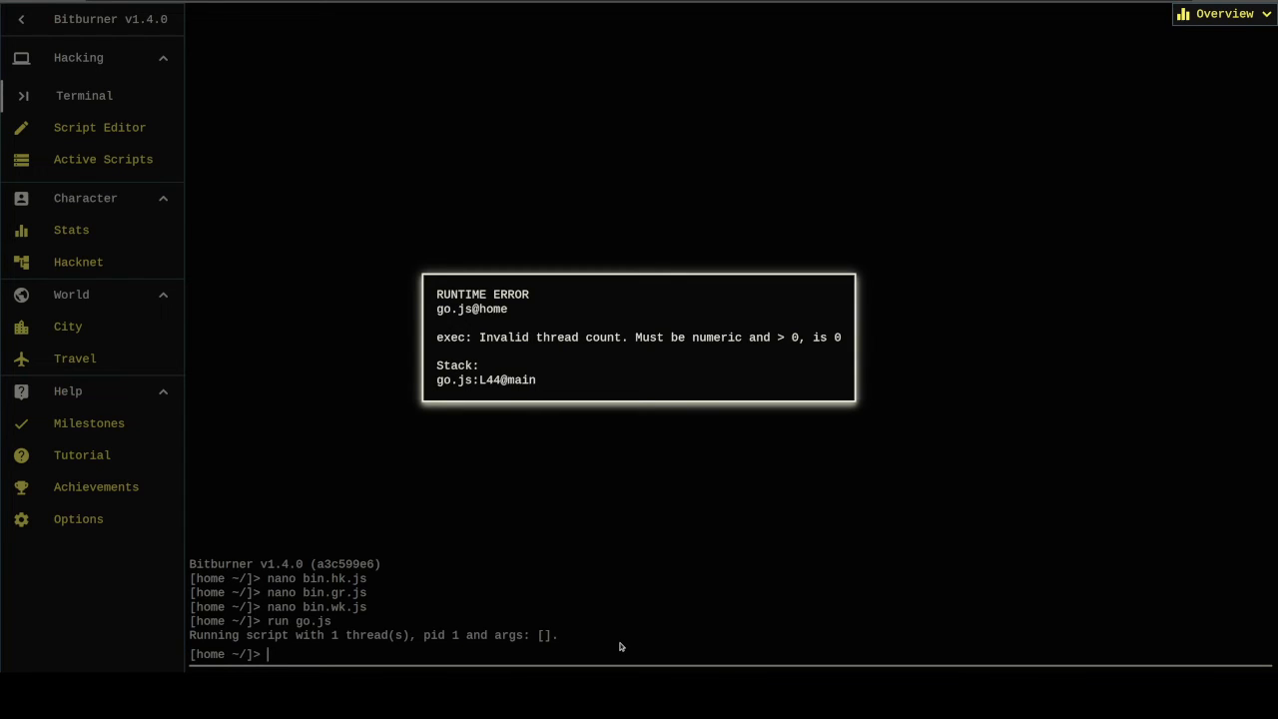
pyautogui.moveTo(530, 502)
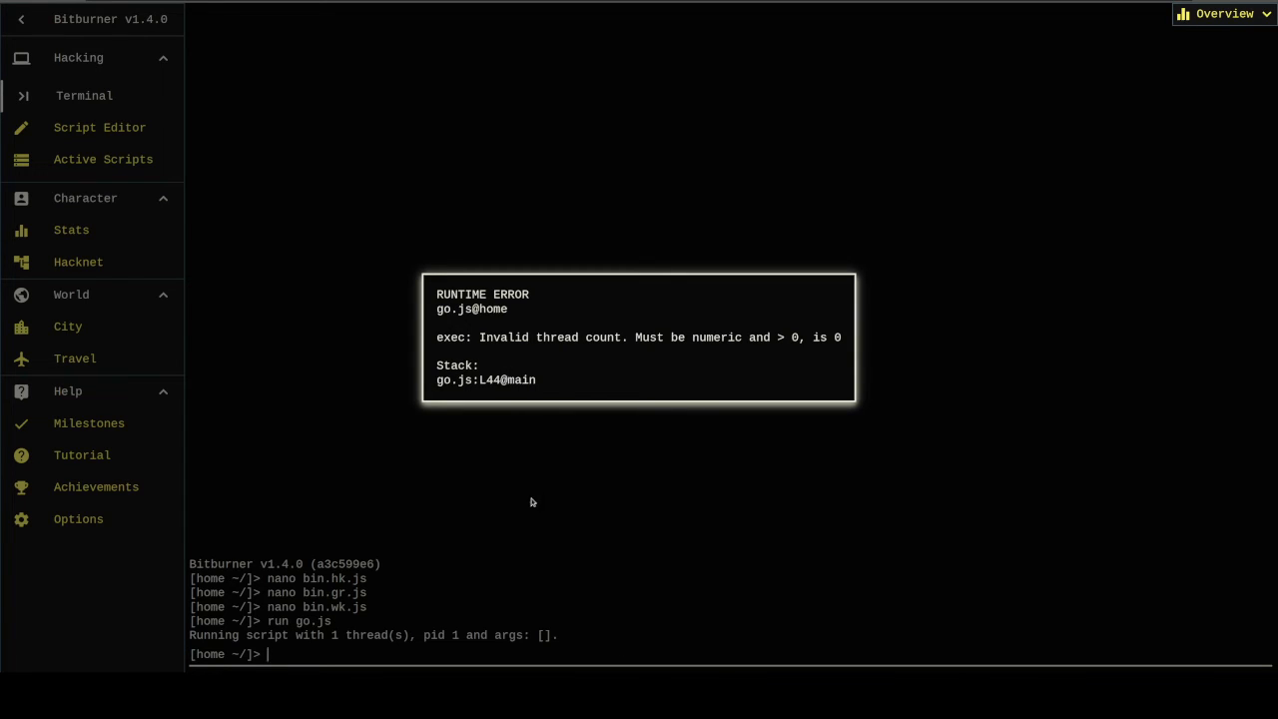
pyautogui.write('nano go.js')
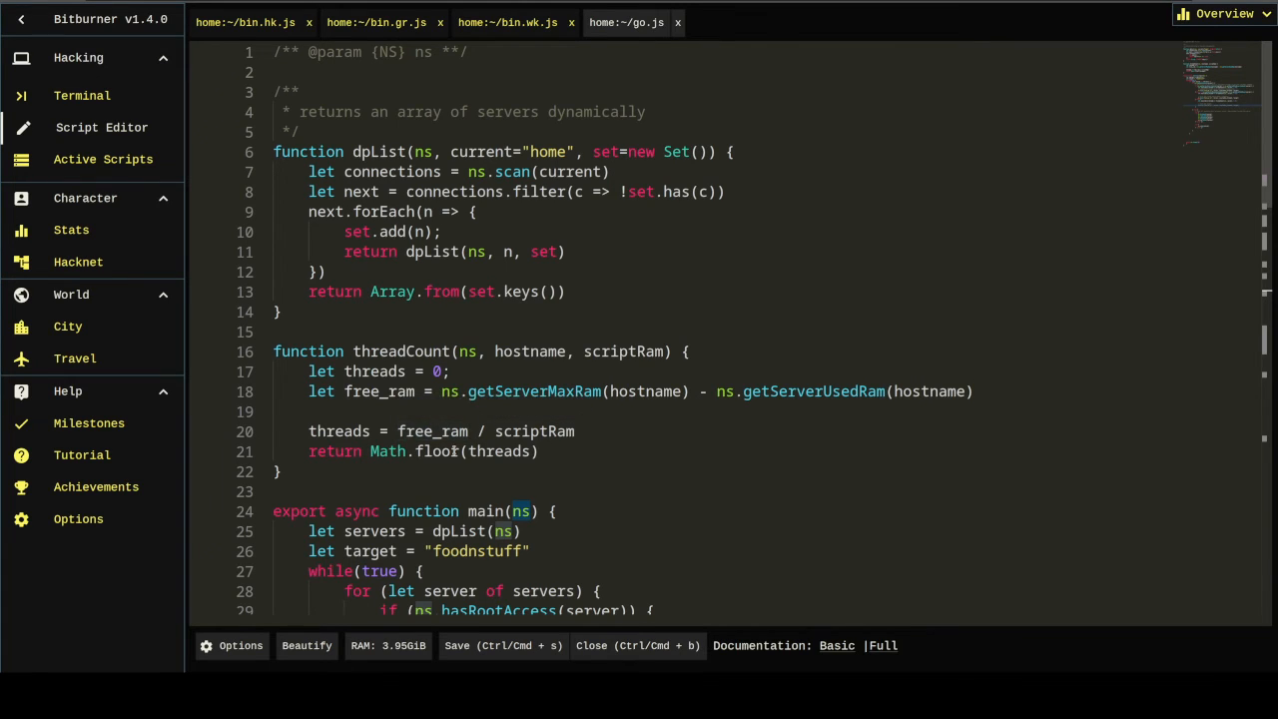
pyautogui.moveTo(434, 450)
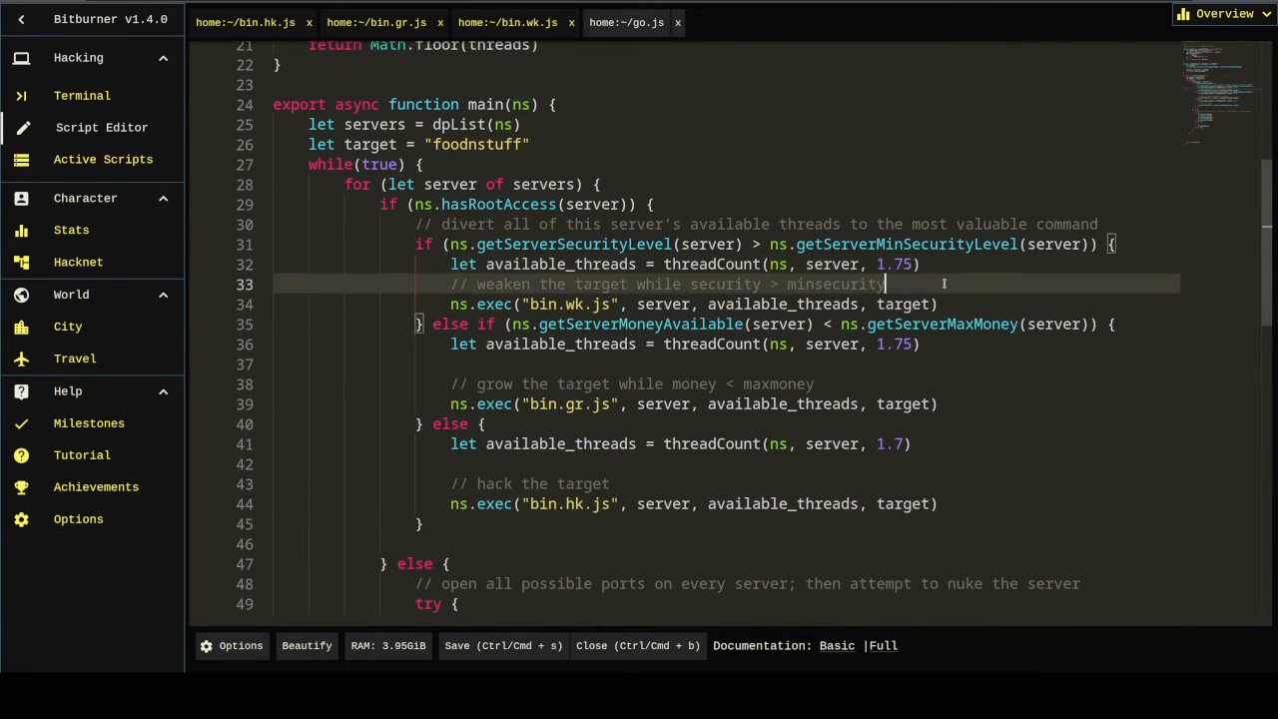
# Step: Wrap go.js's weaken, grow and hack exec calls in if (available_threads >= 1) and save
pyautogui.write('if (a')
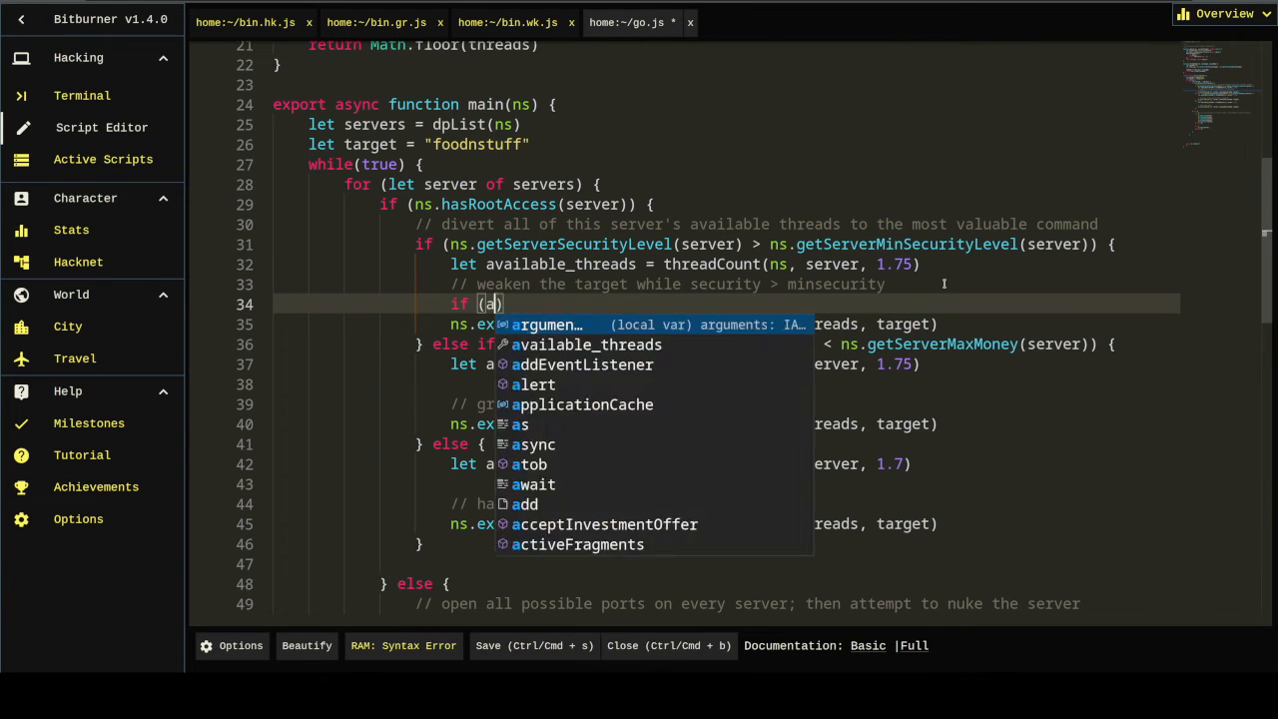
pyautogui.write('available_threads >= 1')
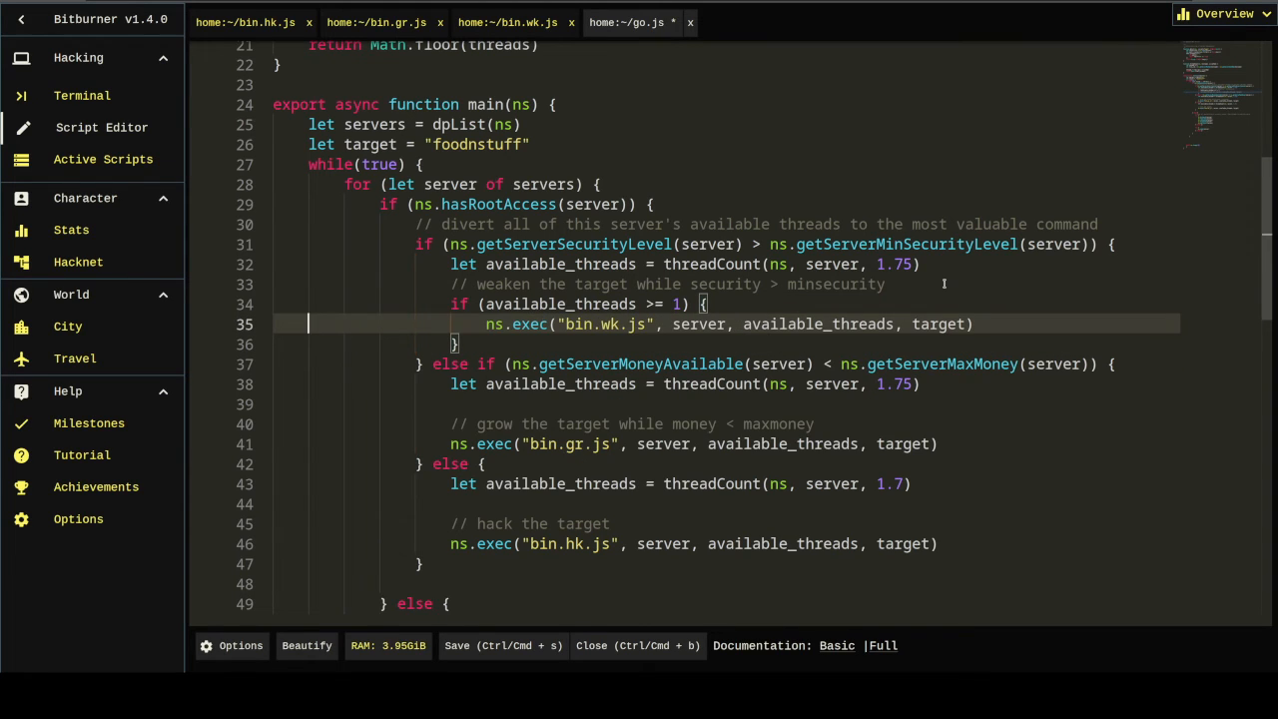
pyautogui.press('Ctrl+g')
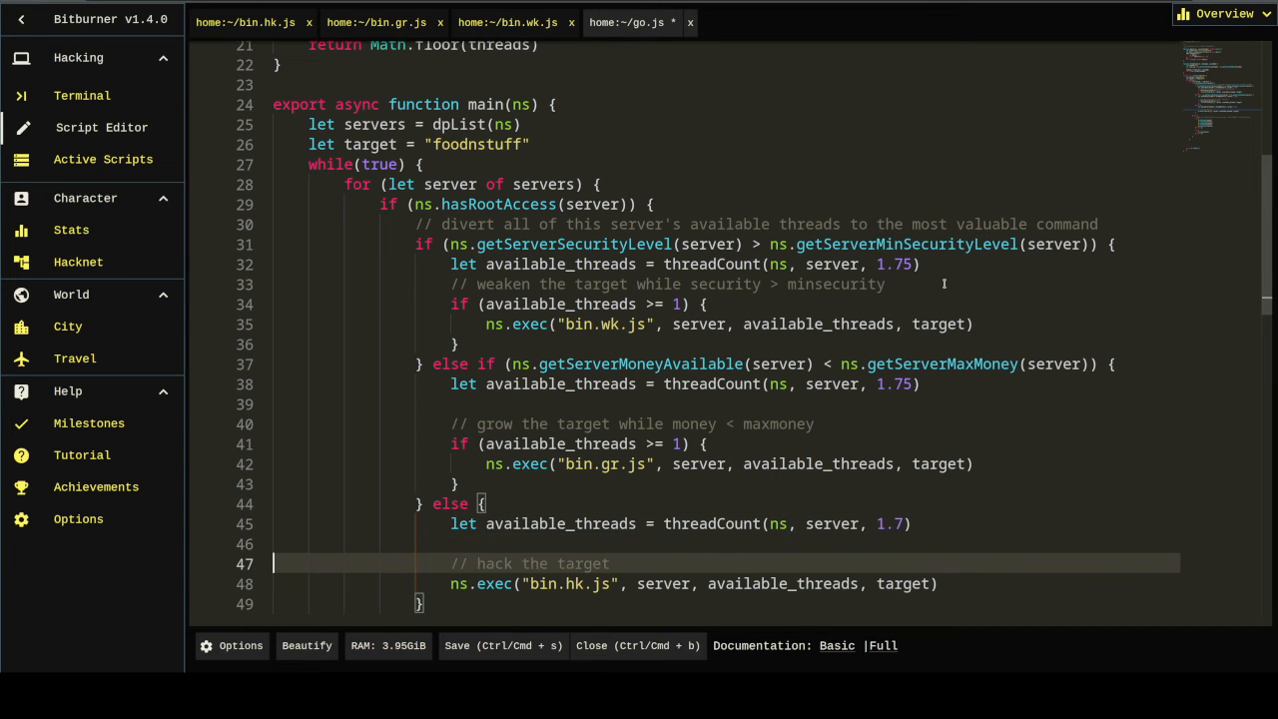
pyautogui.write('if (available_threads >= 1) {')
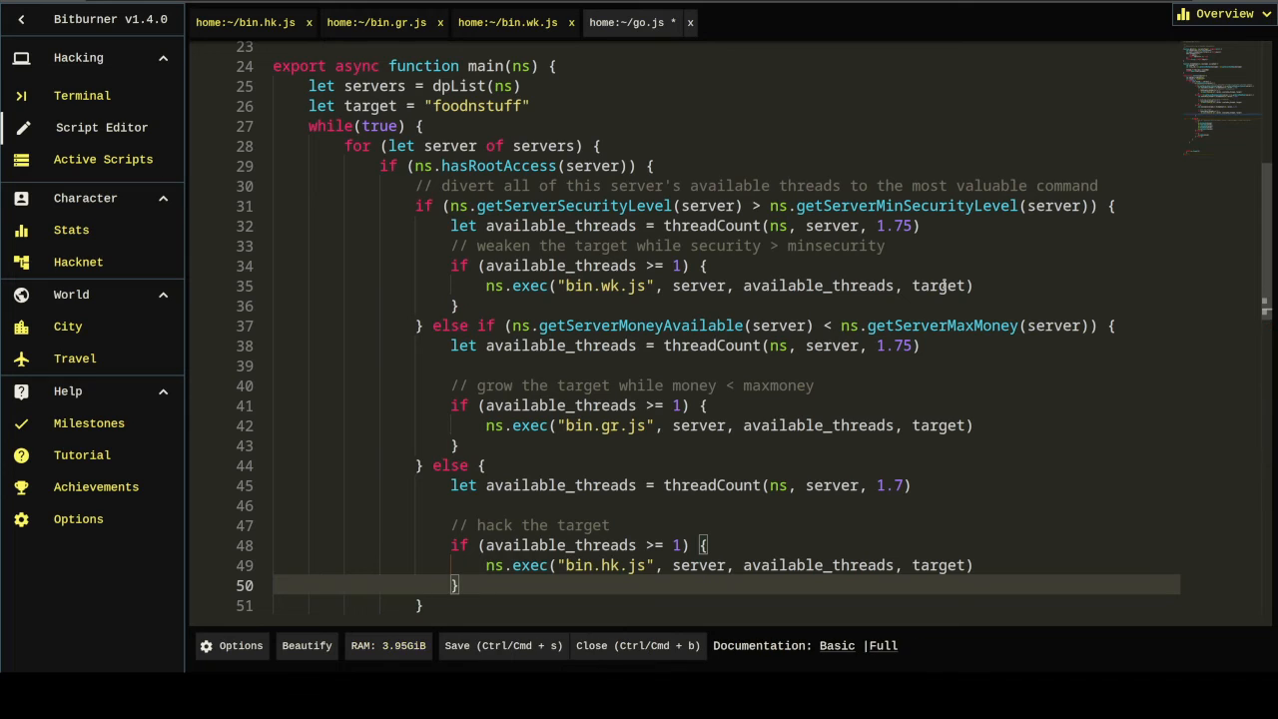
pyautogui.click(83, 95)
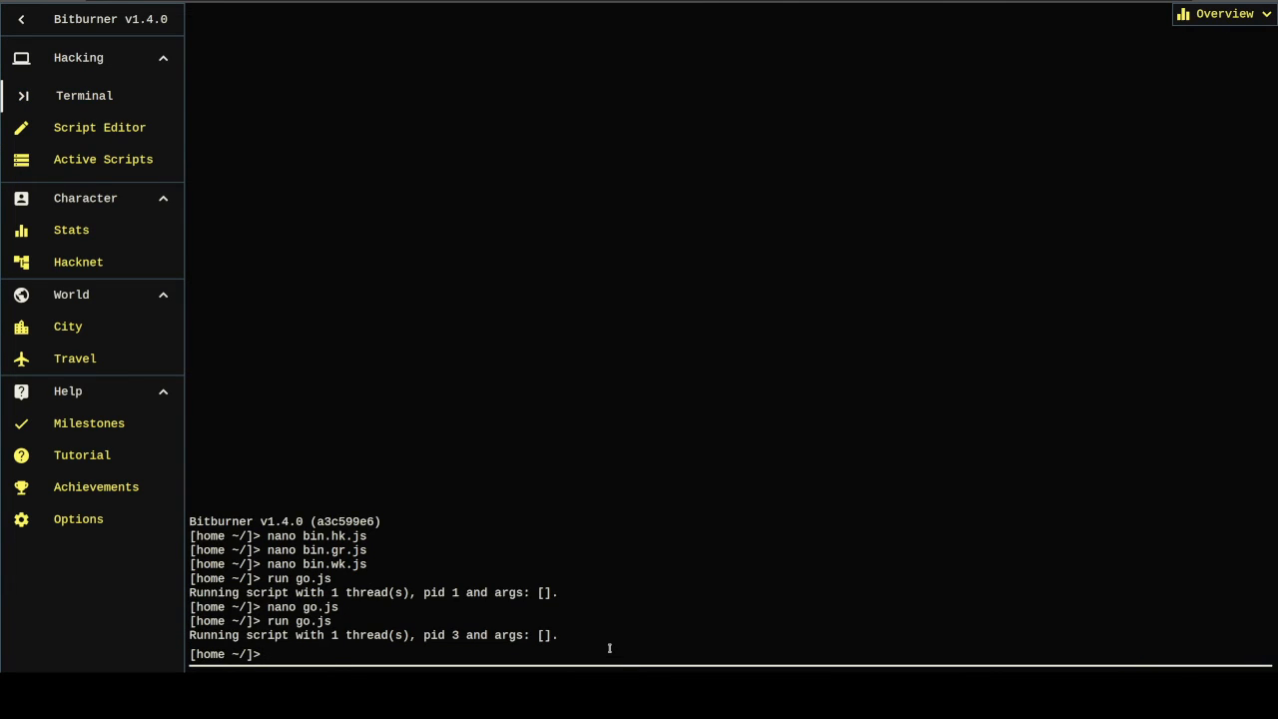
# Step: Show go.js's tail log moved higher and enlarged, then scan neighbouring servers for root access
pyautogui.write('tail go.js')
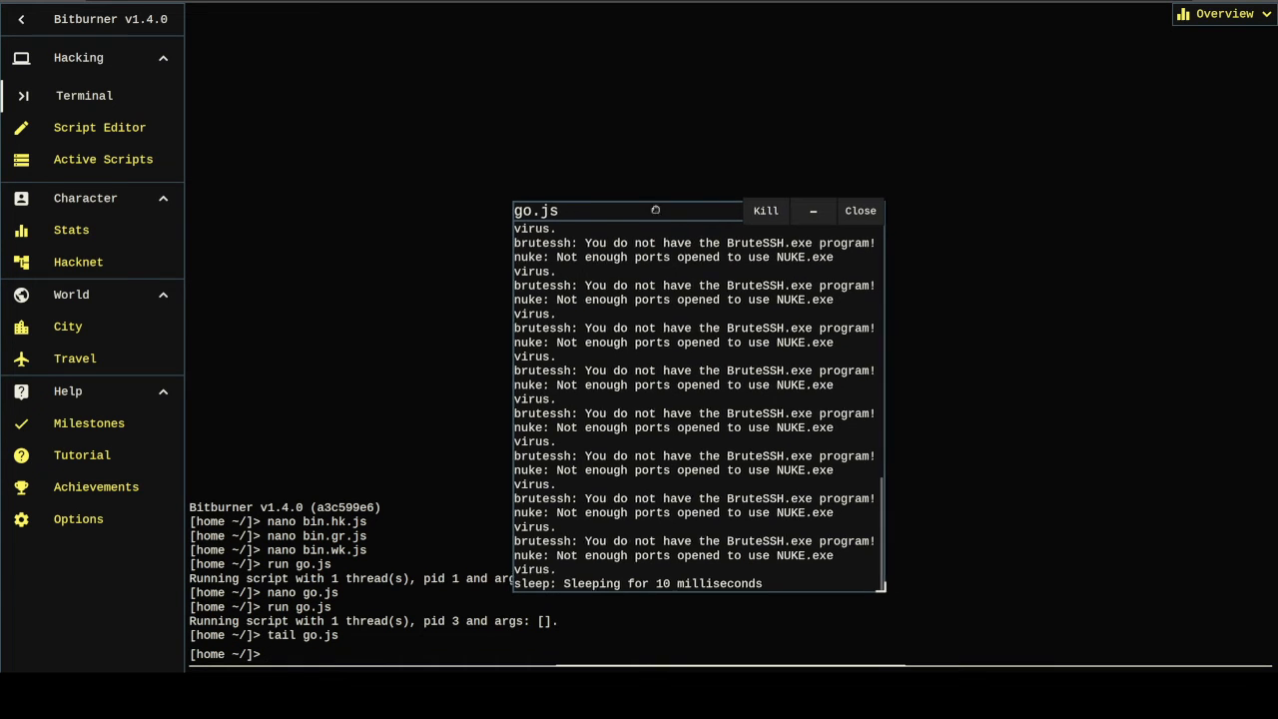
pyautogui.moveTo(627, 211); pyautogui.dragTo(714, 58)
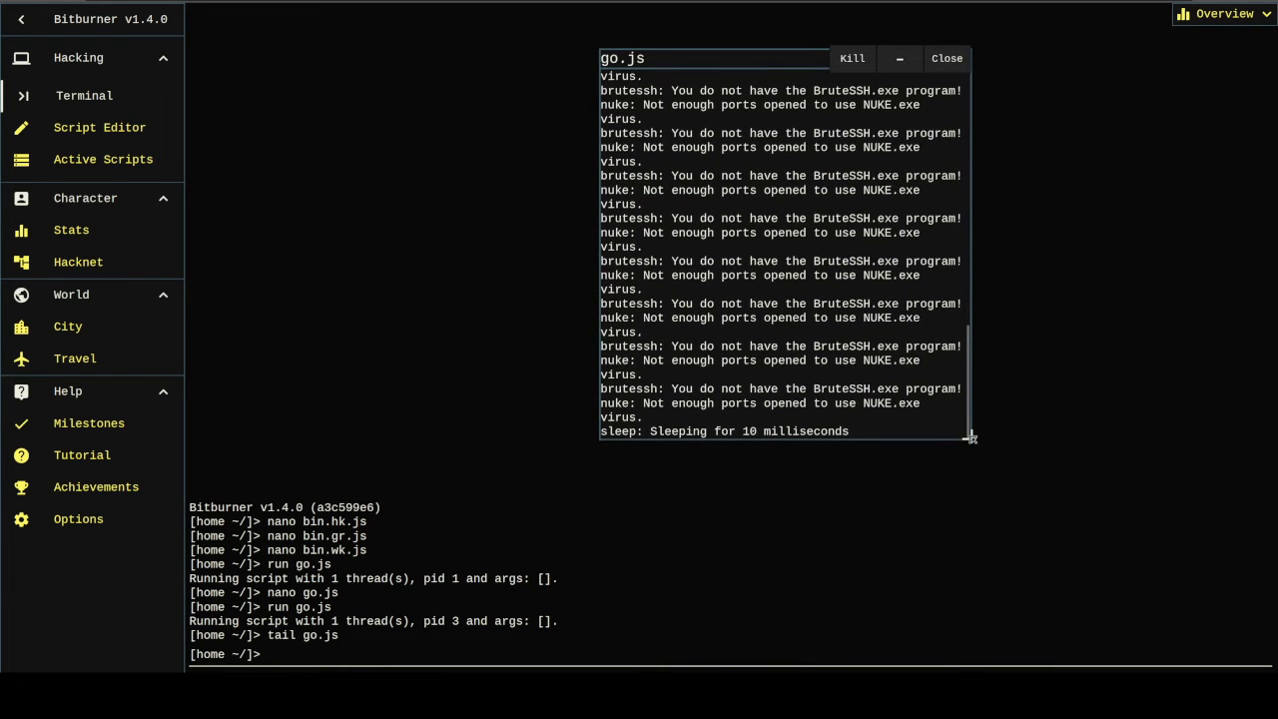
pyautogui.moveTo(971, 437); pyautogui.dragTo(1236, 619)
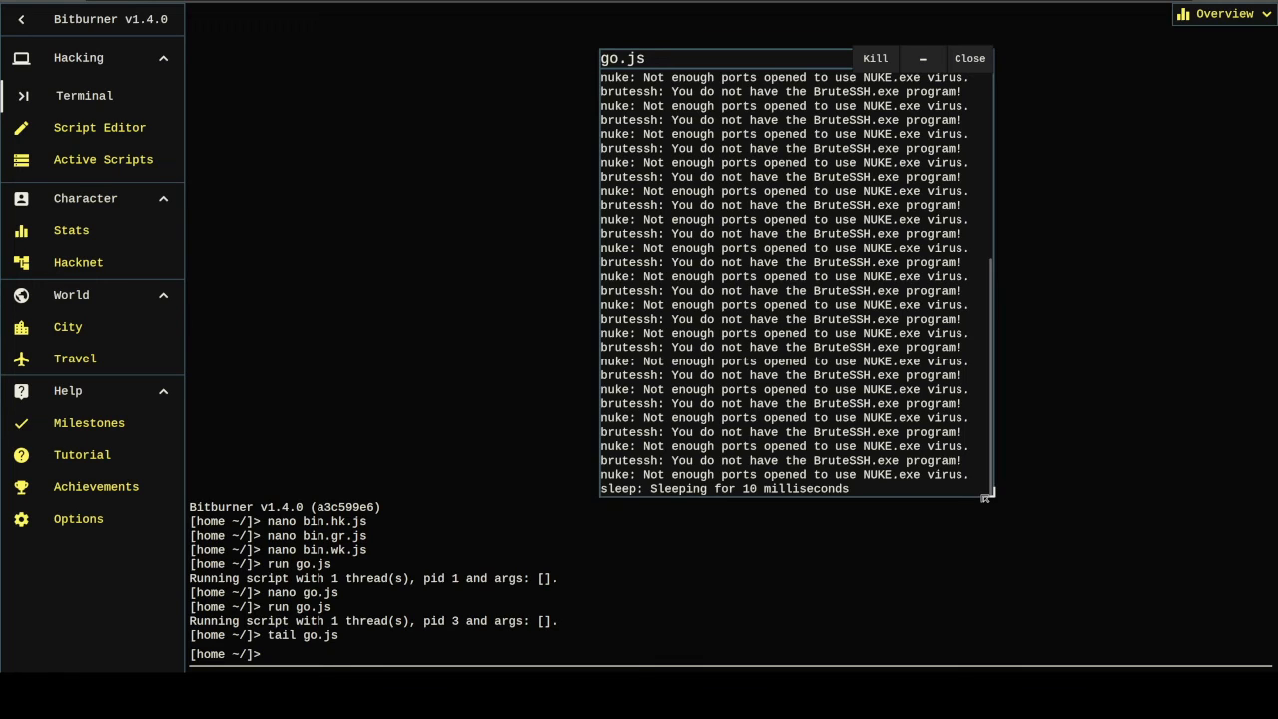
pyautogui.moveTo(396, 527)
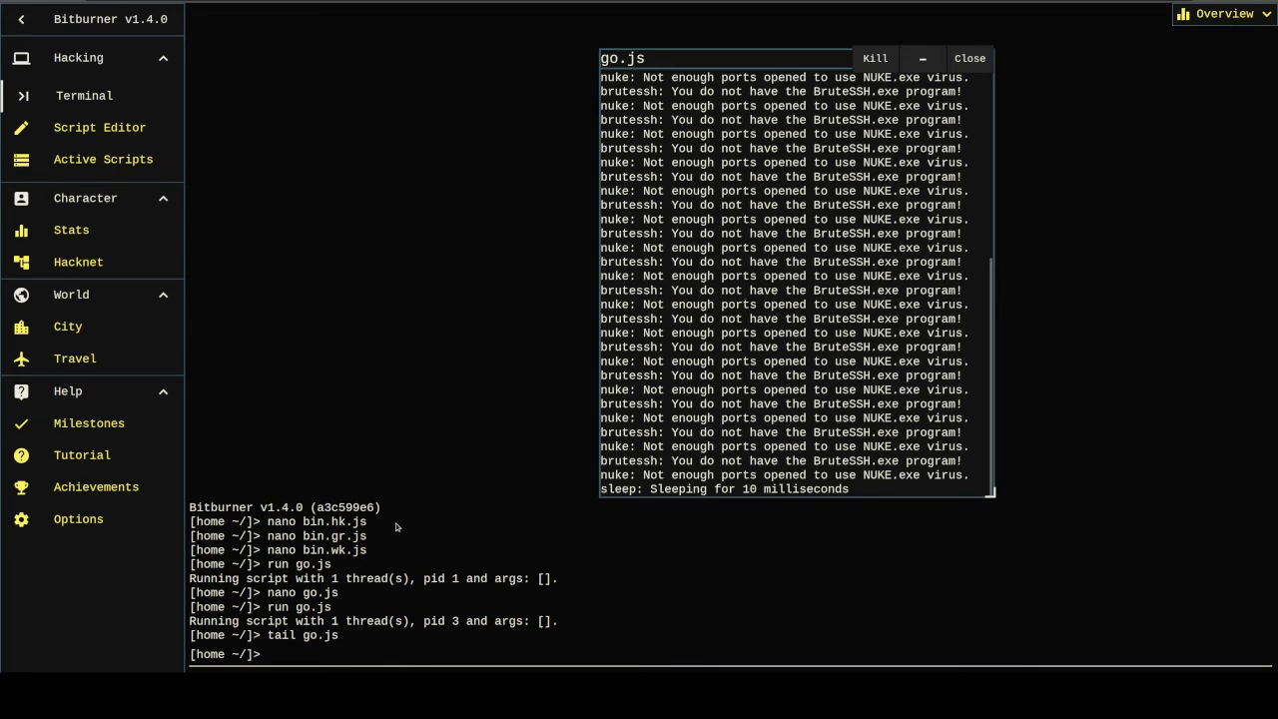
pyautogui.write('scan')
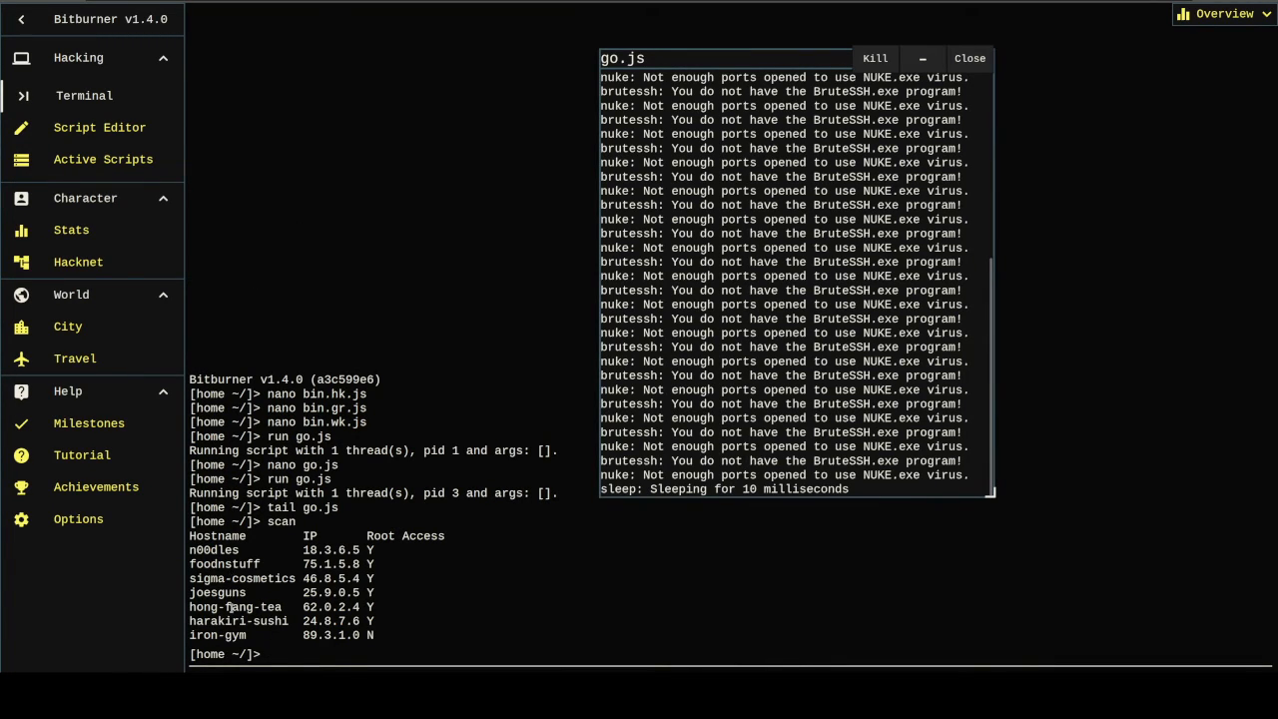
pyautogui.doubleClick(241, 606)
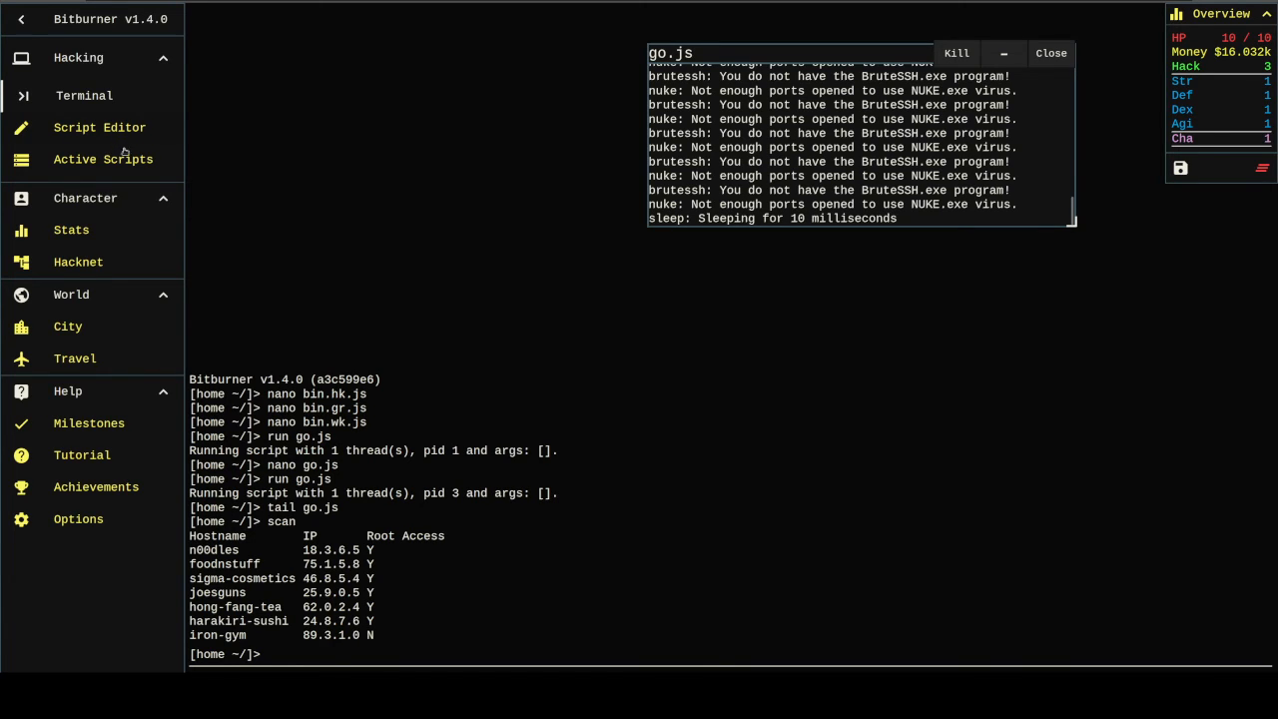
# Step: Check bin.hk.js hacking foodnstuff with 2 threads and its log, then view go.js in the editor
pyautogui.click(103, 159)
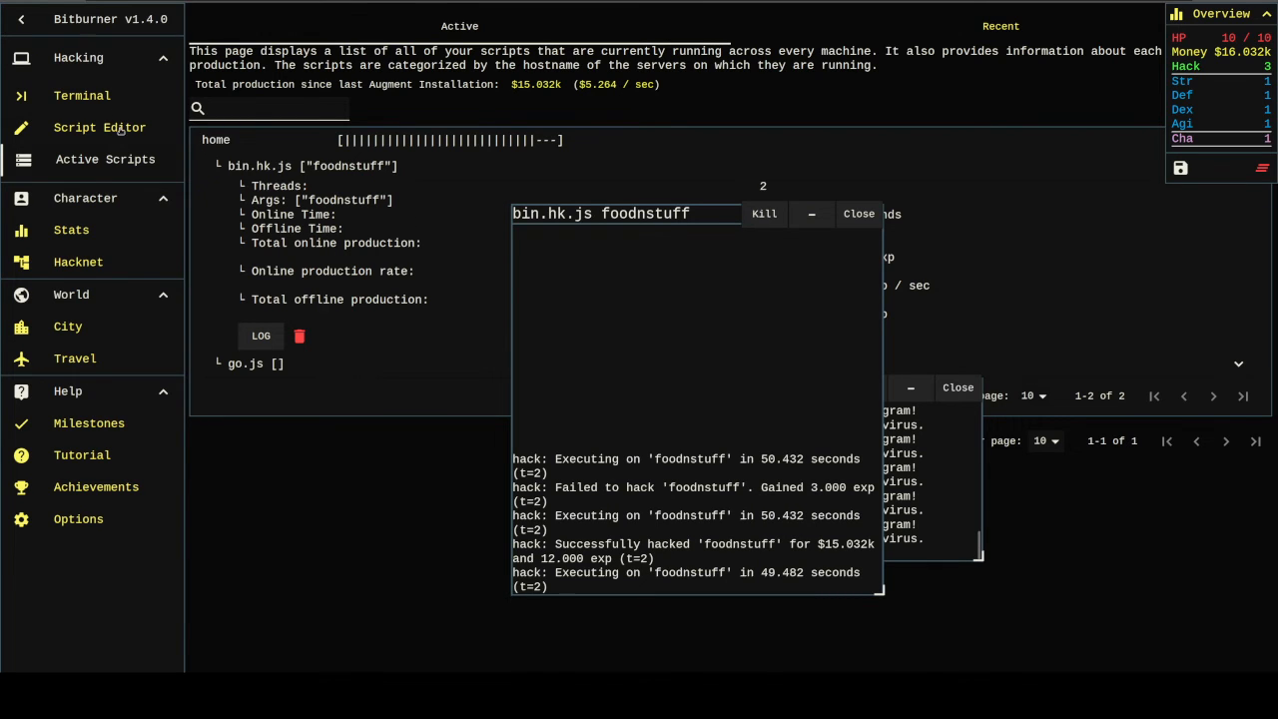
pyautogui.click(99, 127)
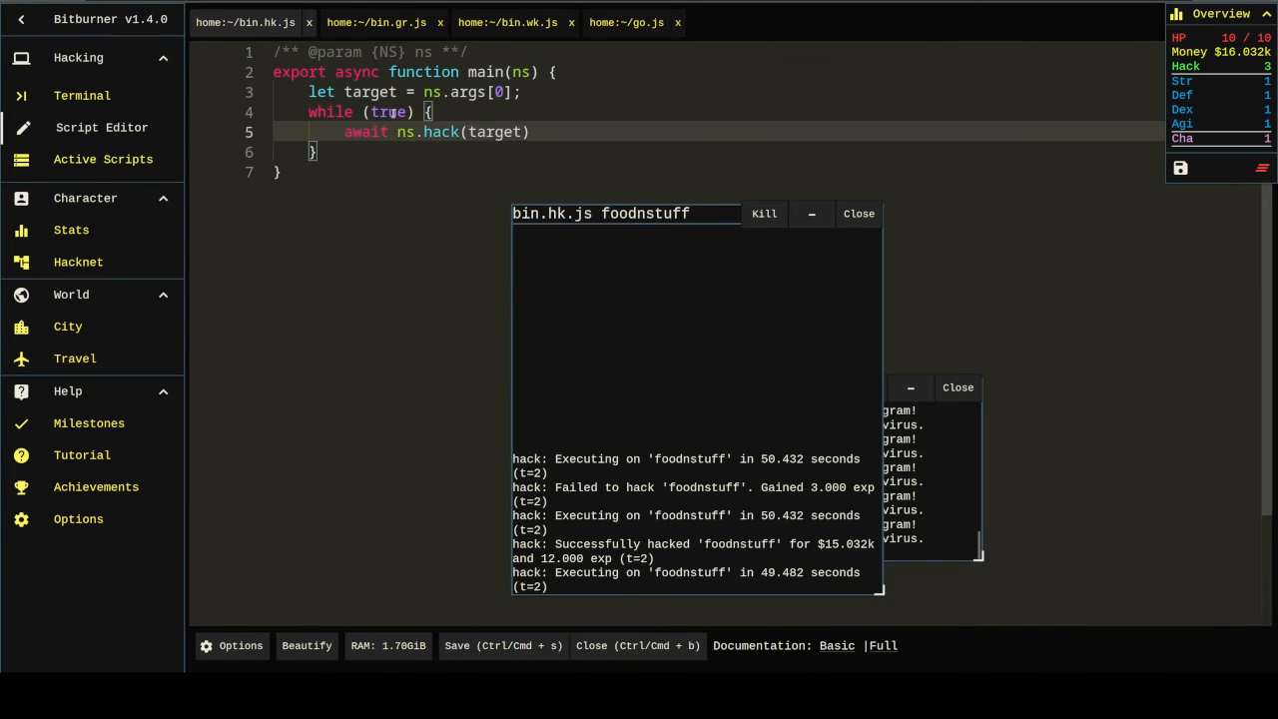
pyautogui.moveTo(439, 132)
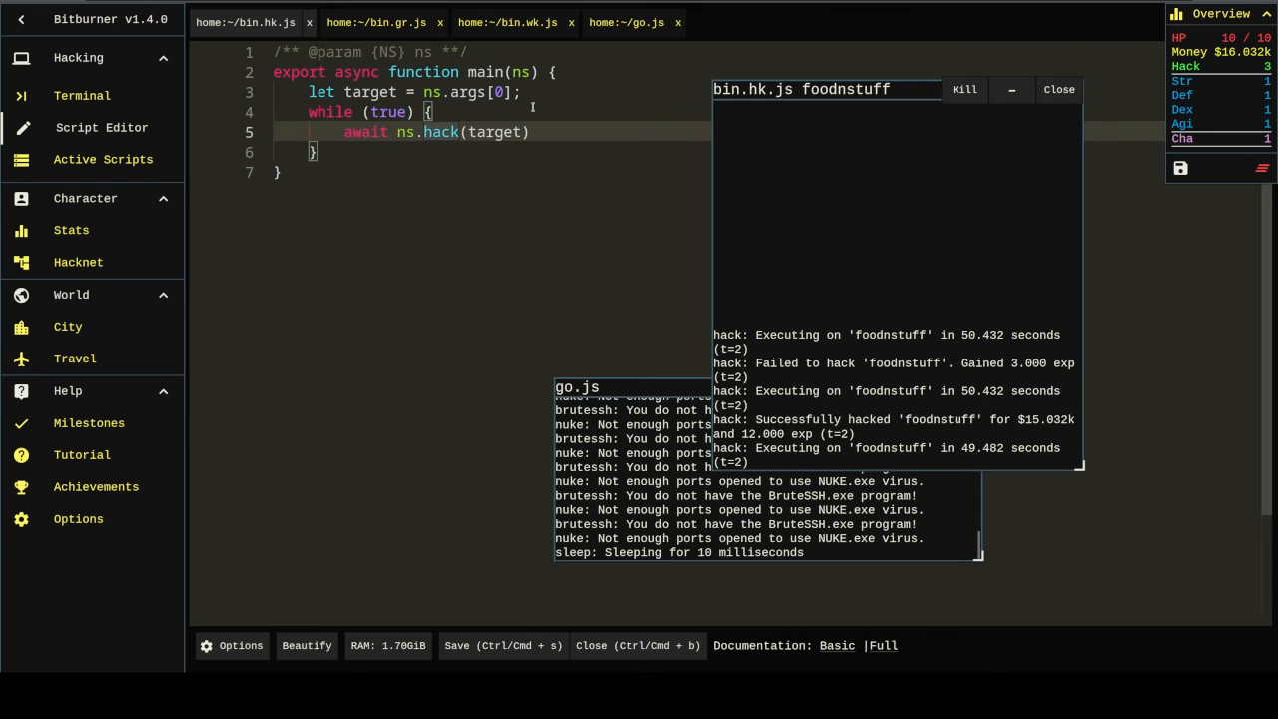
pyautogui.click(627, 22)
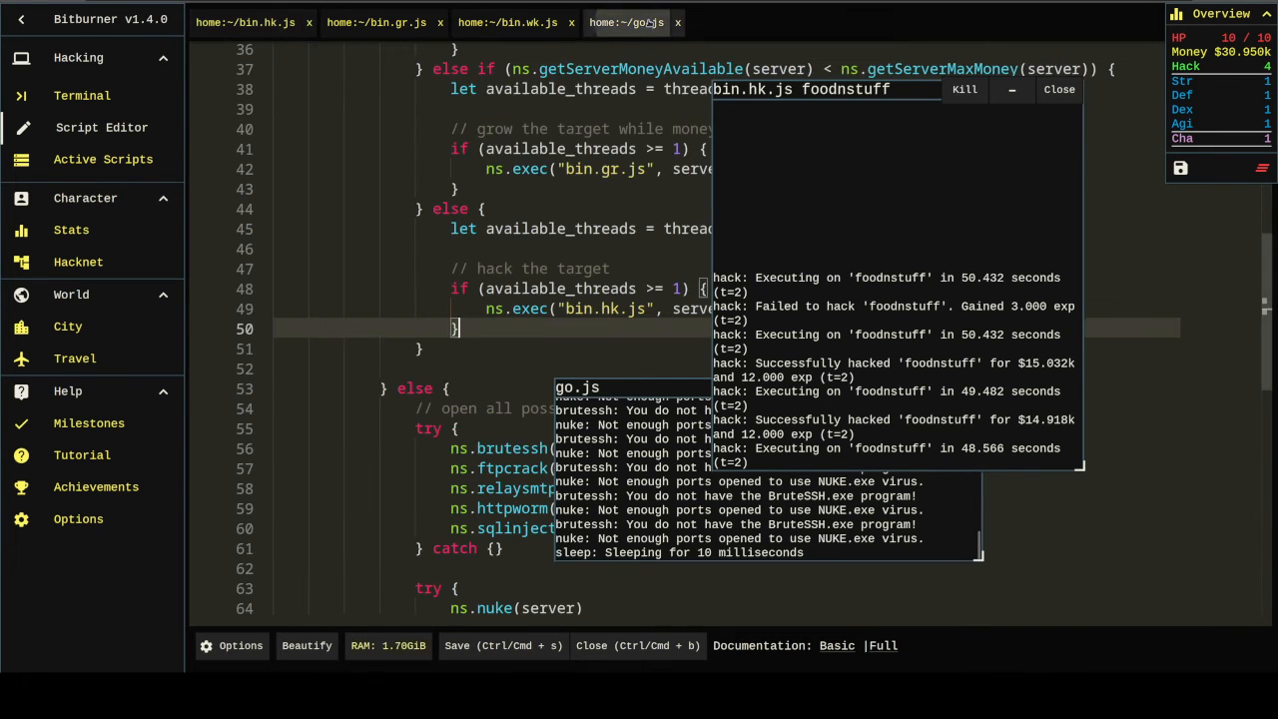
pyautogui.moveTo(799, 89); pyautogui.dragTo(994, 180)
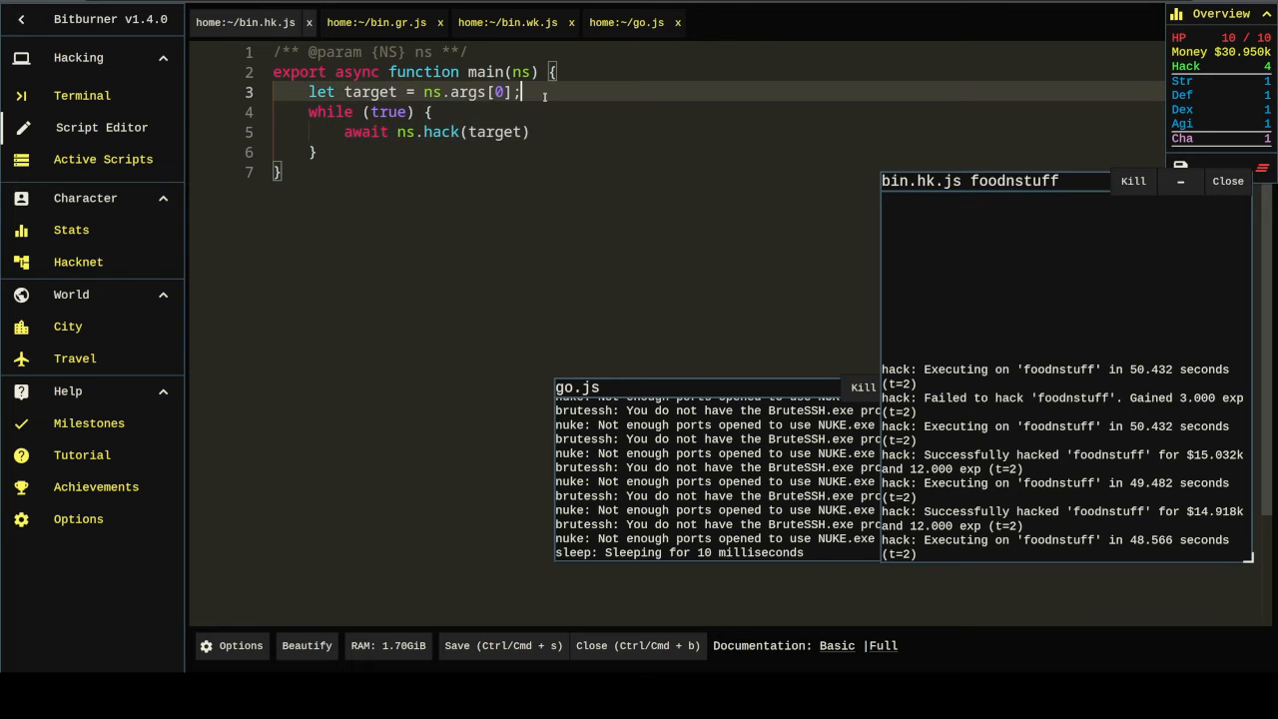
# Step: Replace bin.hk.js's loop condition true with a repeat argument and close the foodnstuff hack log
pyautogui.write('let repeat = ns.args[1];')
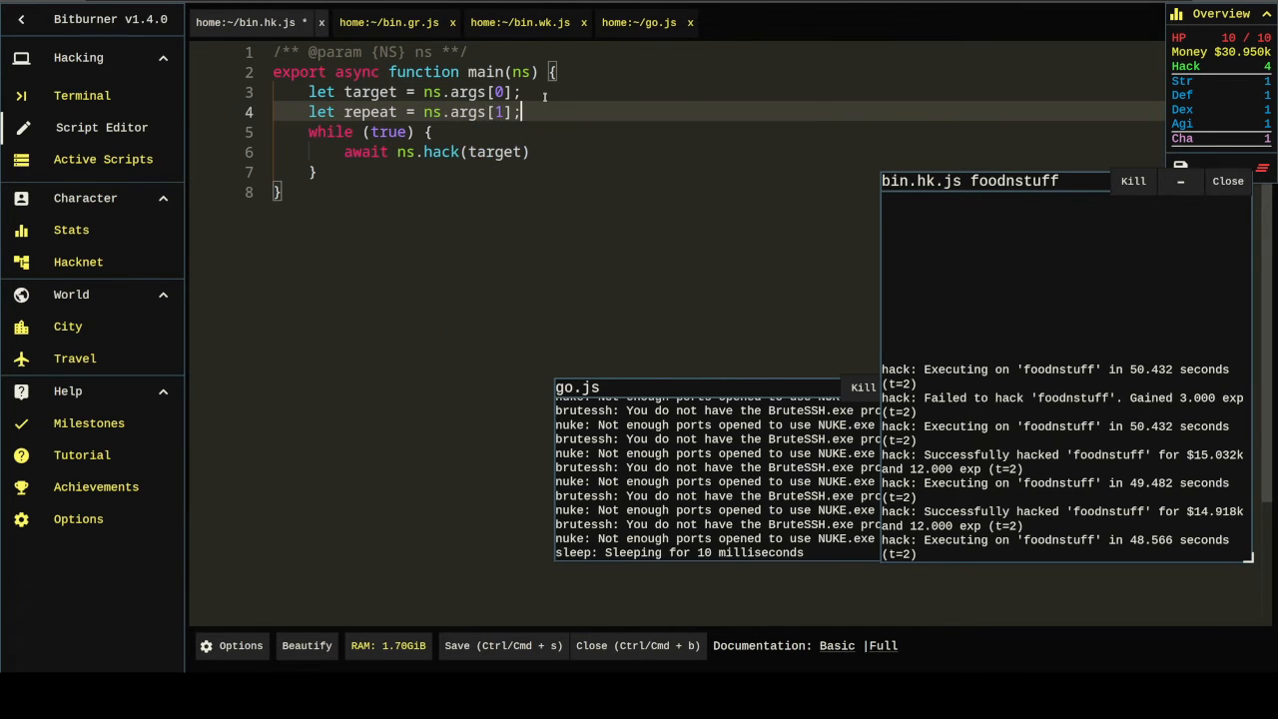
pyautogui.doubleClick(388, 131)
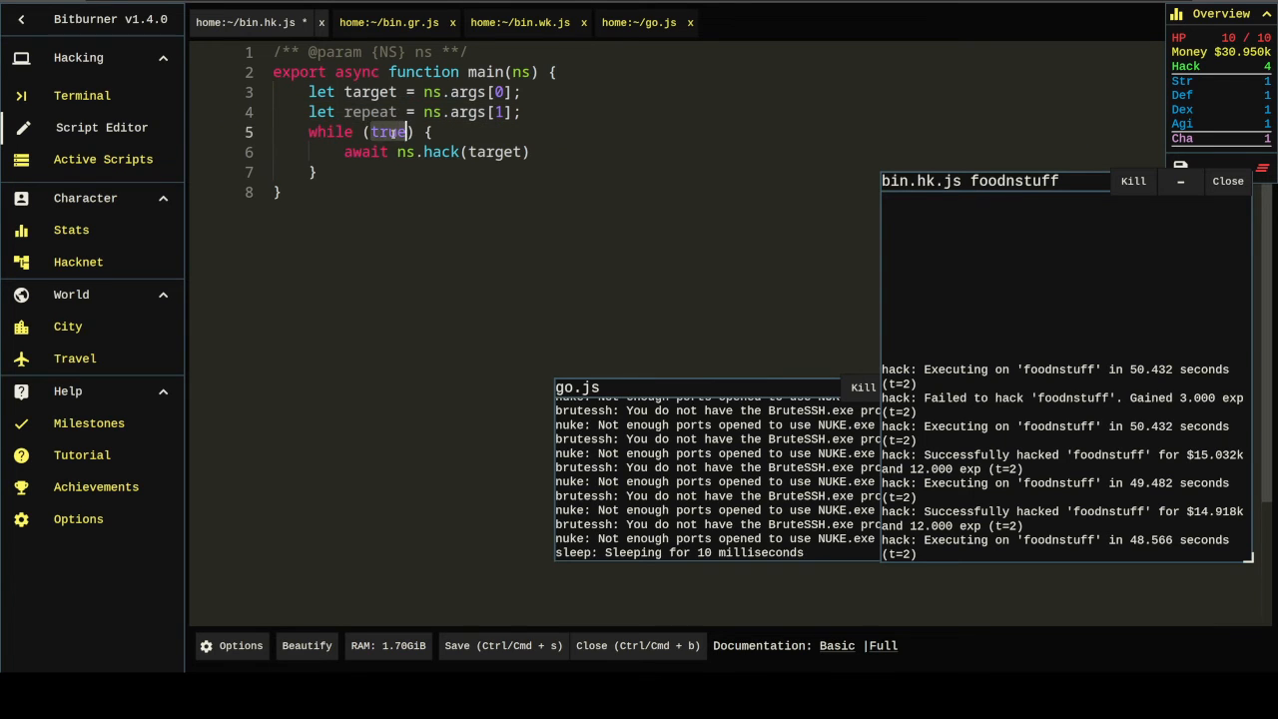
pyautogui.write('repeat')
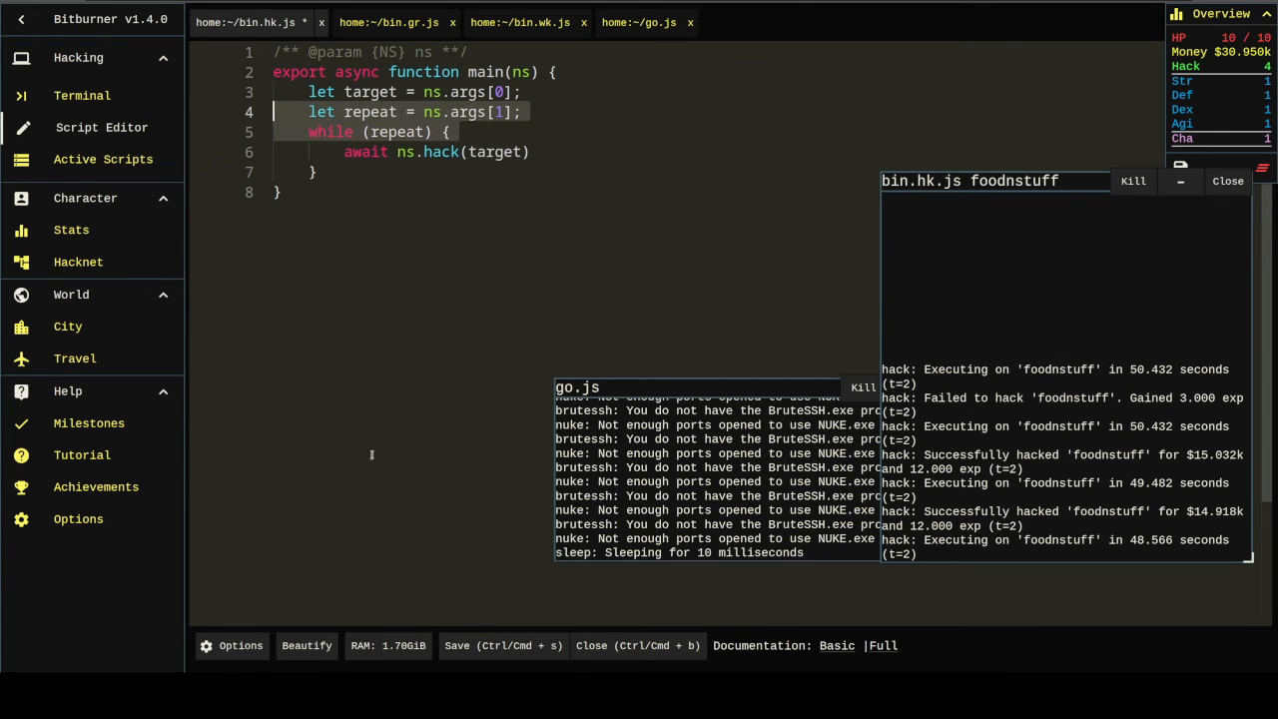
pyautogui.click(376, 22)
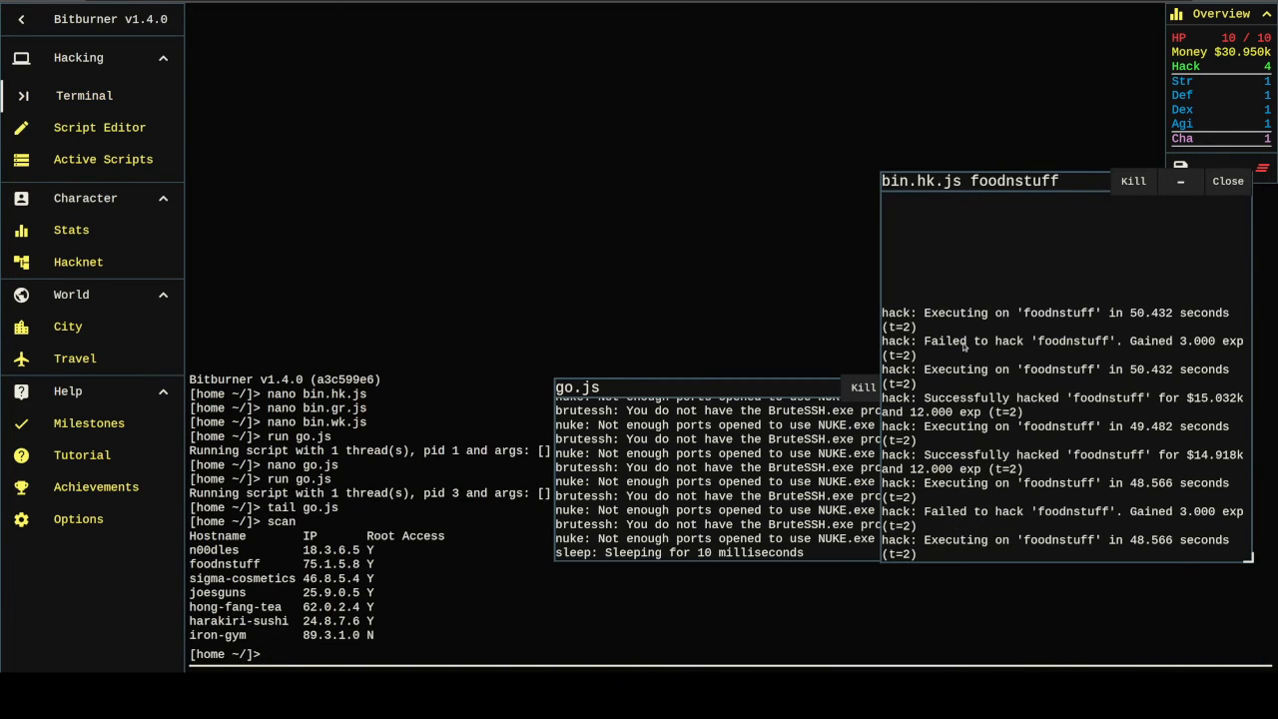
pyautogui.click(1133, 181)
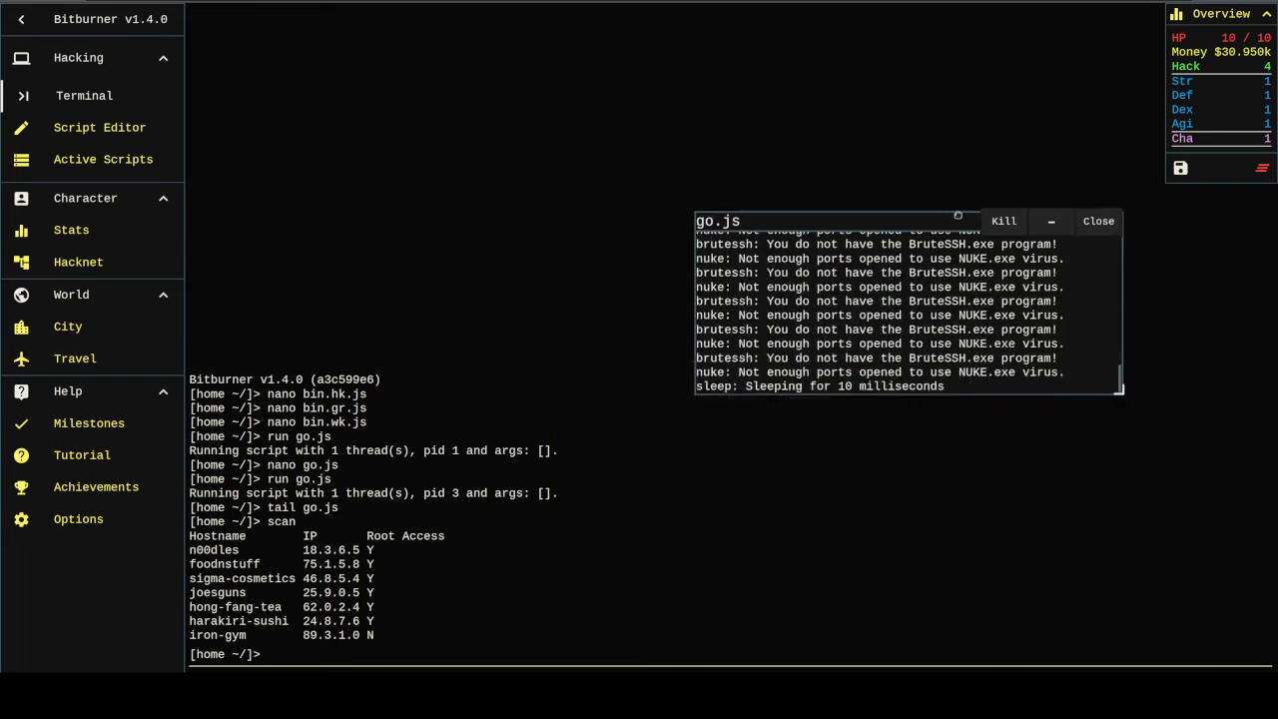
# Step: Verify in Active Scripts that only go.js runs on home with zero production, then reopen it
pyautogui.click(101, 126)
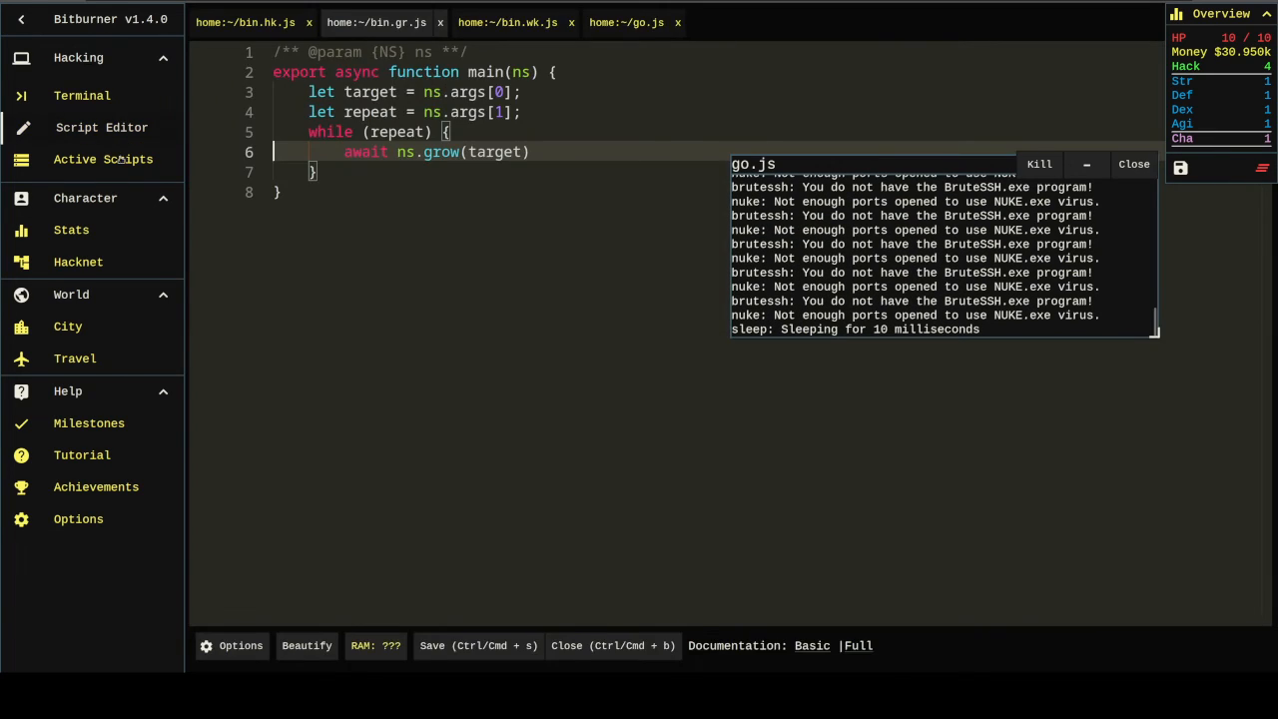
pyautogui.click(103, 159)
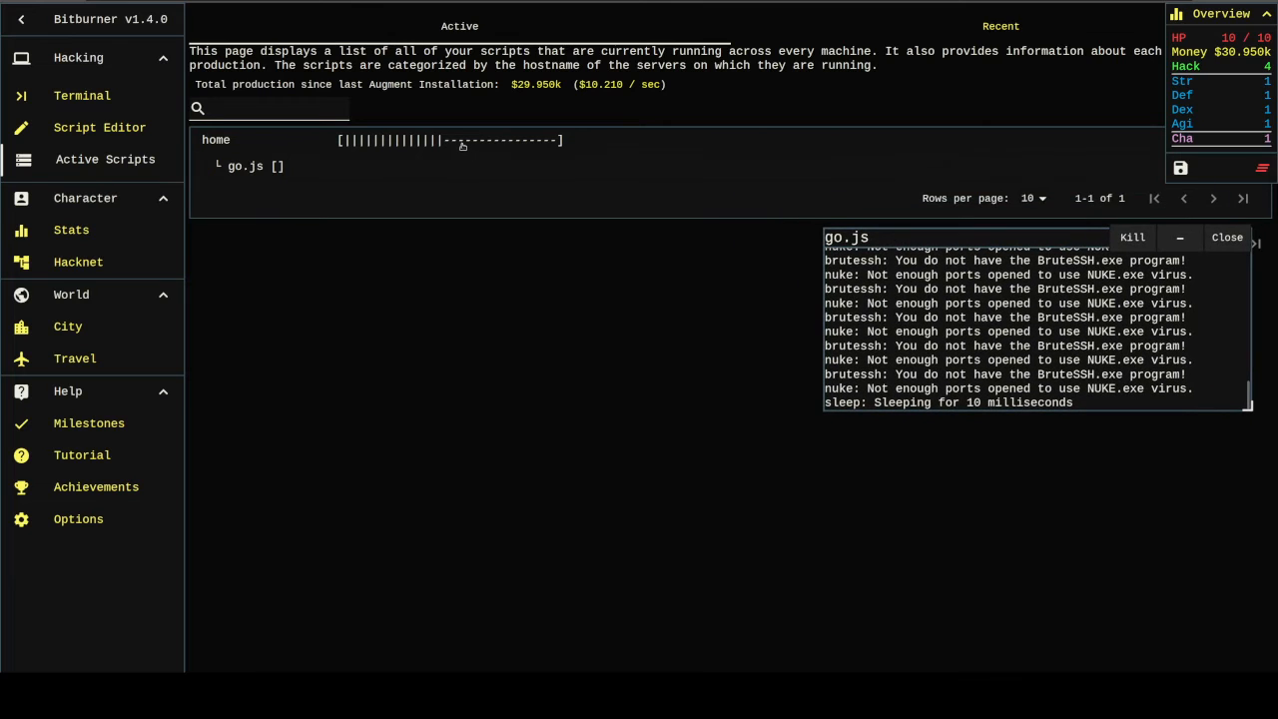
pyautogui.click(250, 166)
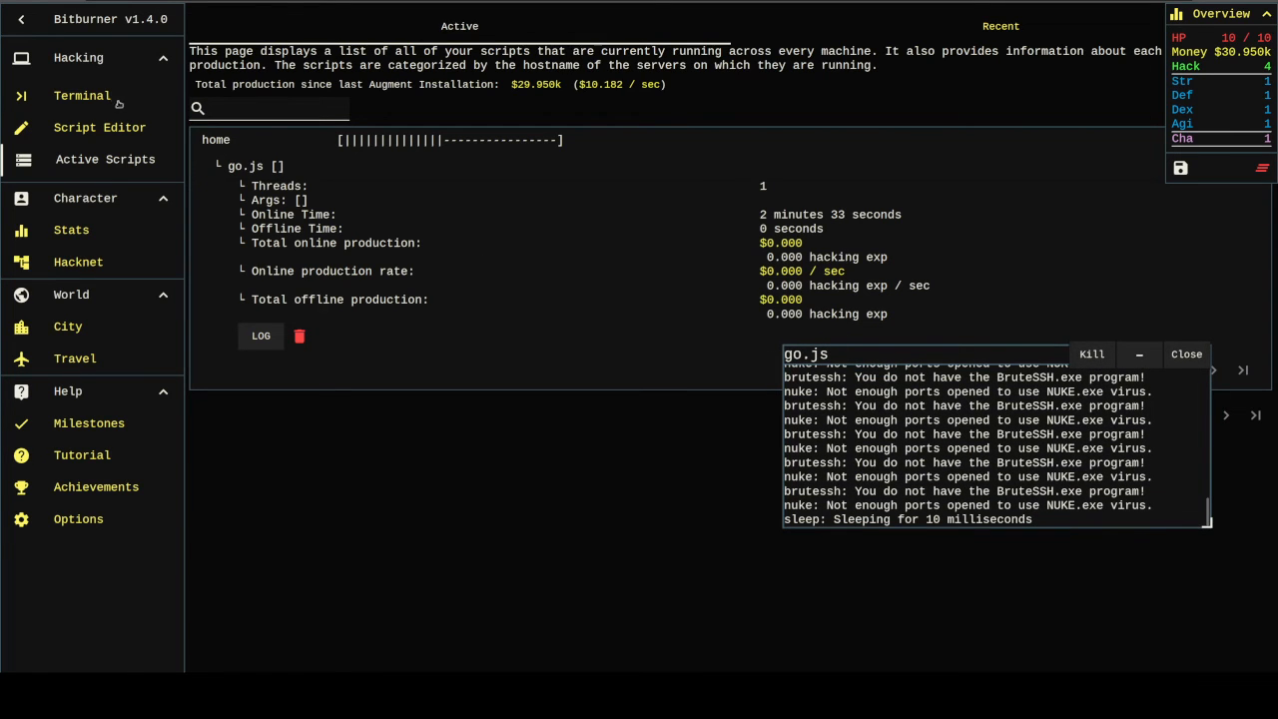
pyautogui.click(82, 95)
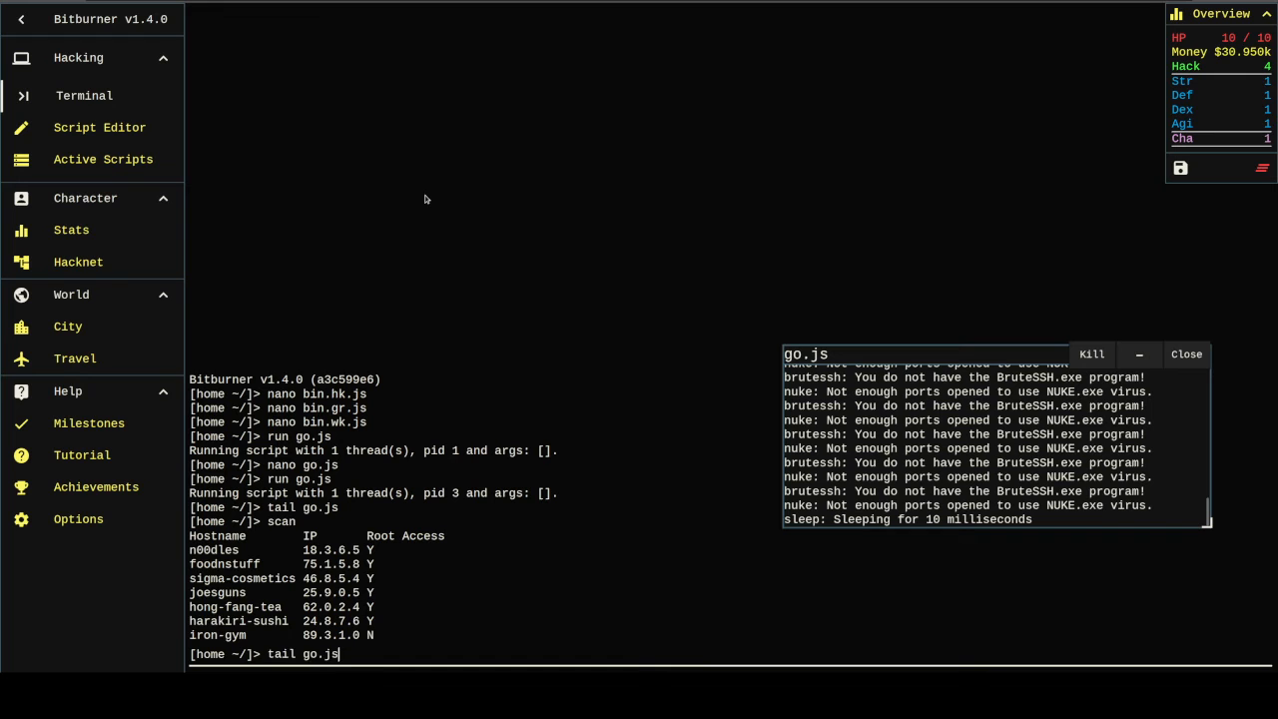
pyautogui.click(101, 127)
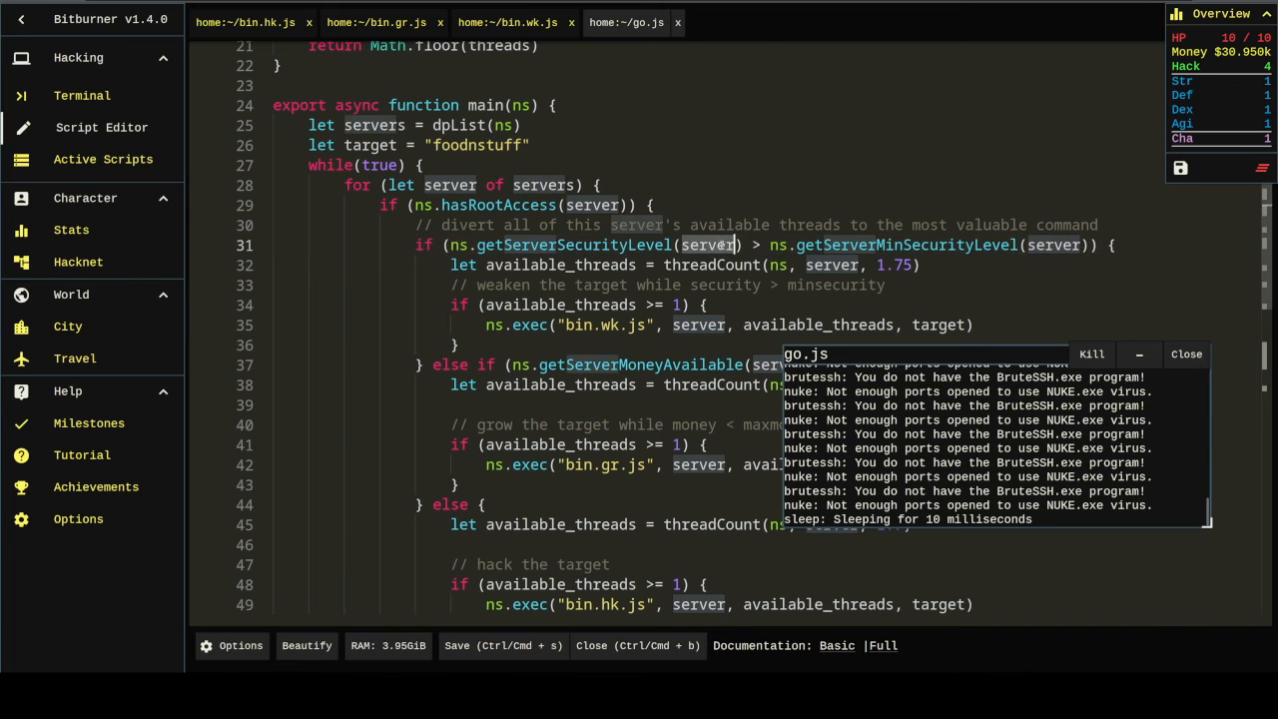
# Step: Switch go.js's security and money checks from server to target, save, and kill and rerun go.js
pyautogui.write('target')
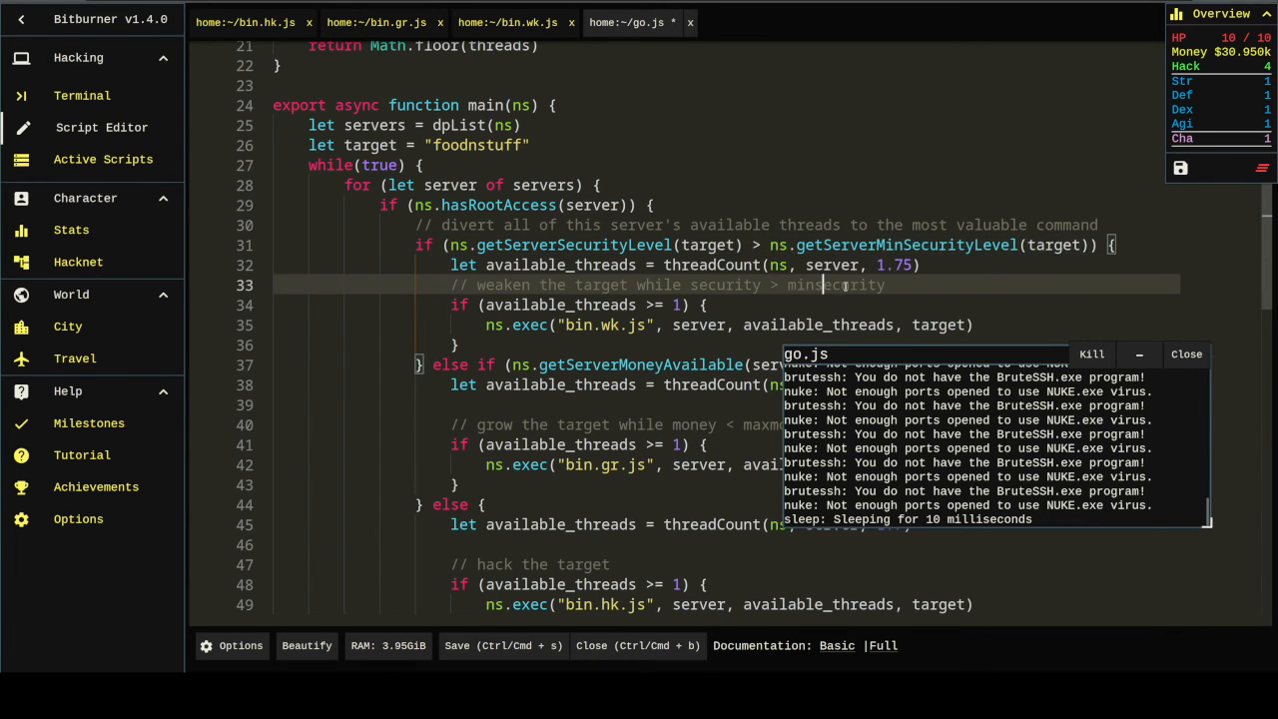
pyautogui.scroll(-3)
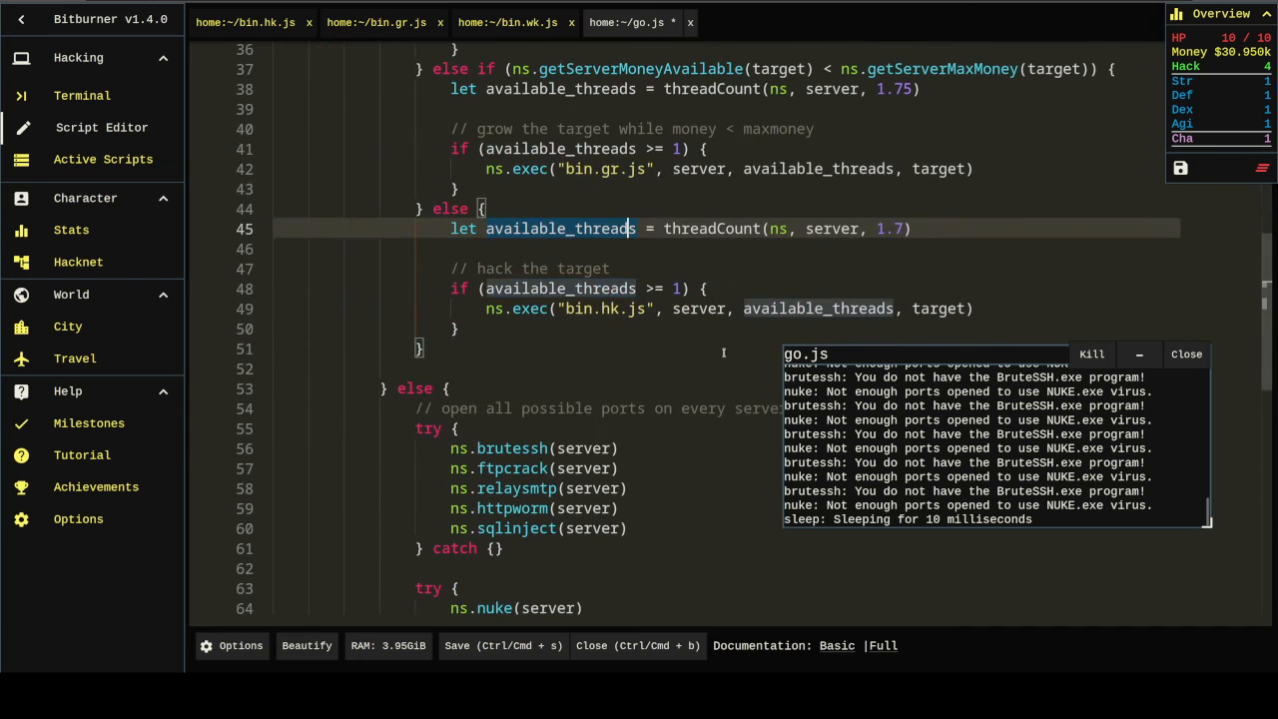
pyautogui.press('ctrl+s')
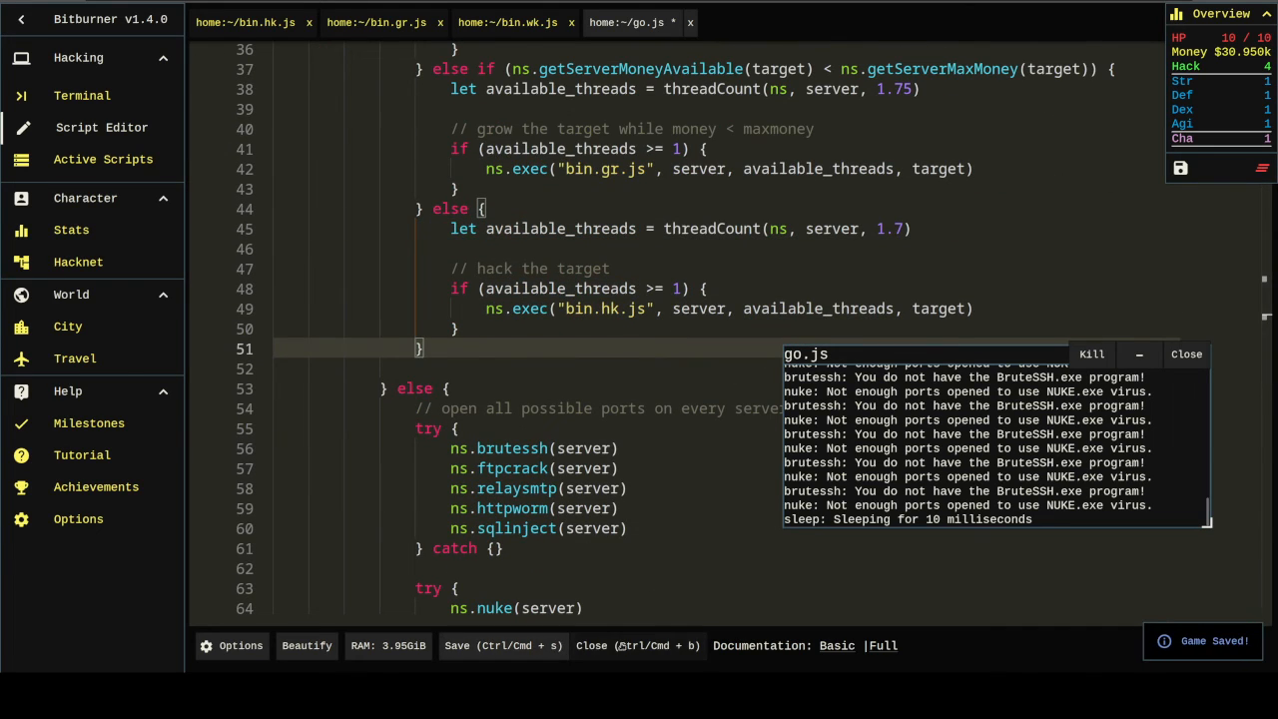
pyautogui.click(1092, 354)
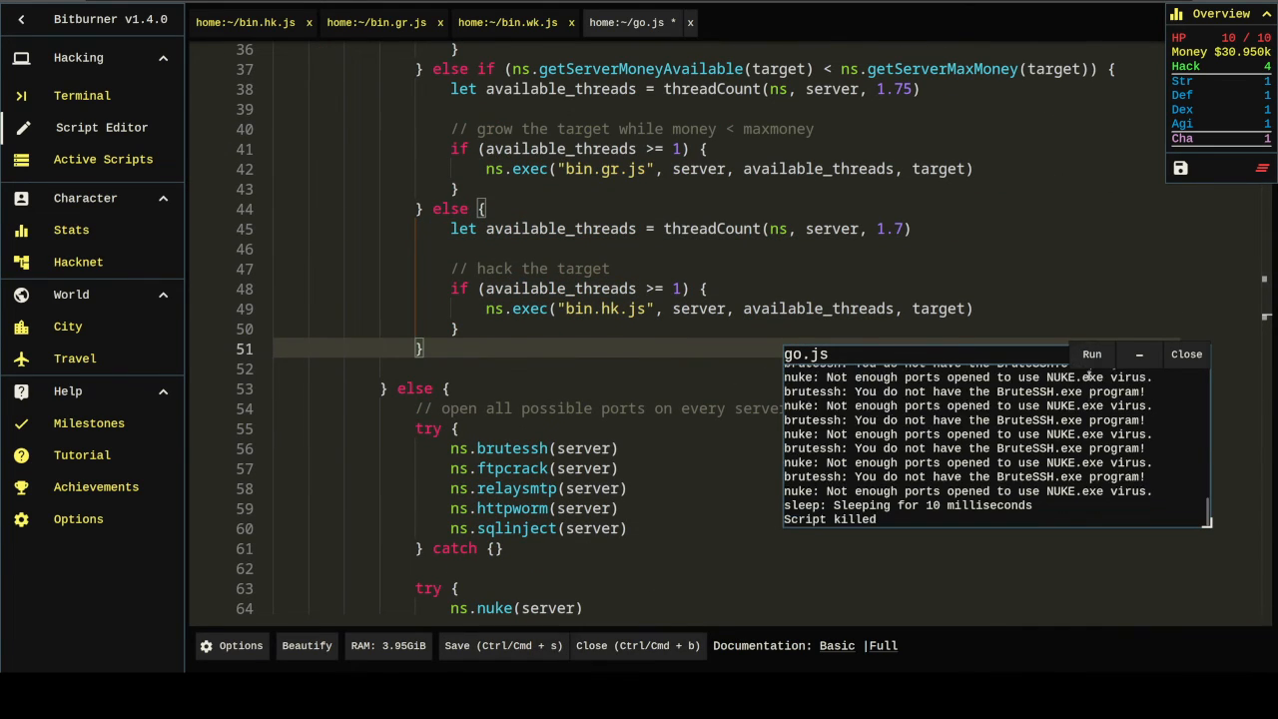
pyautogui.click(1092, 355)
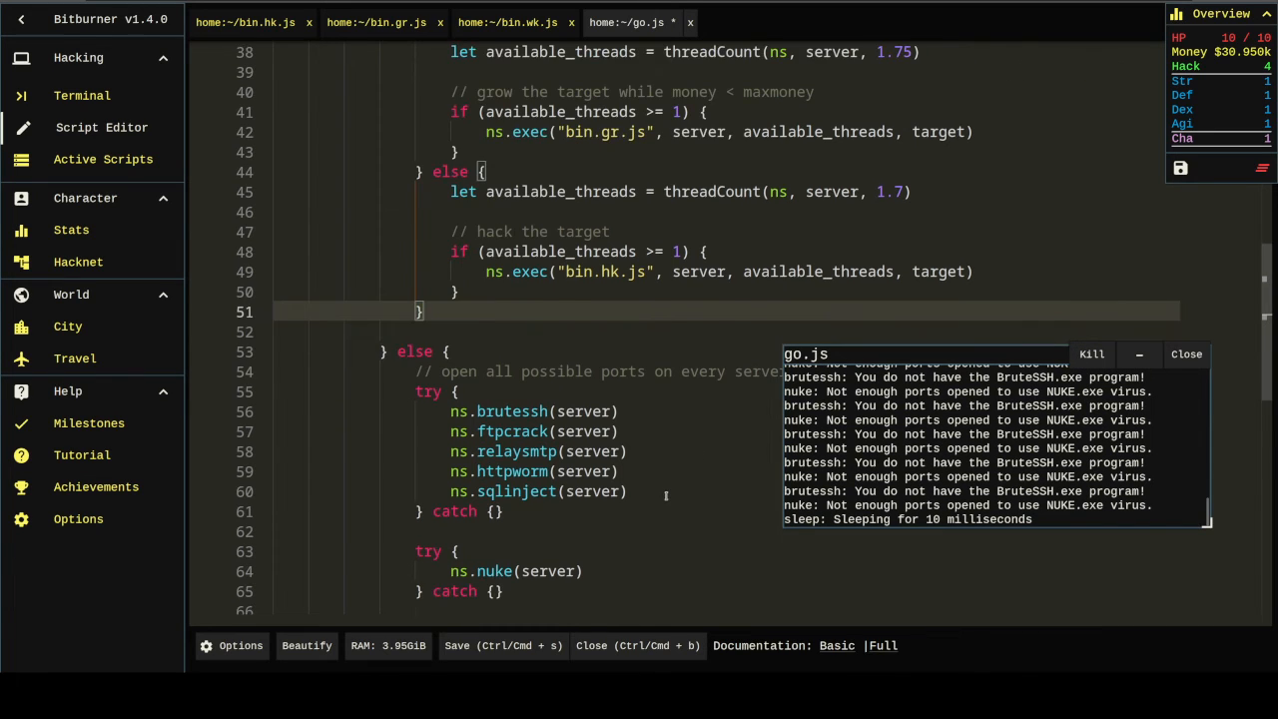
pyautogui.click(84, 95)
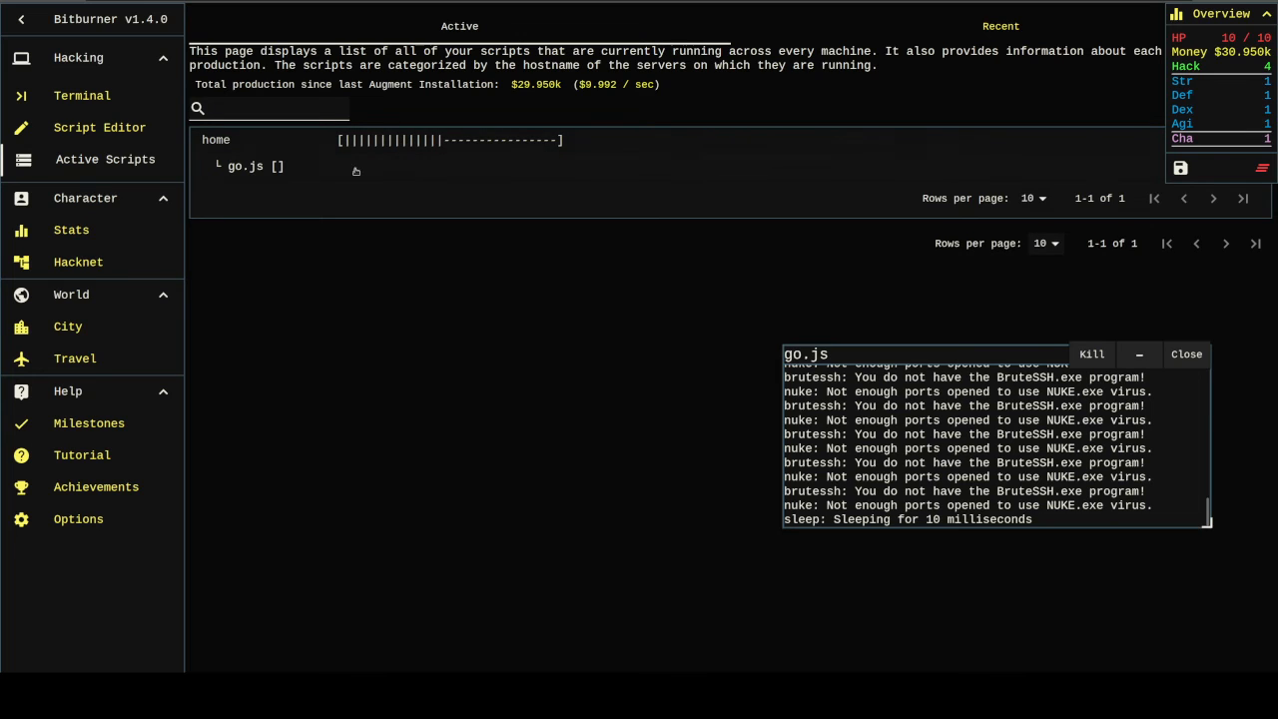
# Step: Kill go.js from its Active Scripts entry and return to its code in the Script Editor
pyautogui.click(250, 166)
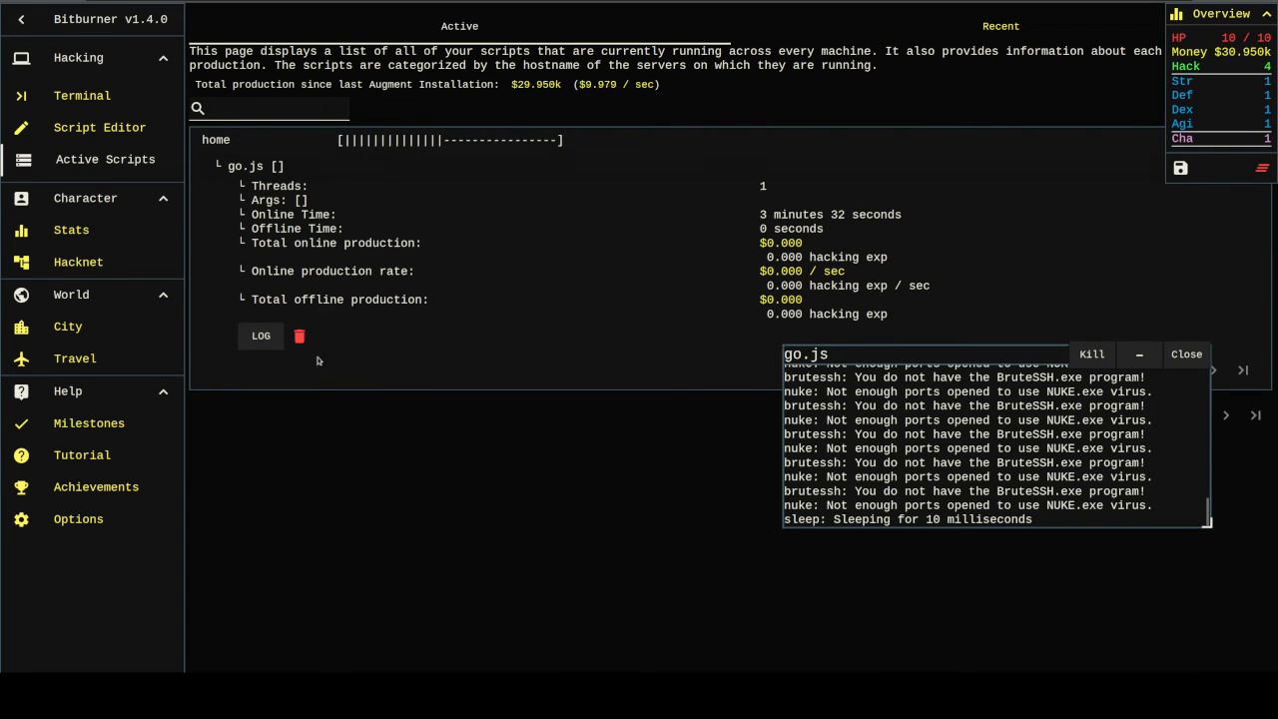
pyautogui.click(1091, 353)
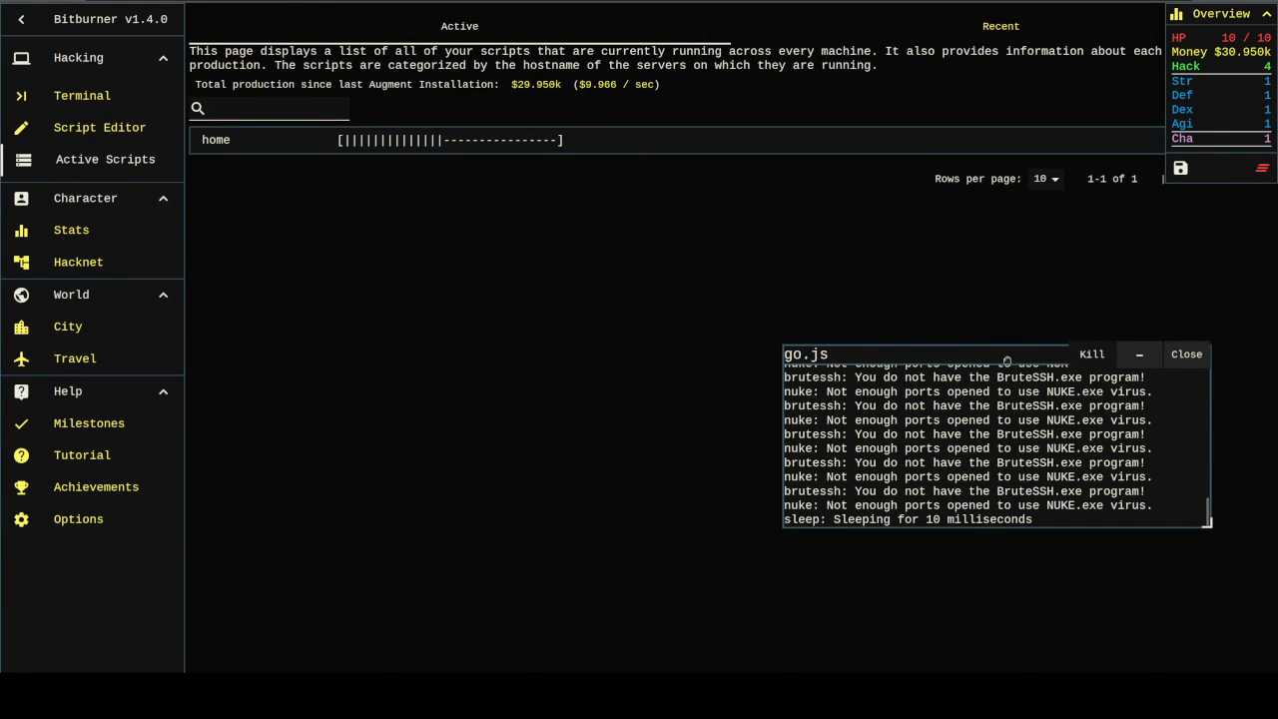
pyautogui.click(82, 95)
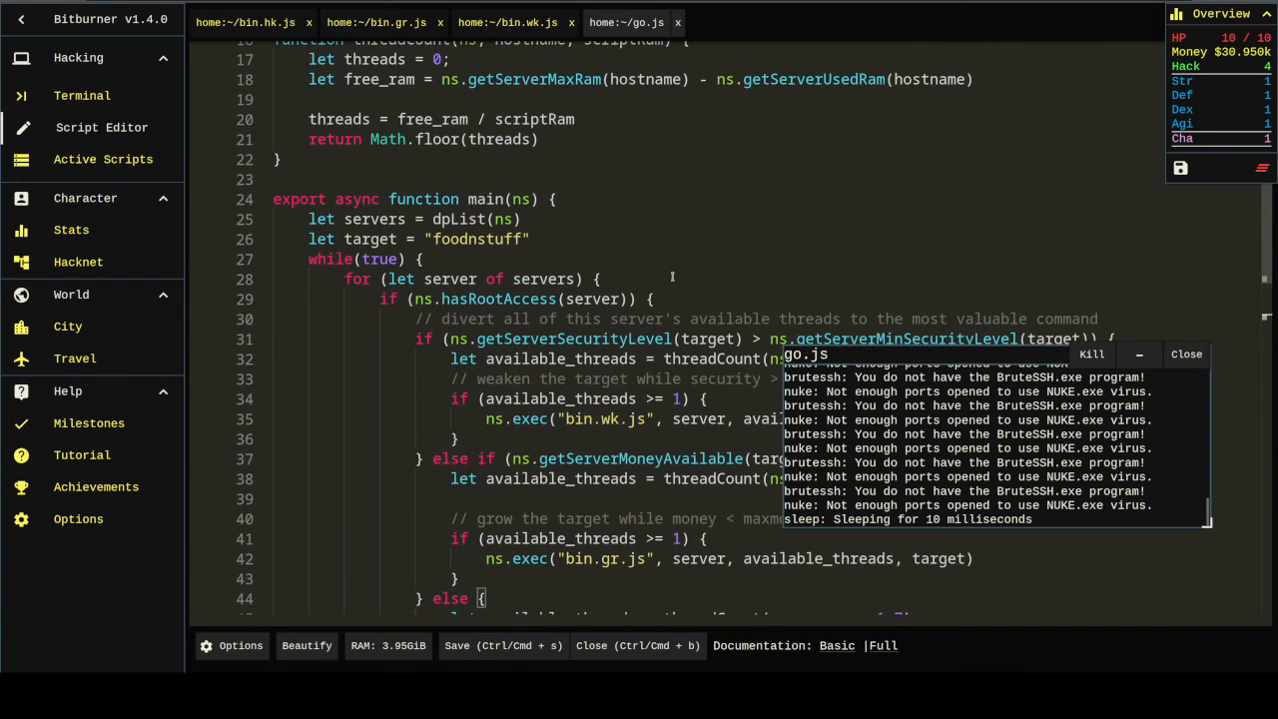
# Step: Add ns.hasRootAccess(target) to go.js's root access check on line 29, then kill go.js
pyautogui.scroll(-3)
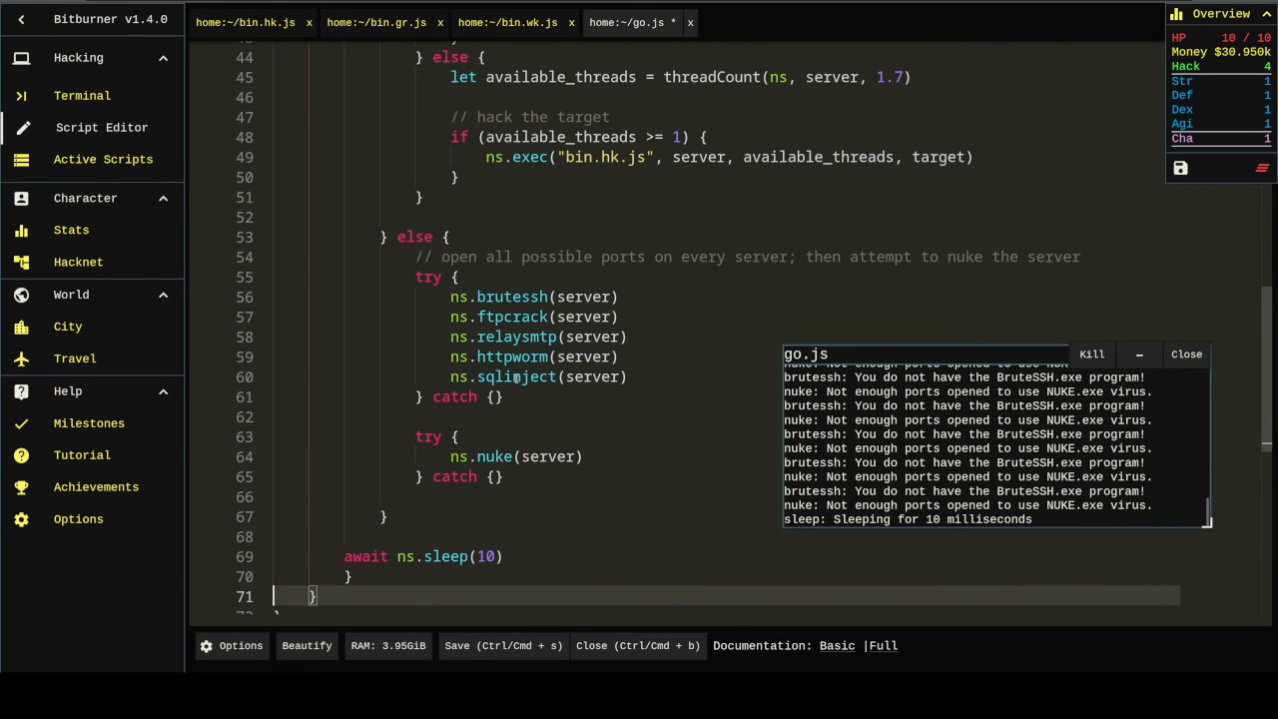
pyautogui.moveTo(454, 296); pyautogui.dragTo(548, 456)
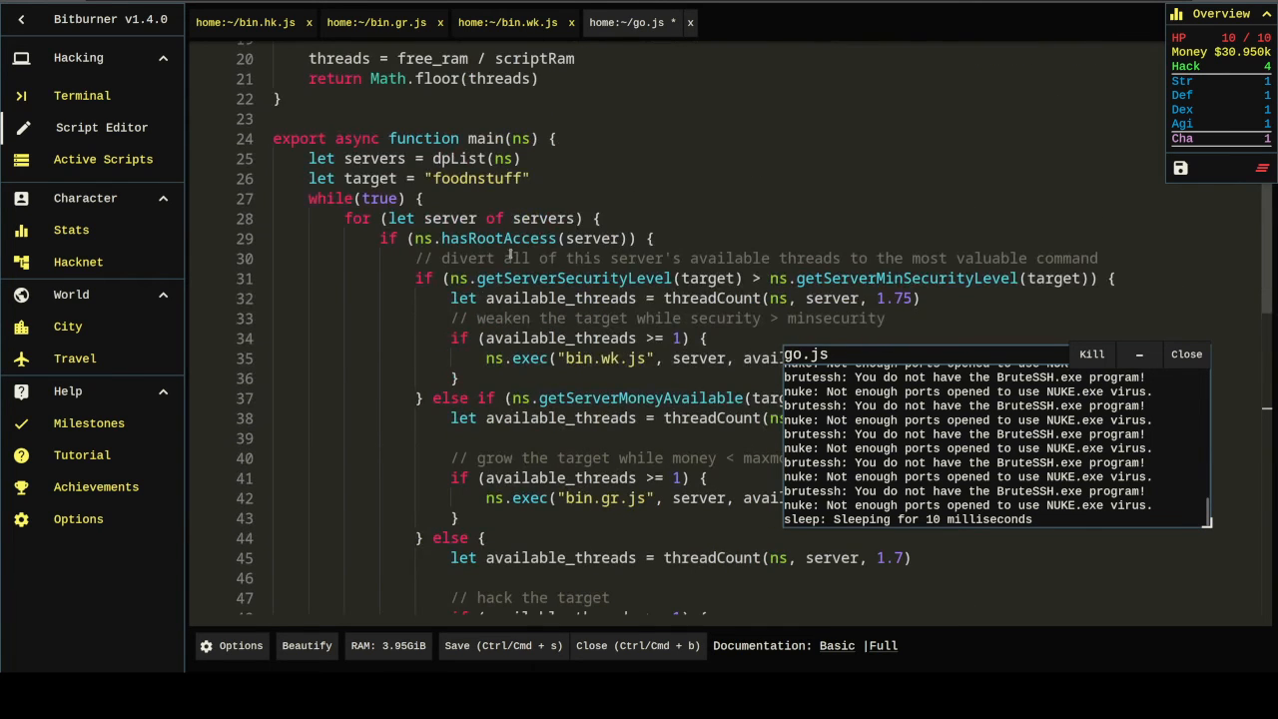
pyautogui.click(509, 237)
pyautogui.write(' && ns.hasRootAccess(target)')
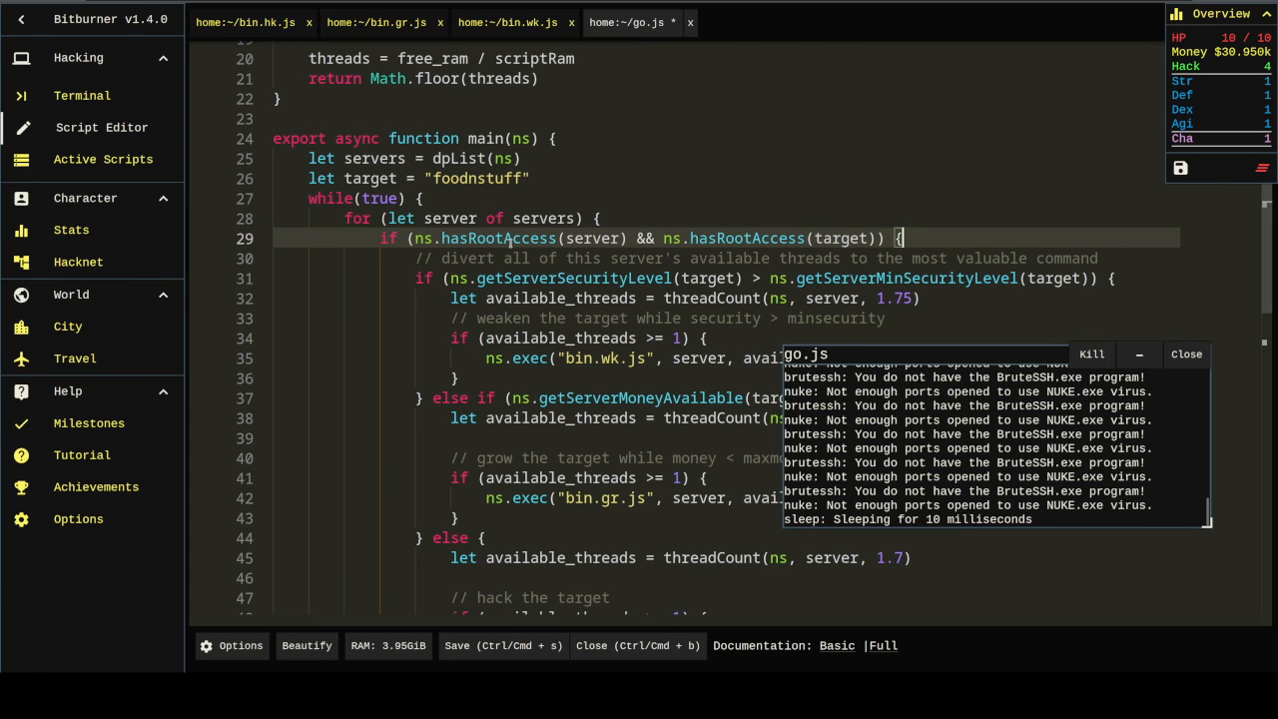
pyautogui.click(502, 645)
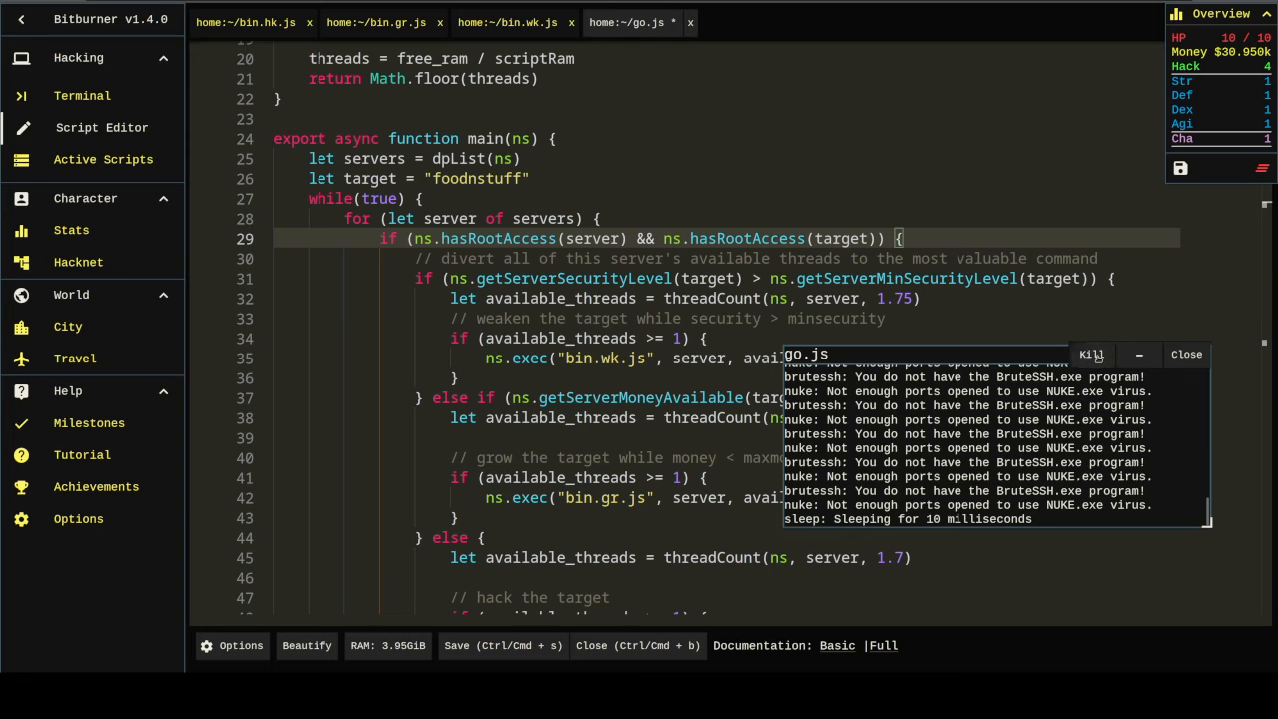
pyautogui.click(1092, 355)
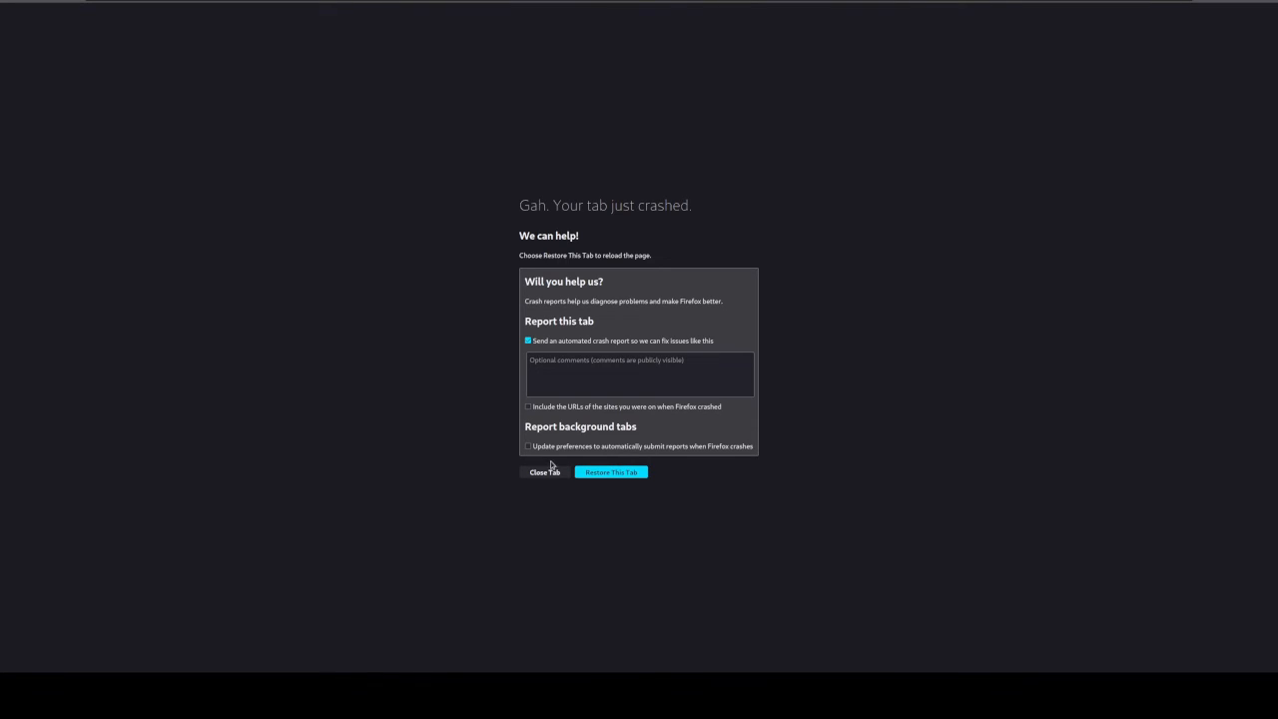
# Step: Reload the crashed game, check Active Scripts, review go.js's missing bin.wk.js errors, and reopen go.js
pyautogui.click(610, 471)
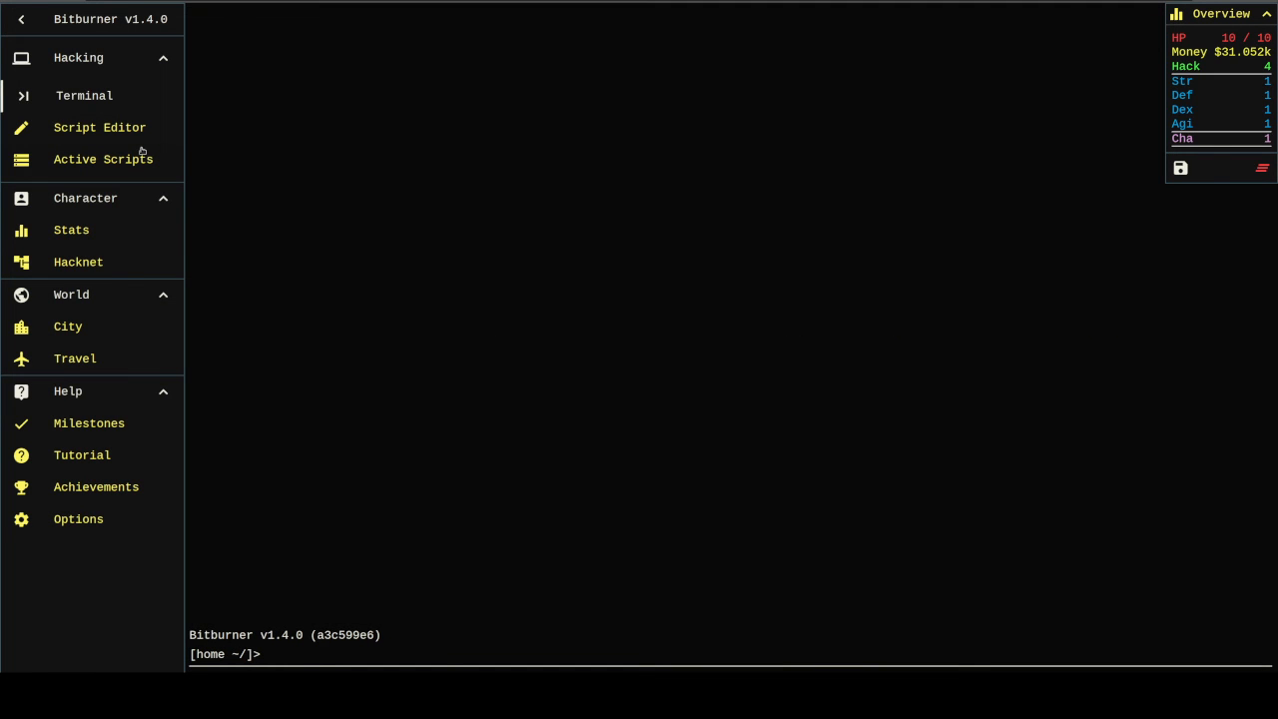
pyautogui.moveTo(408, 349)
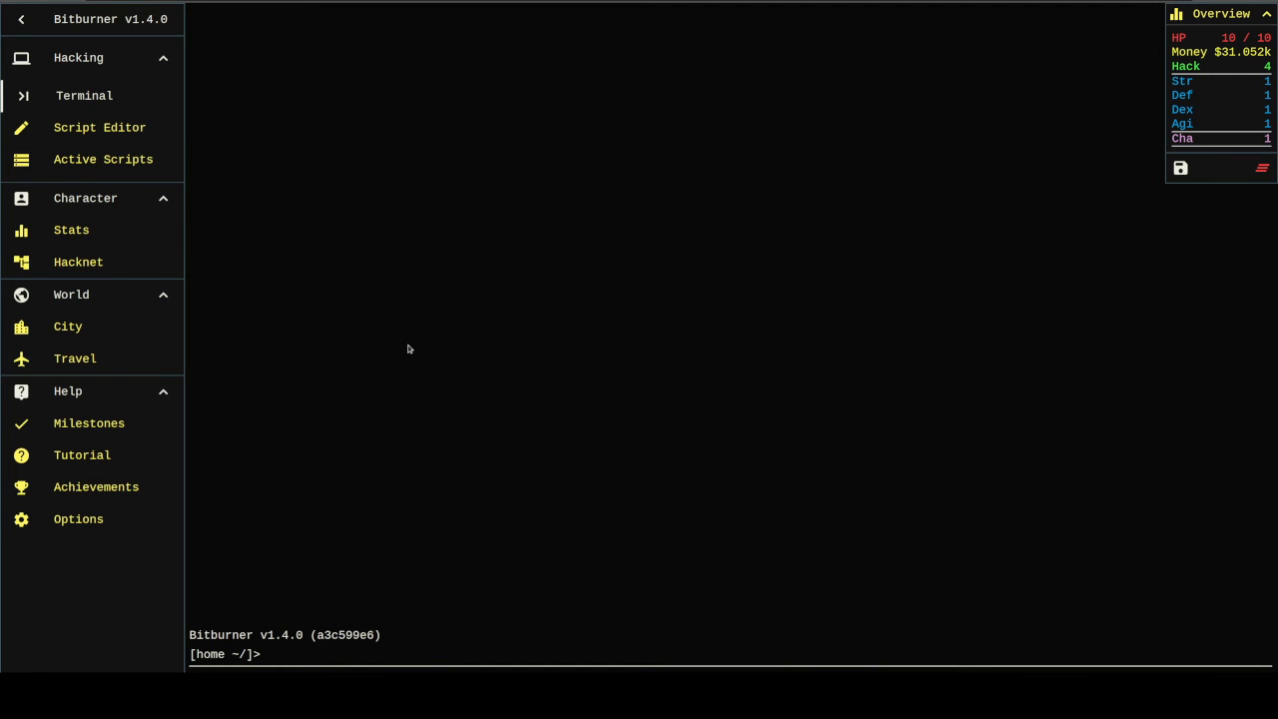
pyautogui.click(103, 158)
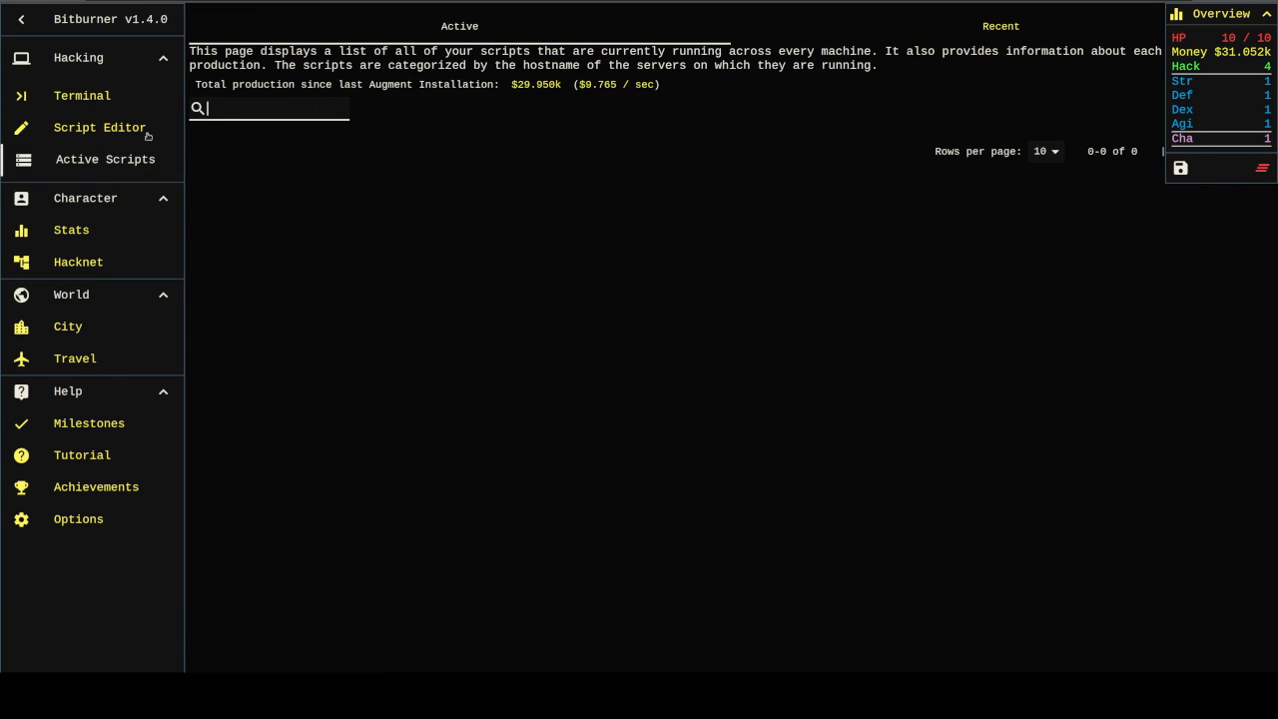
pyautogui.click(82, 95)
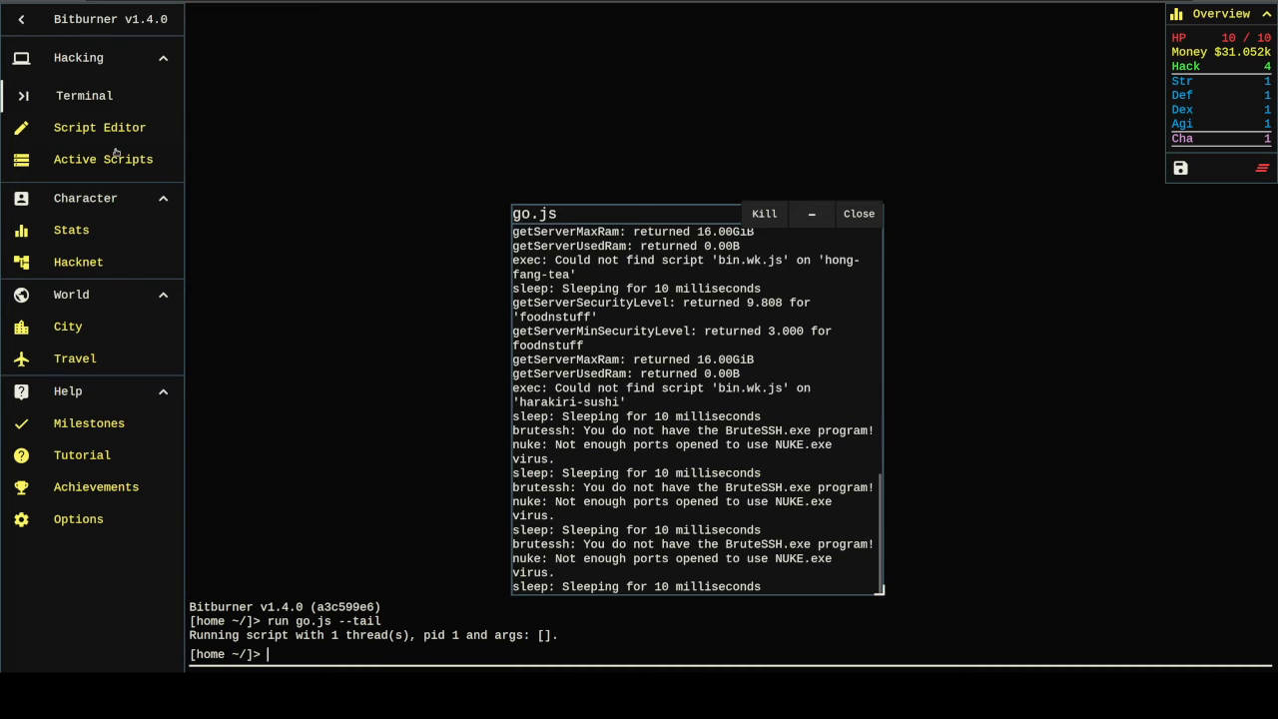
pyautogui.scroll(-3)
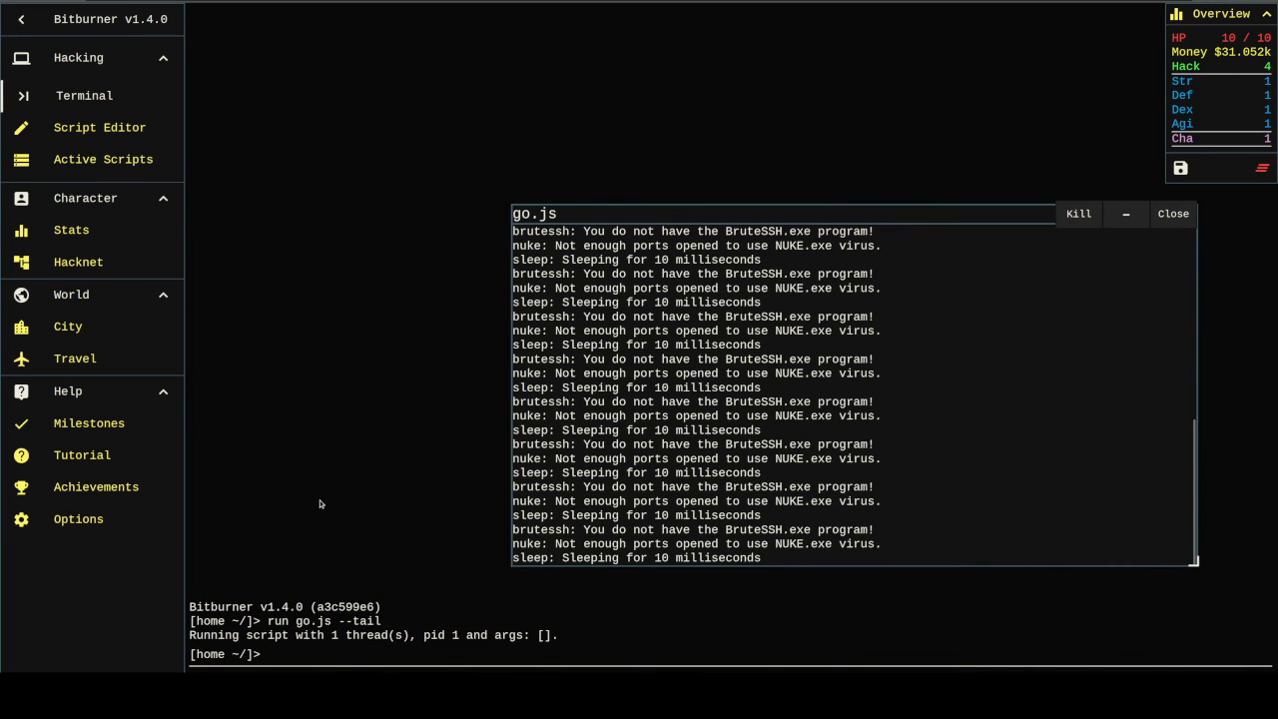
pyautogui.click(99, 127)
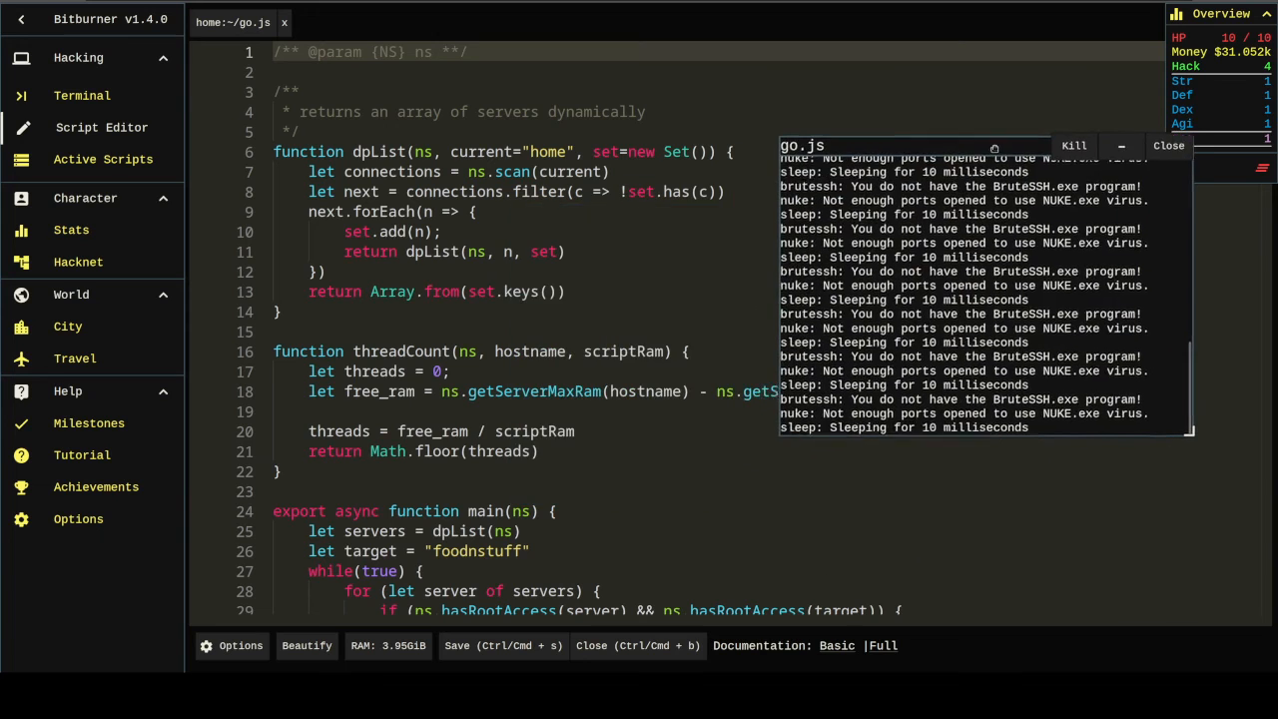
# Step: Before while(true), loop over servers awaiting ns.scp of bin.wk.js, bin.hk.js and bin.gr.js from home
pyautogui.scroll(-3)
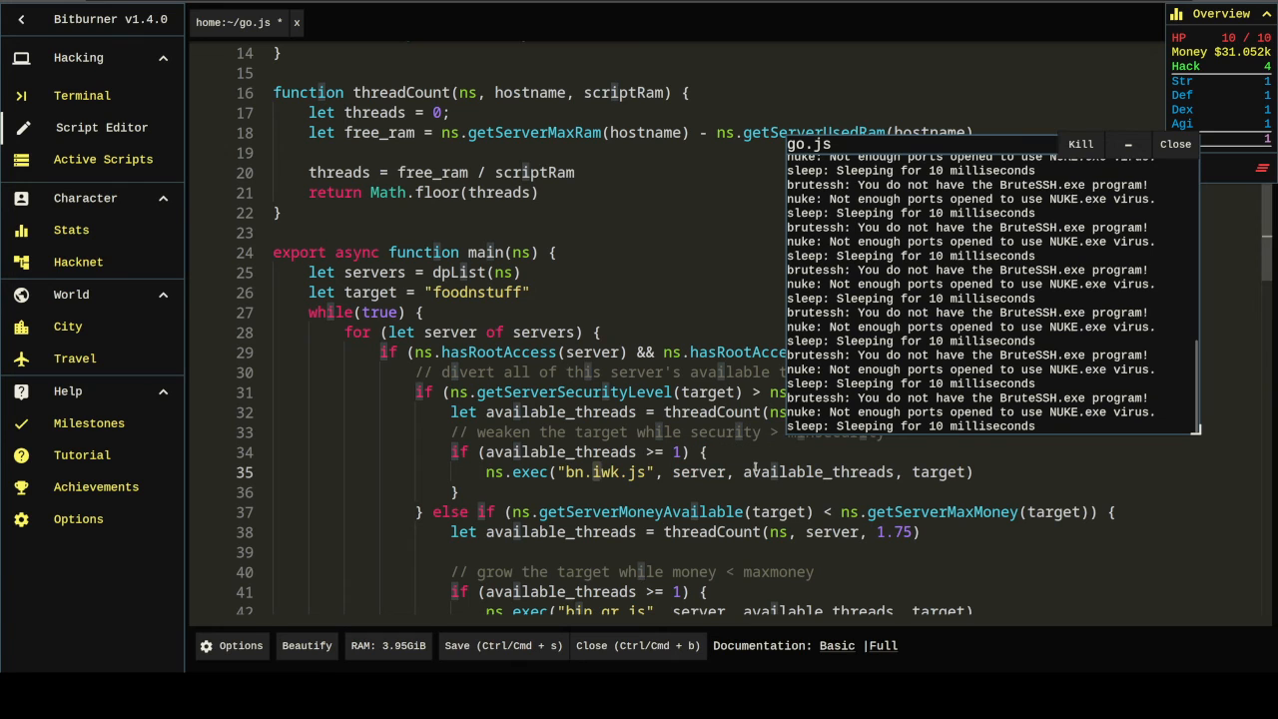
pyautogui.scroll(-3)
pyautogui.write('for')
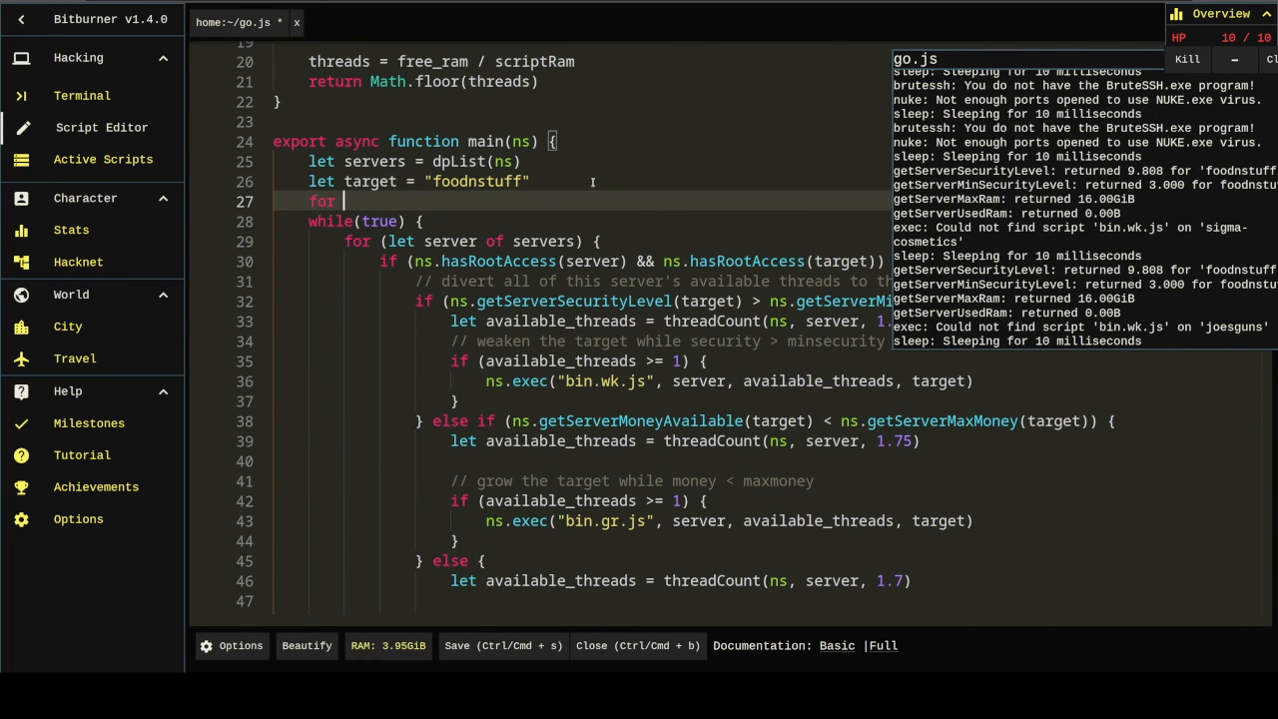
pyautogui.write('(let server of servers) {')
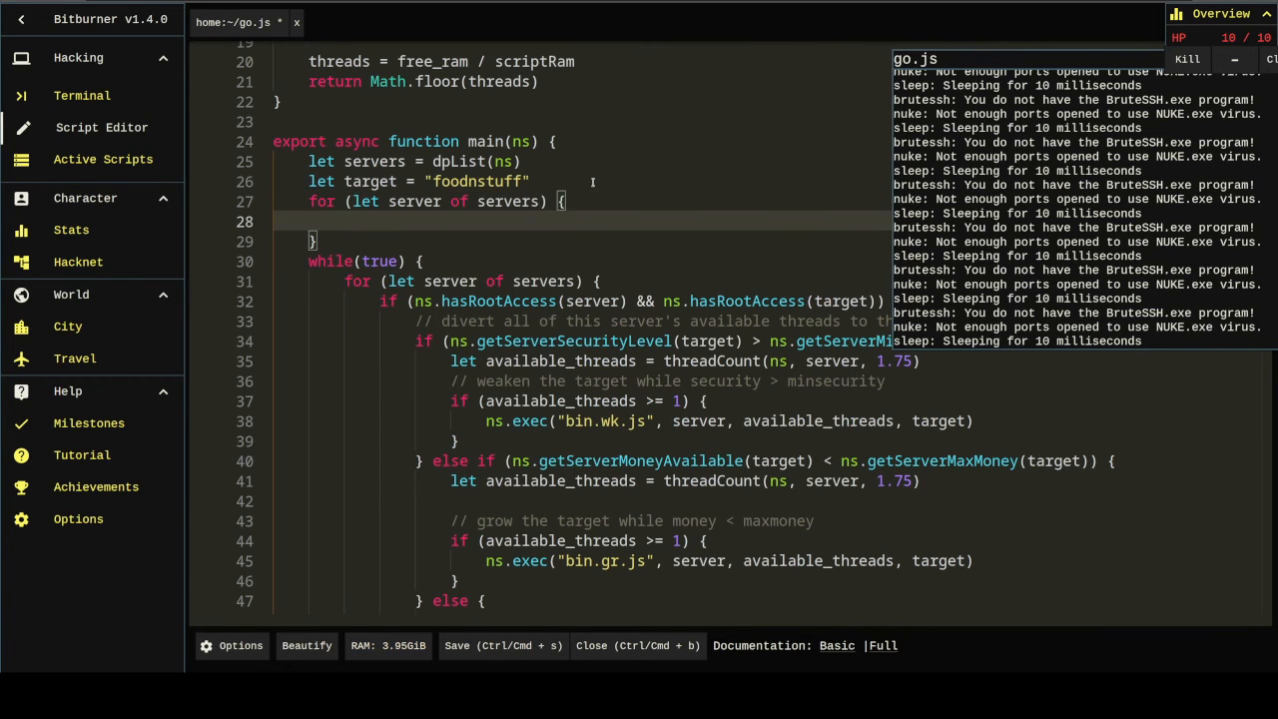
pyautogui.write('await ns.s')
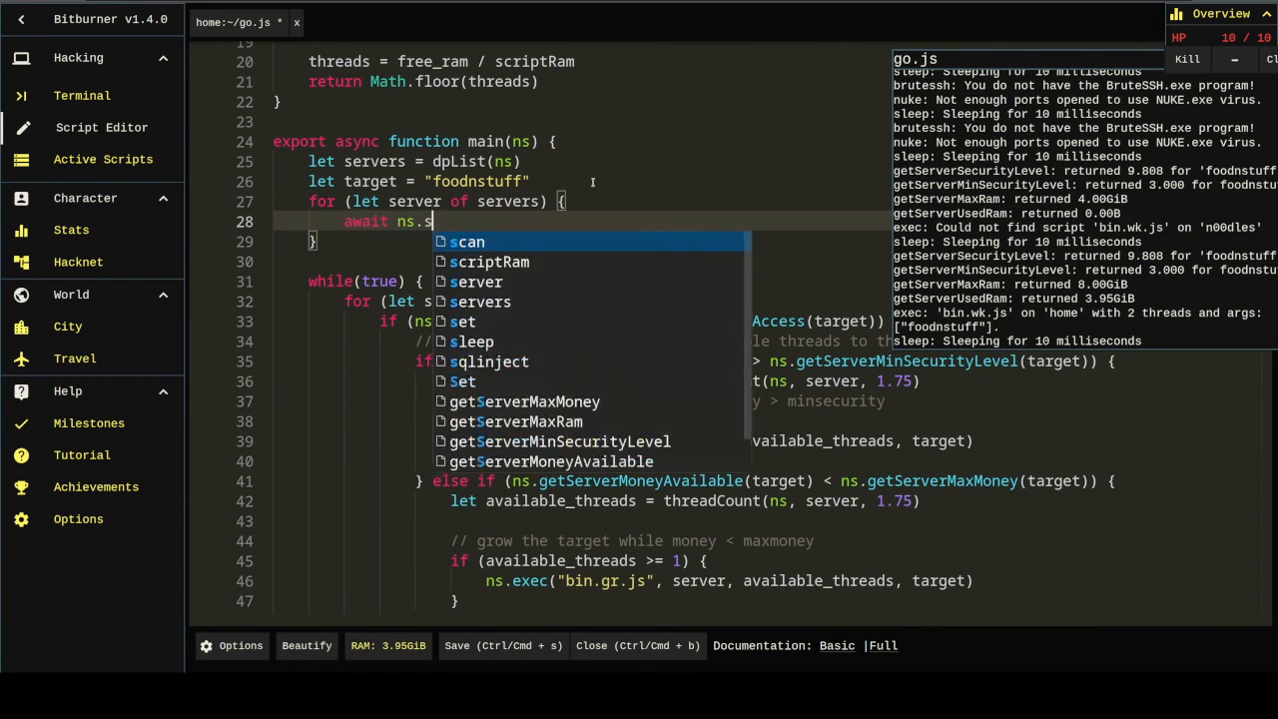
pyautogui.write('cp()')
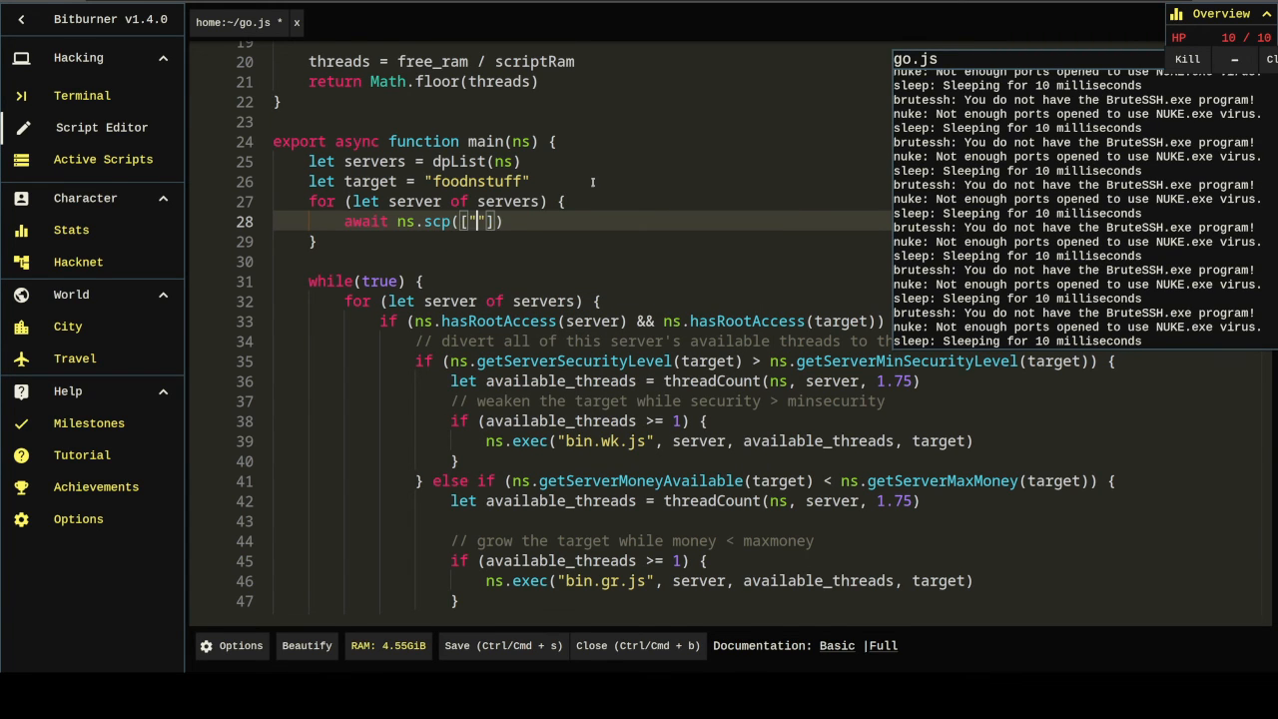
pyautogui.write('bin.wk.js", "bin.hk.js", "bin.gr.j')
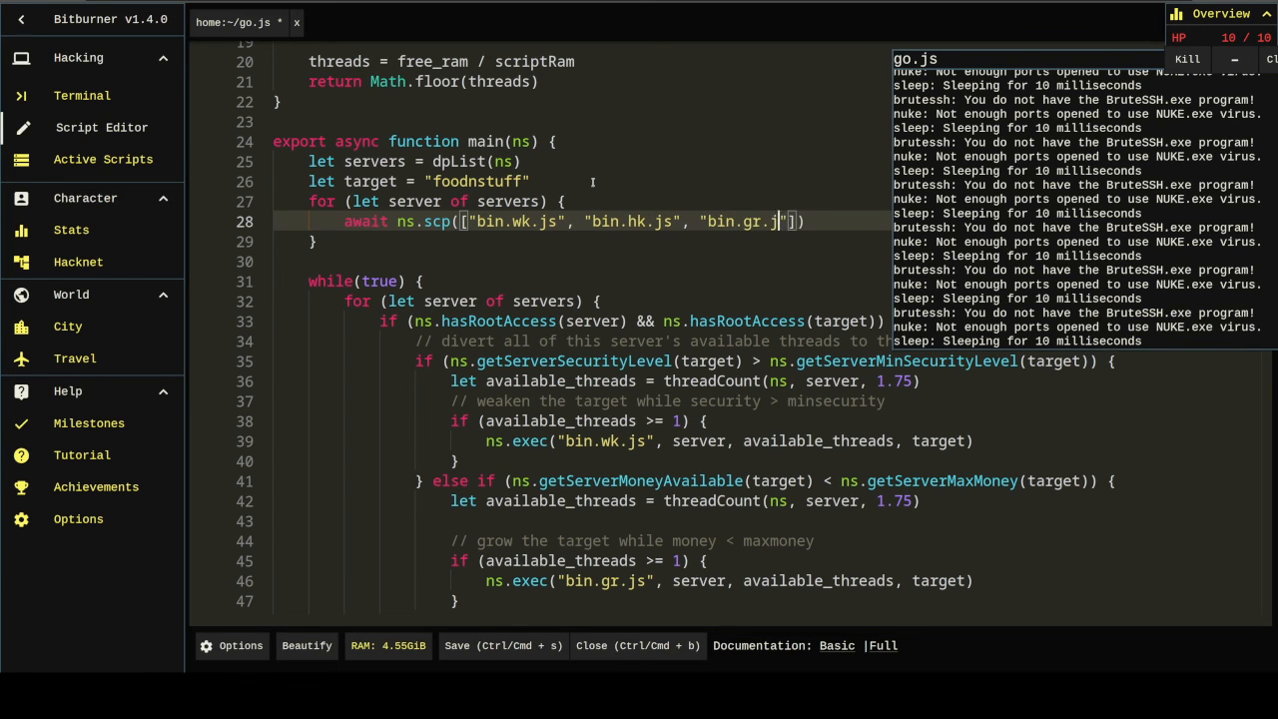
pyautogui.write(', "home"')
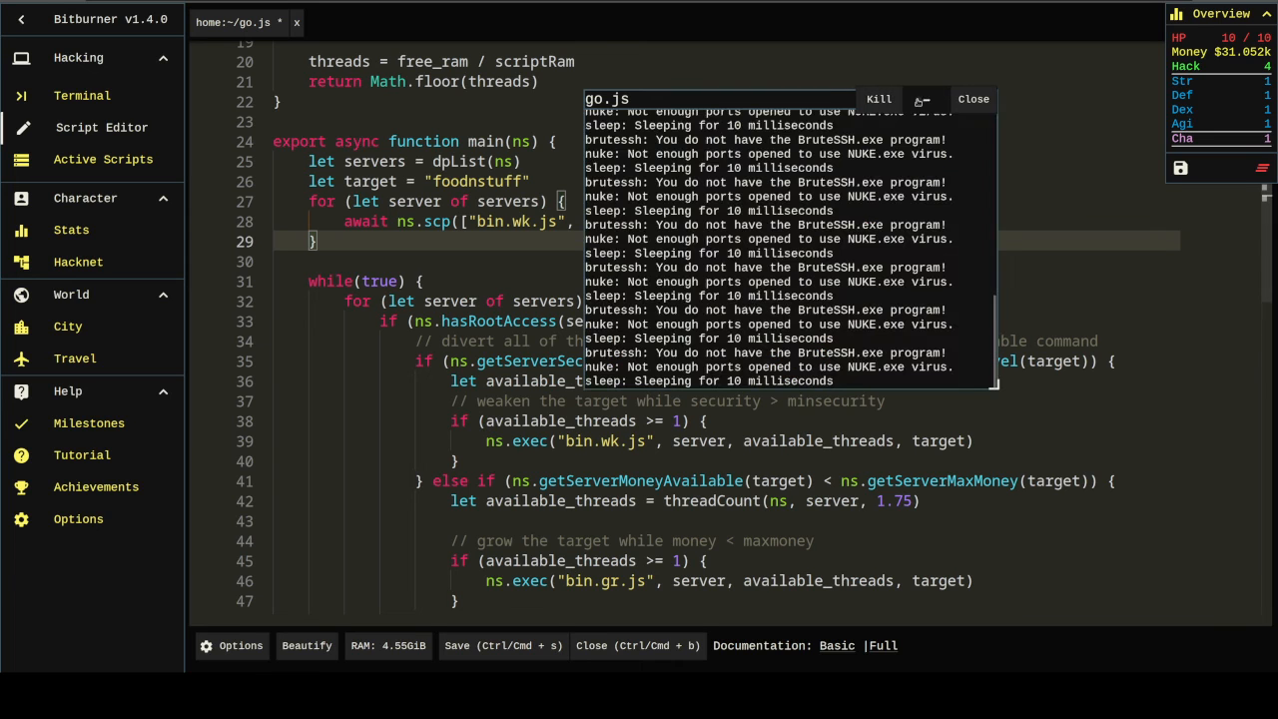
pyautogui.click(105, 159)
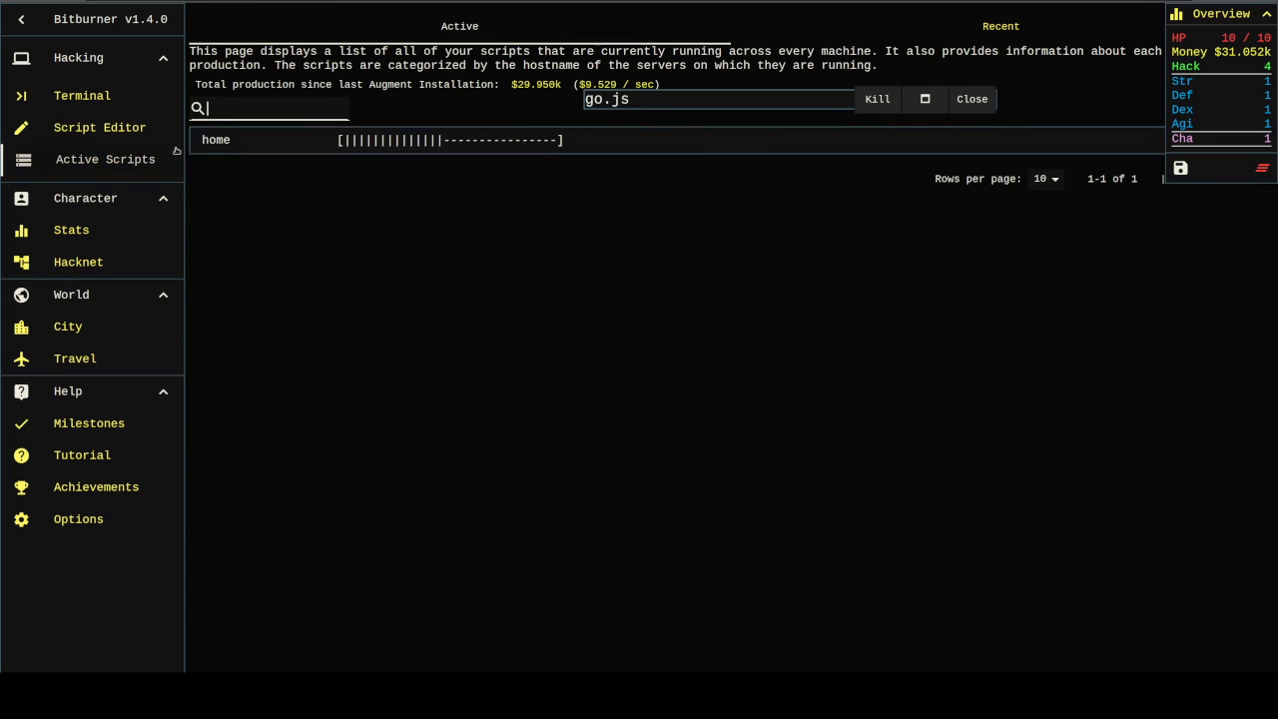
pyautogui.click(215, 139)
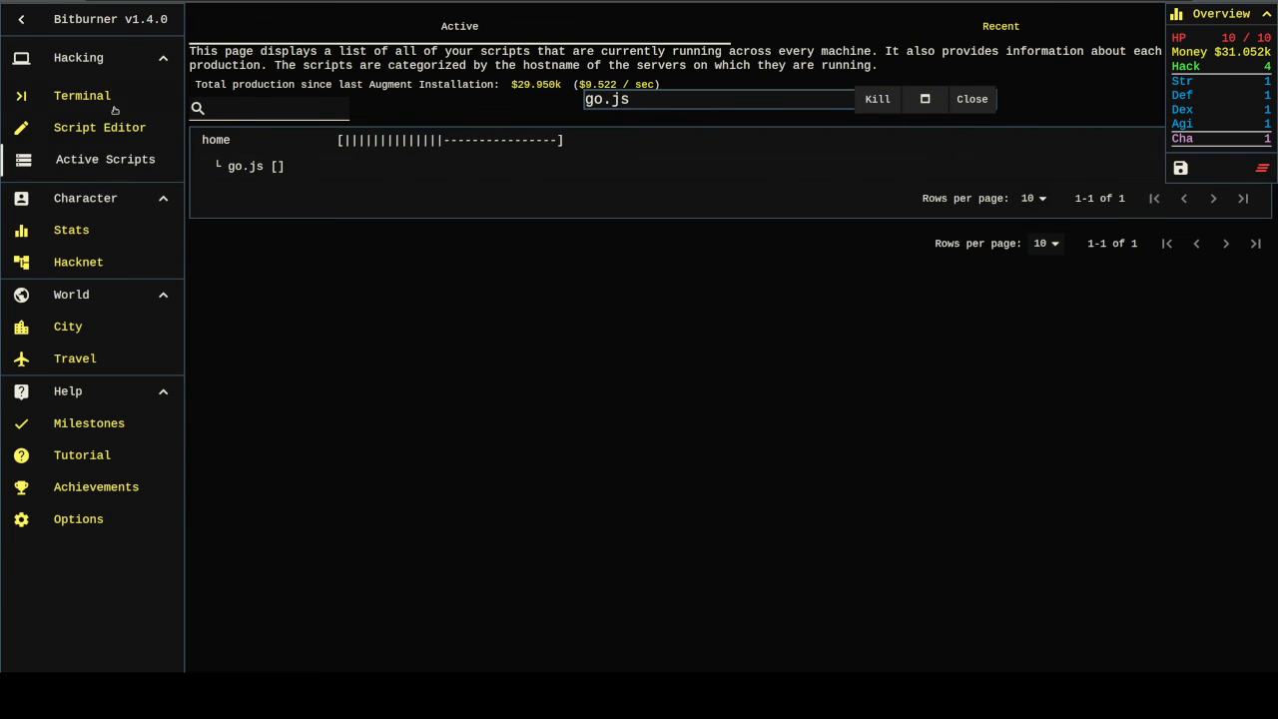
pyautogui.click(83, 95)
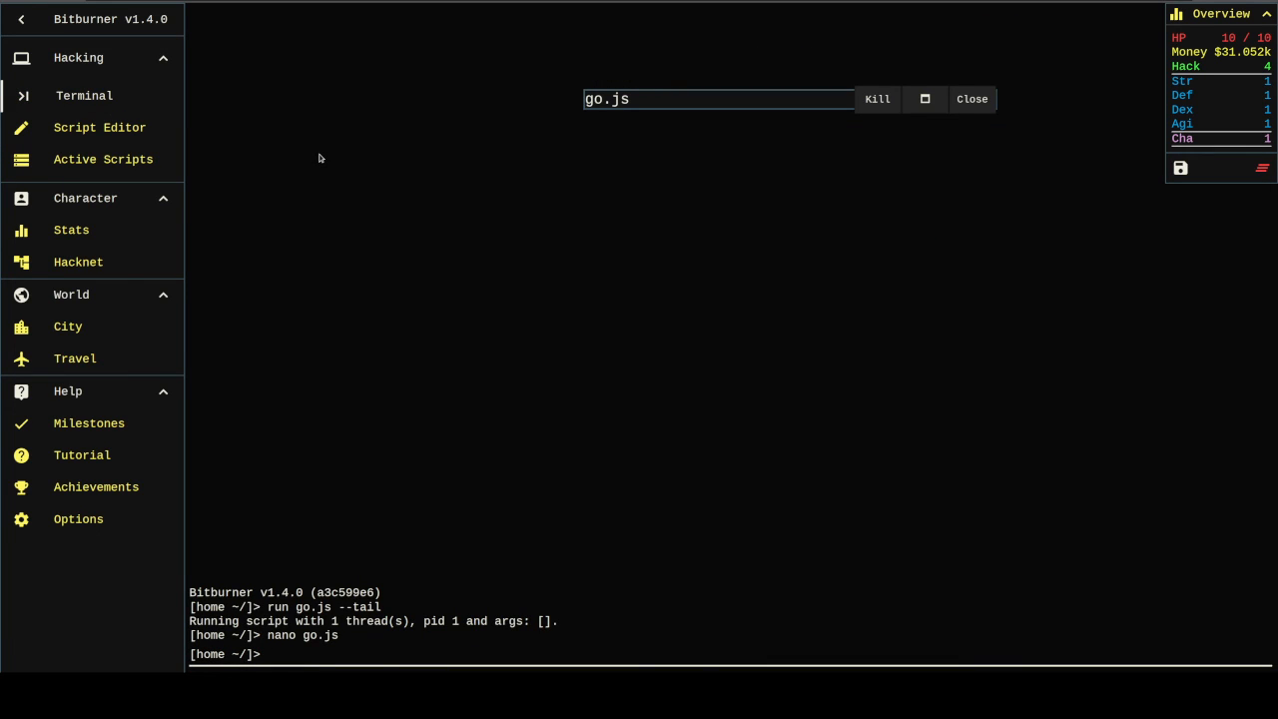
pyautogui.write('connect foodnstuff')
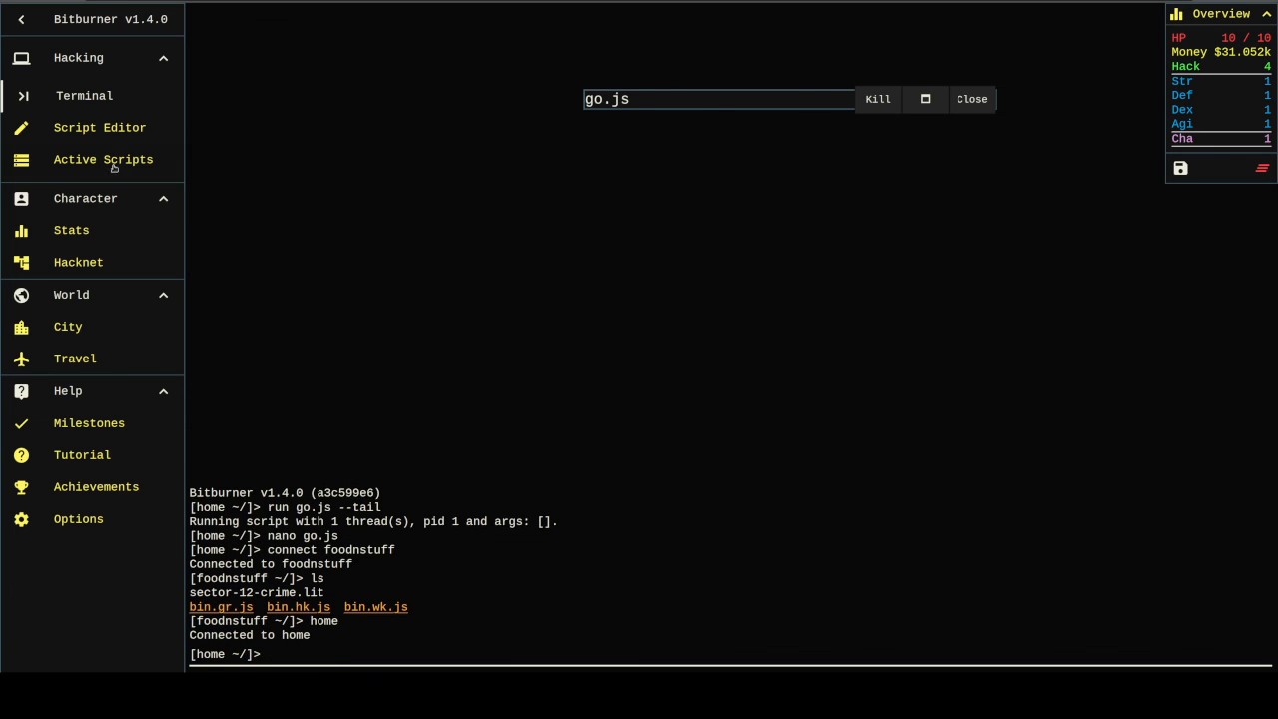
pyautogui.click(103, 159)
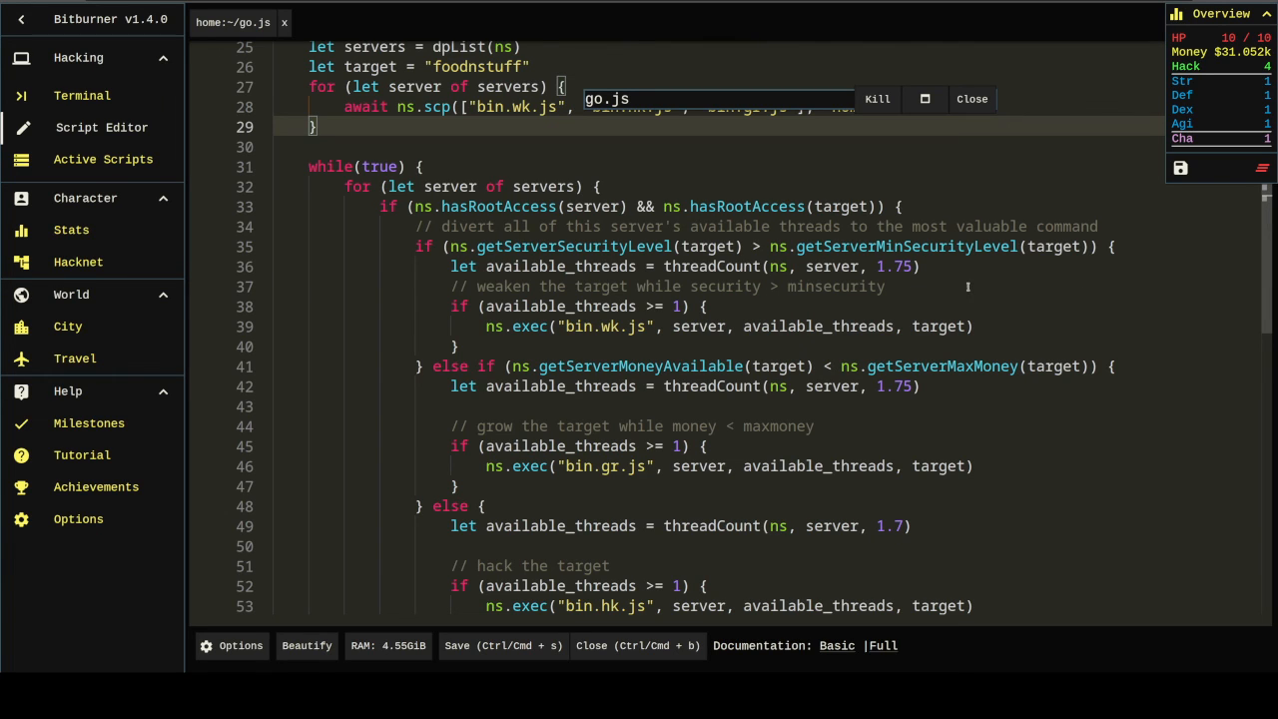
# Step: Add ns.disableLog("ALL") after the target definition, kill the running go.js, and save it
pyautogui.click(919, 266)
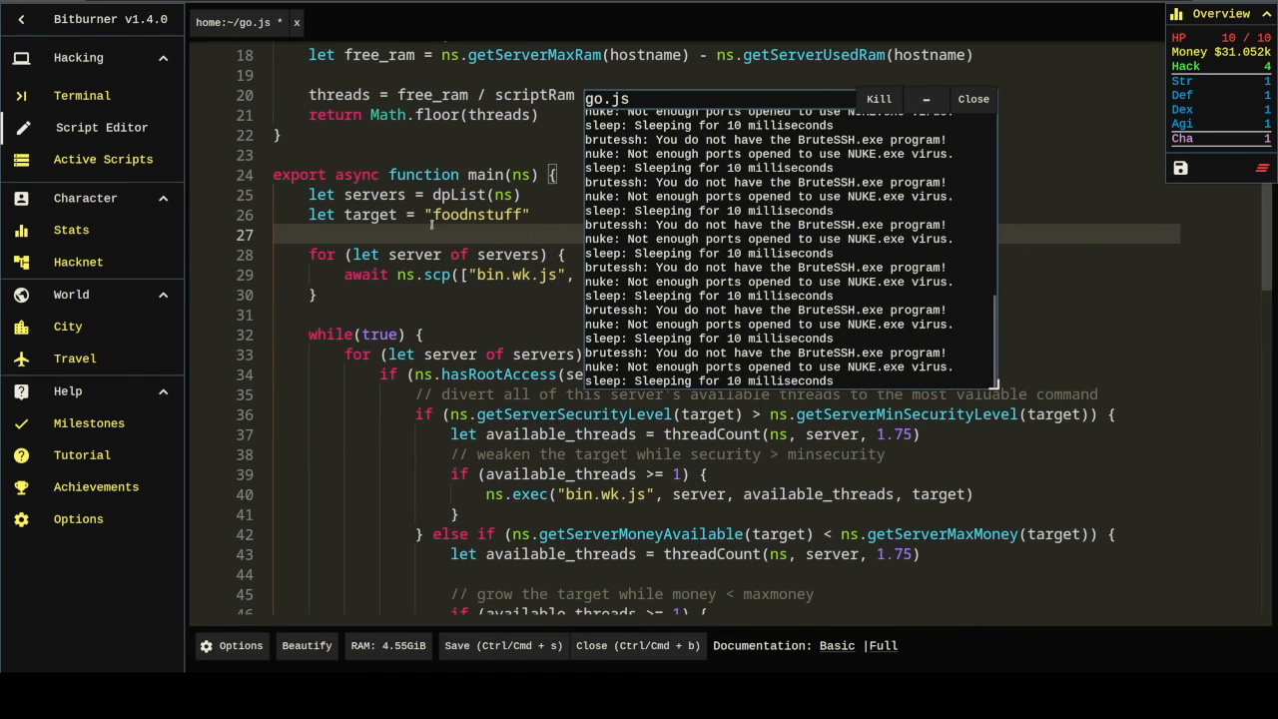
pyautogui.write('ns.sdis')
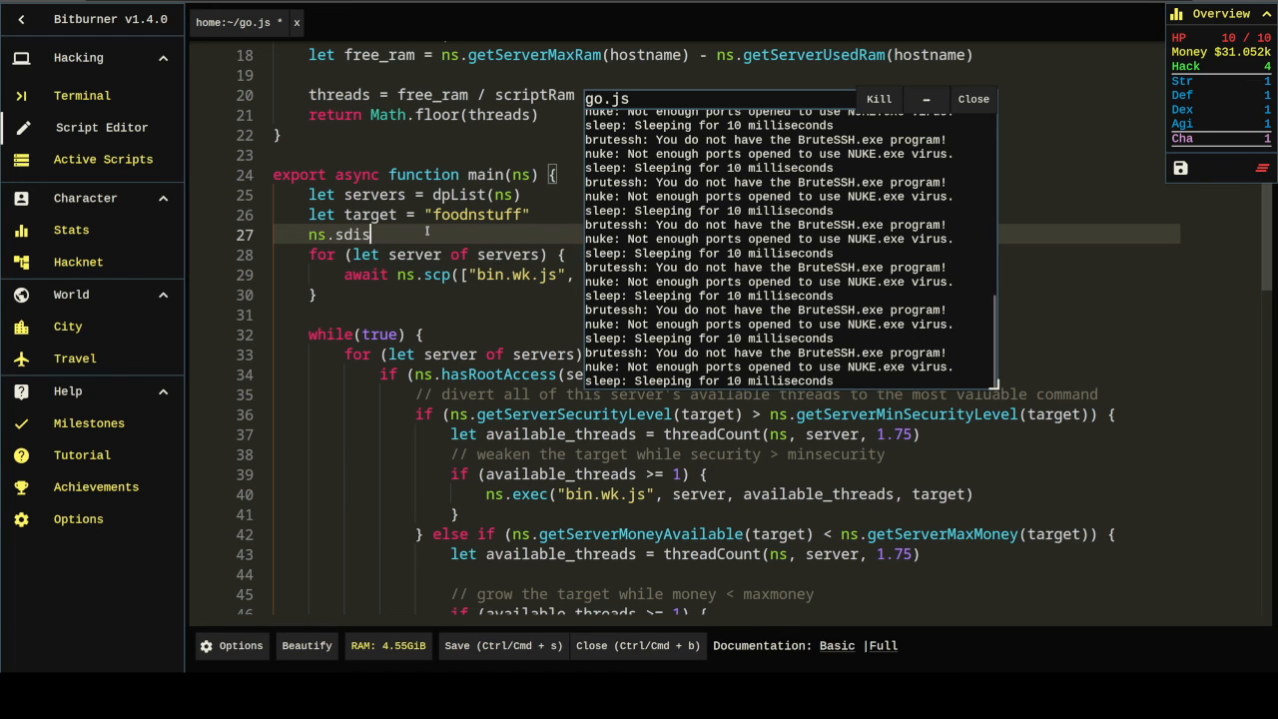
pyautogui.write('disableLog("")')
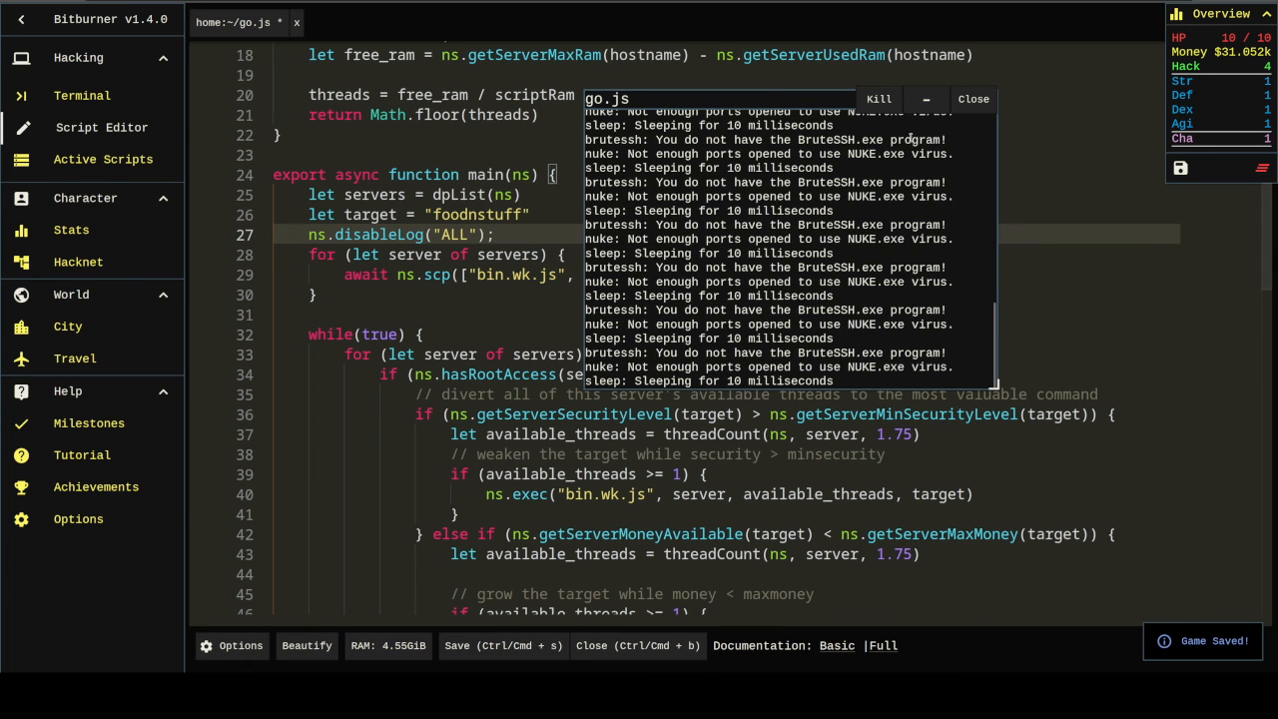
pyautogui.click(877, 99)
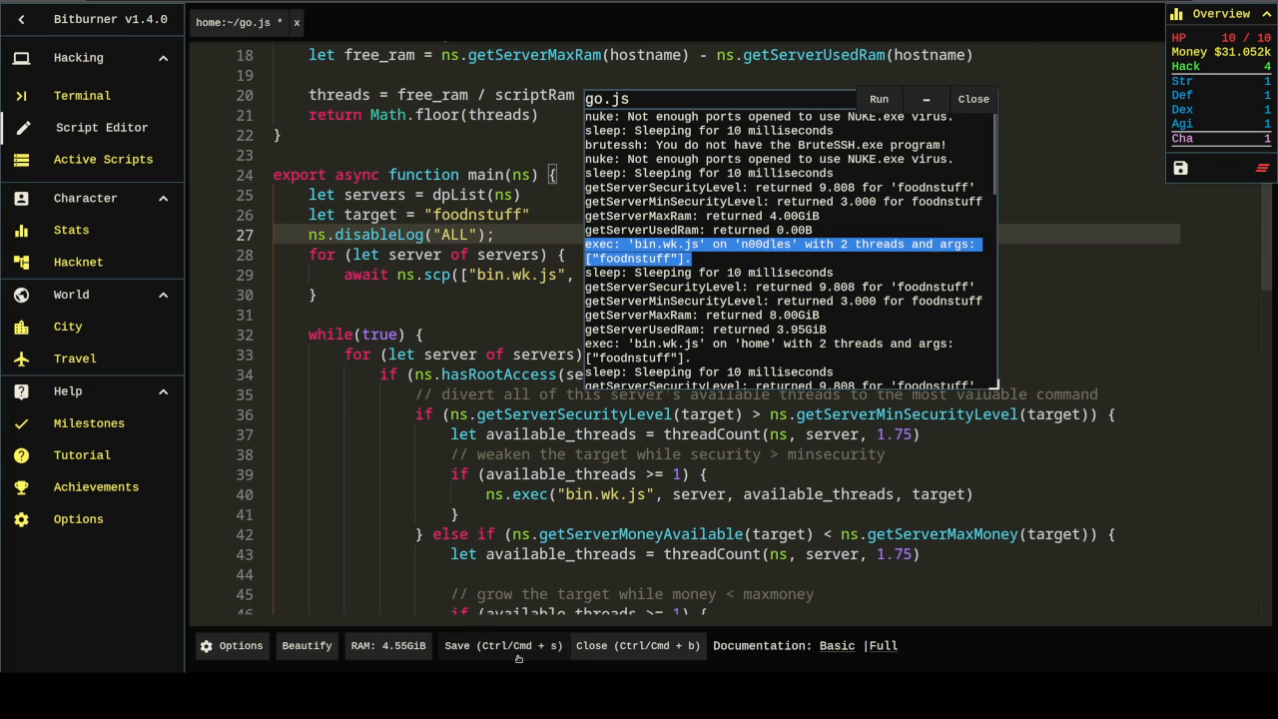
pyautogui.click(502, 645)
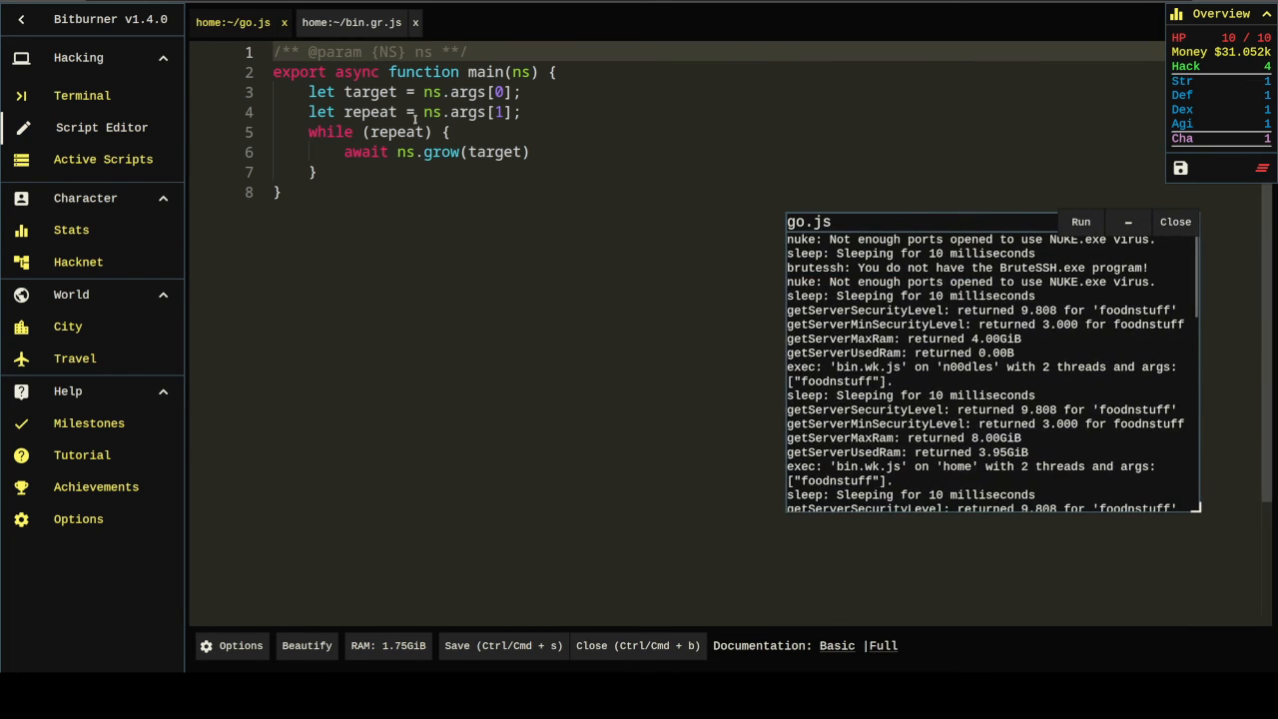
# Step: Make bin.gr.js a do-while grow loop, then save bin.hk.js with hack and bin.wk.js with weaken
pyautogui.doubleClick(398, 131)
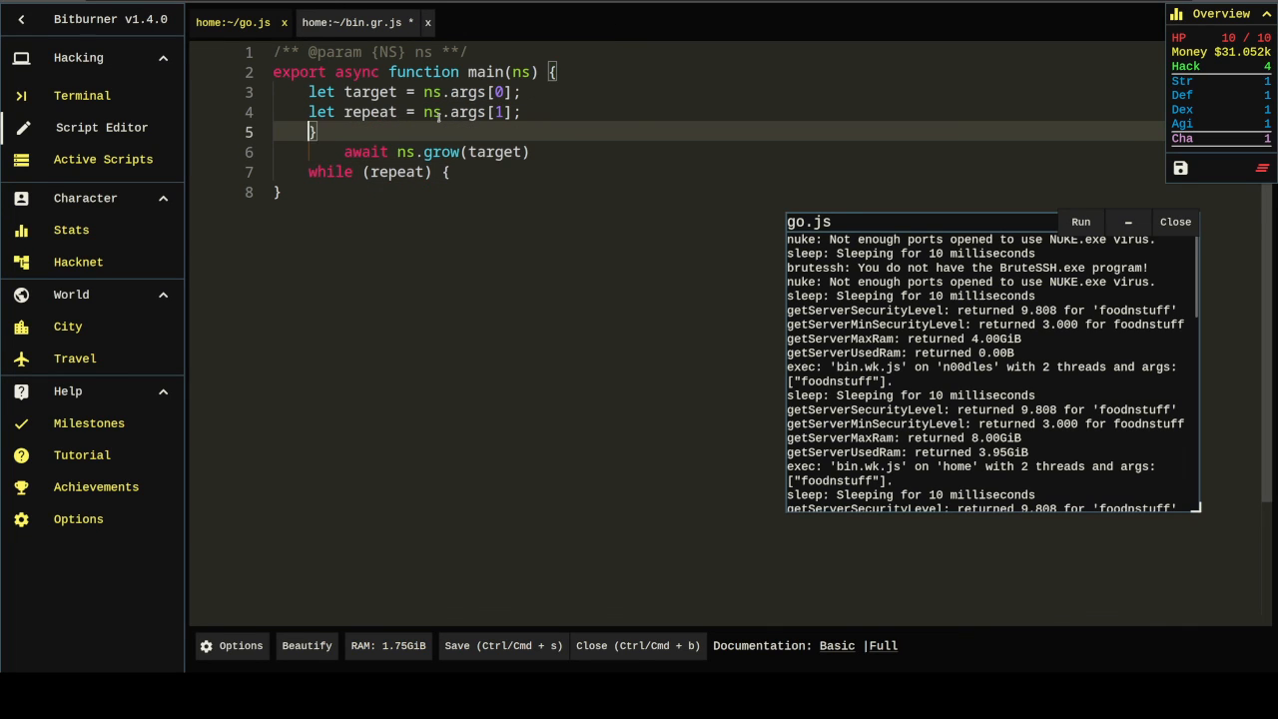
pyautogui.write('do {')
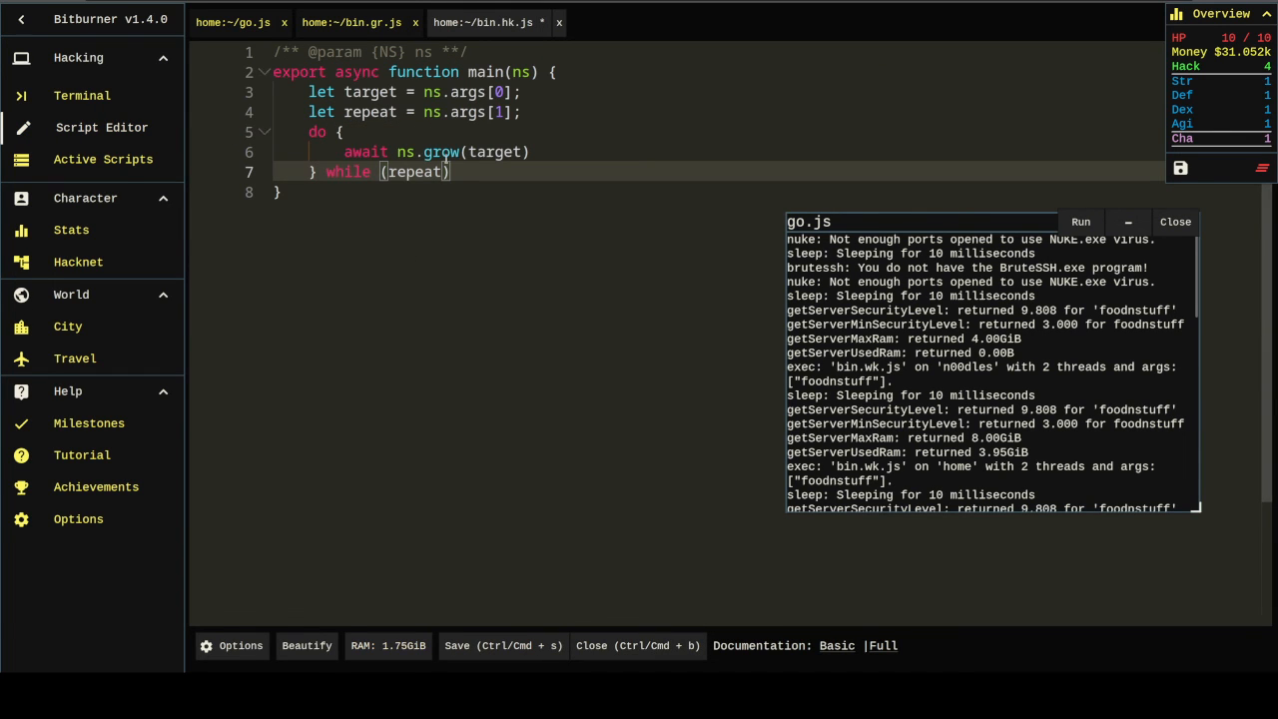
pyautogui.write('hack')
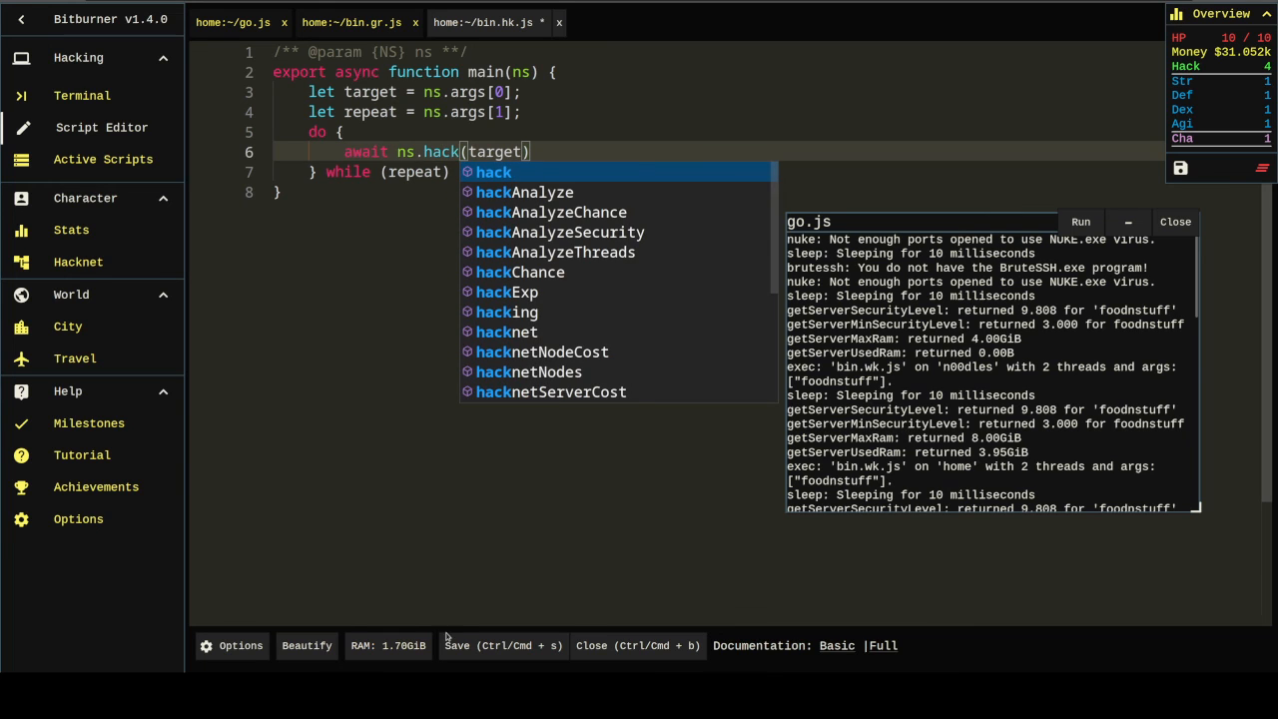
pyautogui.click(84, 94)
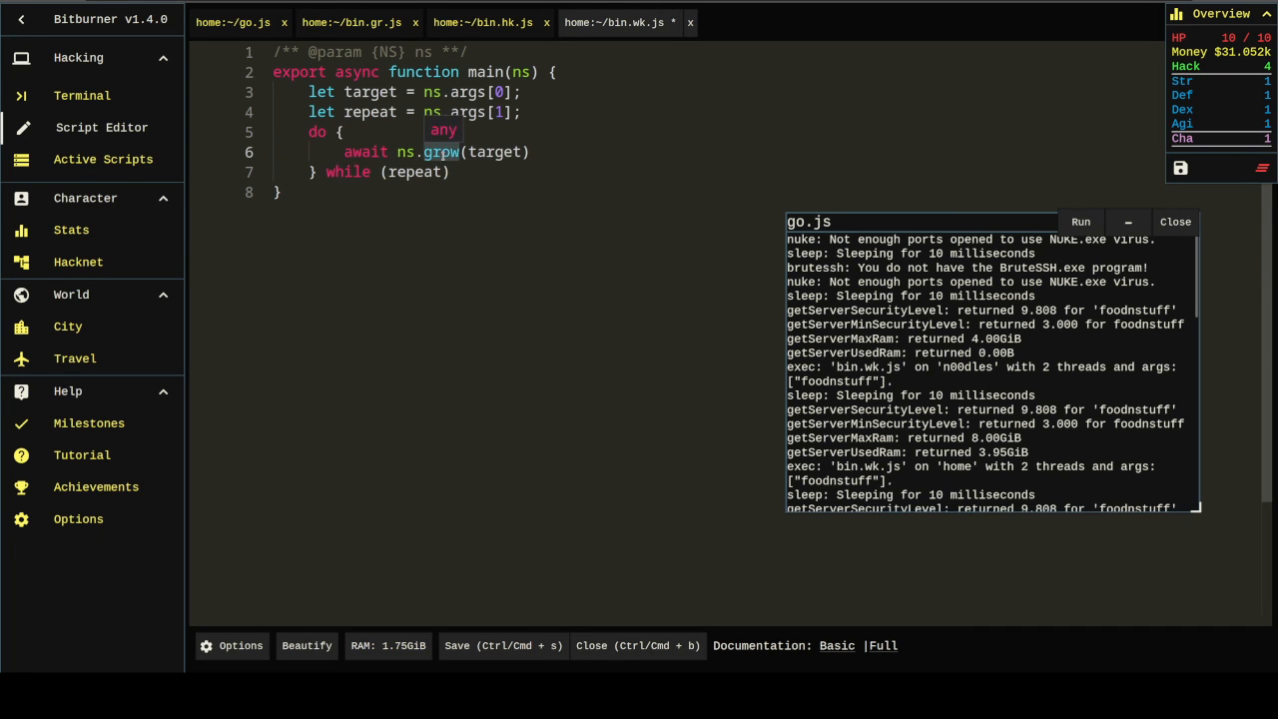
pyautogui.write('weaken')
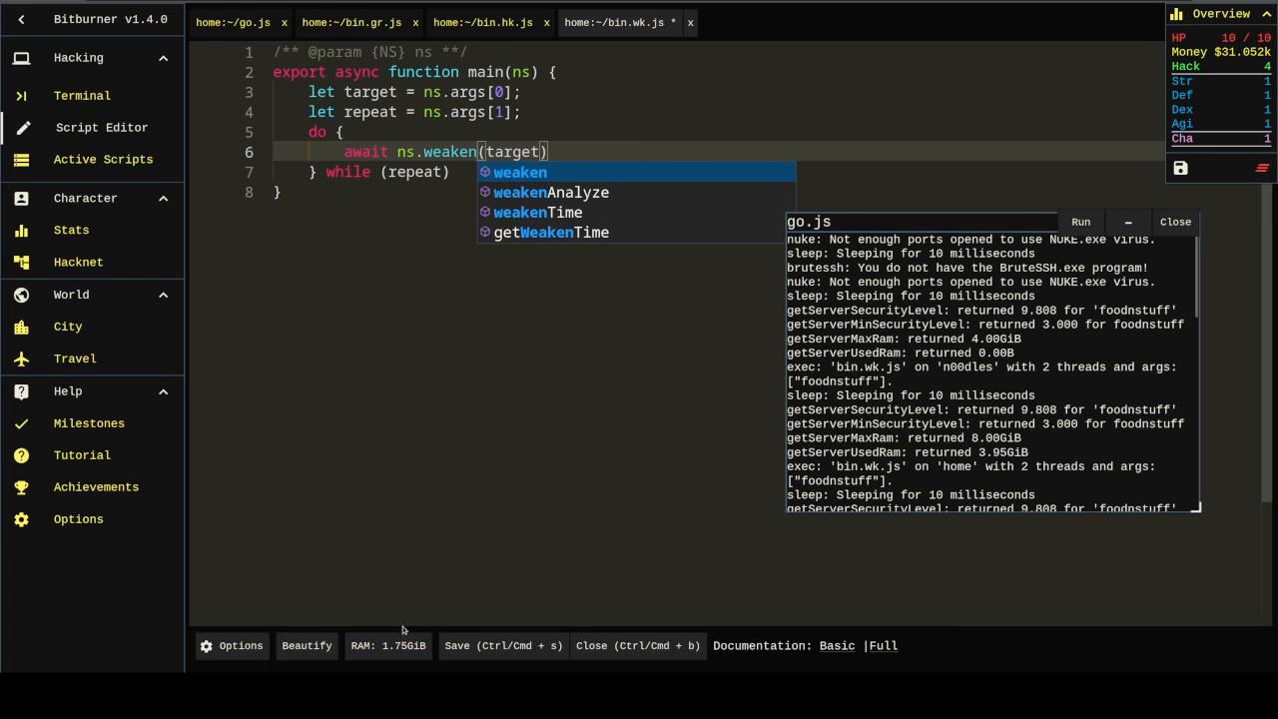
pyautogui.click(83, 95)
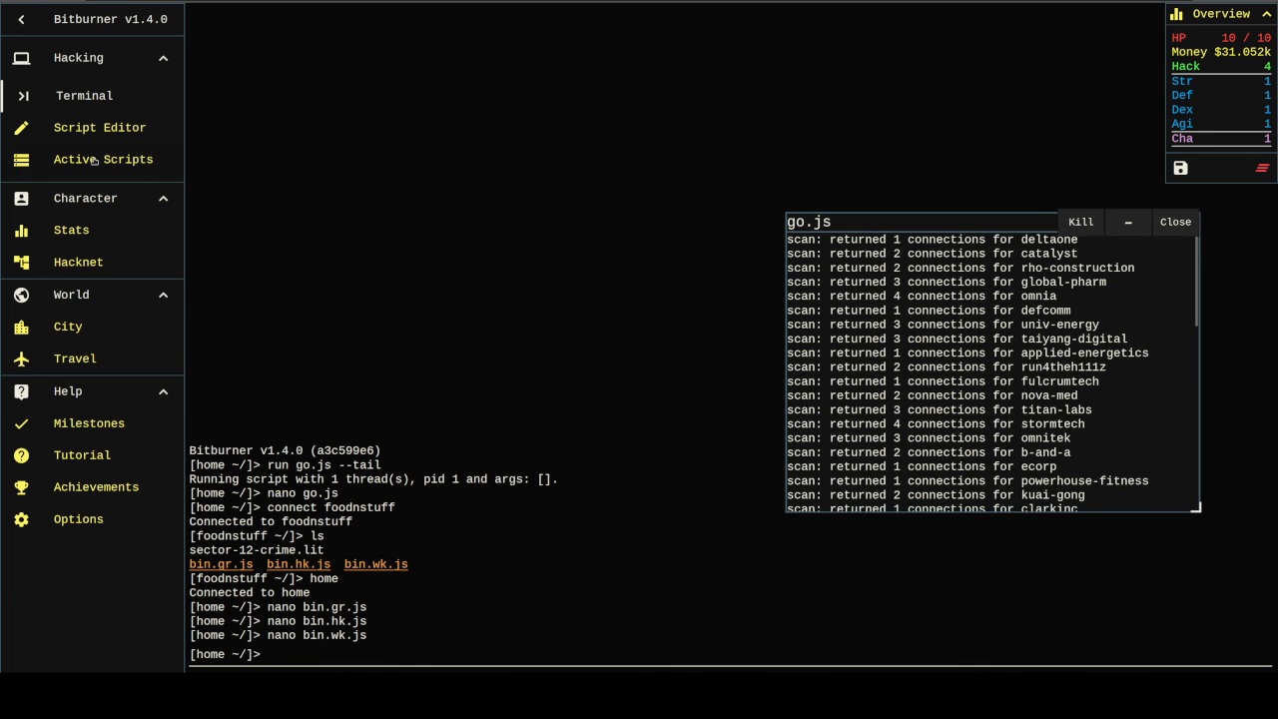
# Step: Show Active Scripts, listing bin.wk.js targeting foodnstuff on home, n00dles, foodnstuff and nectar-net
pyautogui.scroll(-3)
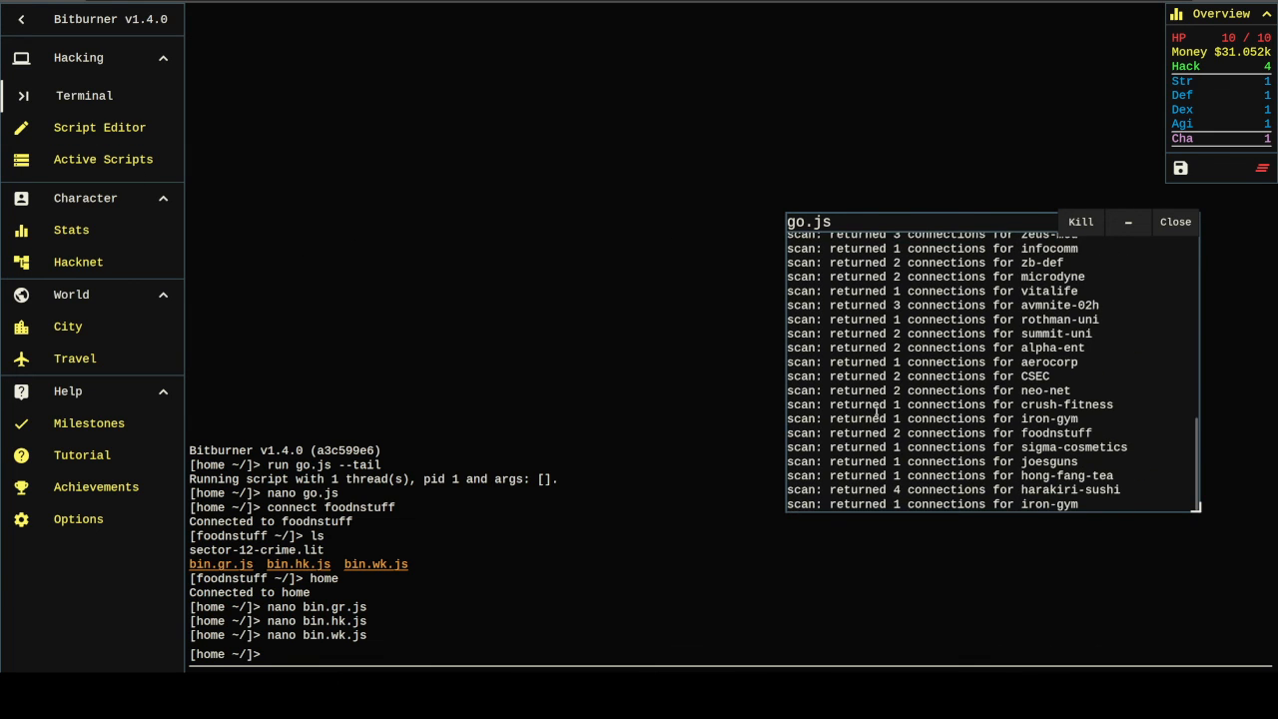
pyautogui.click(102, 158)
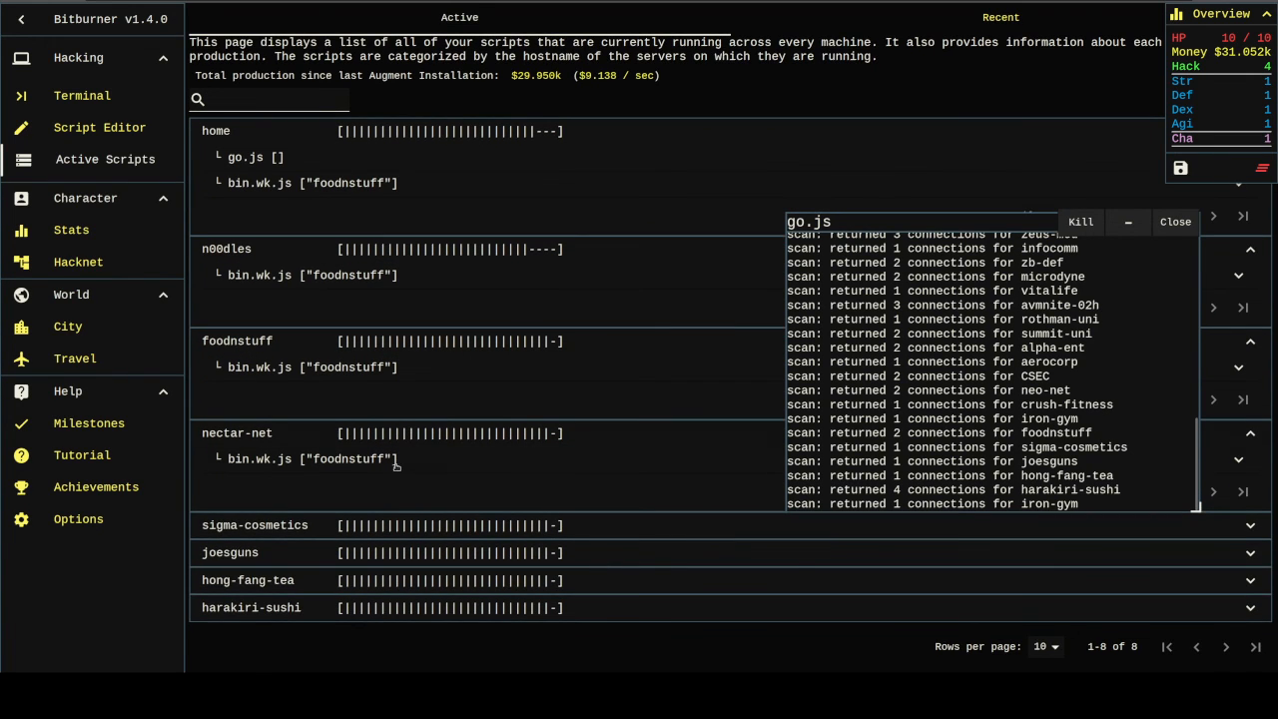
# Step: Scroll through Active Scripts to confirm sigma-cosmetics, joesguns, hong-fang-tea and harakiri-sushi run bin.wk.js
pyautogui.scroll(-3)
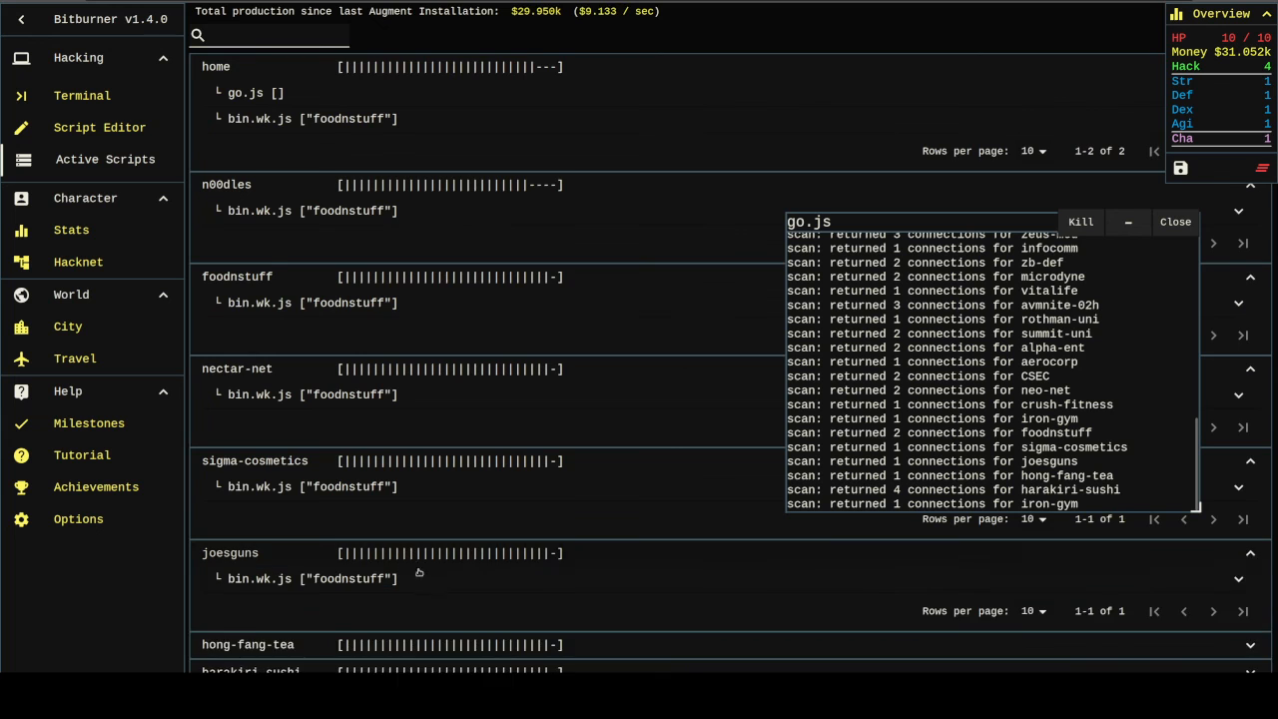
pyautogui.scroll(-3)
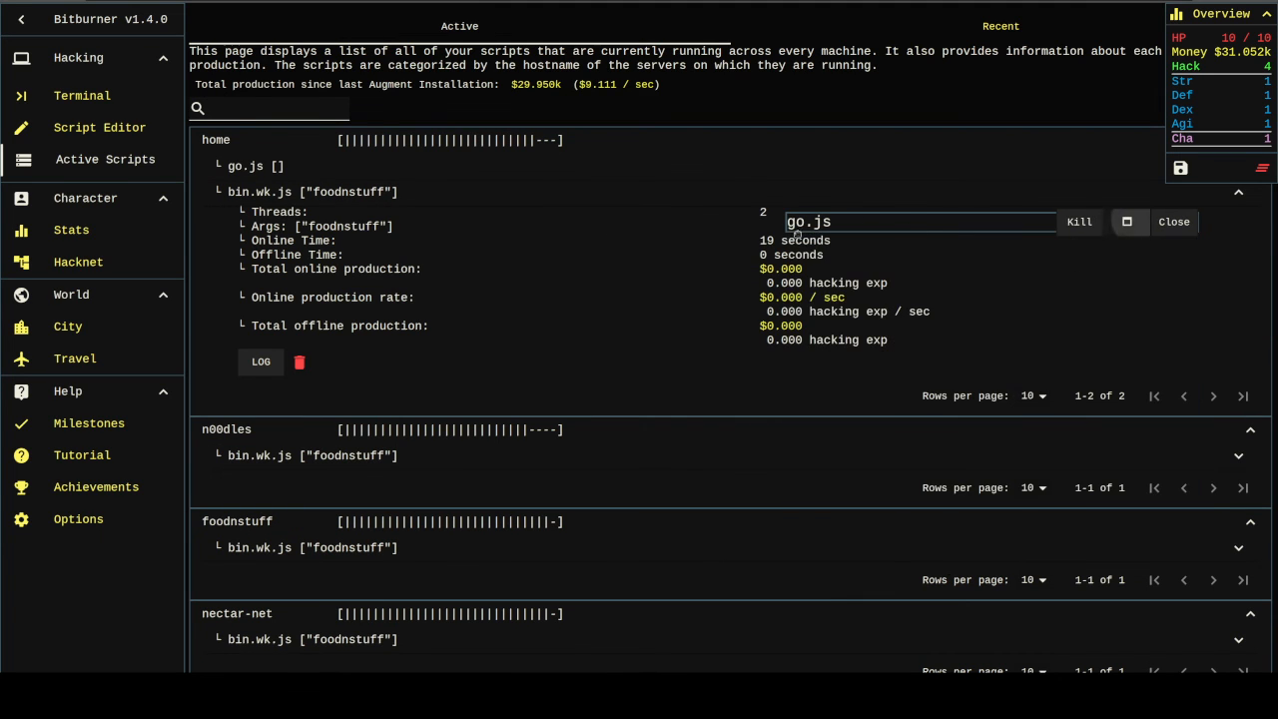
pyautogui.scroll(-3)
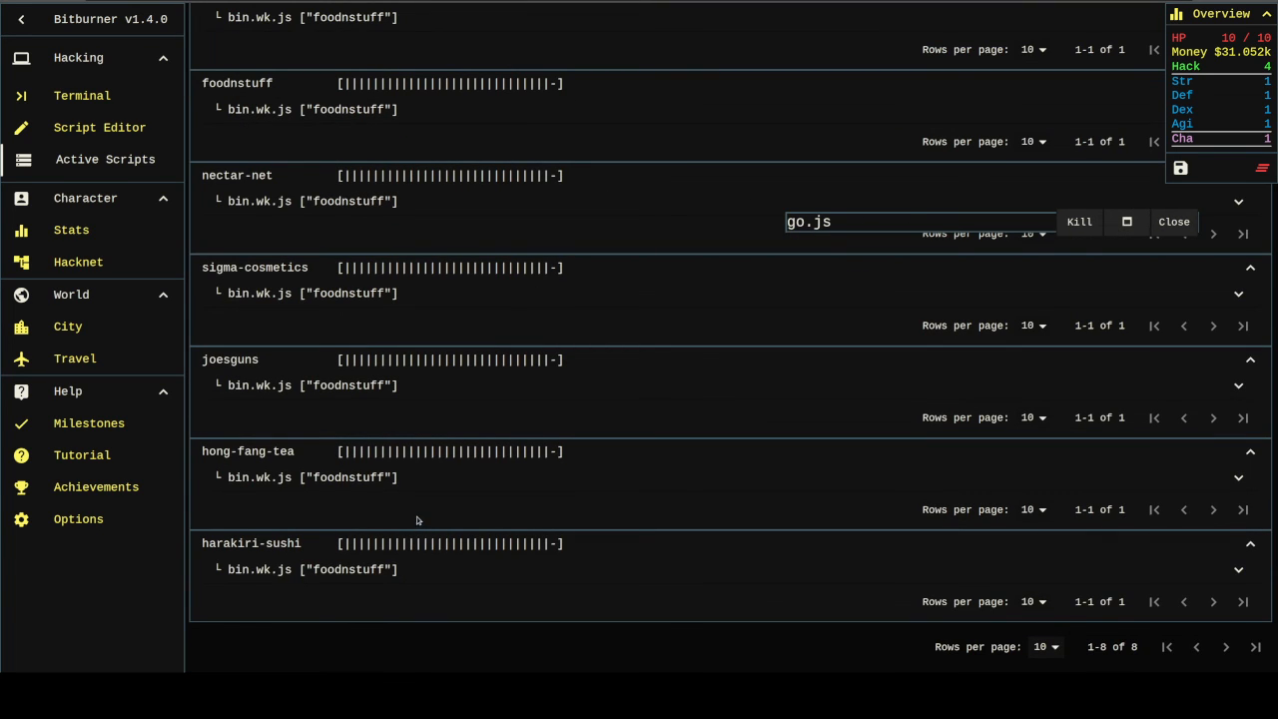
pyautogui.moveTo(409, 493)
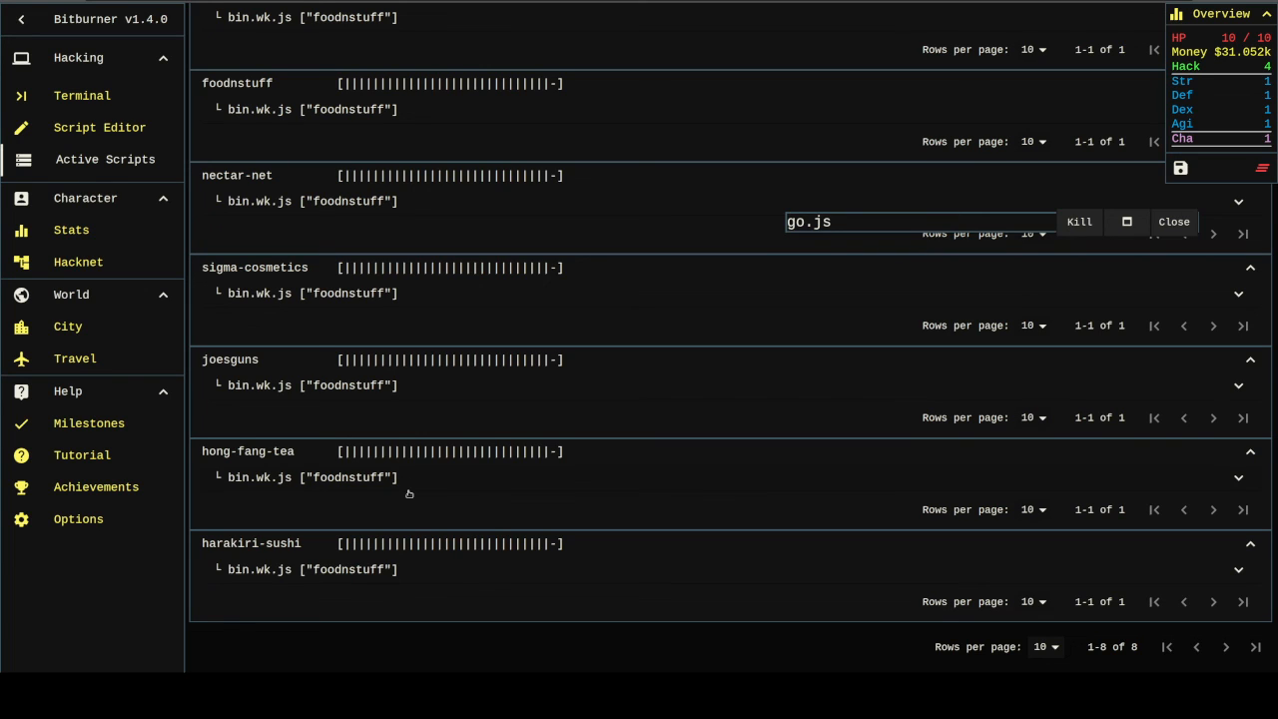
pyautogui.moveTo(406, 487)
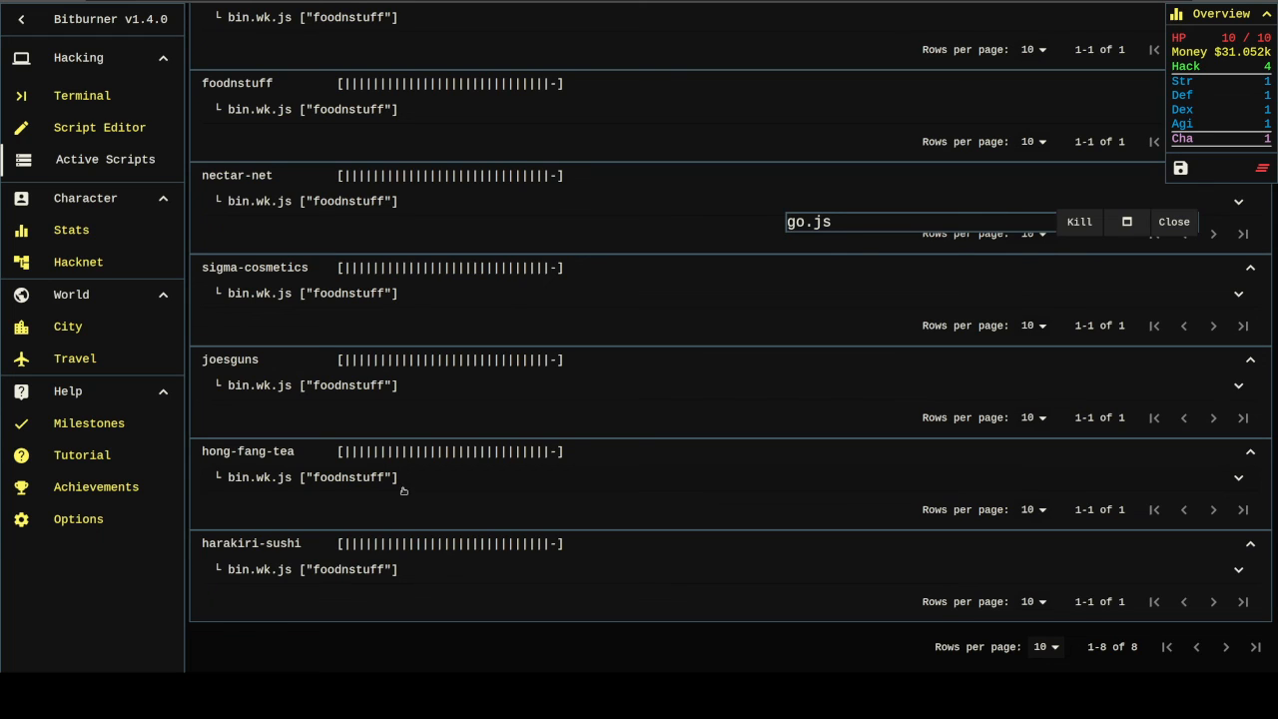
pyautogui.moveTo(402, 486)
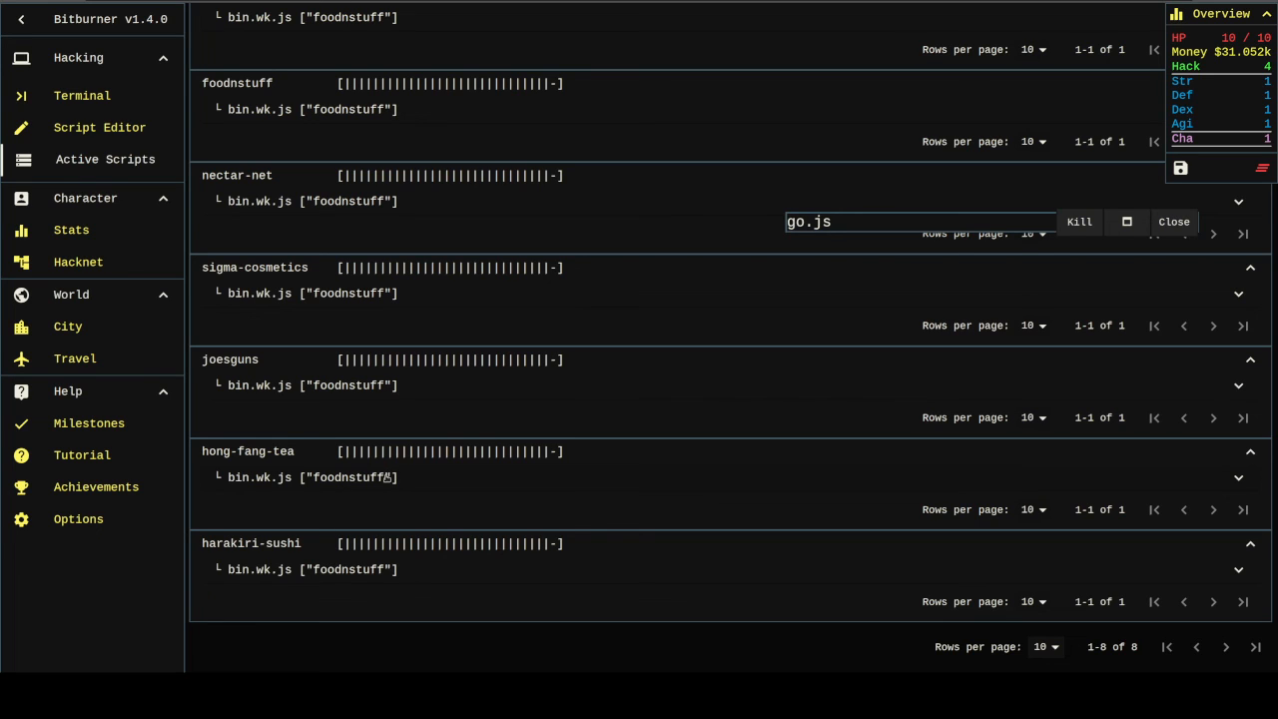
pyautogui.moveTo(378, 485)
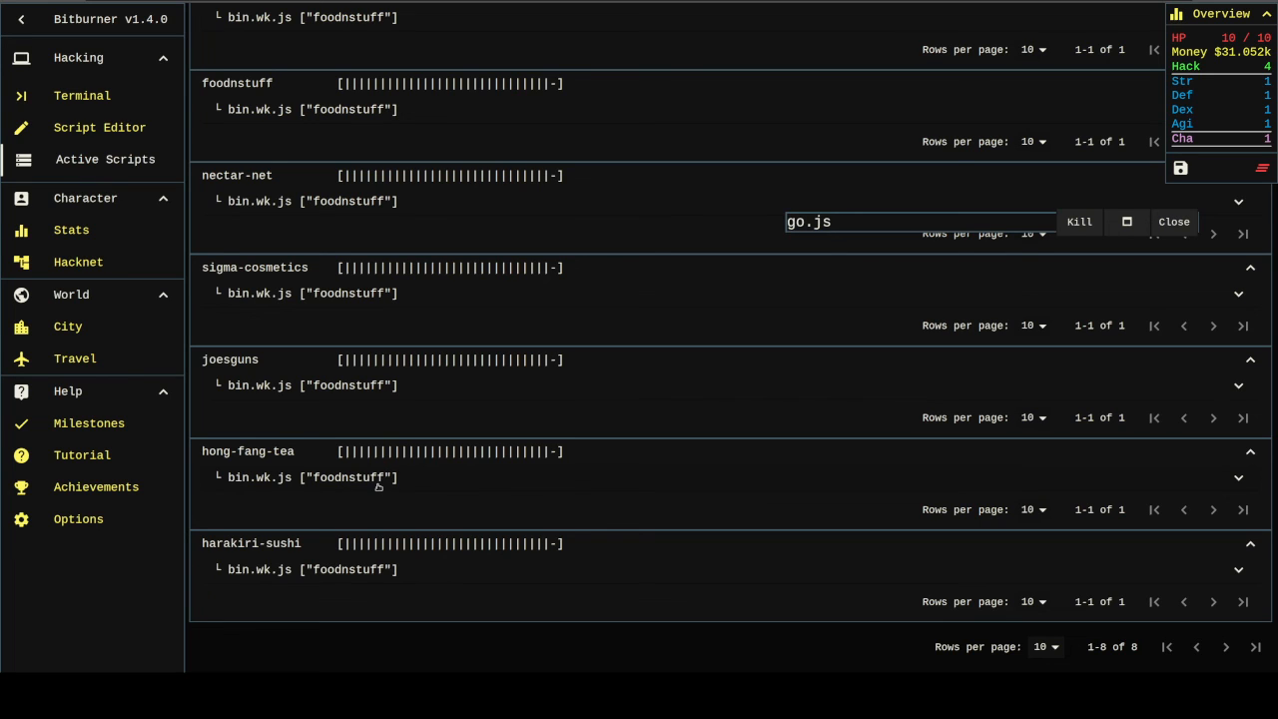